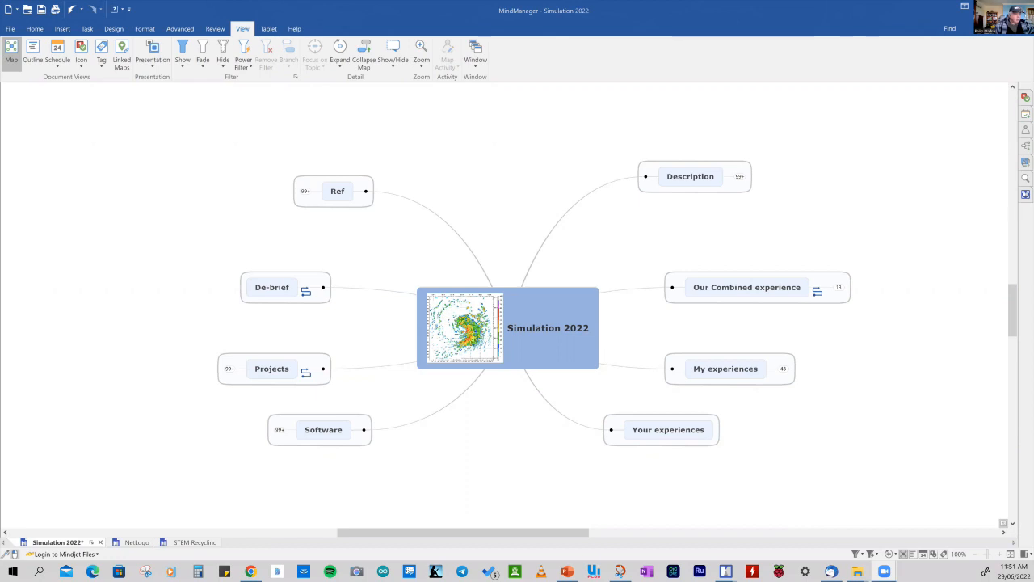
mouse_move(963, 203)
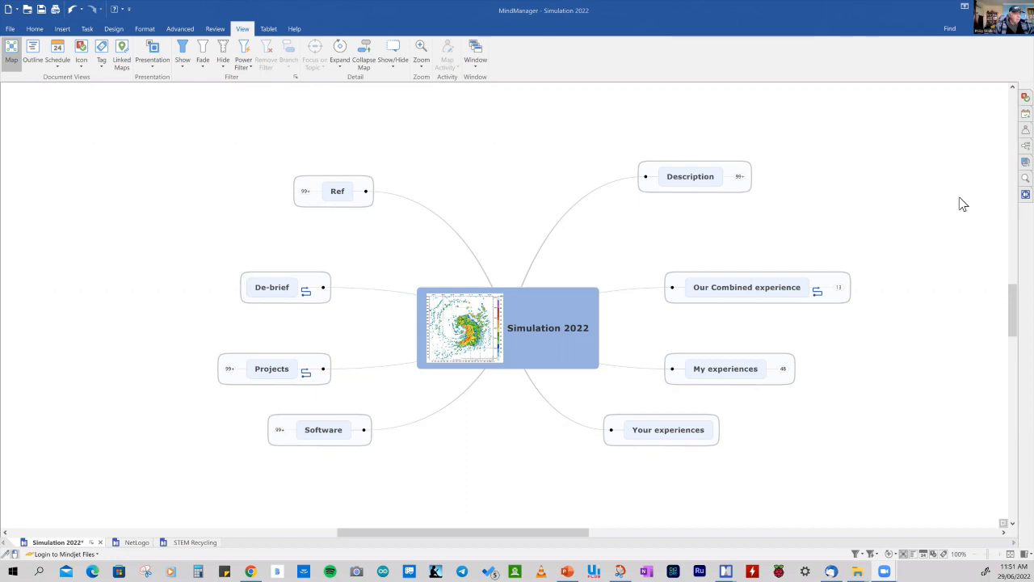
mouse_move(759, 171)
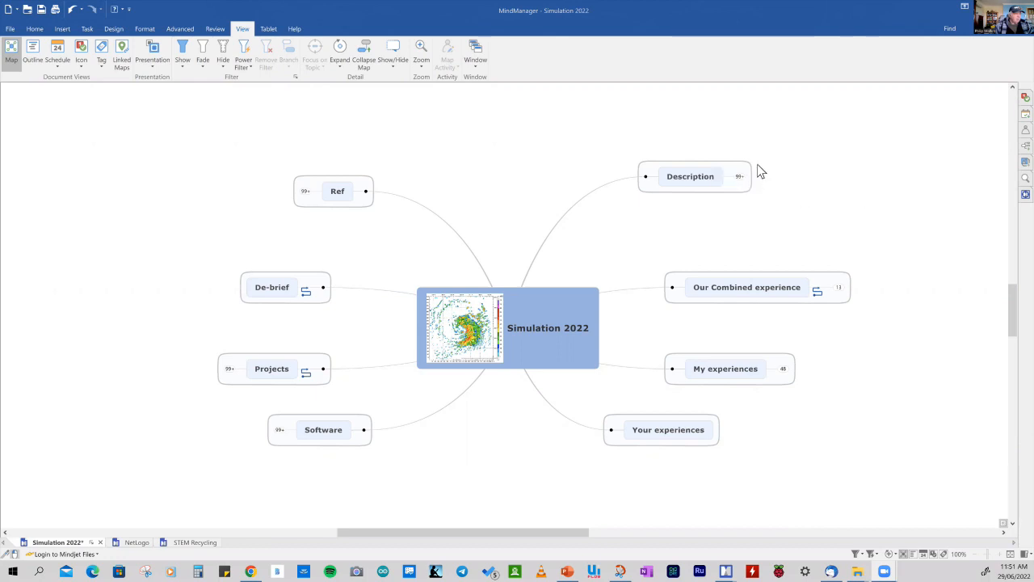
mouse_move(320, 110)
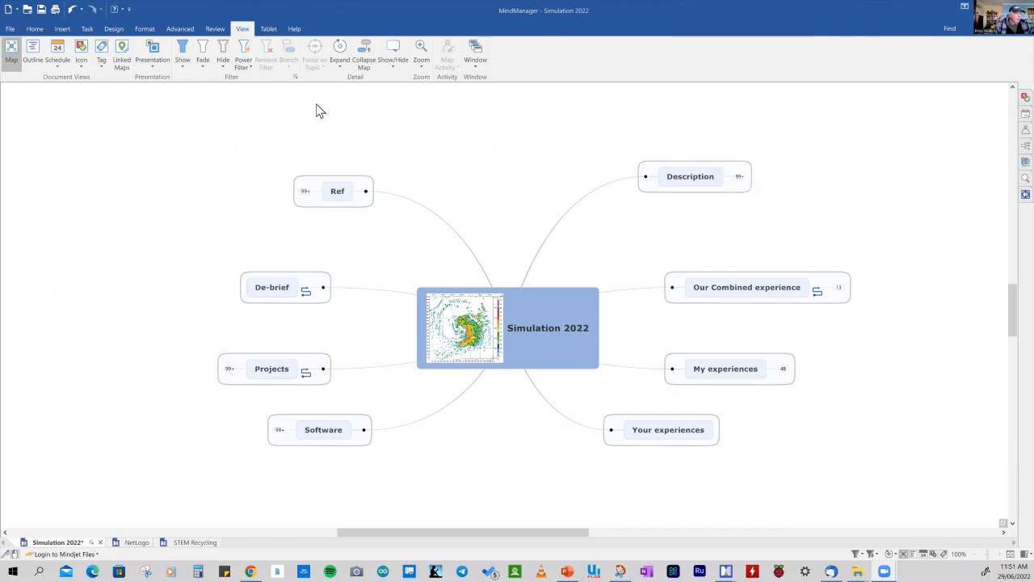
mouse_move(262, 305)
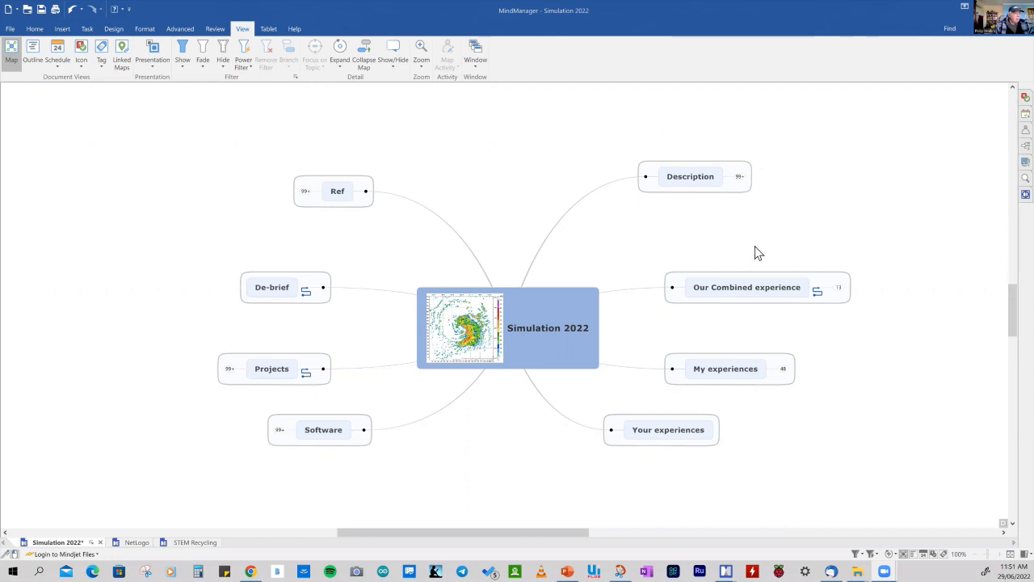
mouse_move(750, 193)
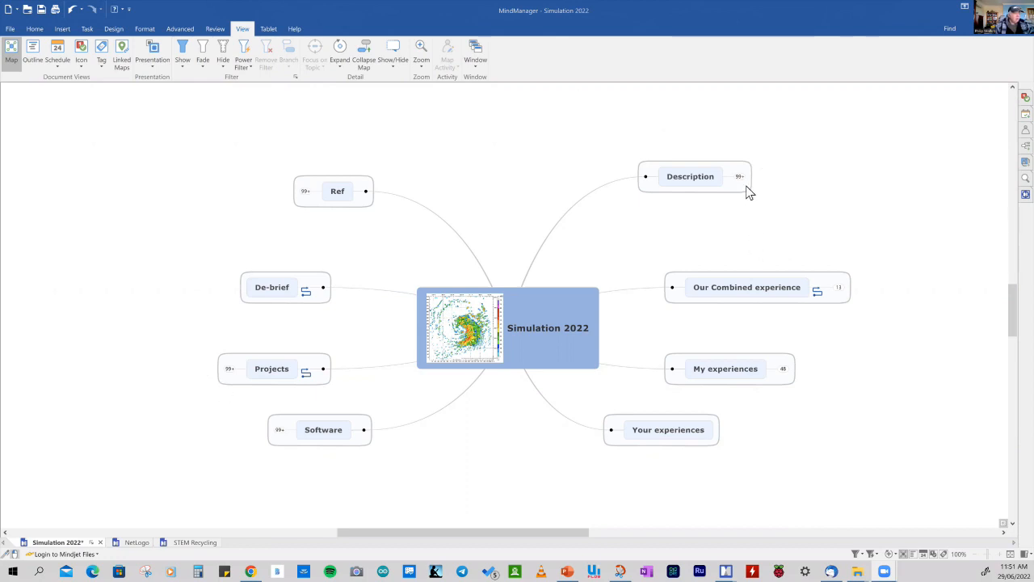
Expand the Description topic so its subtopics and the Venn diagram appear
click(690, 176)
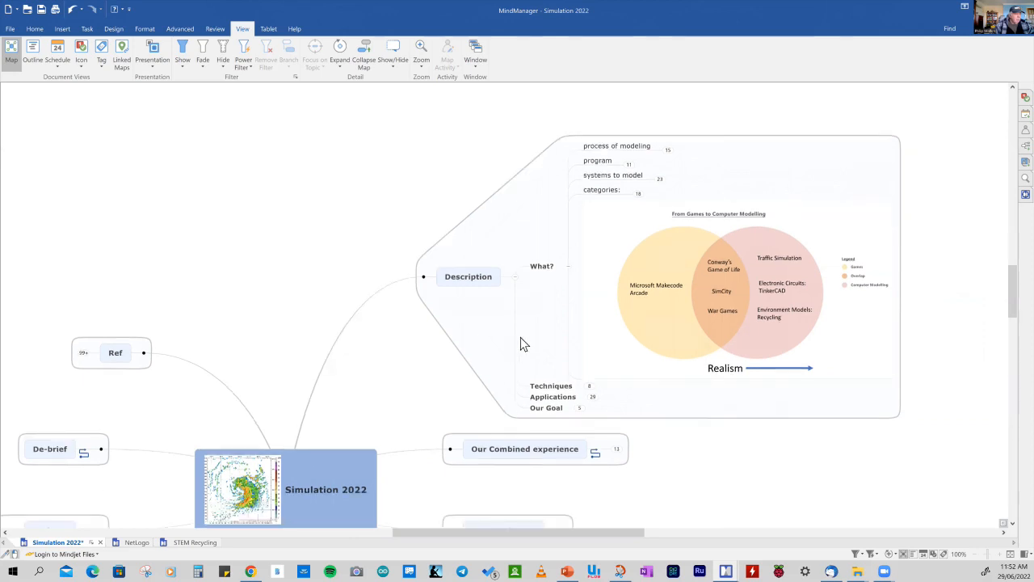
Unfold the process of modeling and program subtopics under Description
click(617, 145)
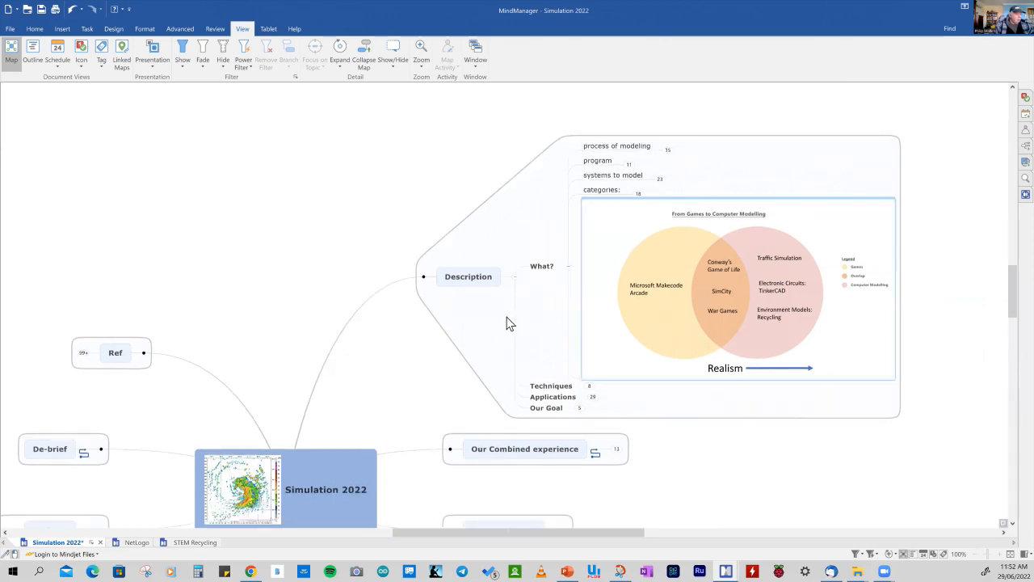
mouse_move(495, 329)
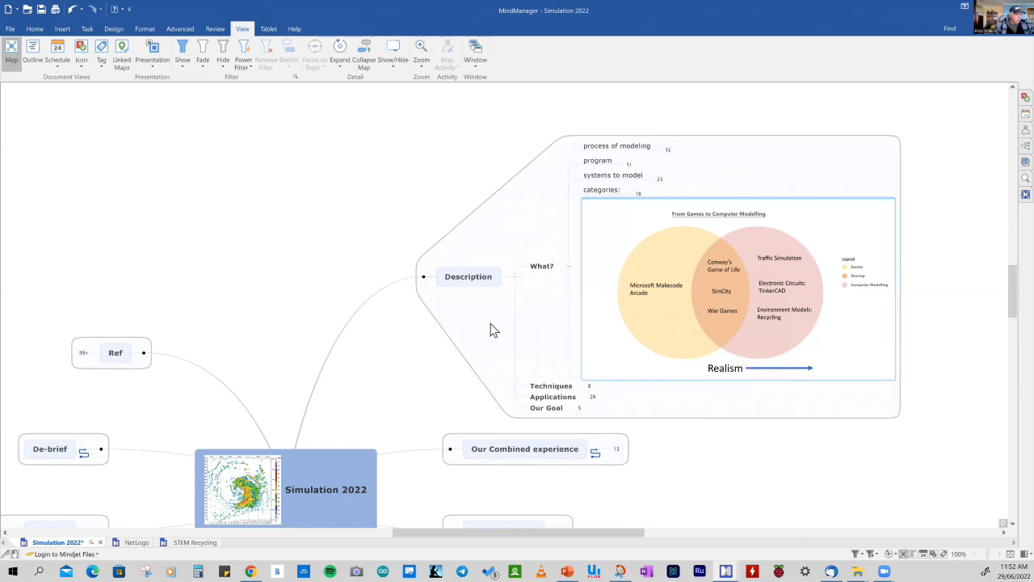
mouse_move(497, 330)
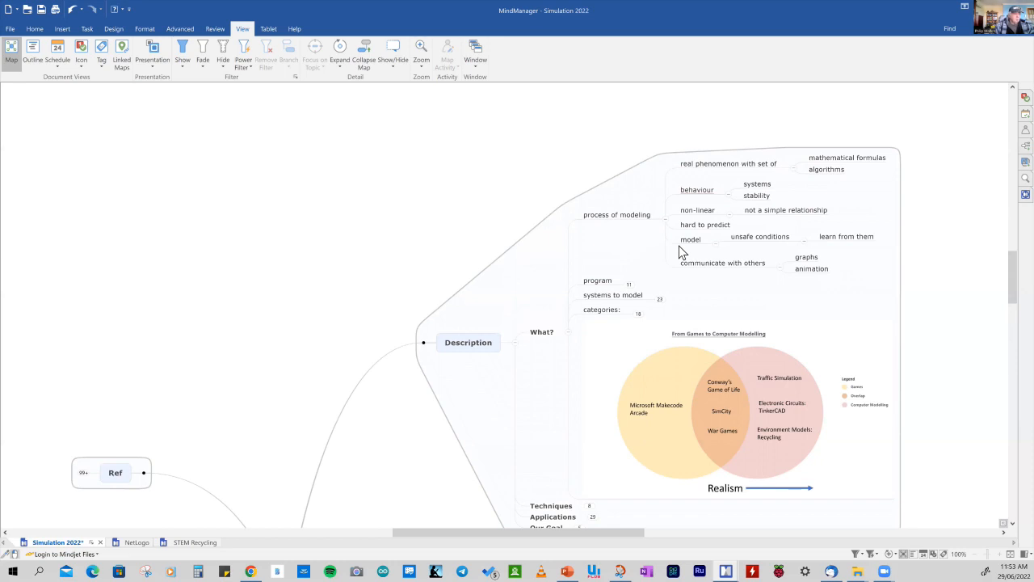
mouse_move(637, 261)
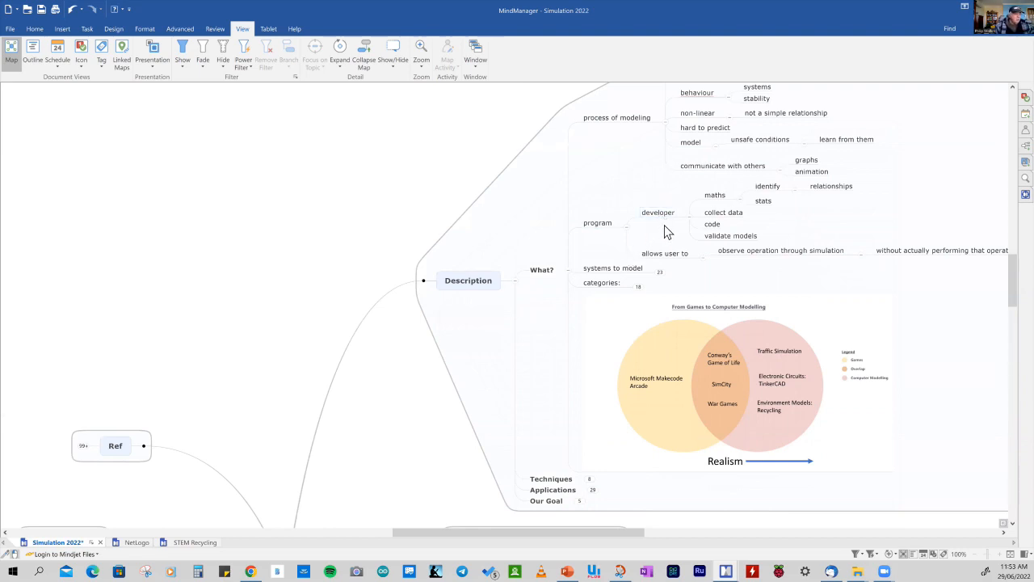
mouse_move(682, 226)
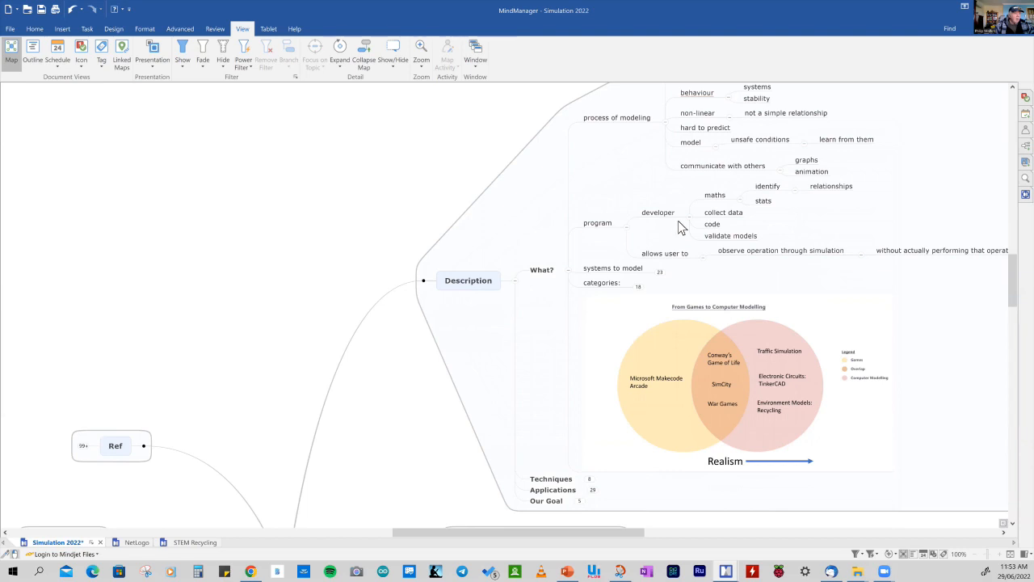
mouse_move(677, 192)
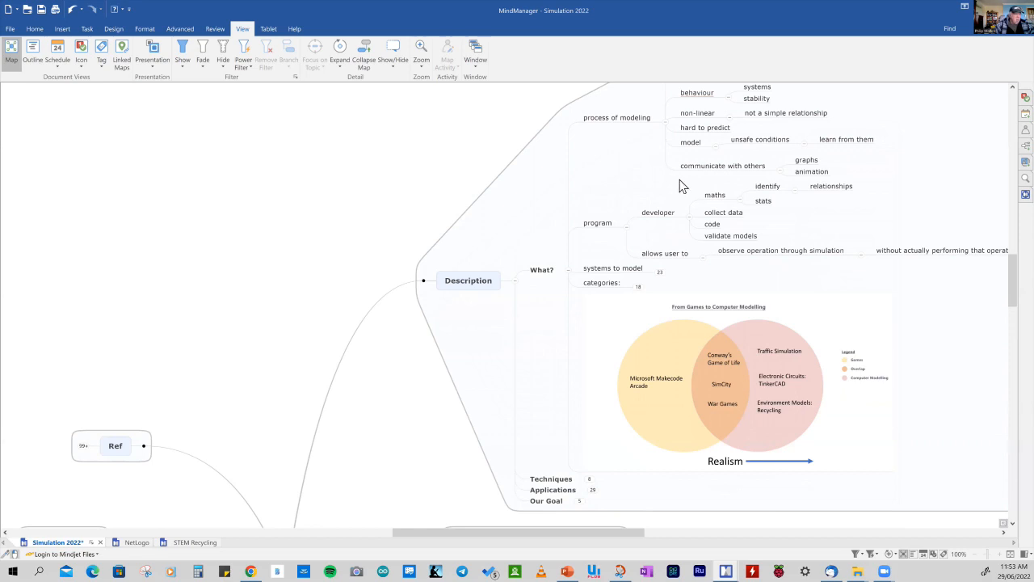
mouse_move(698, 178)
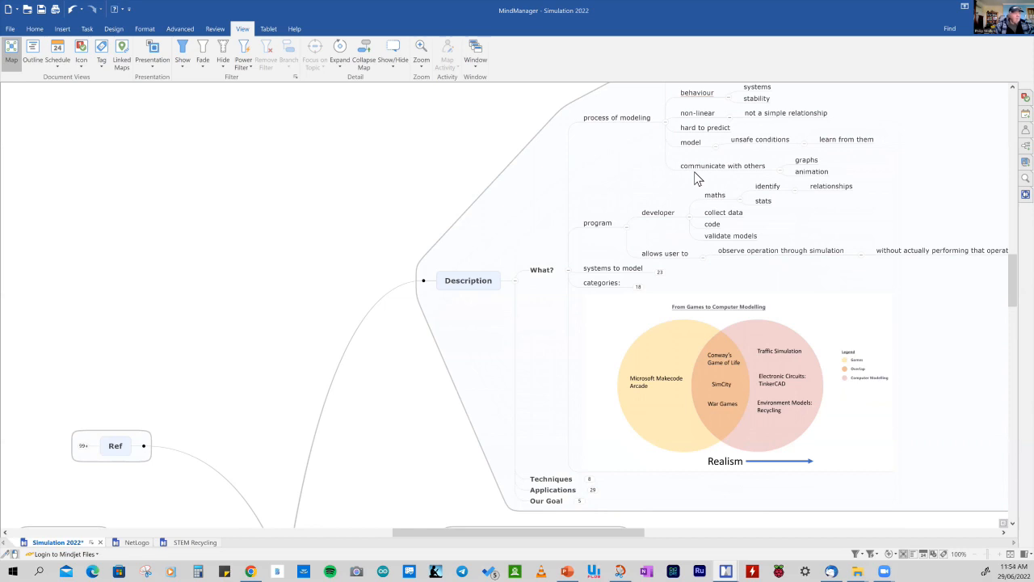
mouse_move(693, 176)
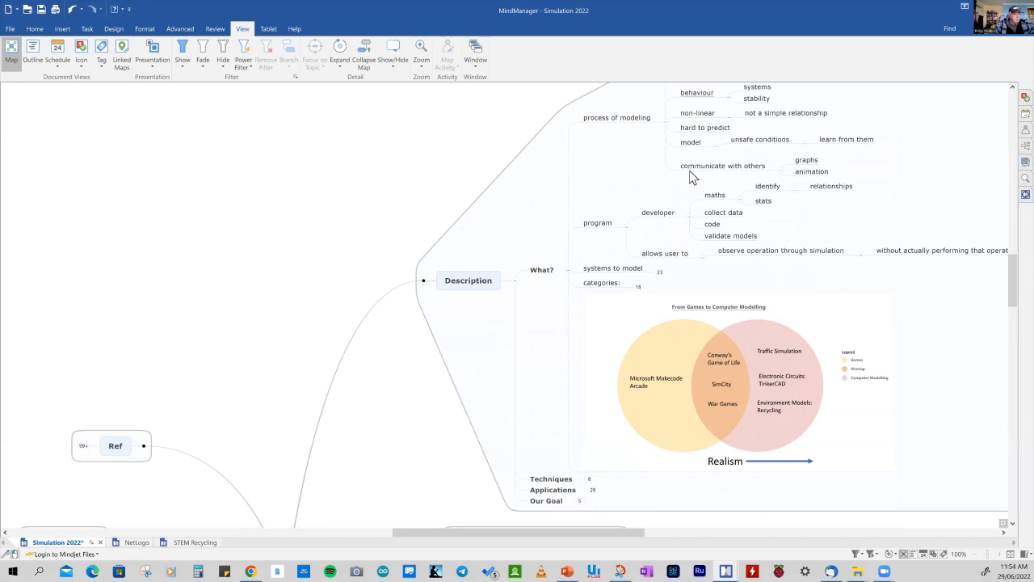
mouse_move(676, 192)
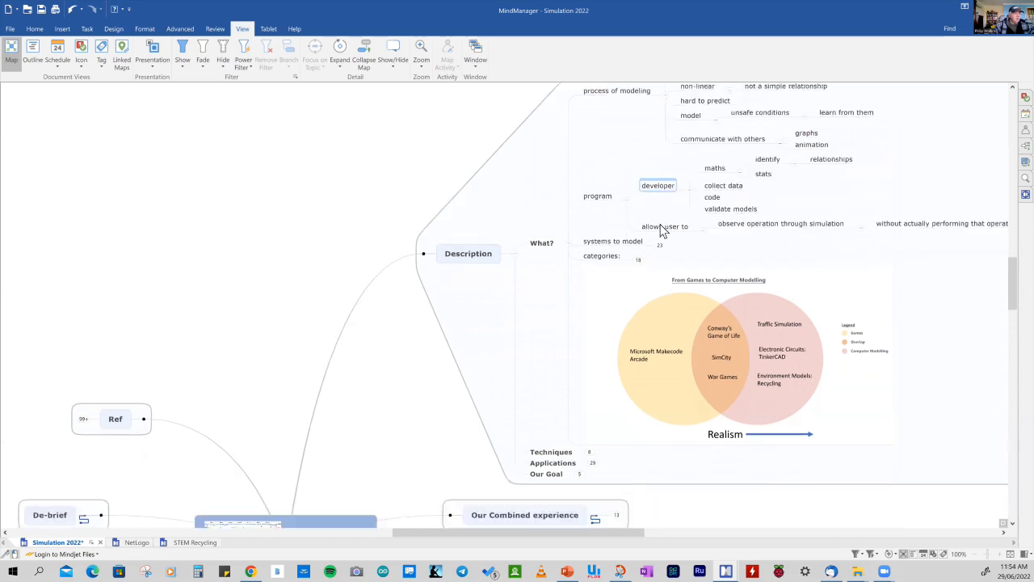
Unfold 'systems to model' and review its mechatronics, vehicle manufacturers and biological processes examples
click(665, 227)
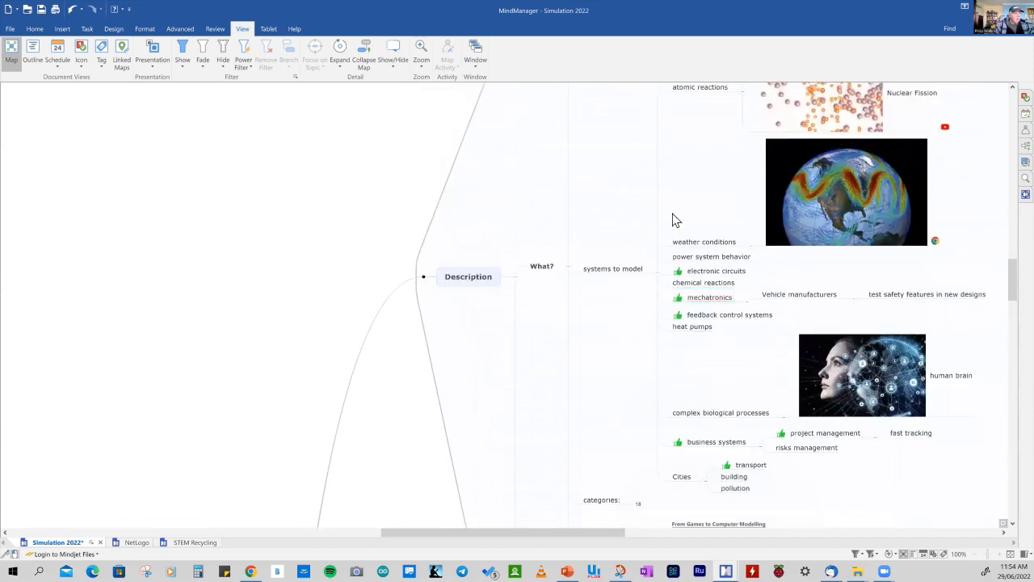
scroll(down, 3)
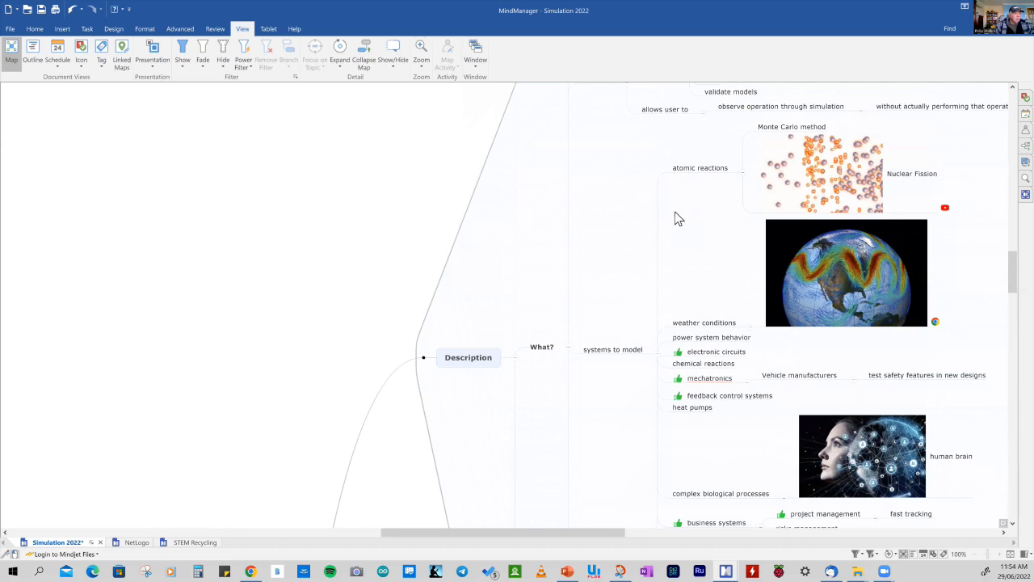
mouse_move(692, 214)
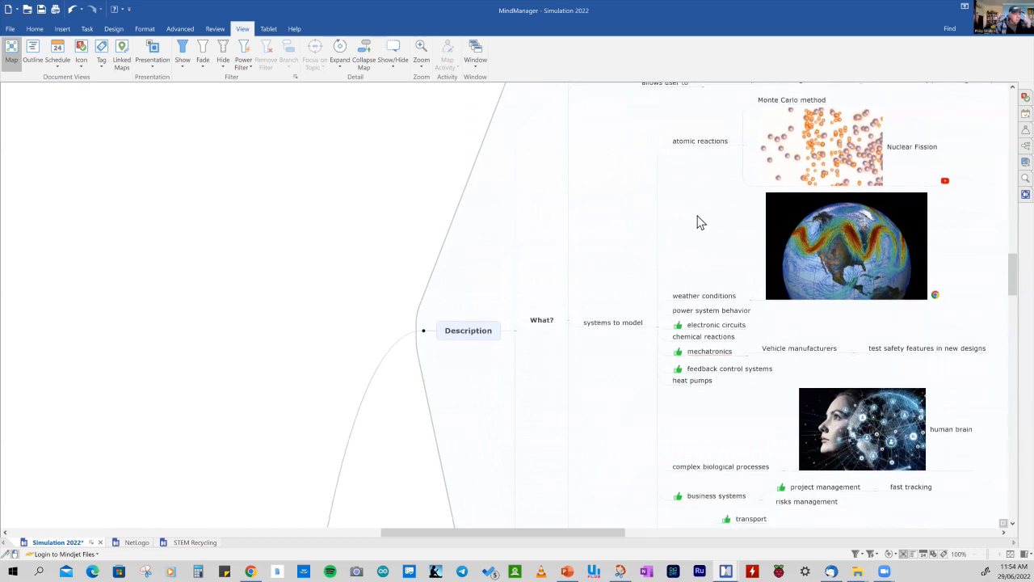
mouse_move(704, 234)
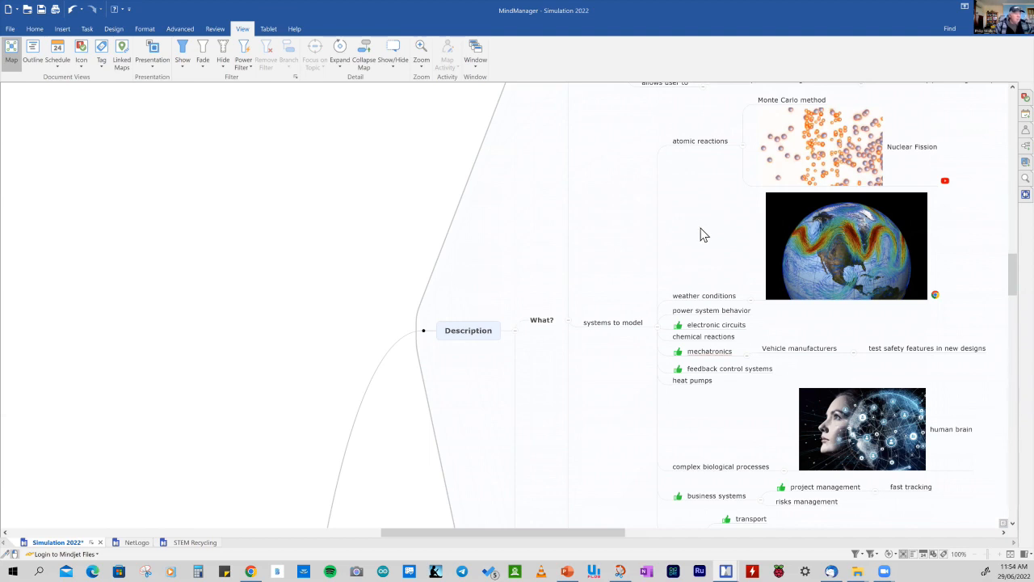
scroll(down, 3)
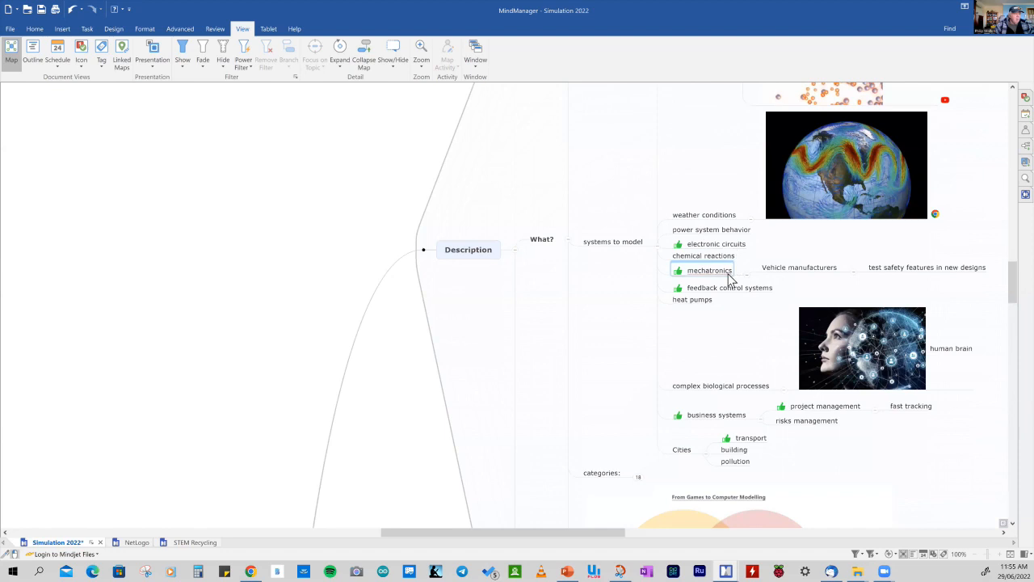
click(798, 268)
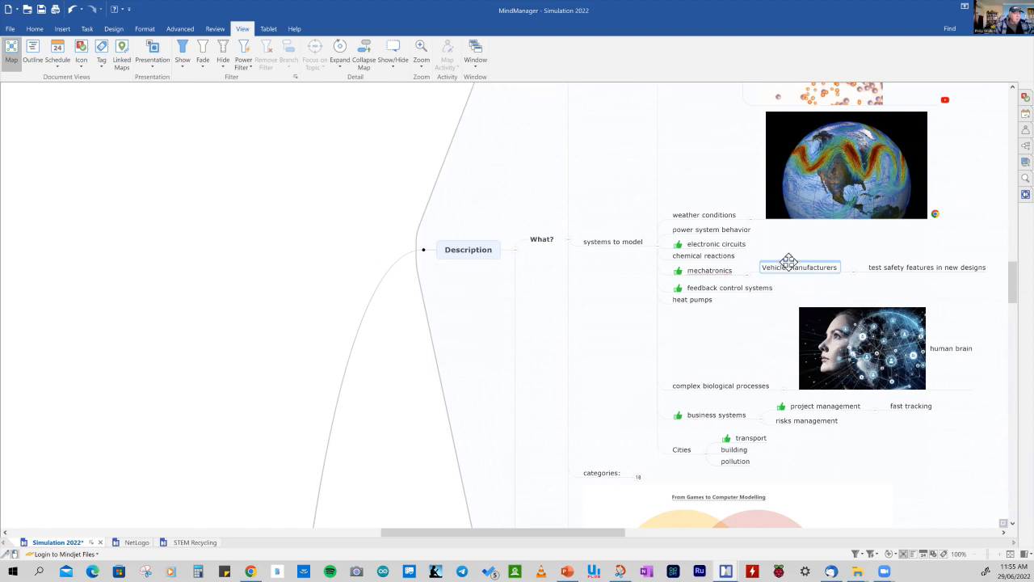
mouse_move(796, 271)
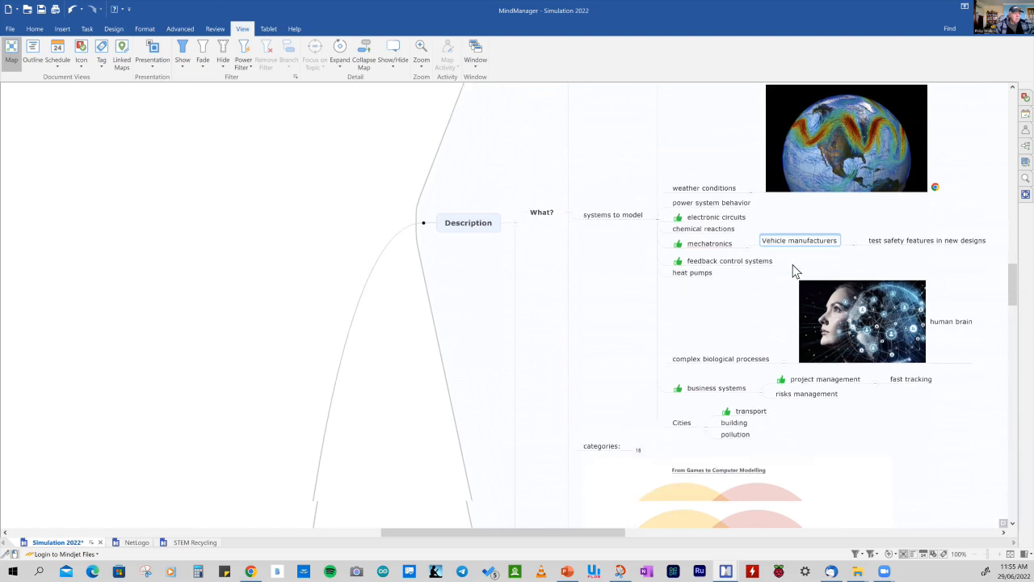
click(731, 261)
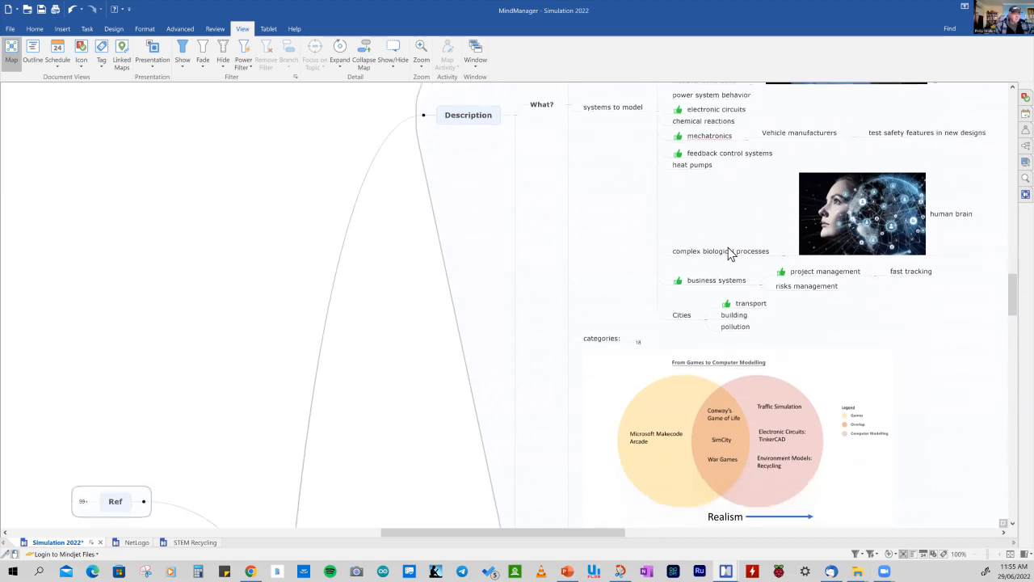
click(721, 250)
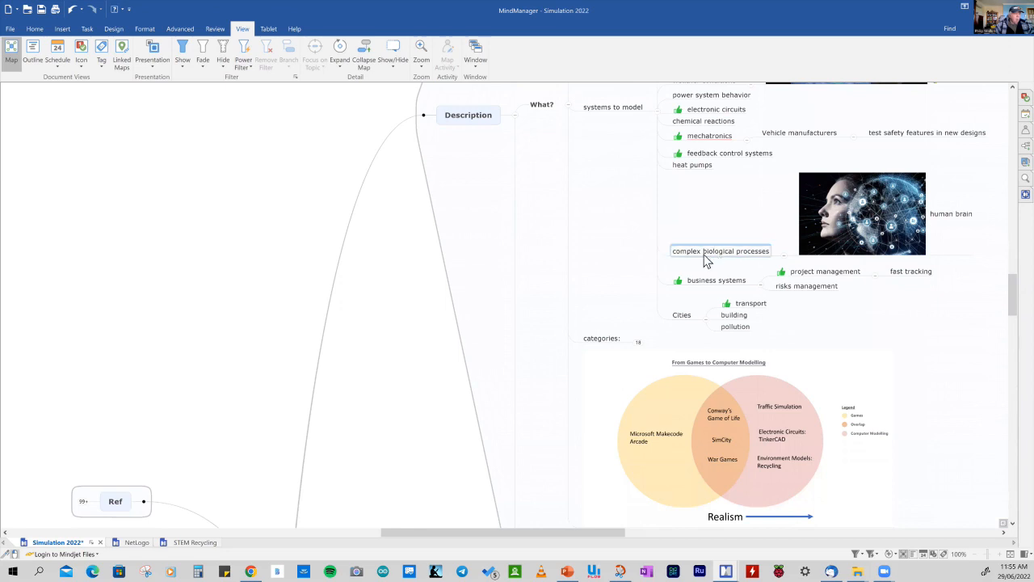
mouse_move(701, 259)
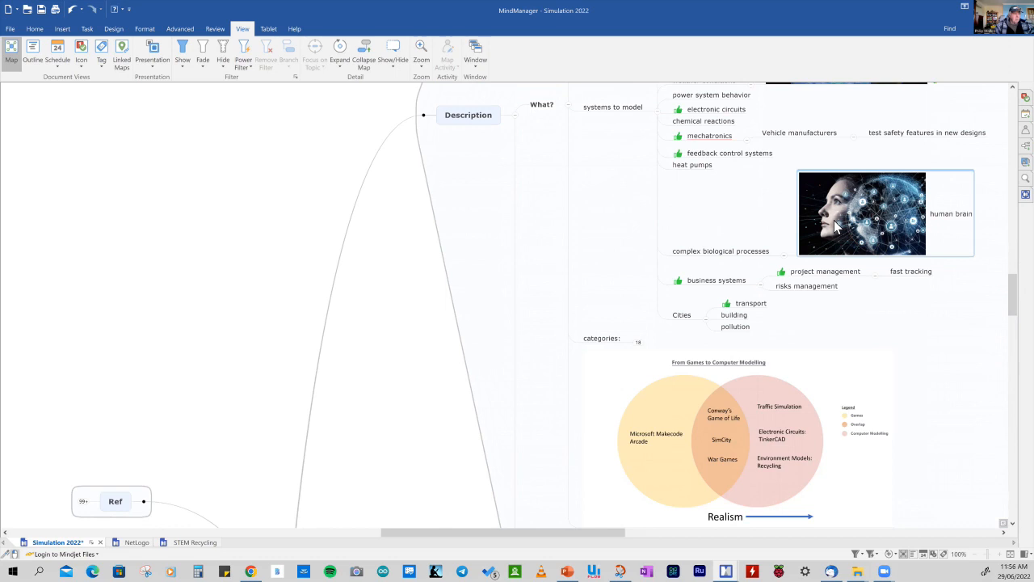
Review the risks management example and continue down toward the categories Venn diagram
scroll(down, 3)
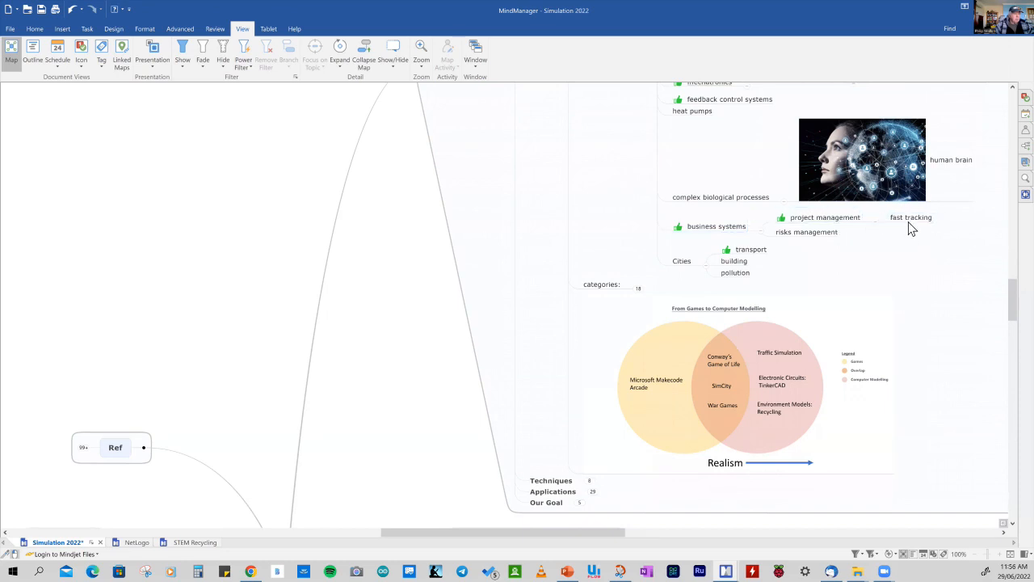
click(911, 216)
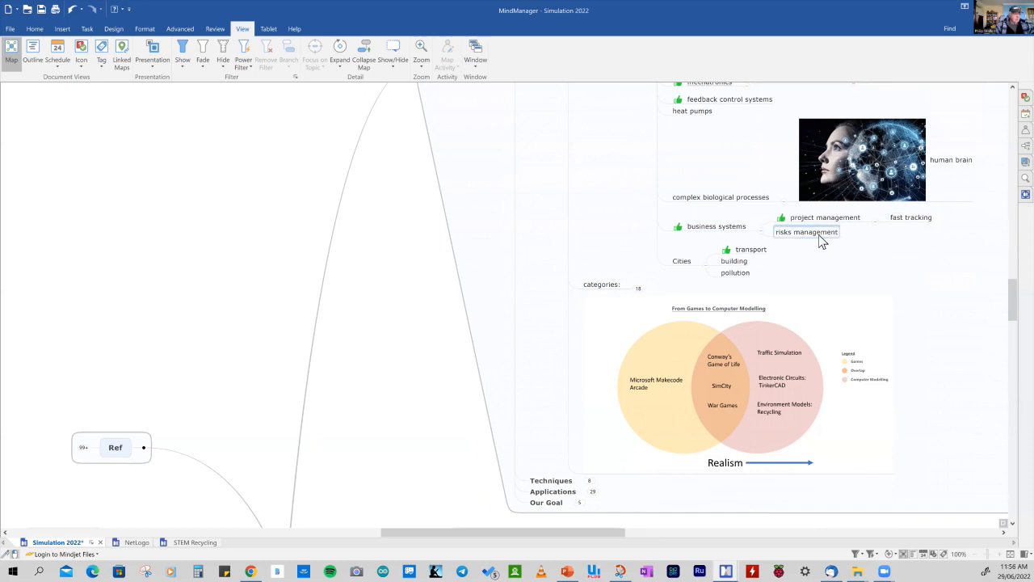
scroll(down, 3)
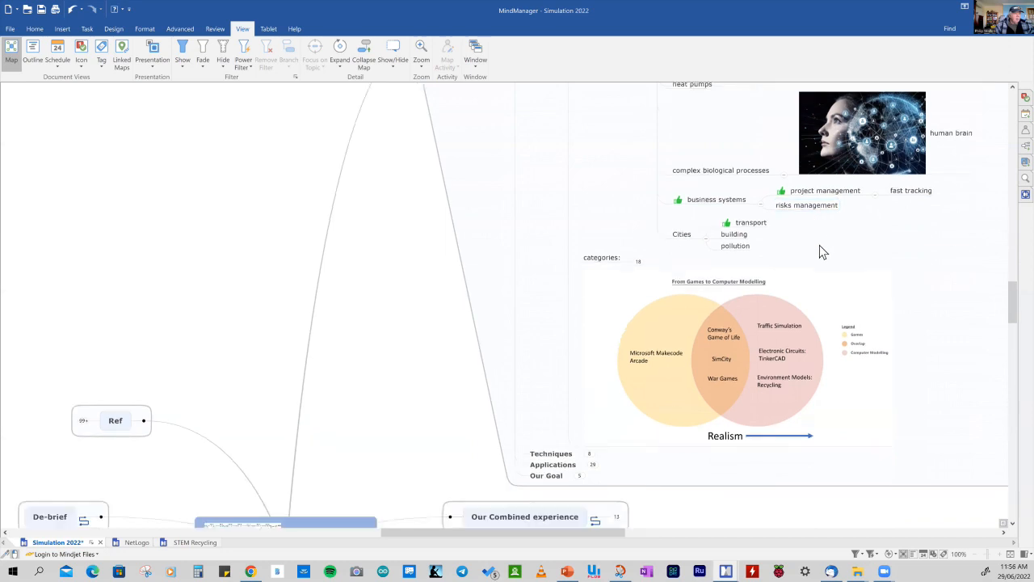
mouse_move(821, 253)
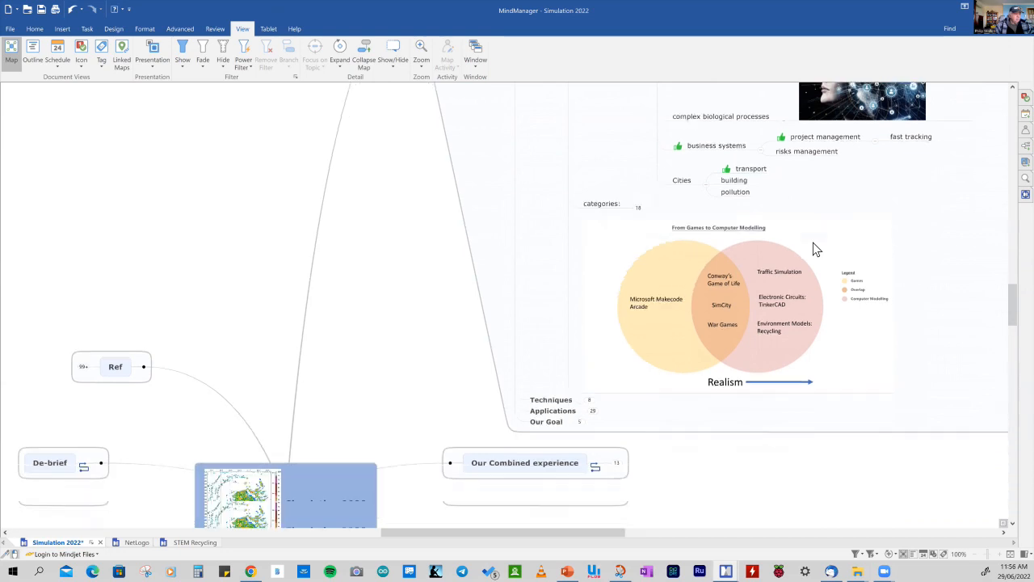
scroll(down, 3)
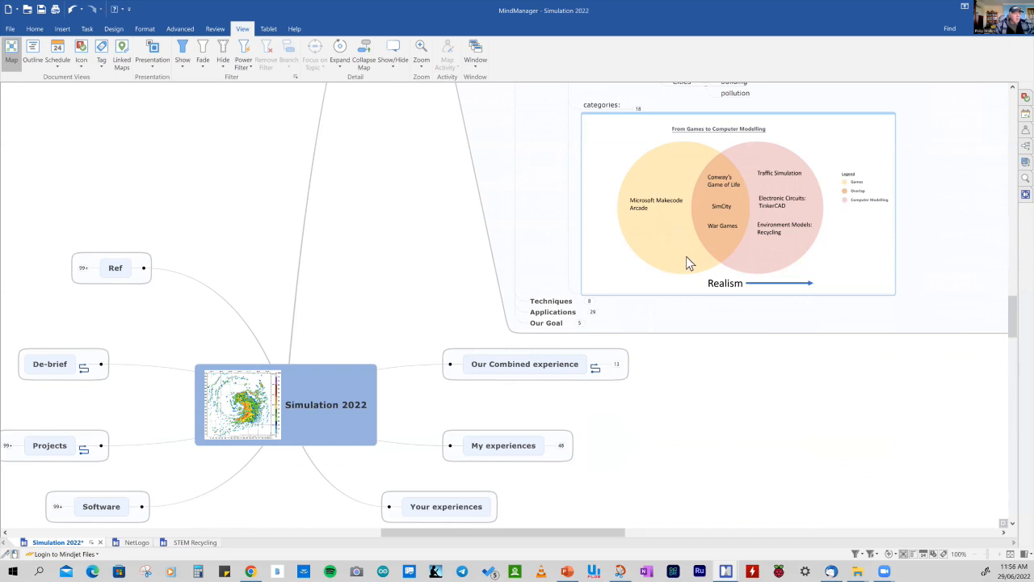
mouse_move(653, 255)
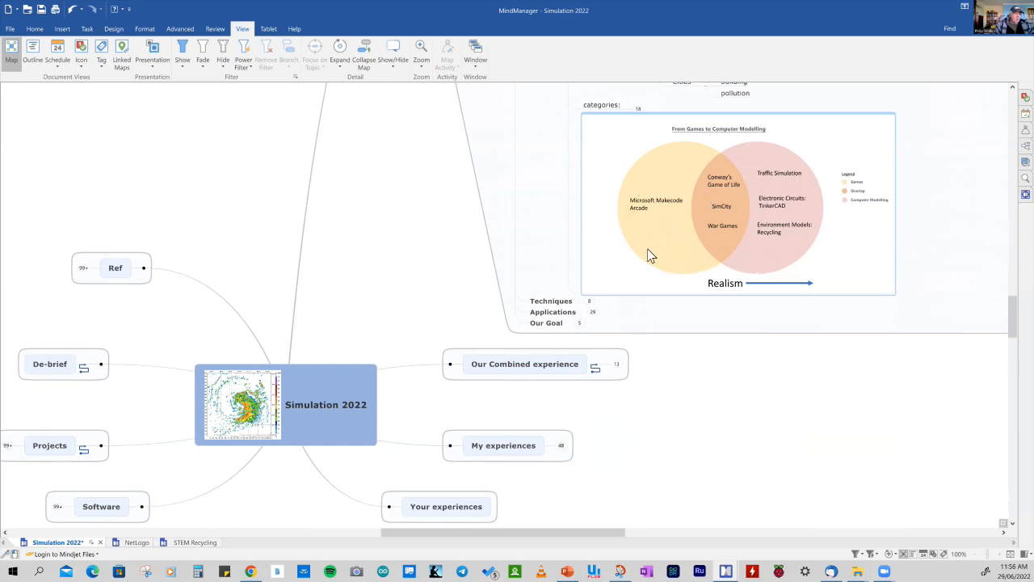
mouse_move(704, 272)
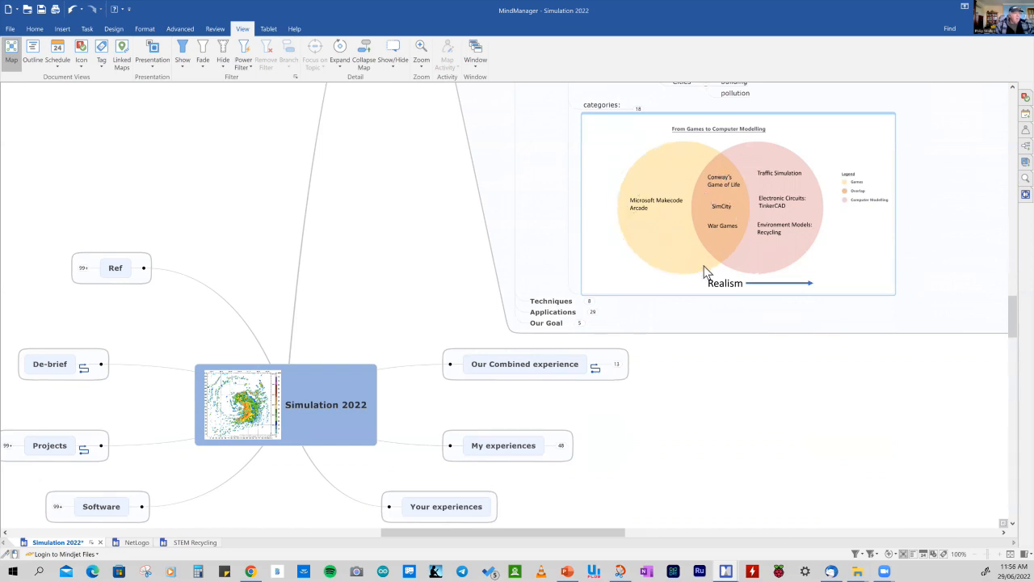
mouse_move(795, 268)
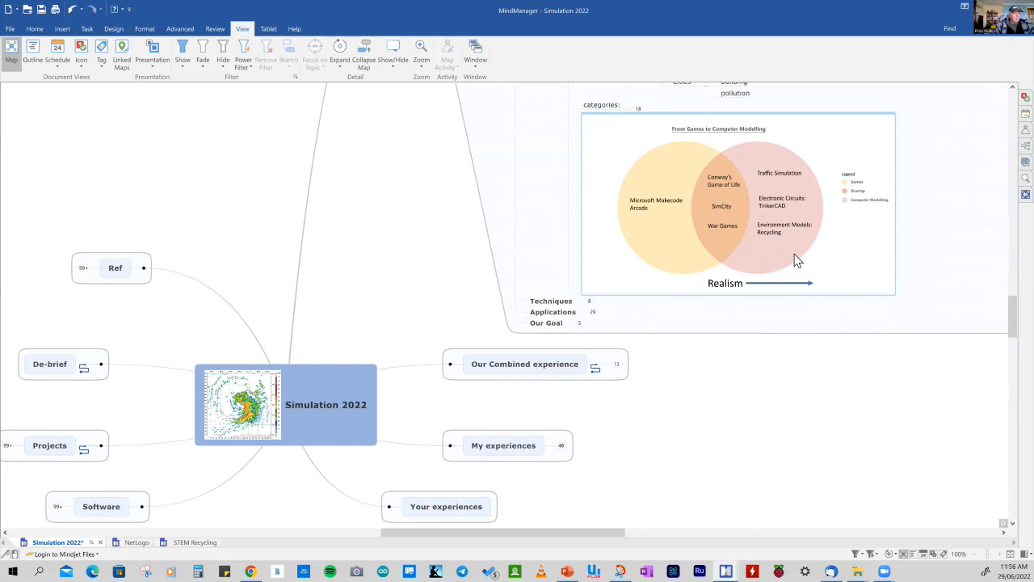
mouse_move(758, 235)
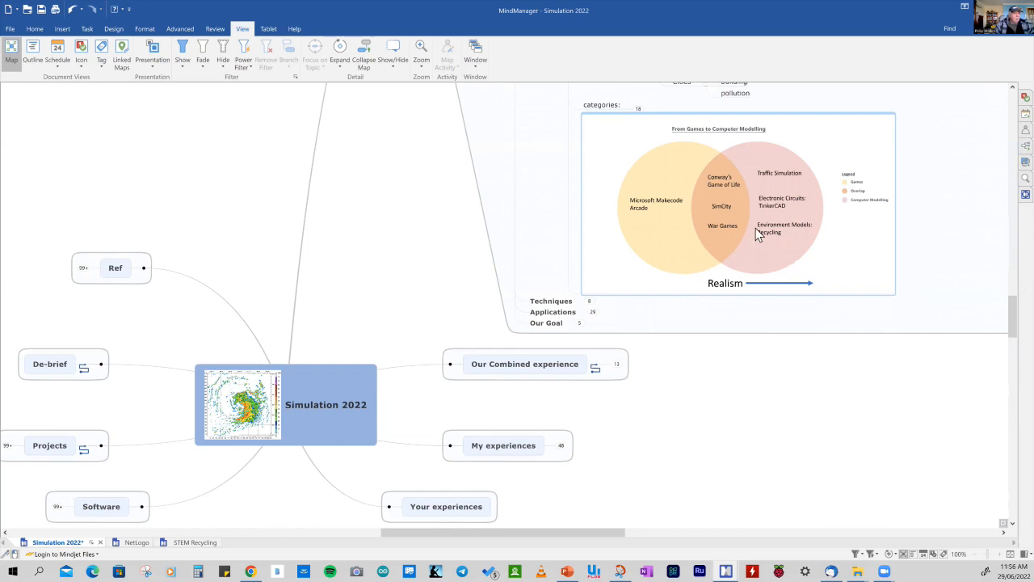
mouse_move(792, 209)
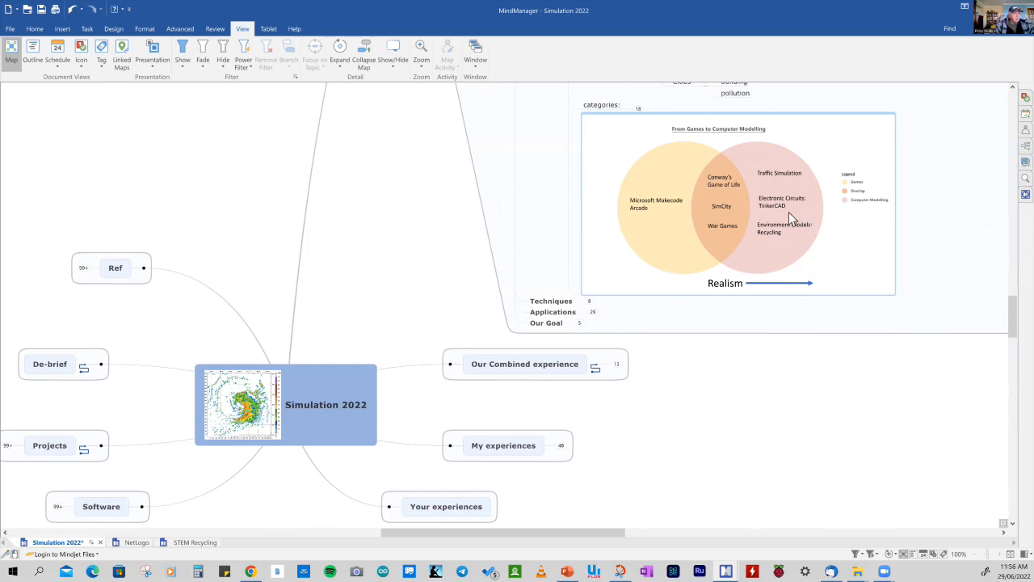
mouse_move(774, 214)
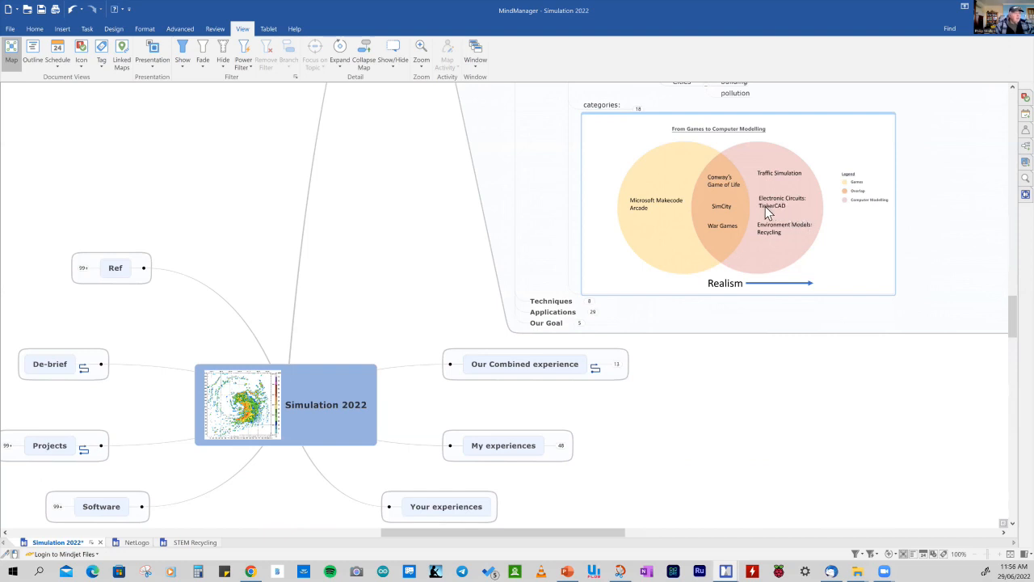
mouse_move(782, 209)
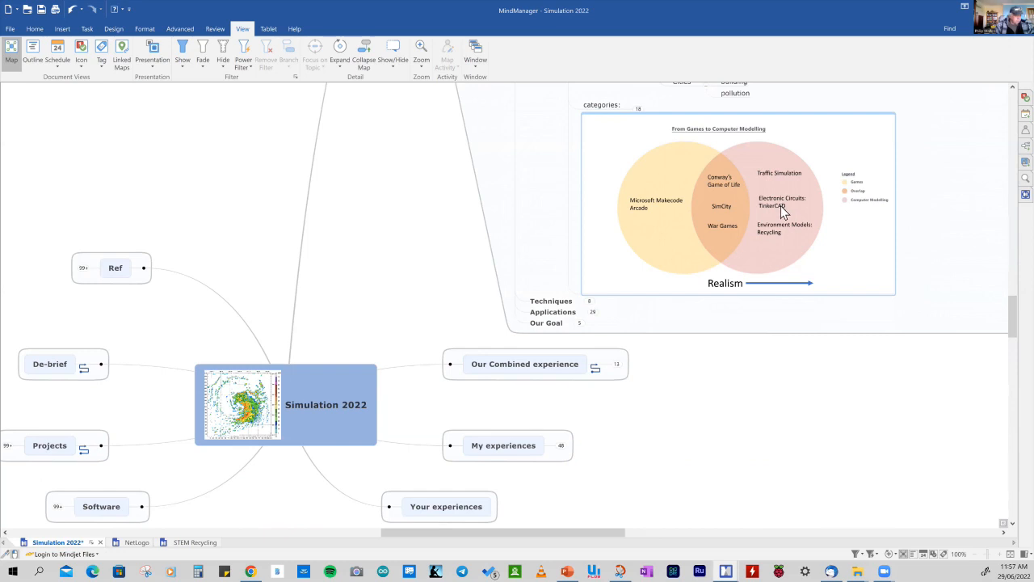
mouse_move(793, 252)
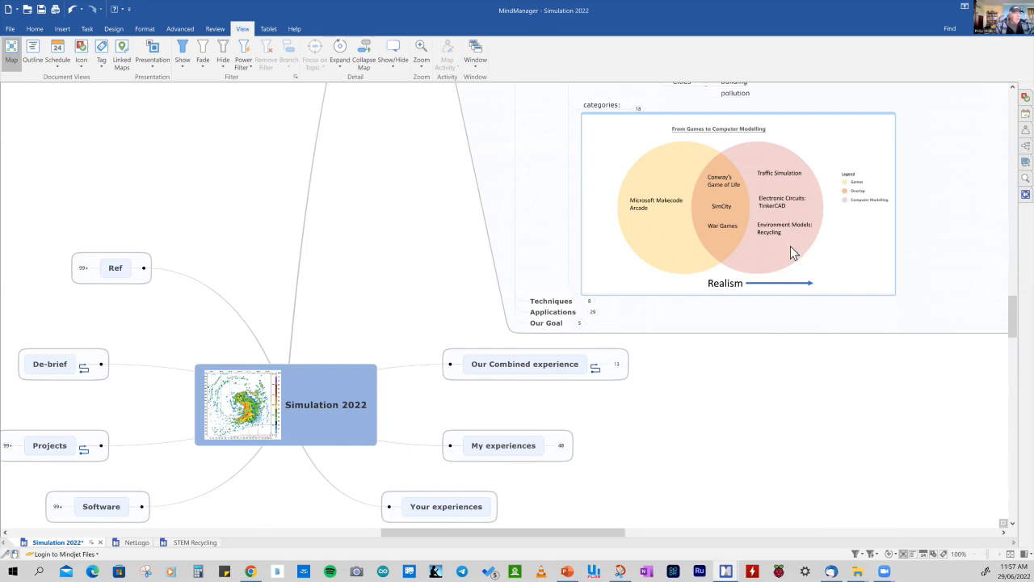
mouse_move(788, 236)
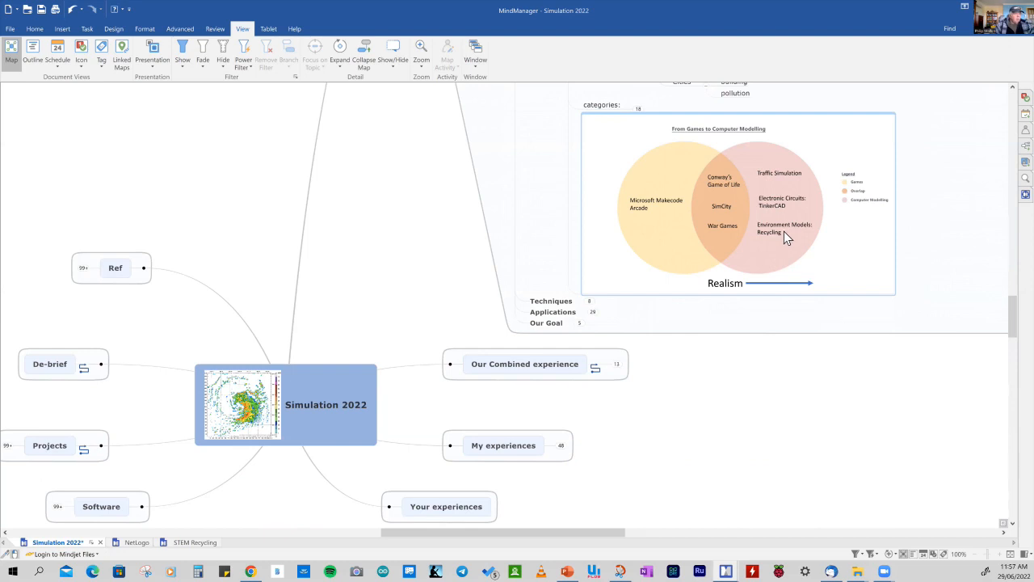
mouse_move(783, 239)
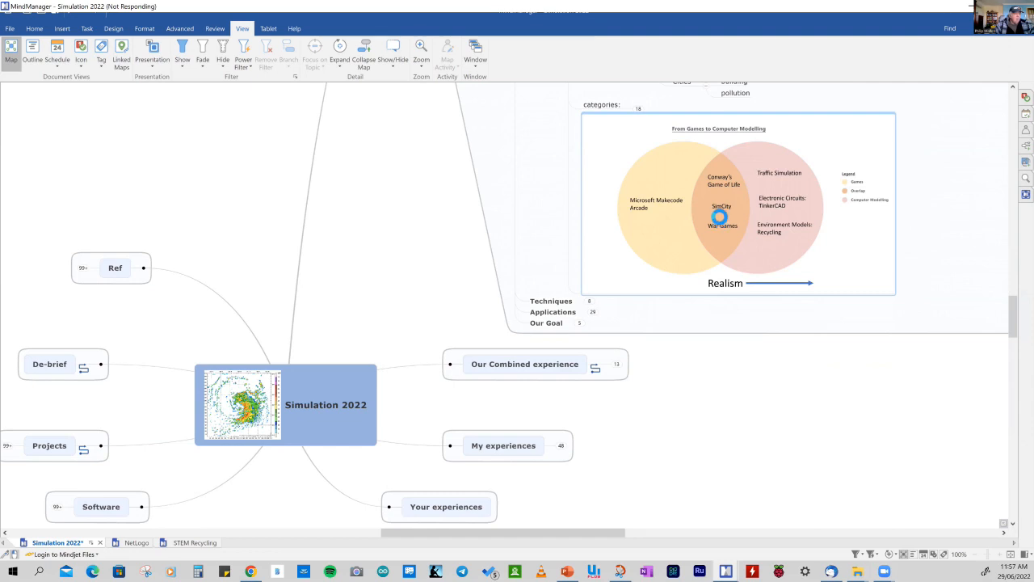
mouse_move(721, 192)
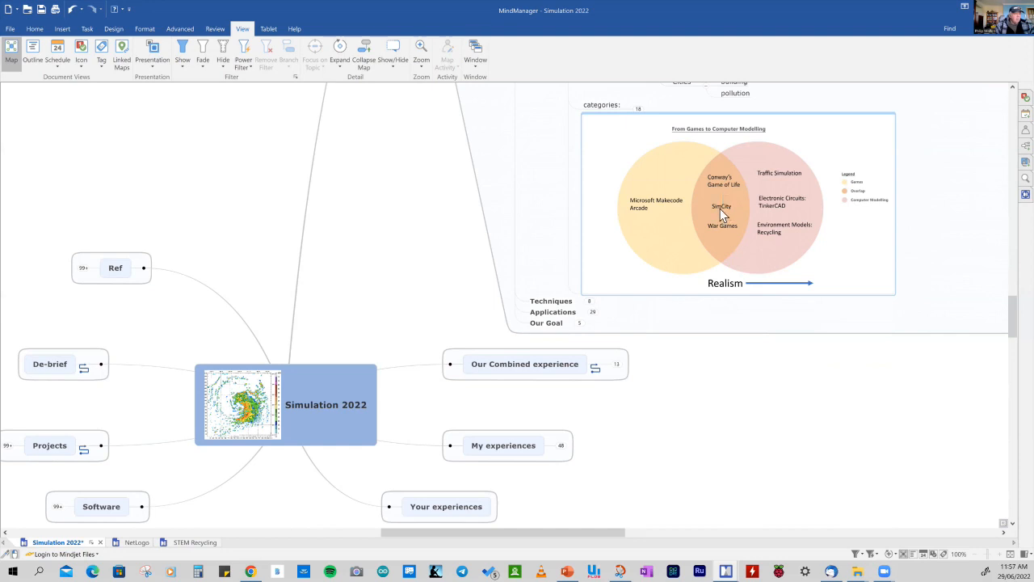
mouse_move(728, 228)
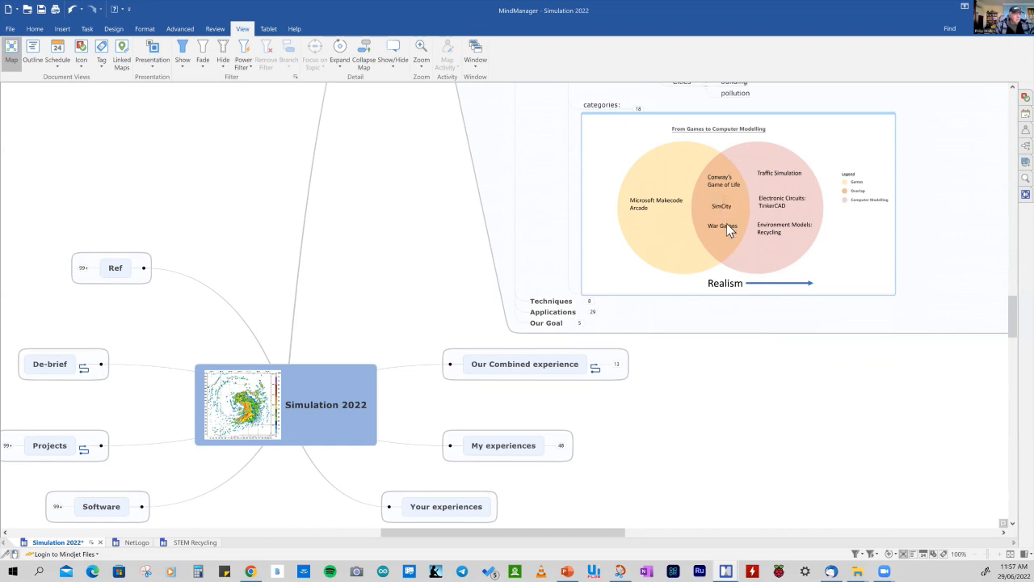
mouse_move(735, 335)
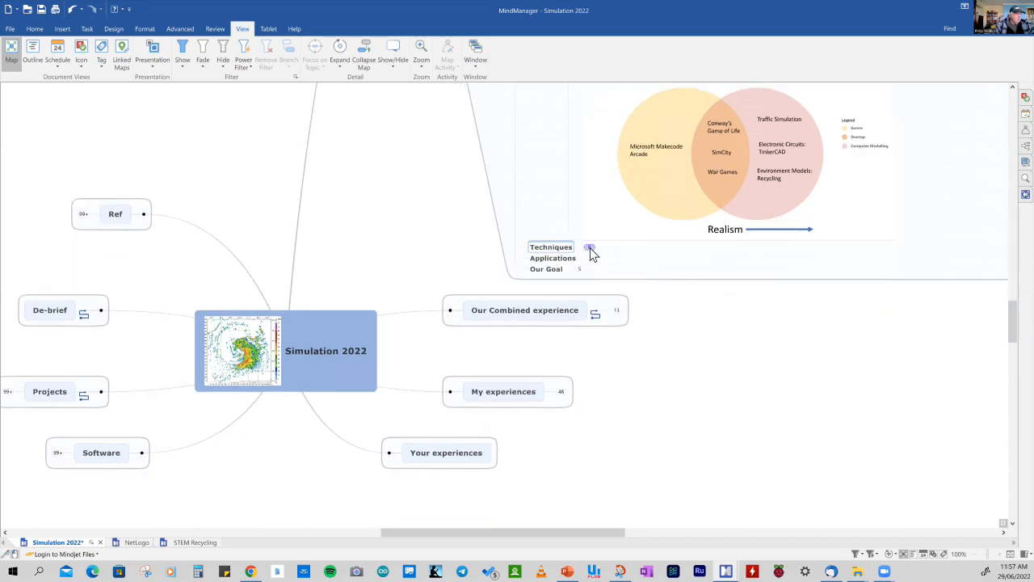
Expand the Techniques branch and select the realism subtopic under graphics
click(592, 247)
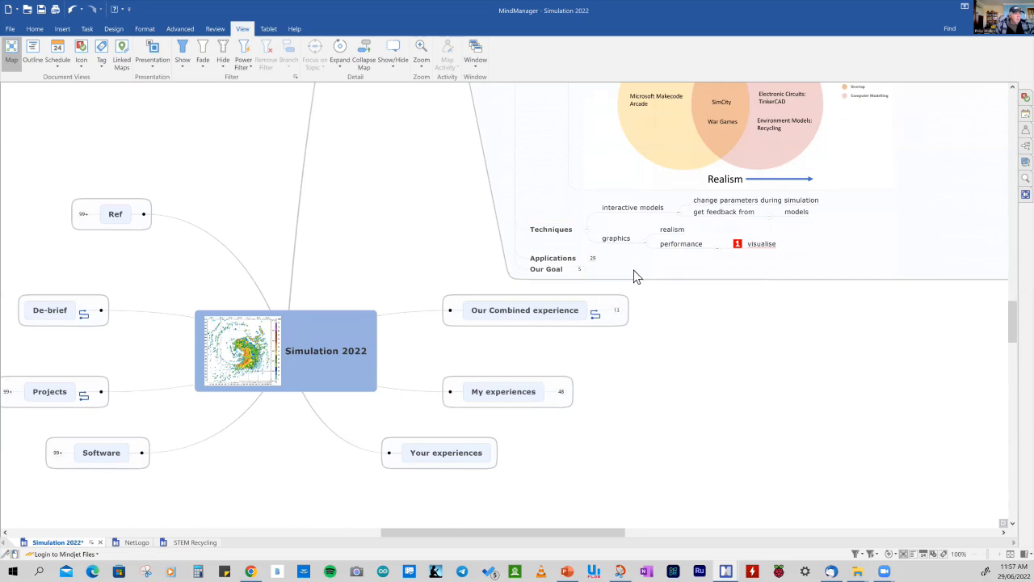
mouse_move(653, 290)
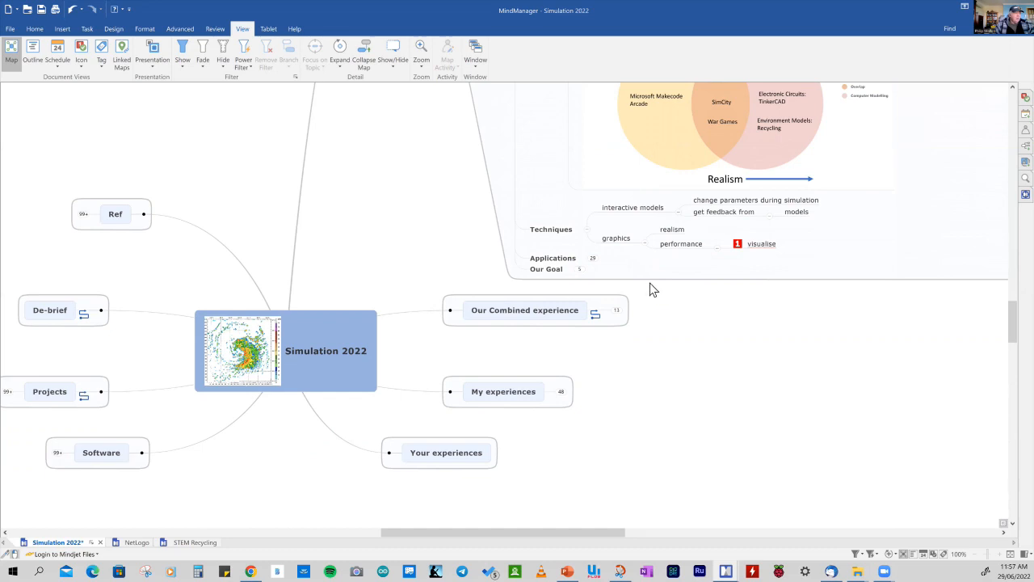
mouse_move(663, 294)
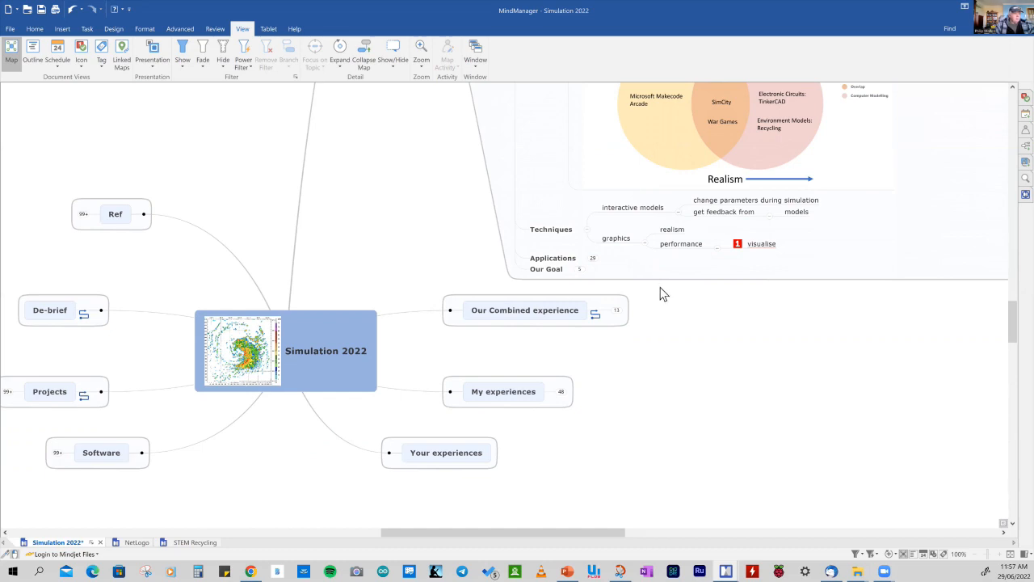
mouse_move(655, 283)
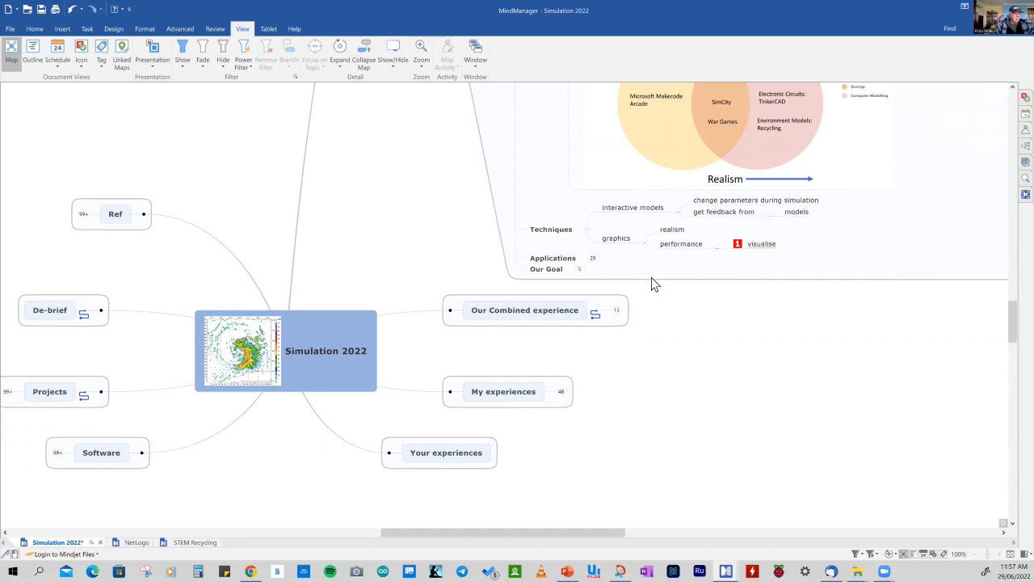
mouse_move(643, 271)
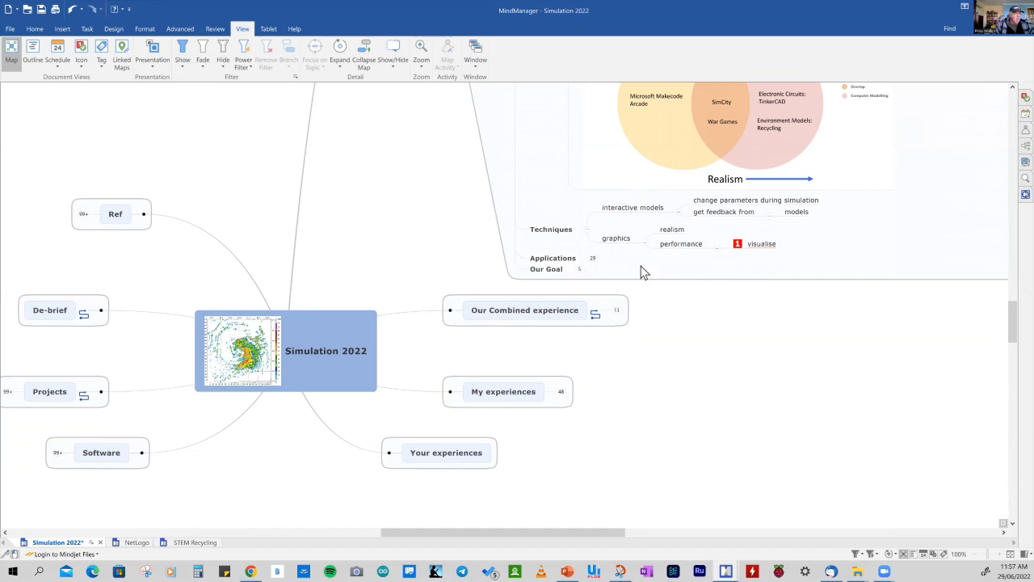
mouse_move(647, 268)
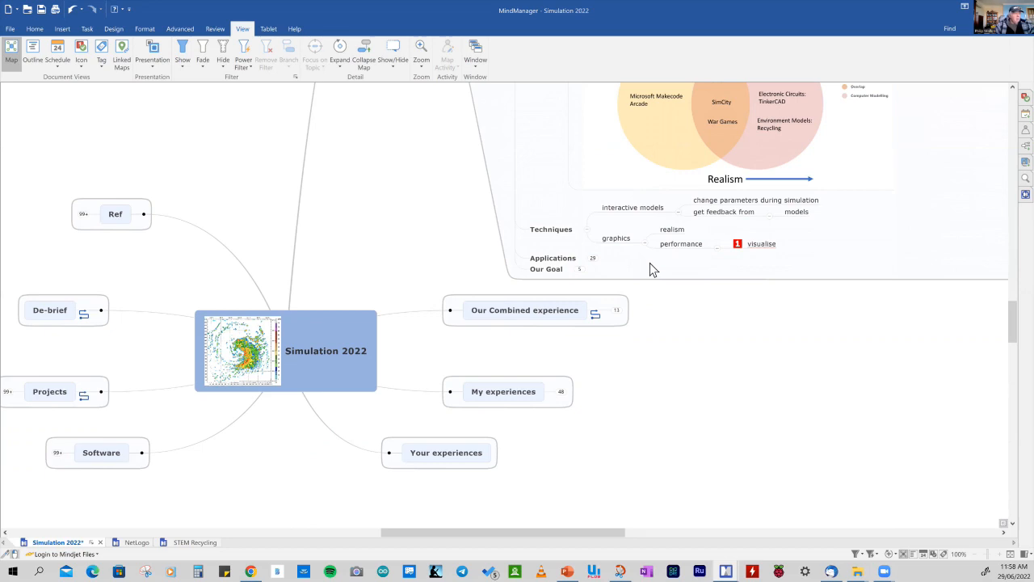
click(672, 230)
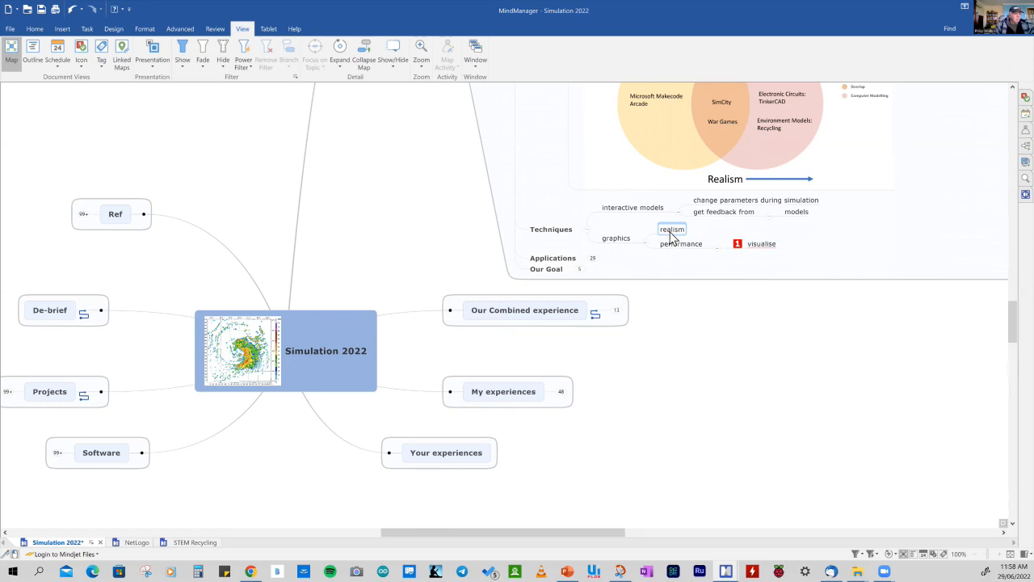
click(672, 230)
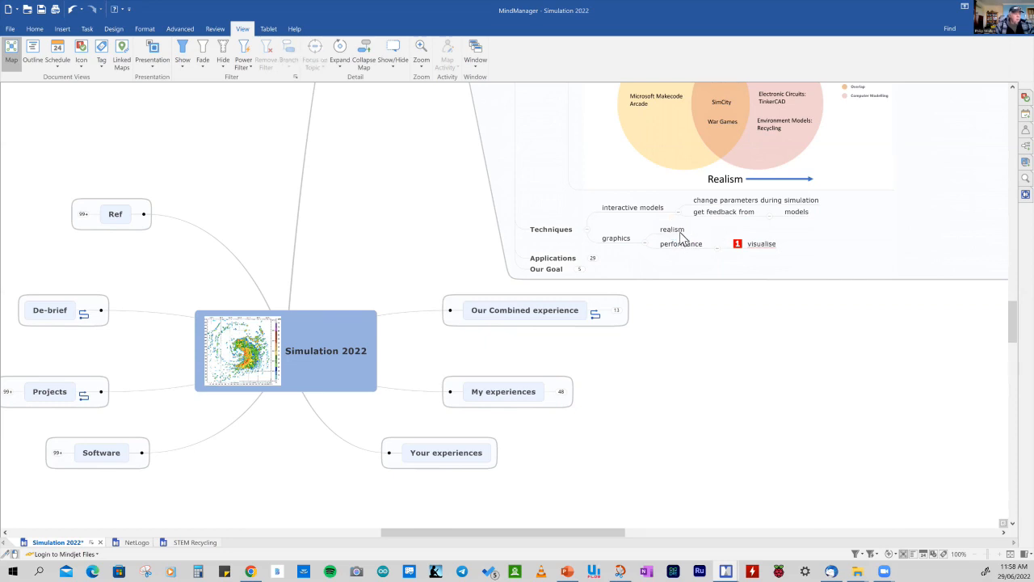
mouse_move(638, 260)
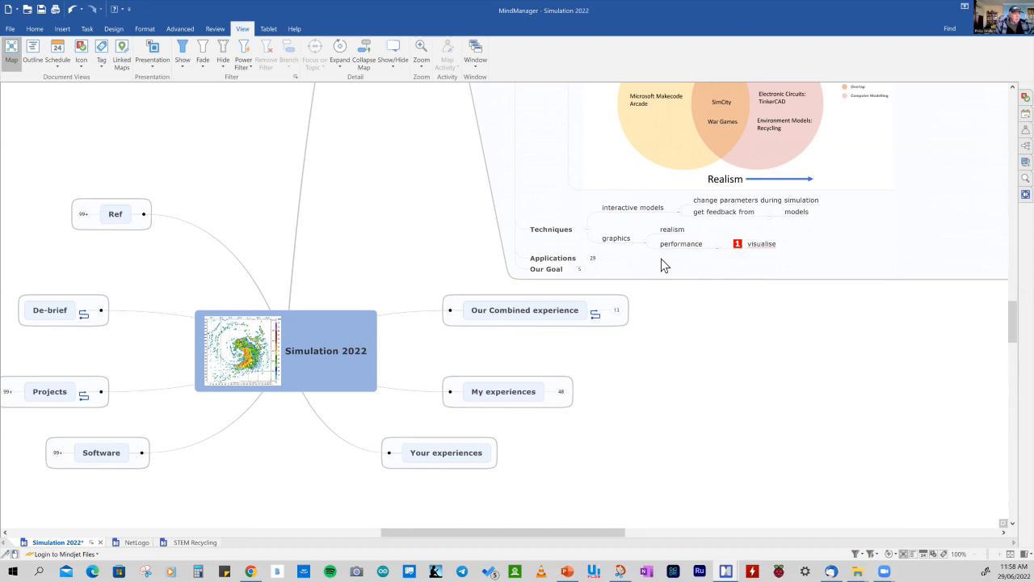
Expand the Applications branch and review the chemistry and biology topics
click(553, 258)
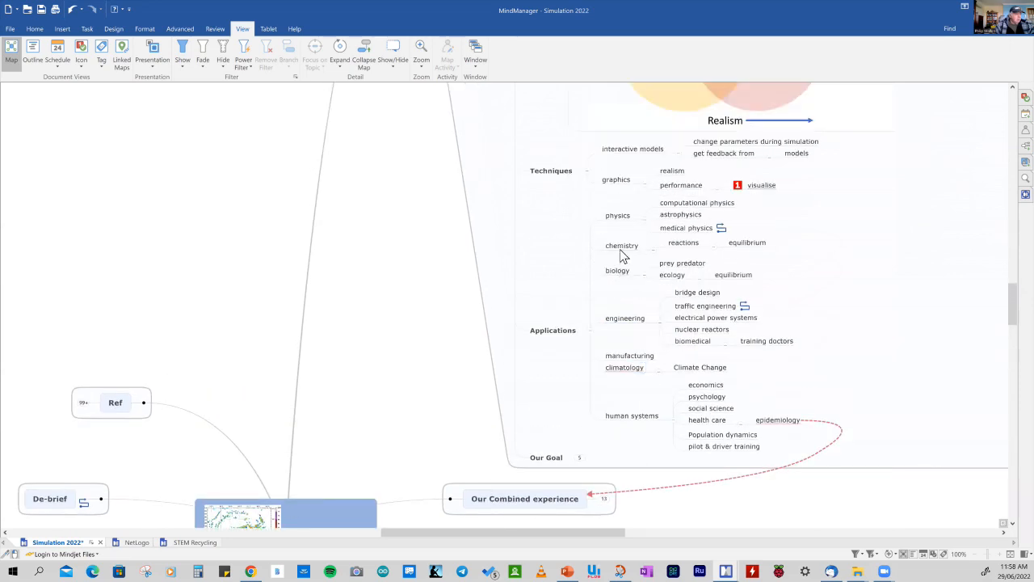
click(618, 215)
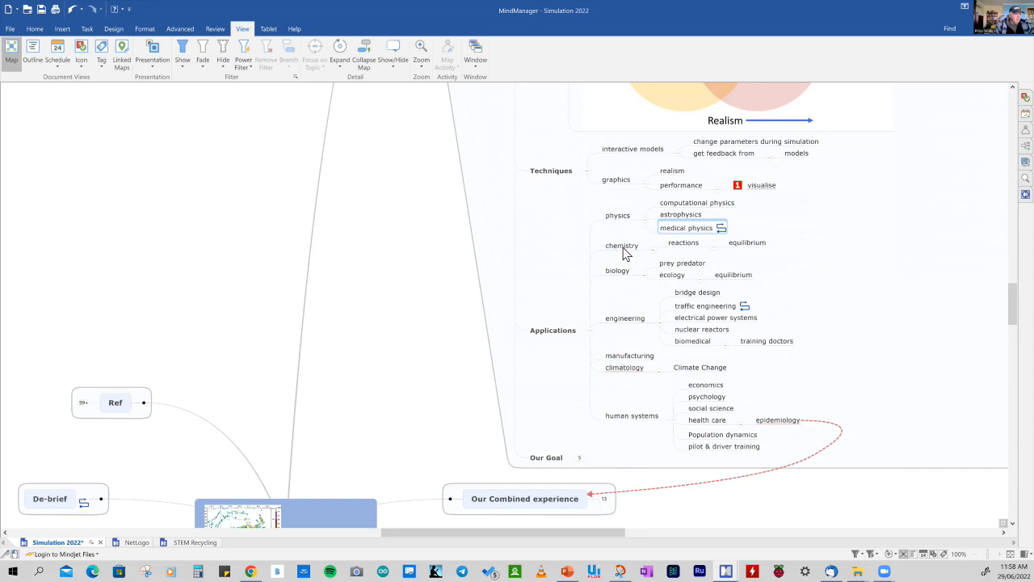
click(620, 246)
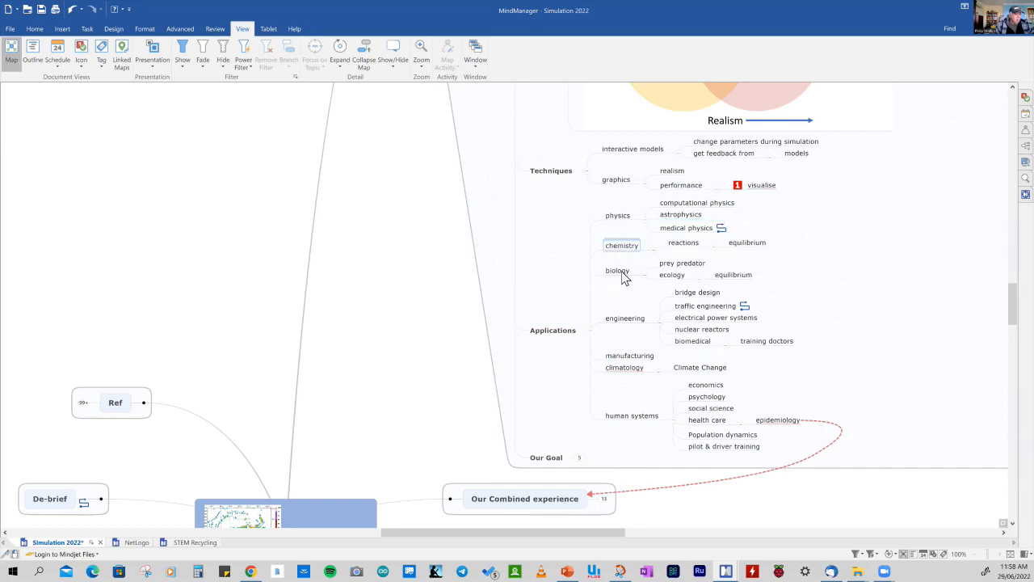
click(672, 274)
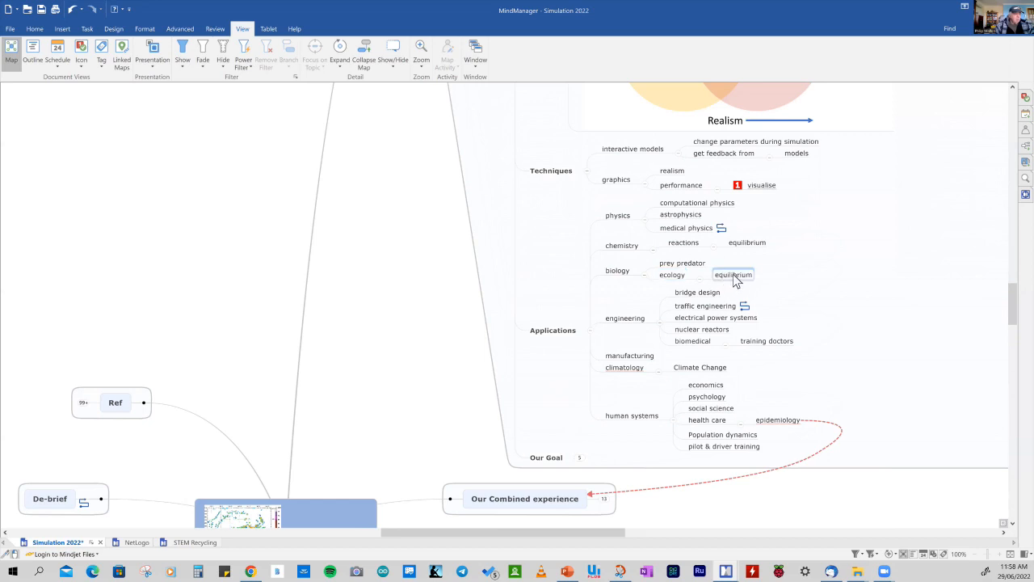
mouse_move(727, 278)
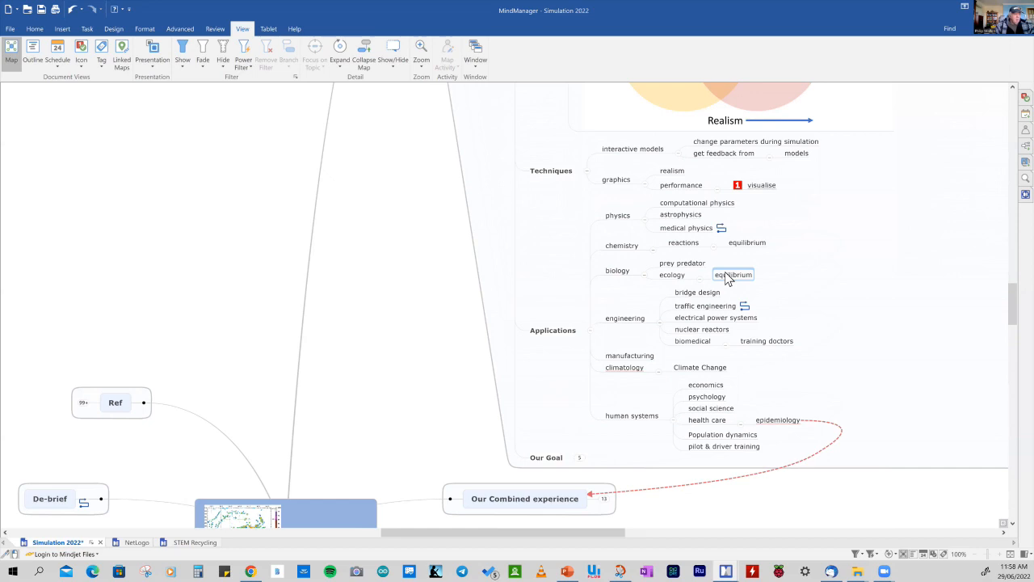
mouse_move(708, 297)
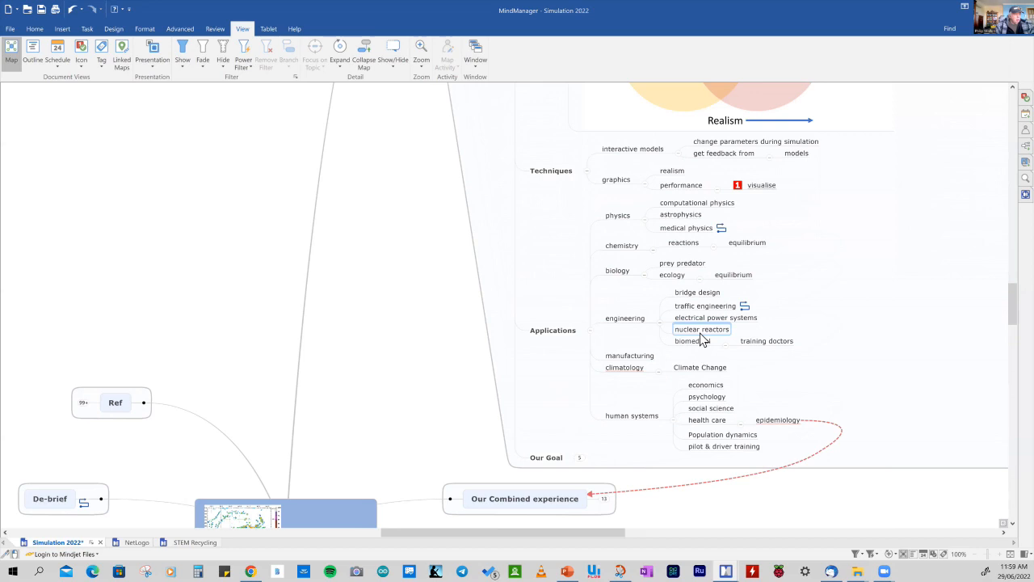
Move down through the expanded Applications branches toward Our Goal
scroll(down, 3)
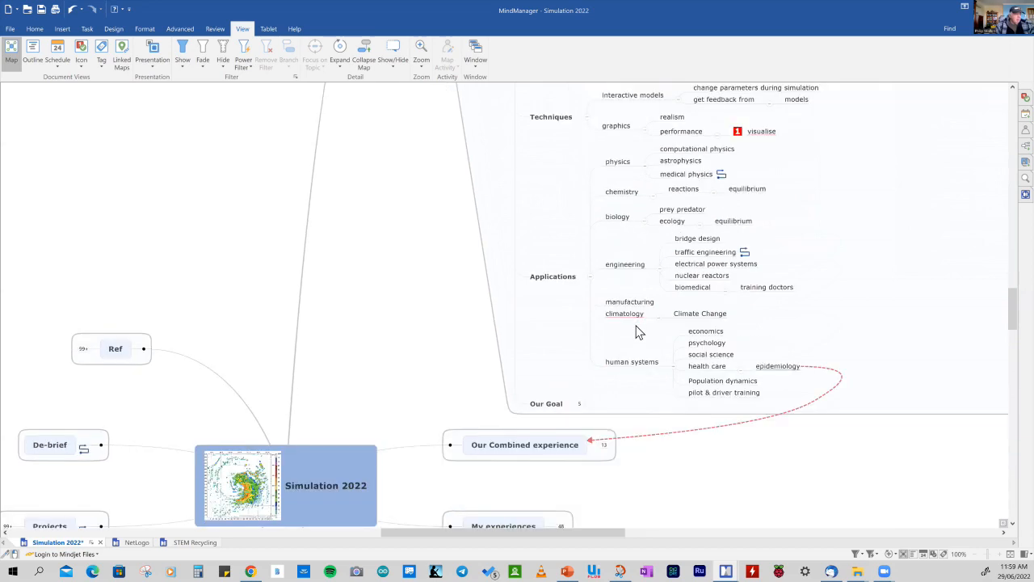
scroll(down, 3)
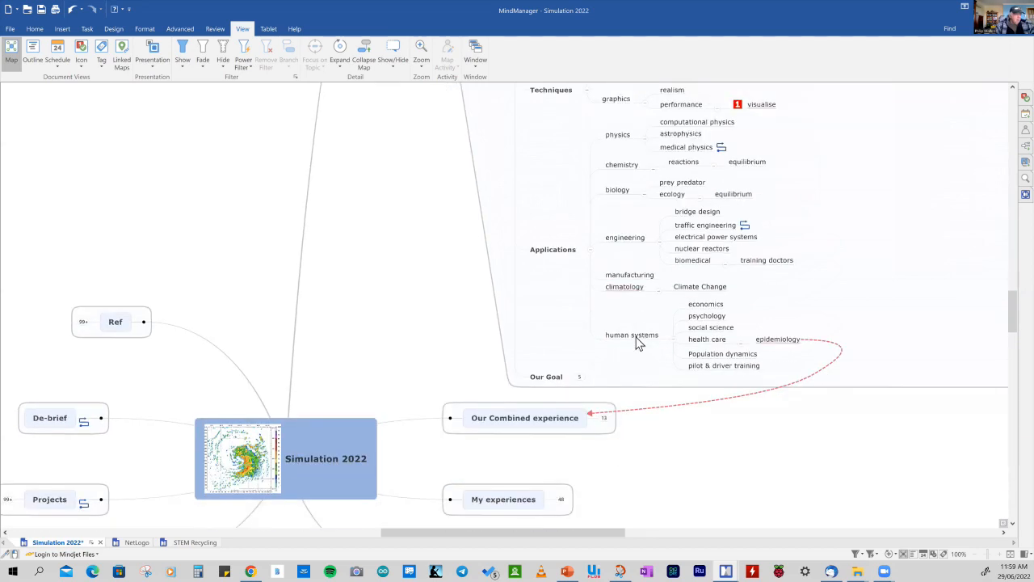
click(632, 335)
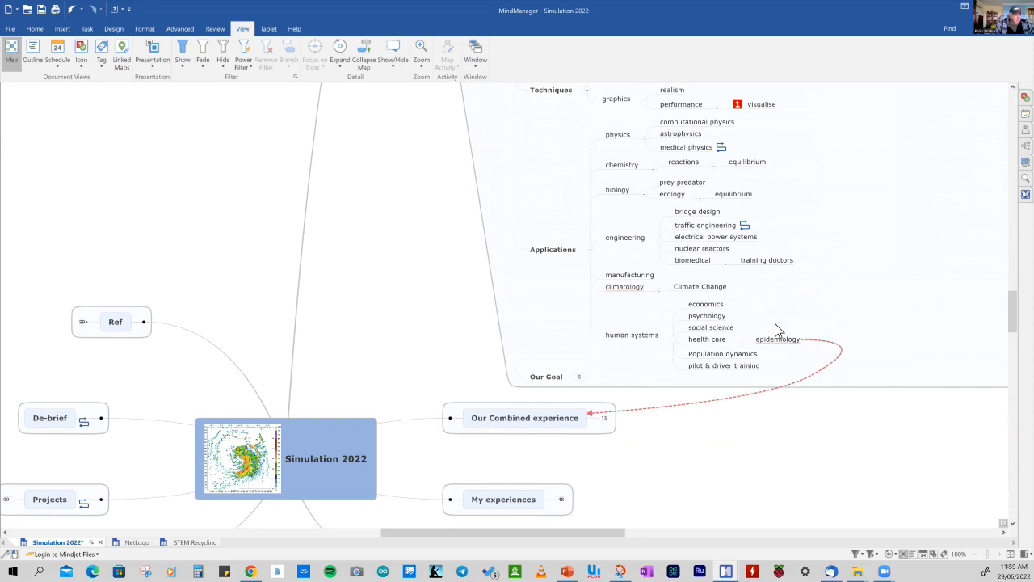
mouse_move(711, 329)
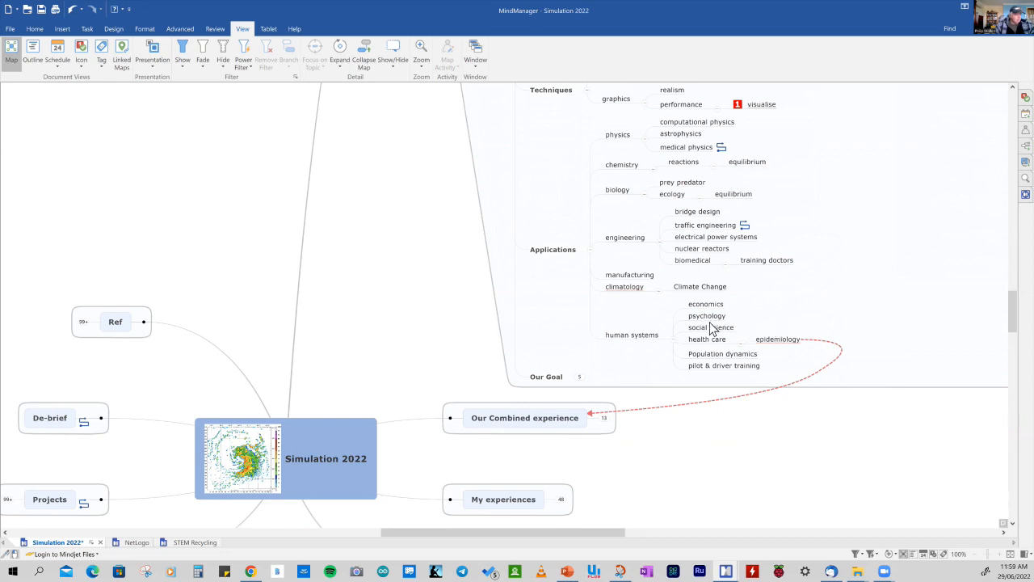
scroll(down, 3)
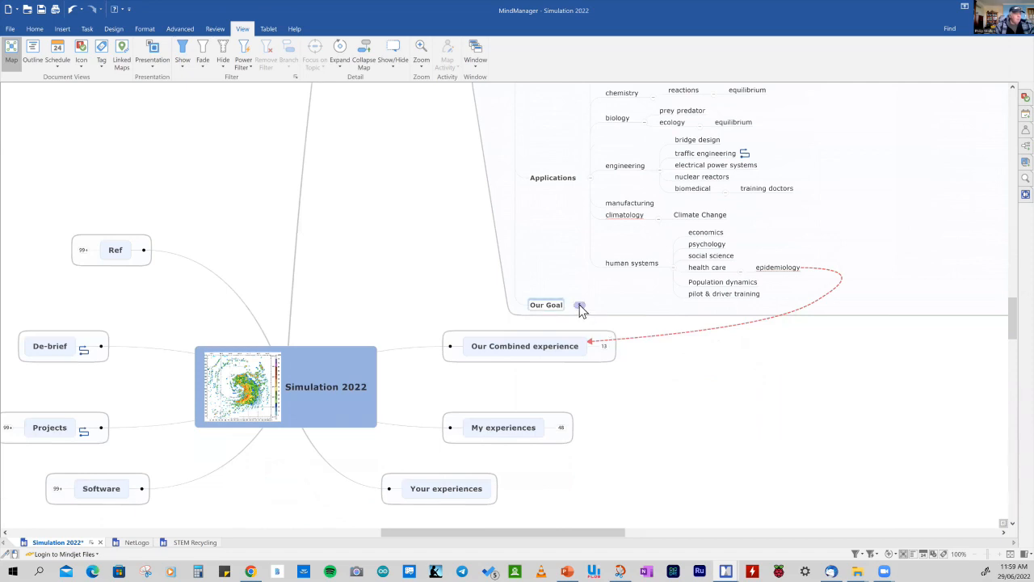
click(578, 306)
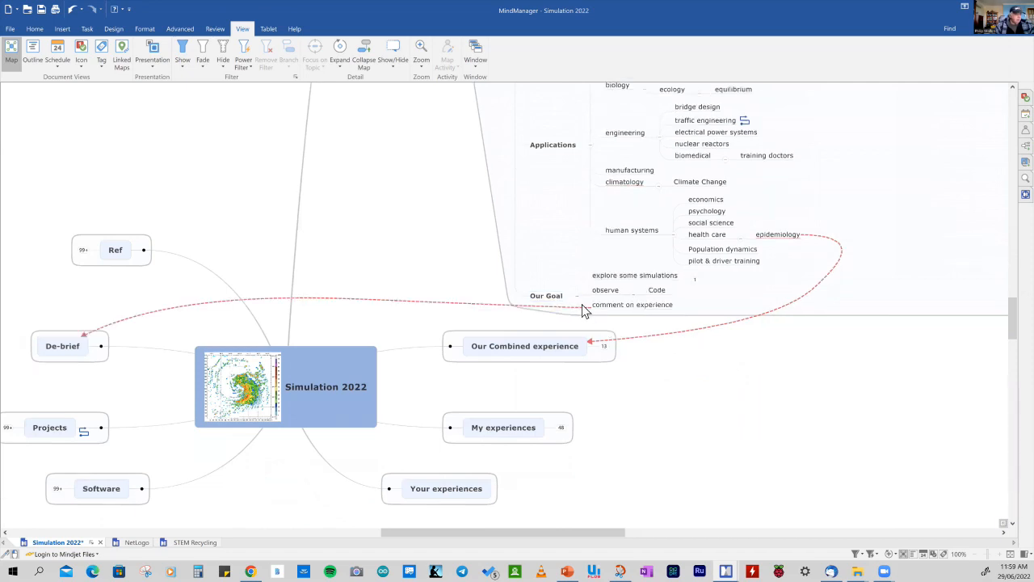
mouse_move(639, 301)
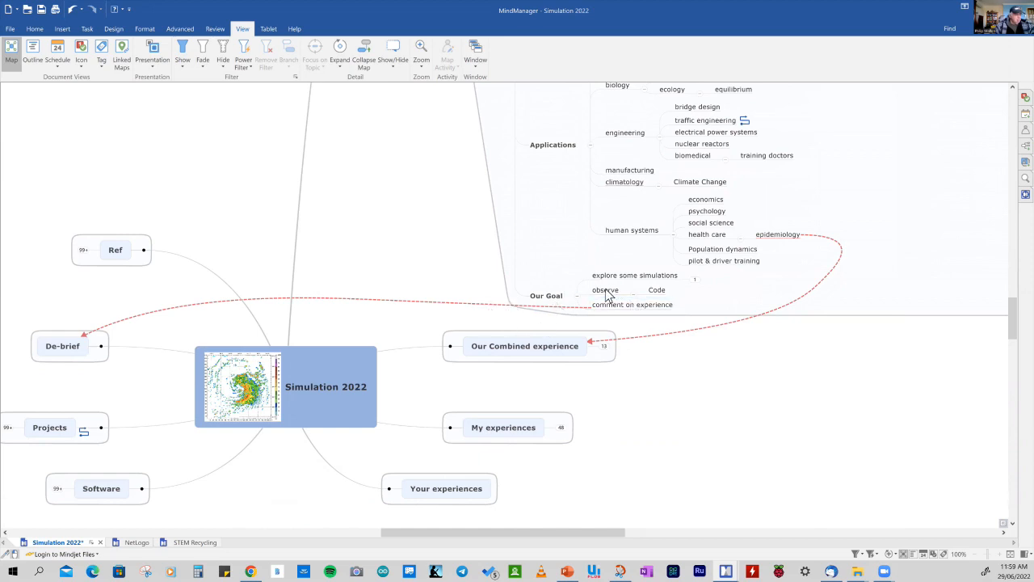
click(604, 291)
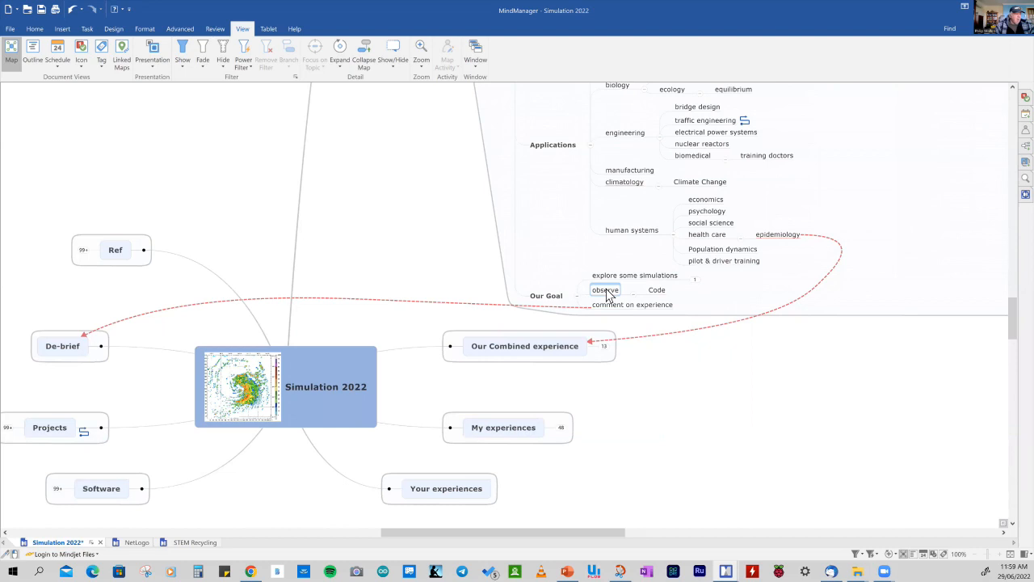
mouse_move(611, 294)
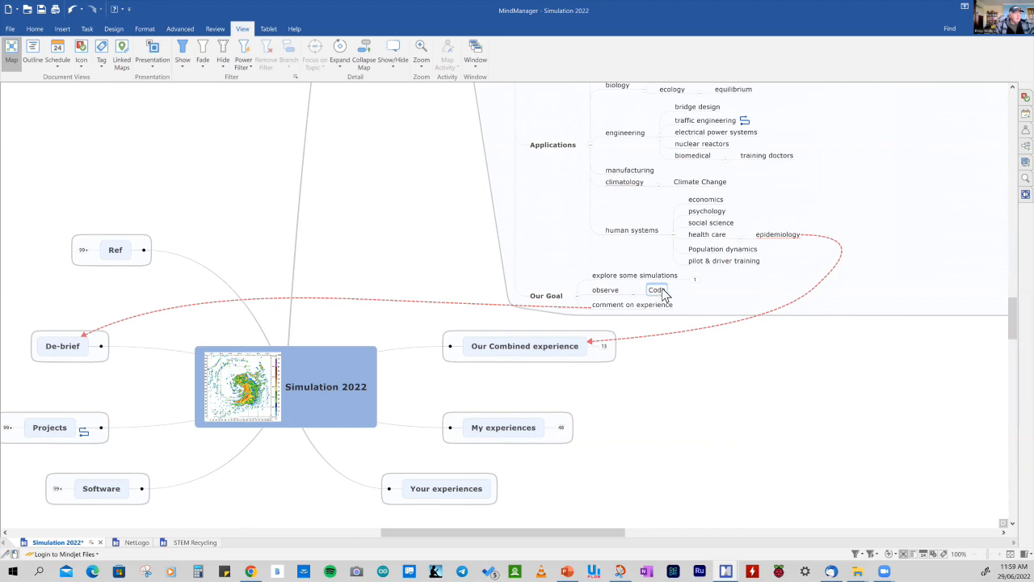
mouse_move(661, 289)
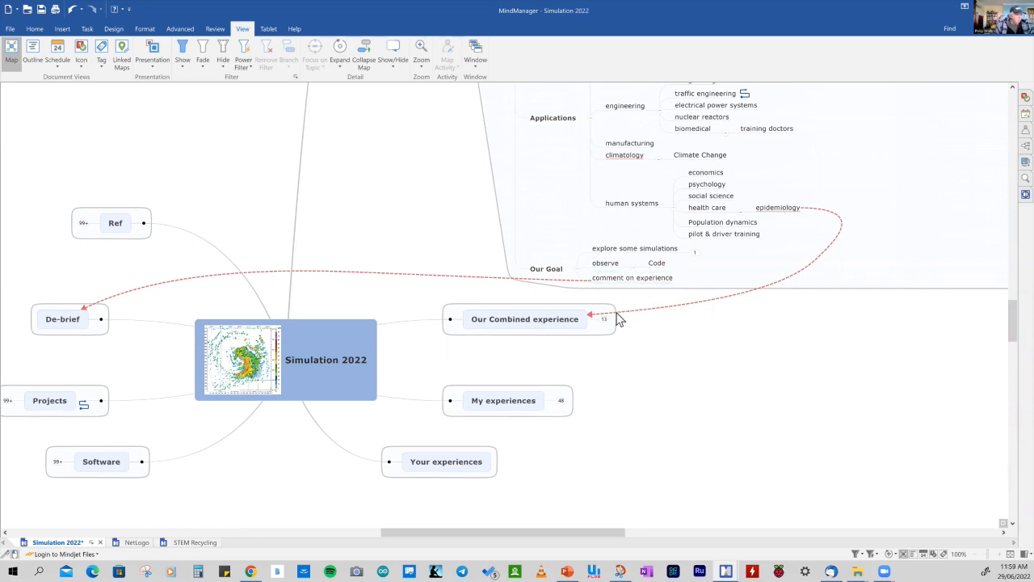
mouse_move(597, 234)
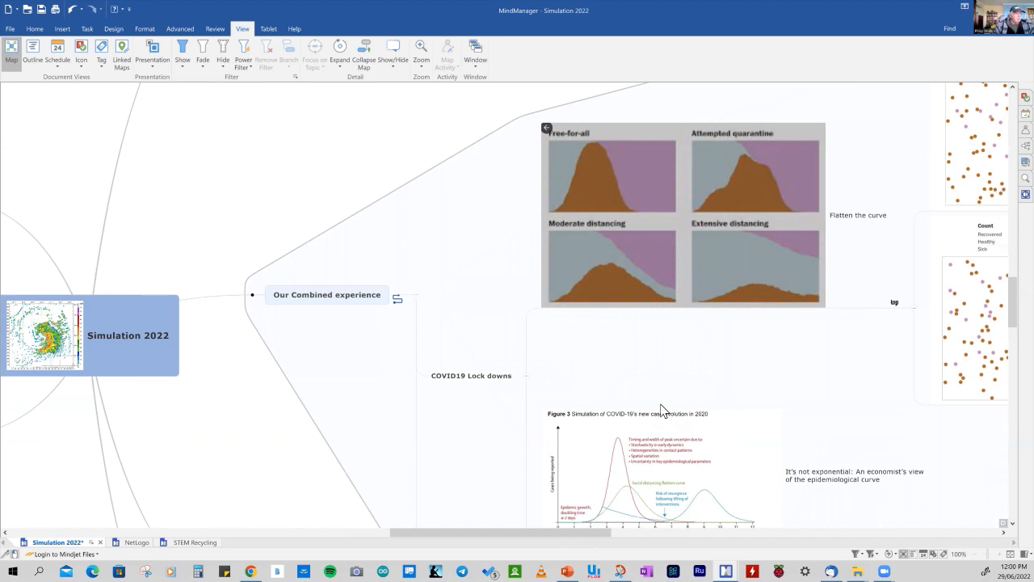
mouse_move(601, 517)
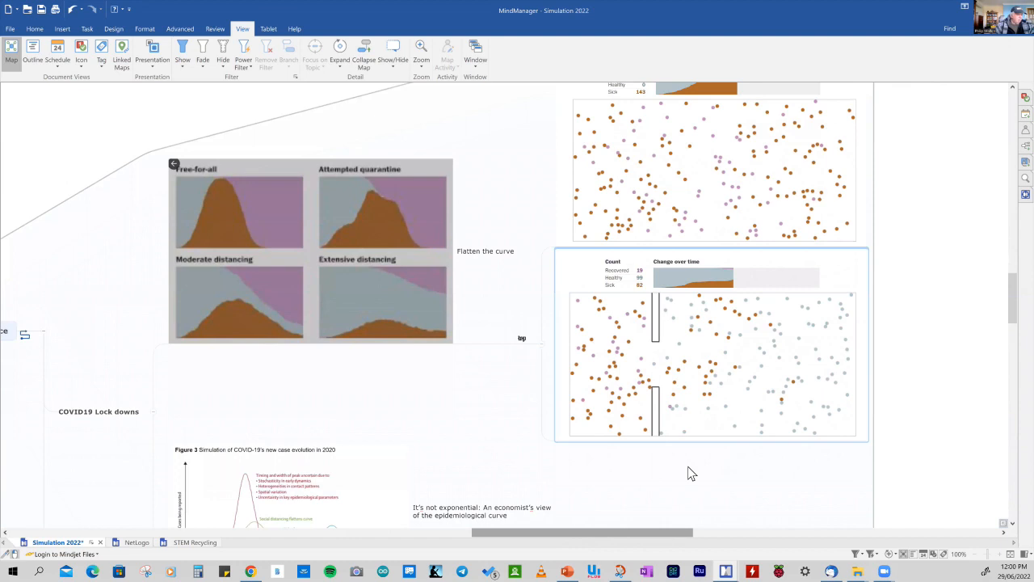
Scroll down through the COVID19 lock-down charts to the Engineering thesis topic
scroll(down, 3)
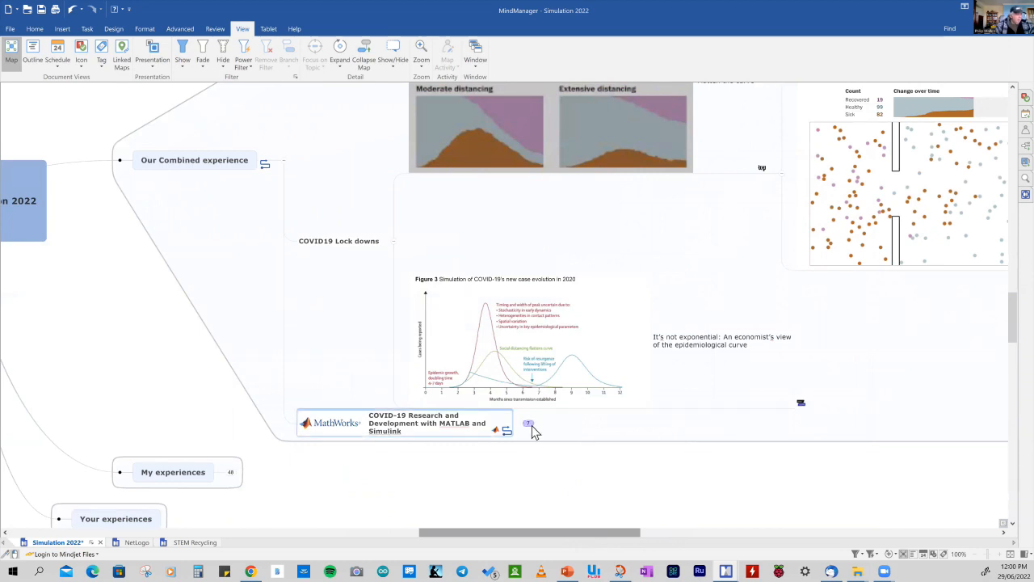
scroll(down, 3)
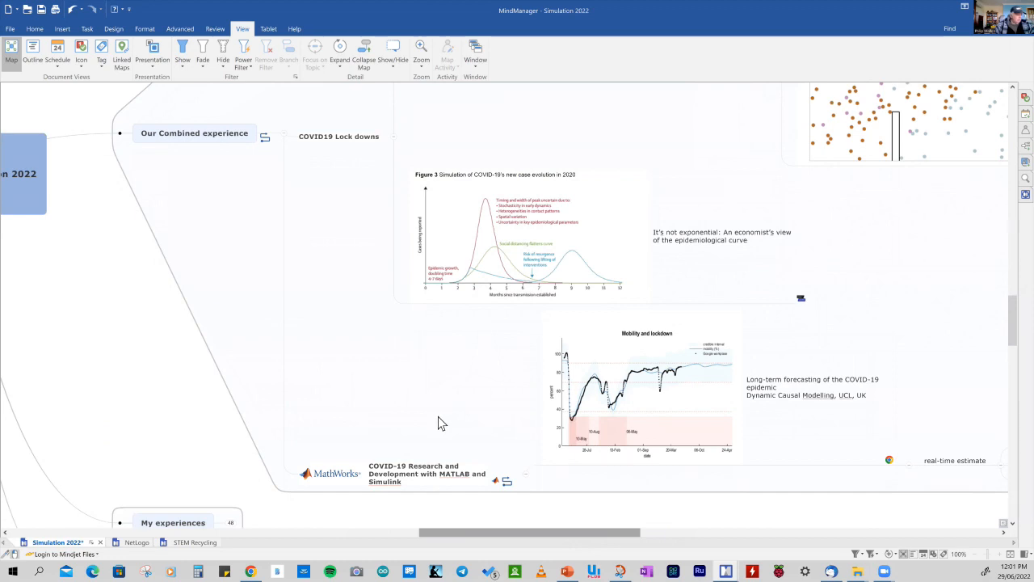
scroll(down, 3)
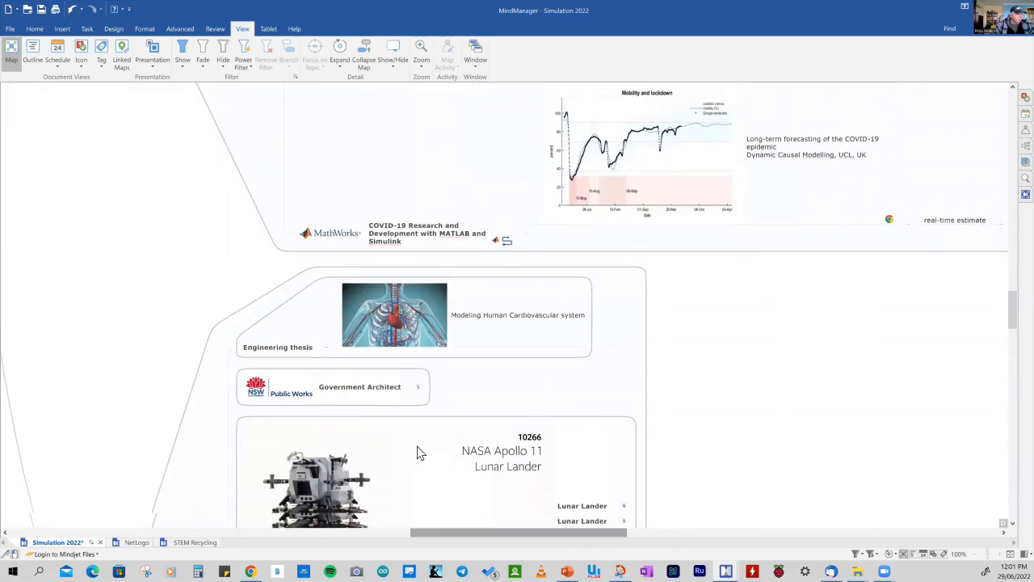
scroll(down, 3)
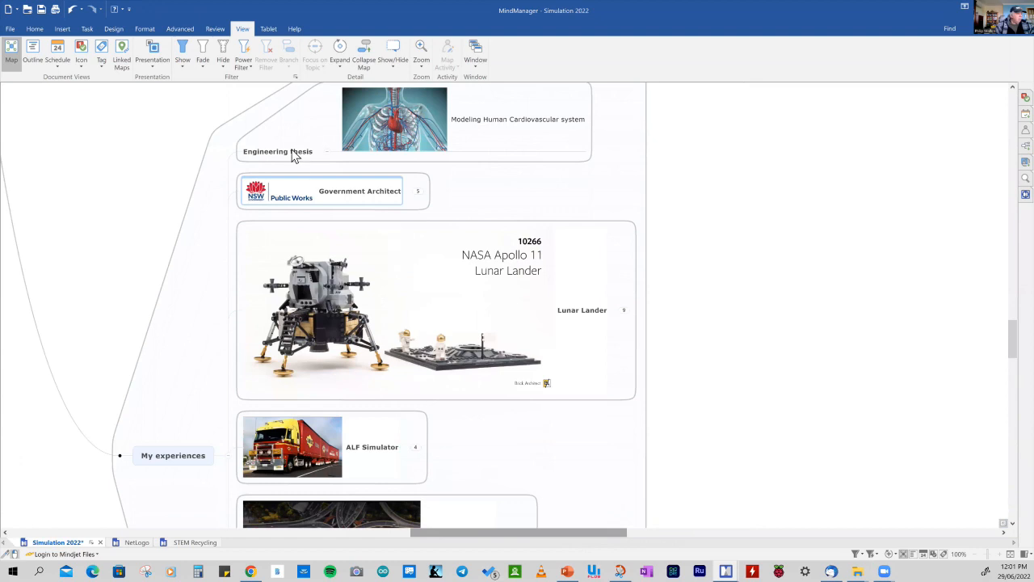
click(278, 152)
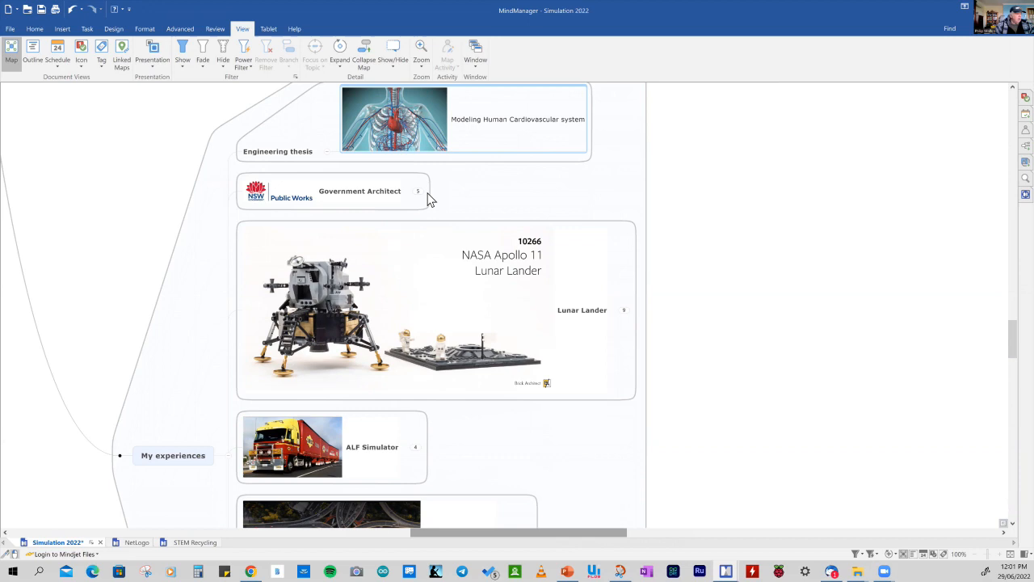
Expand the Government Architect topic and browse its Radiotherapy Simulator and floor-plan images
click(419, 192)
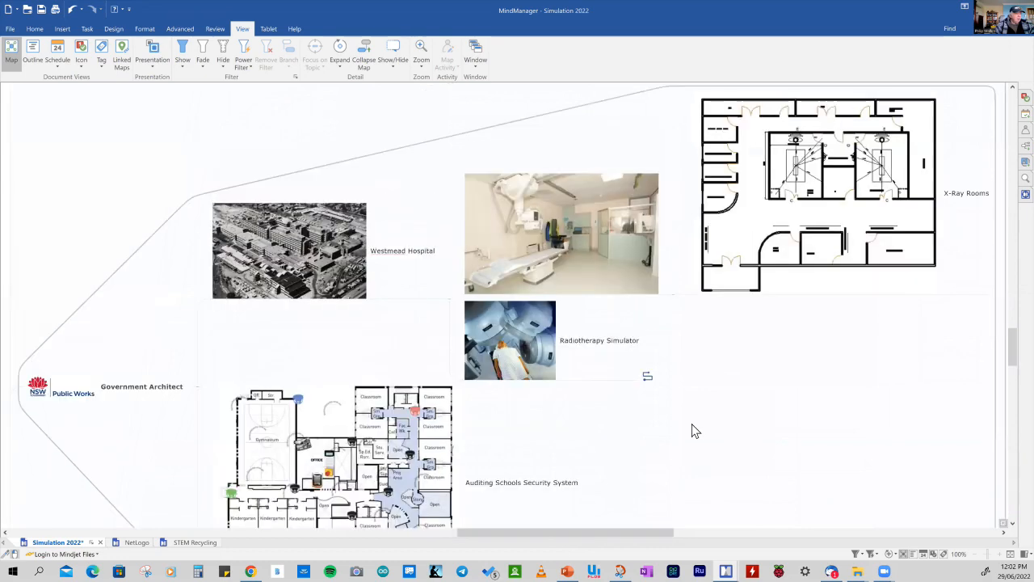
mouse_move(693, 429)
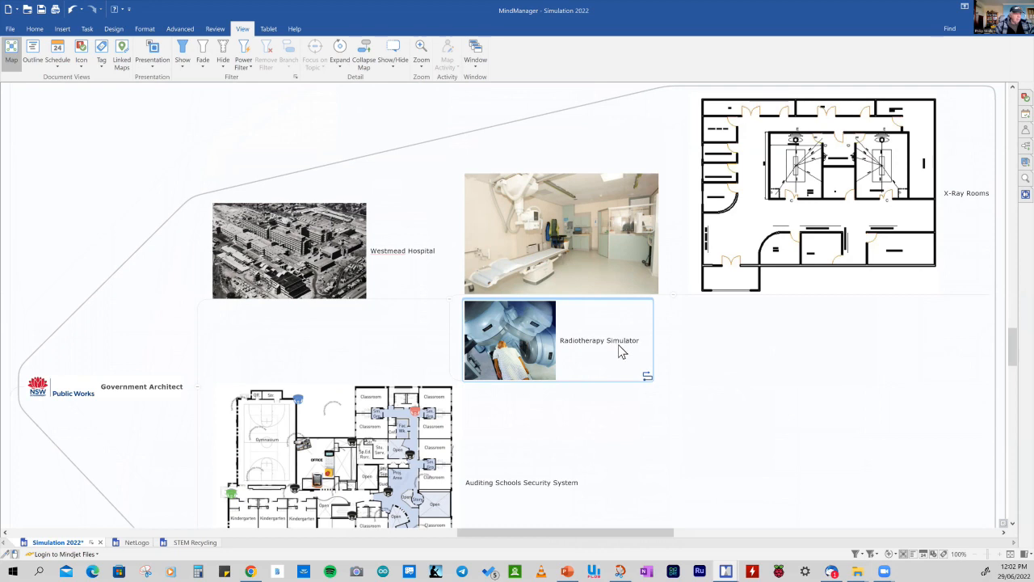
scroll(down, 3)
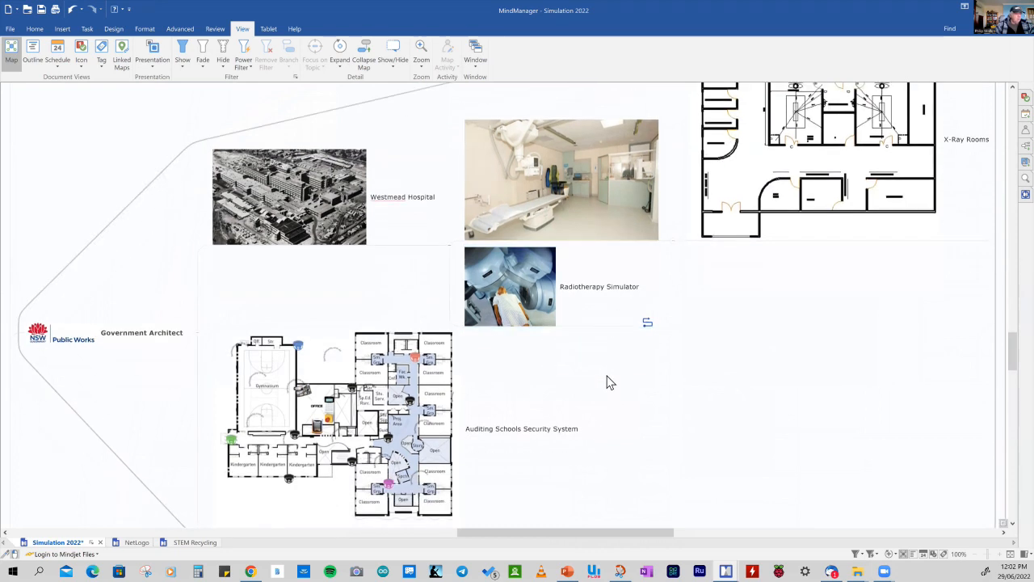
scroll(down, 3)
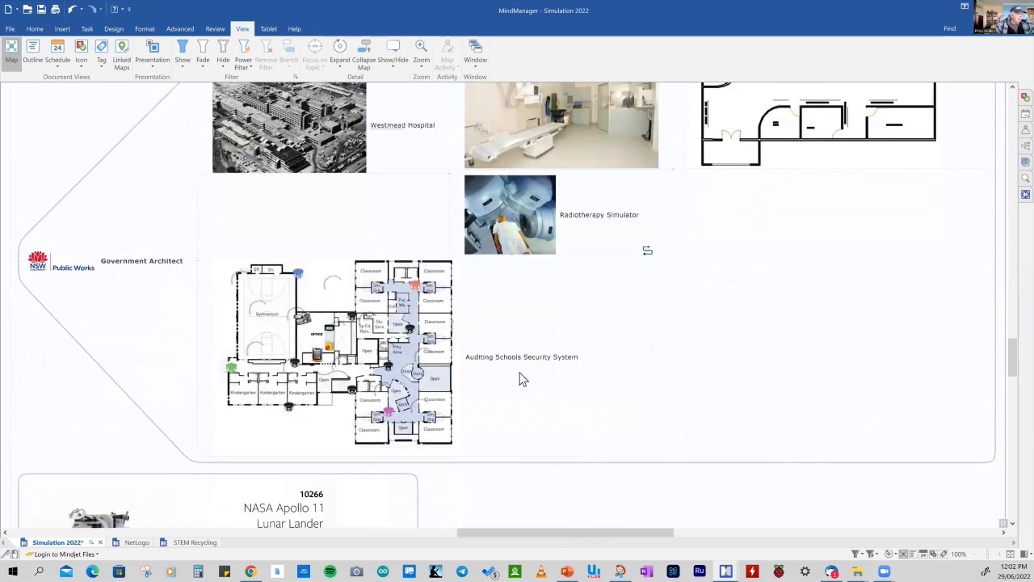
click(521, 357)
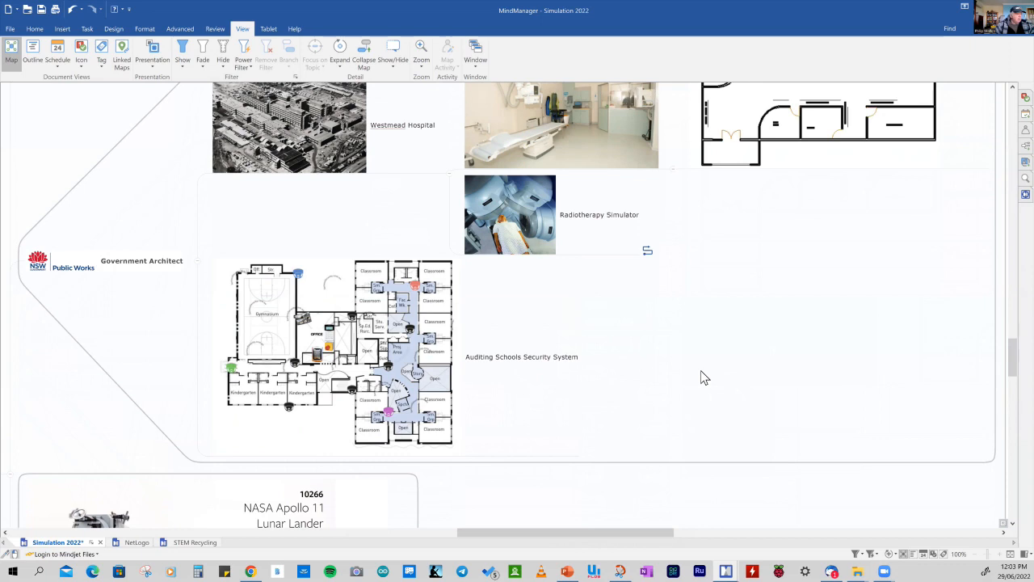
scroll(down, 3)
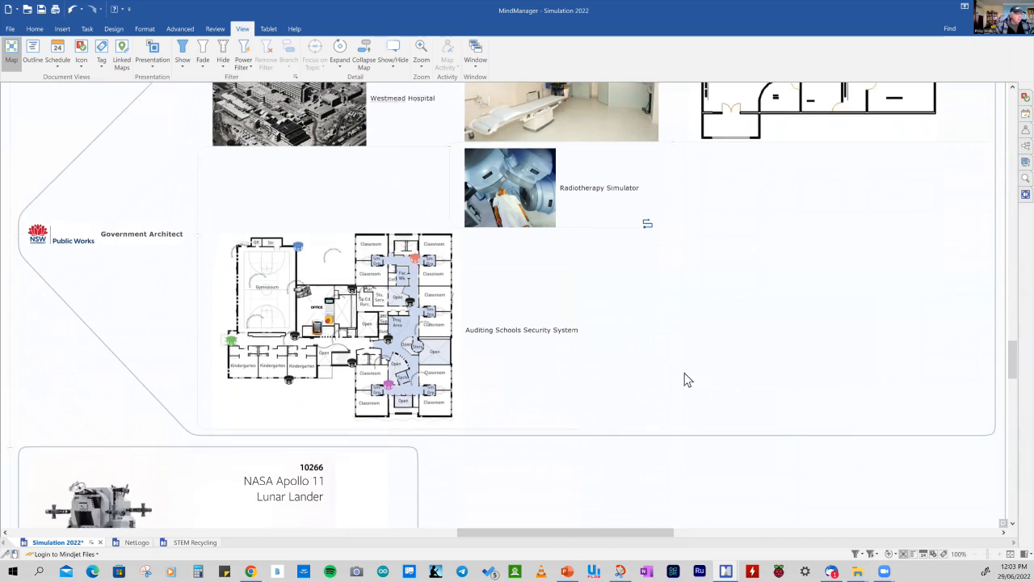
scroll(down, 3)
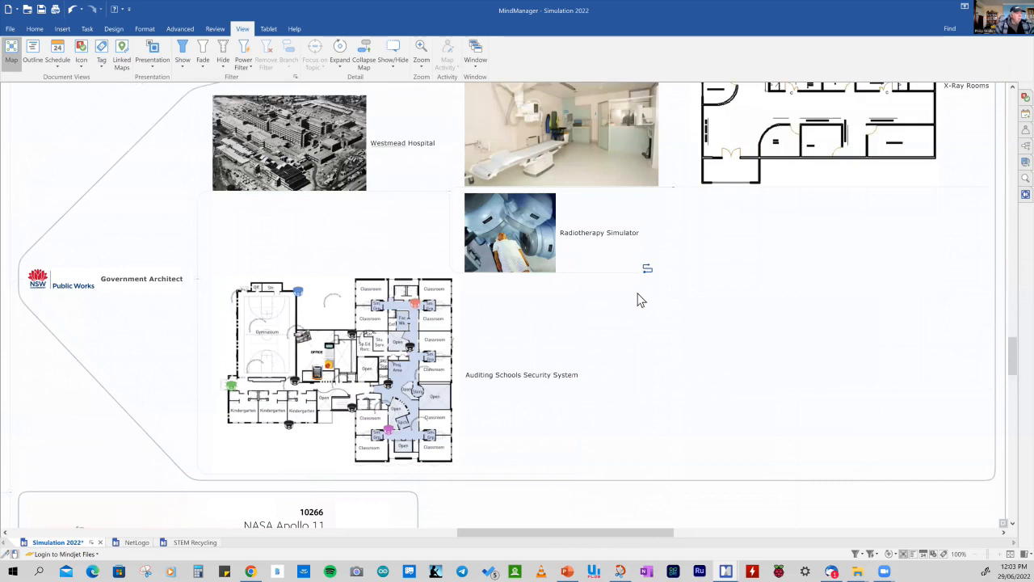
mouse_move(409, 151)
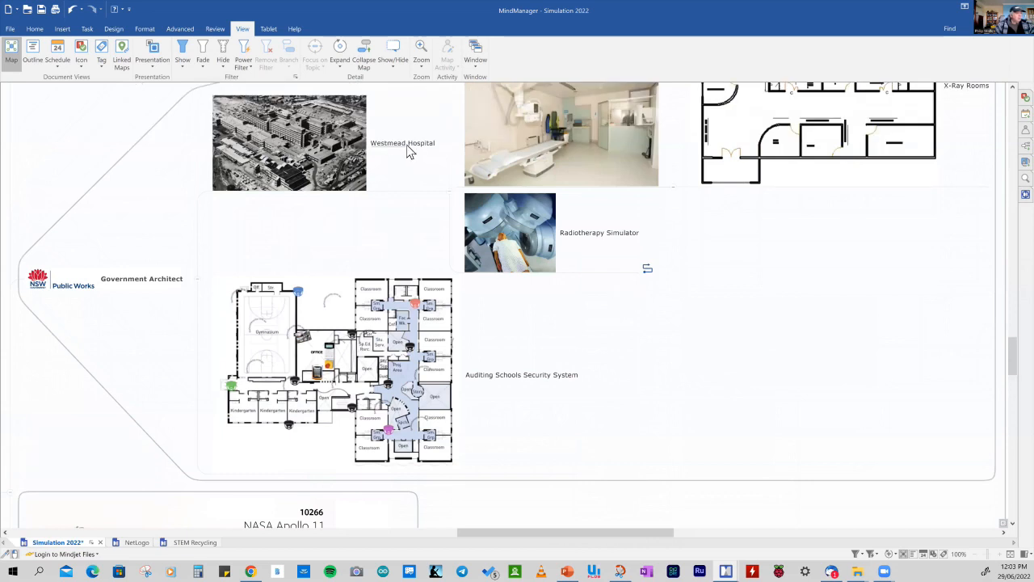
Select the Westmead Hospital topic and continue down to the Traffic Engineering interchange image
click(402, 142)
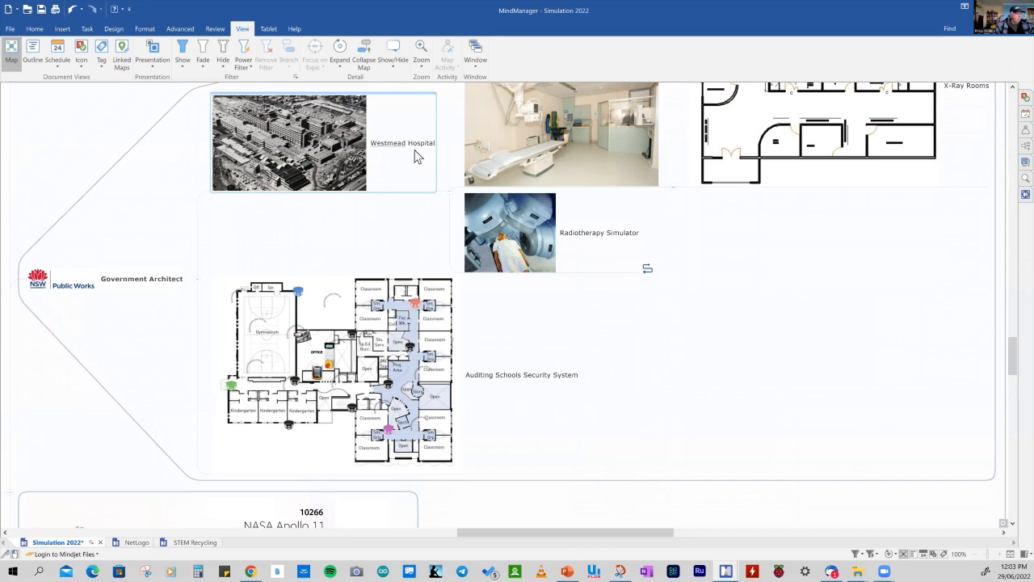
scroll(down, 3)
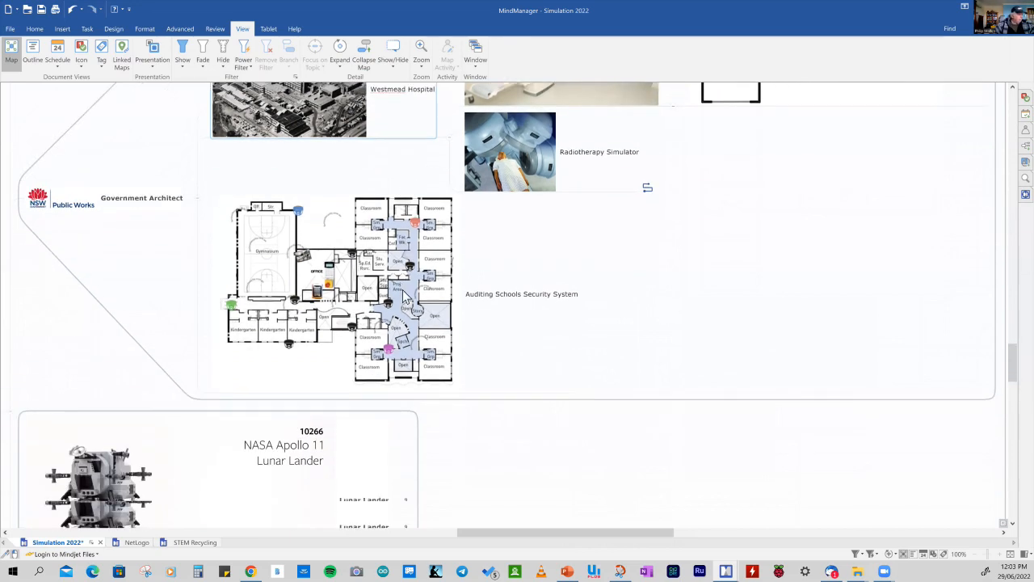
scroll(down, 3)
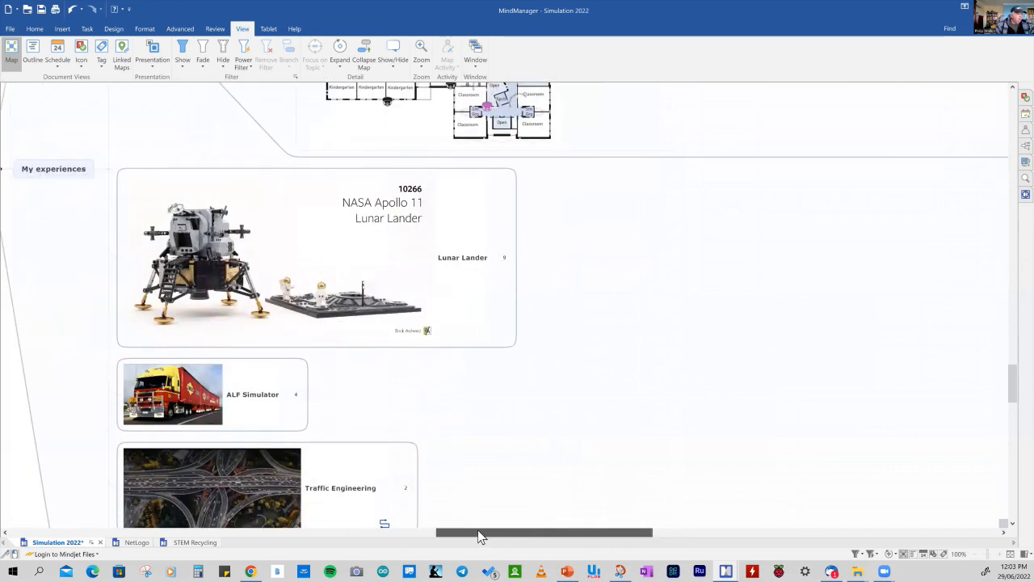
Expand the Lunar Lander topic to show its HP25 simulator and Equations subtopics
scroll(left, 3)
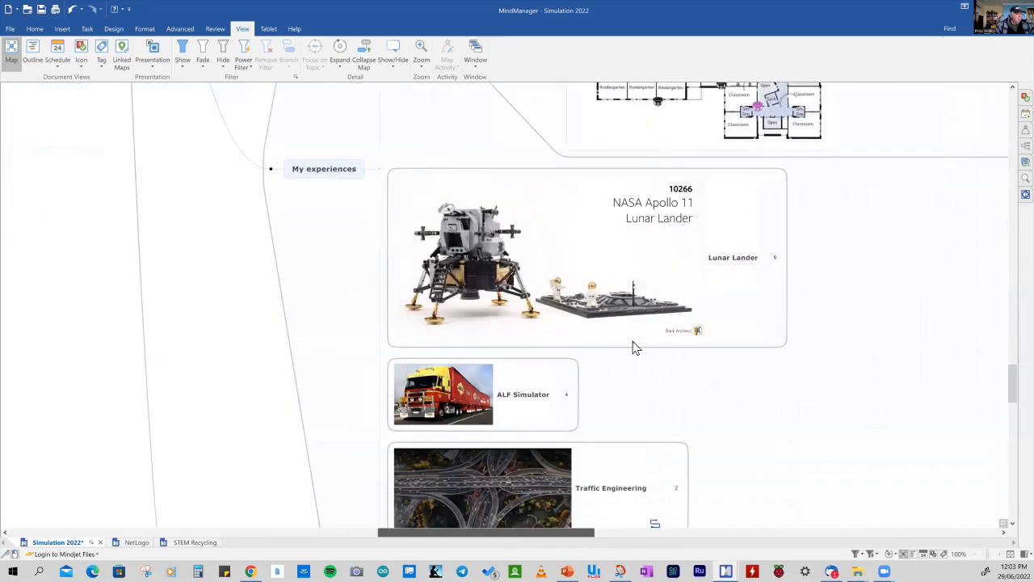
click(733, 257)
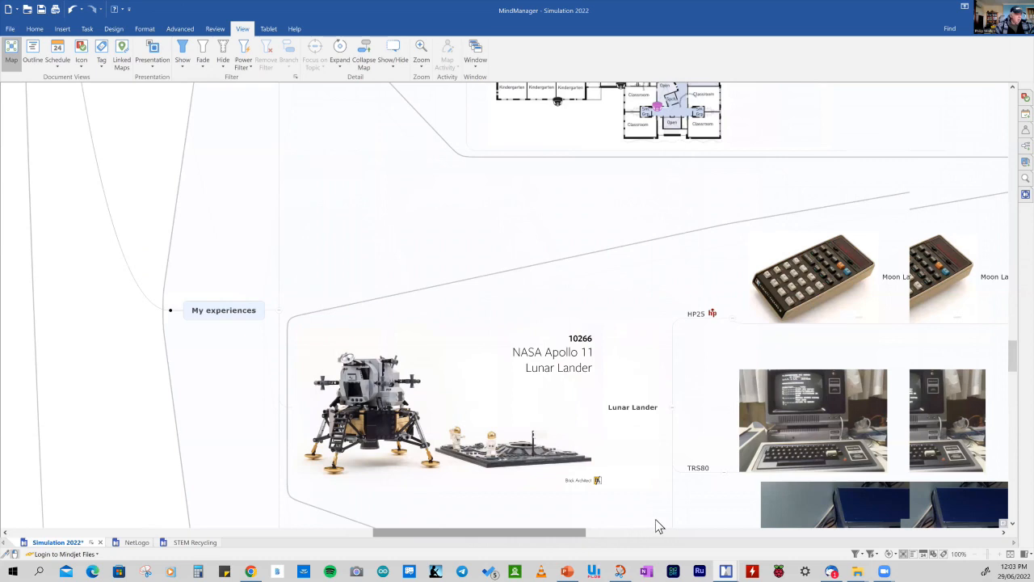
scroll(right, 3)
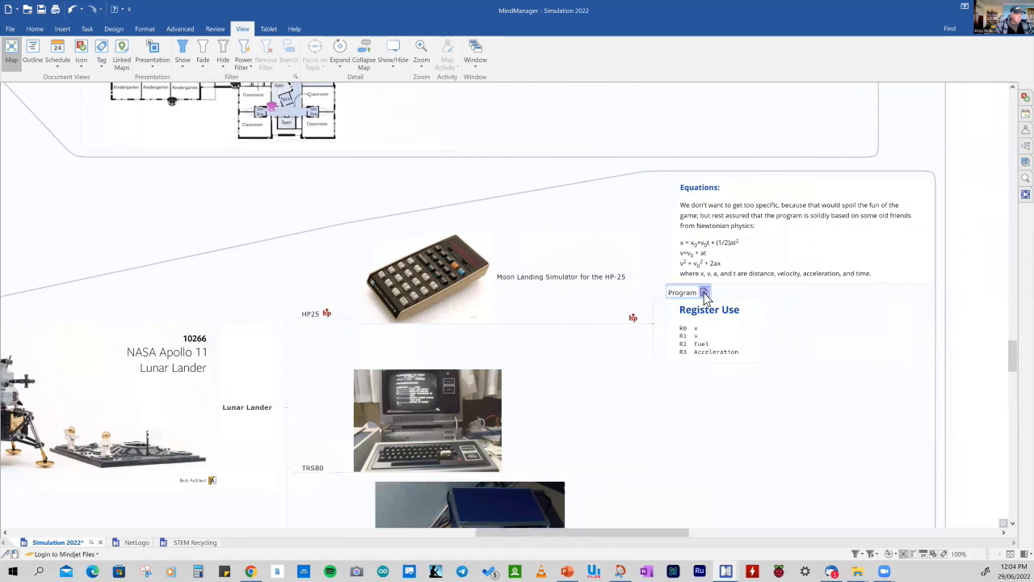
double_click(682, 291)
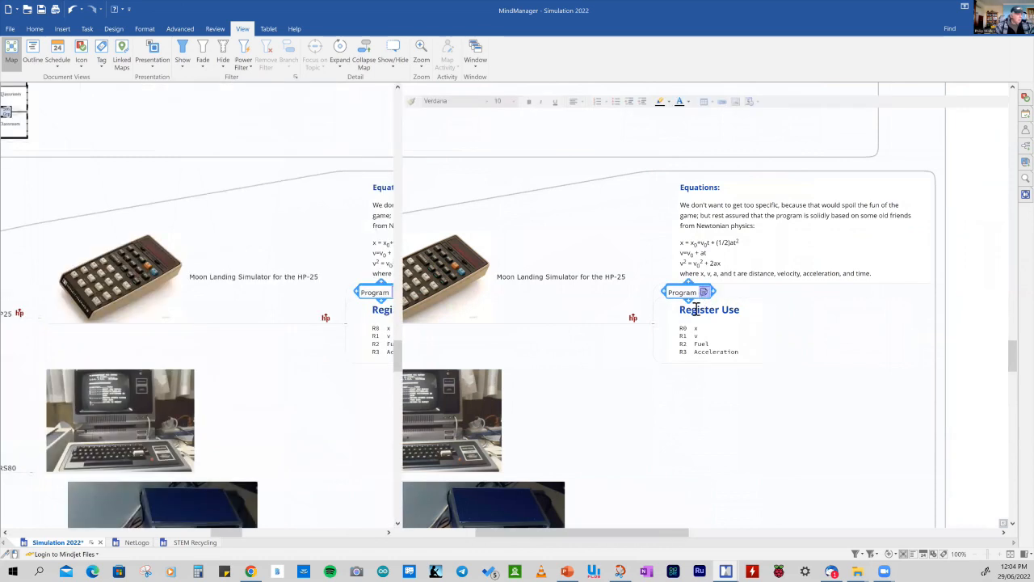
click(705, 291)
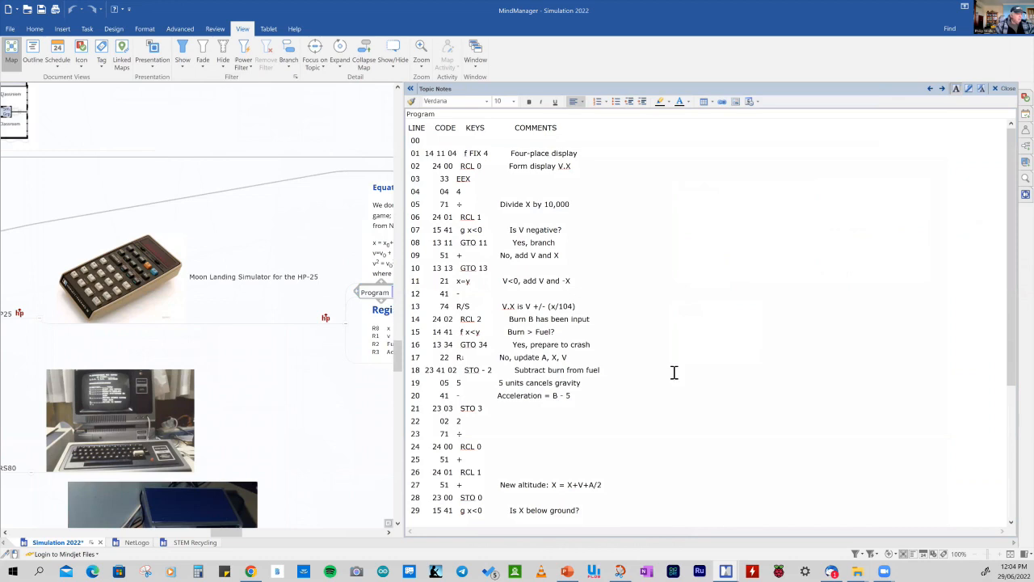
scroll(down, 3)
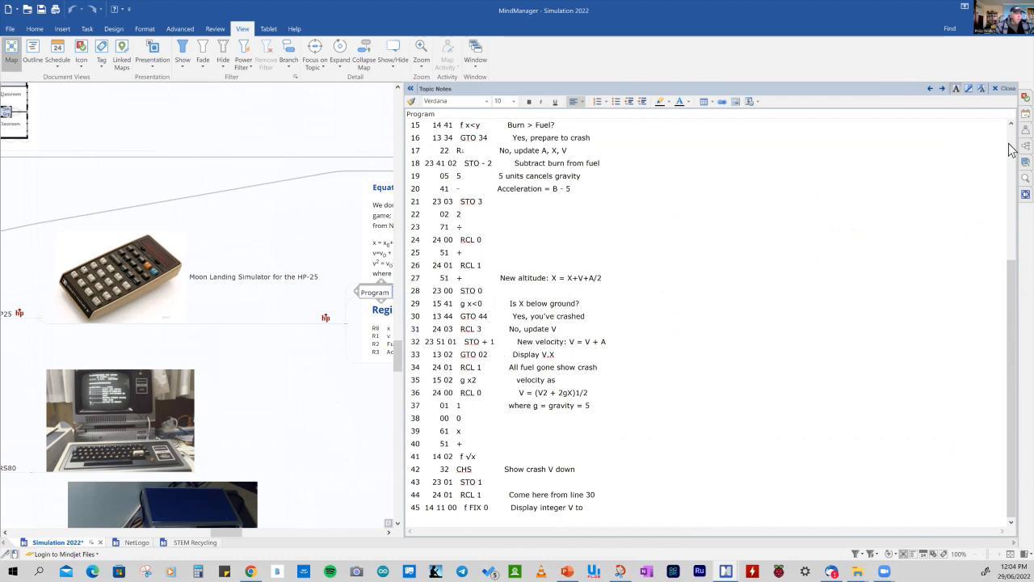
mouse_move(989, 121)
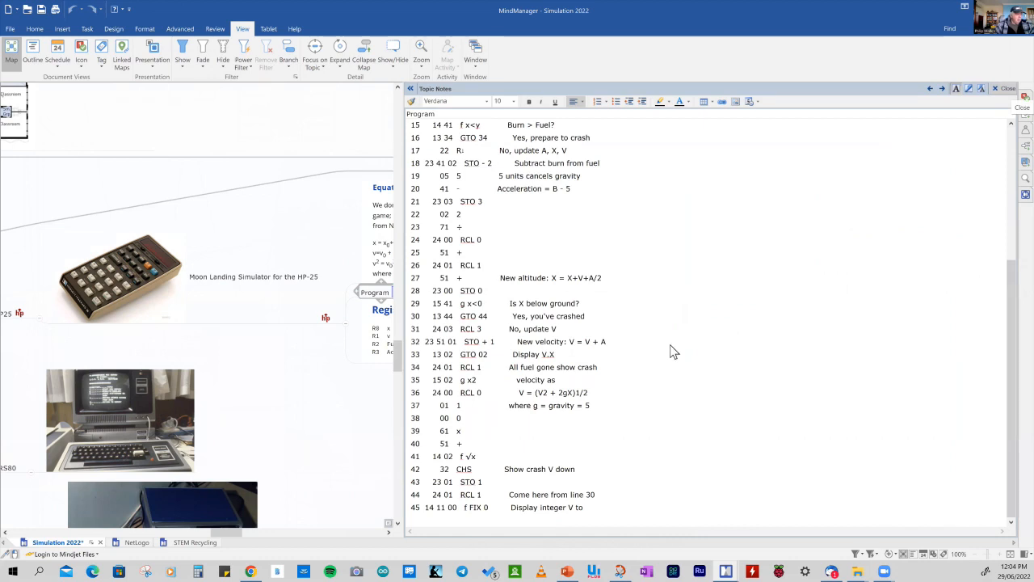
click(1008, 88)
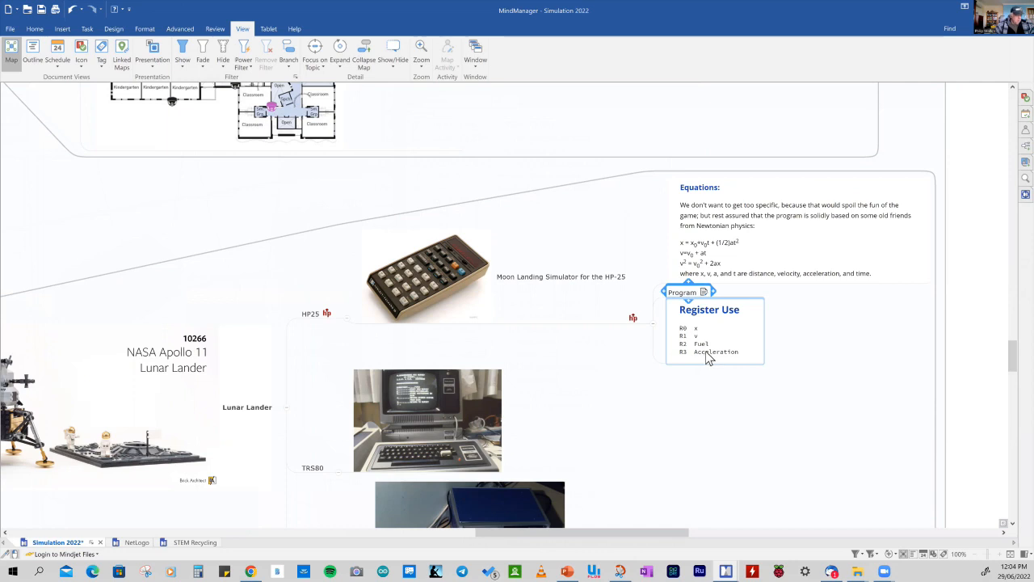
mouse_move(607, 359)
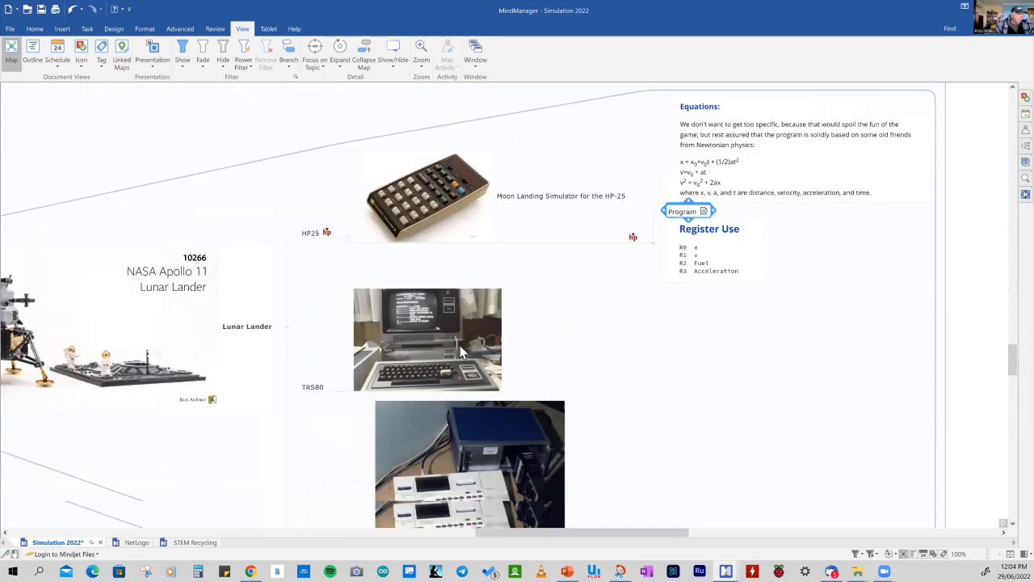
scroll(down, 3)
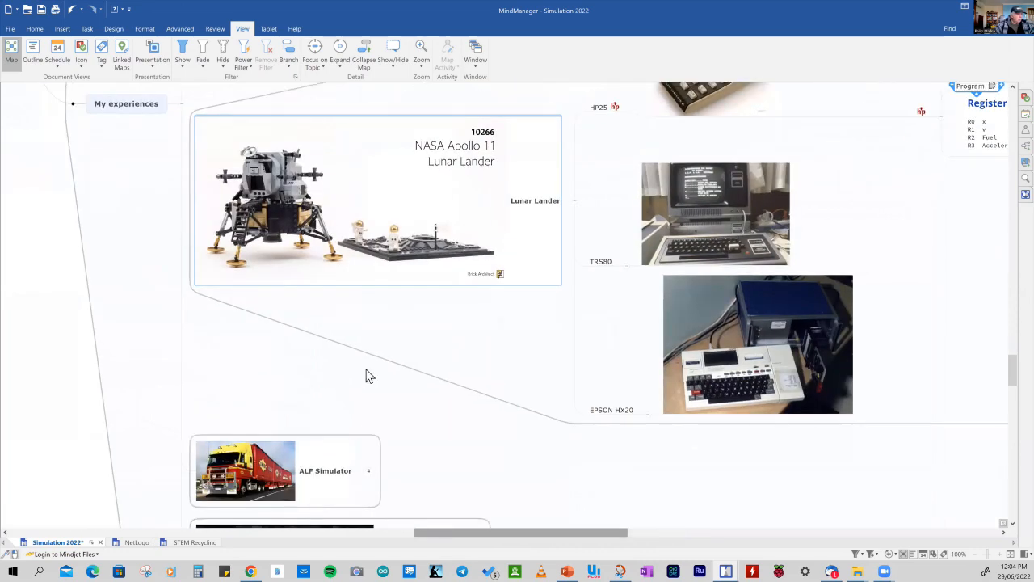
scroll(down, 3)
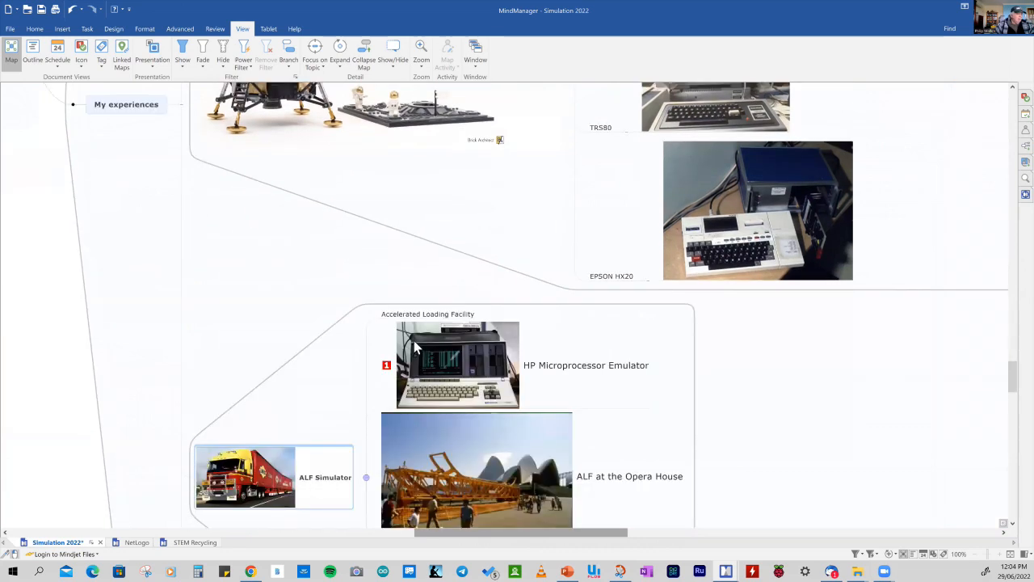
scroll(down, 3)
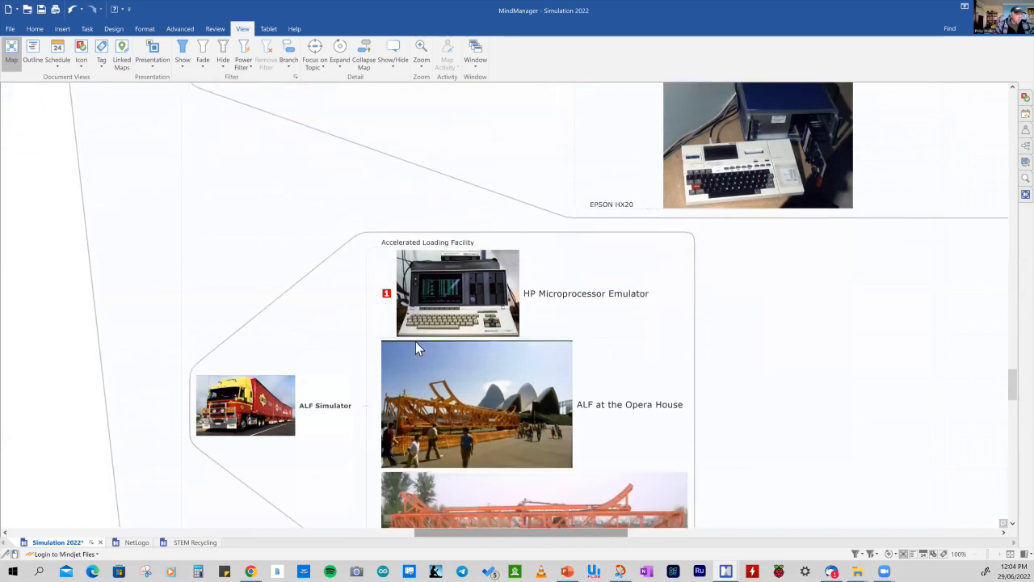
scroll(down, 3)
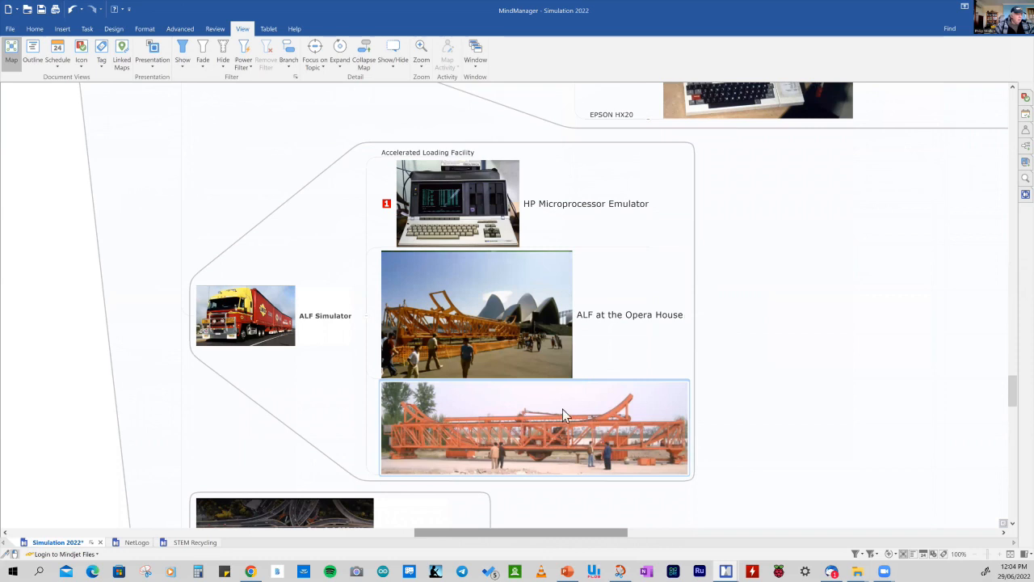
mouse_move(530, 434)
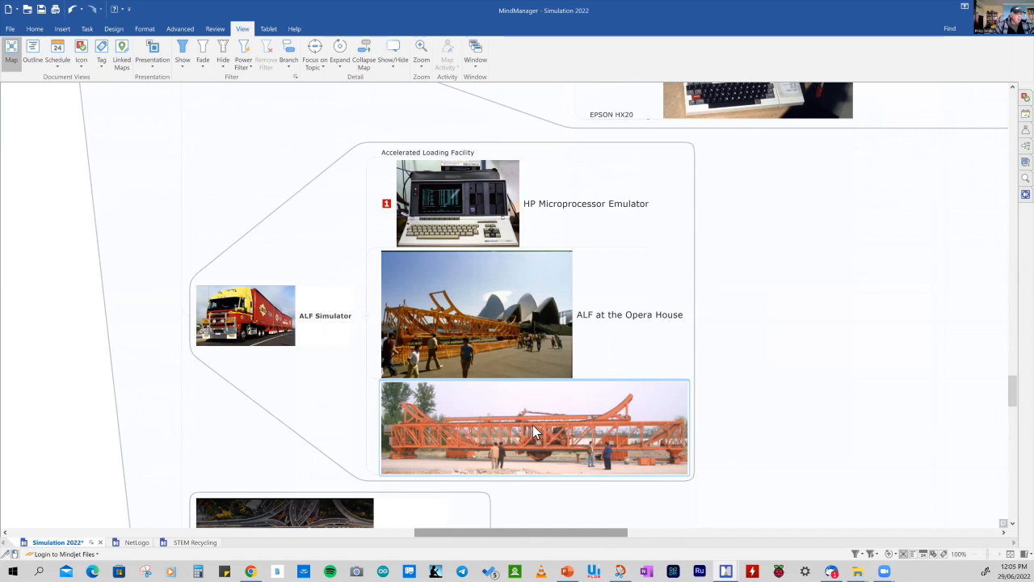
mouse_move(548, 427)
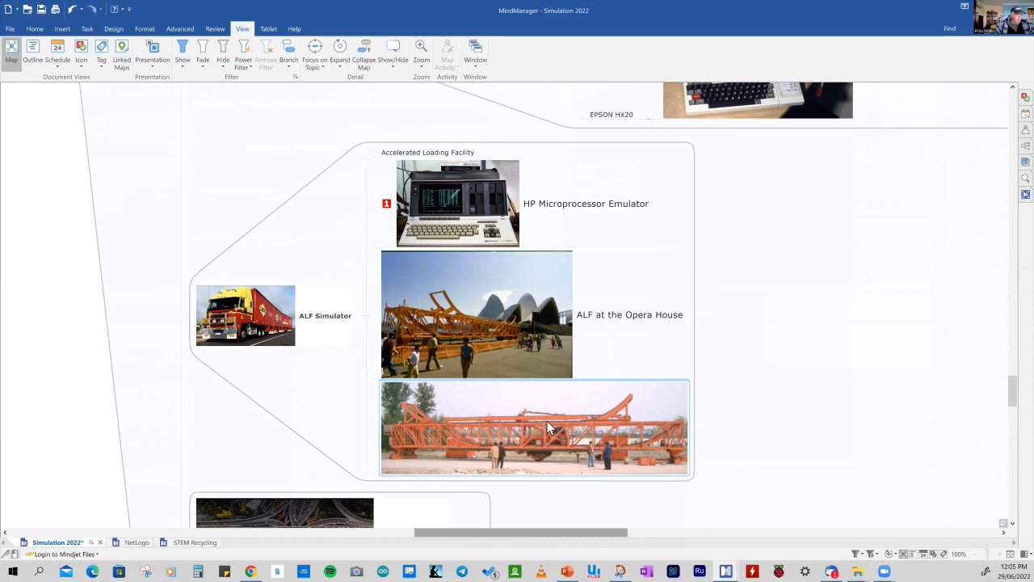
mouse_move(666, 424)
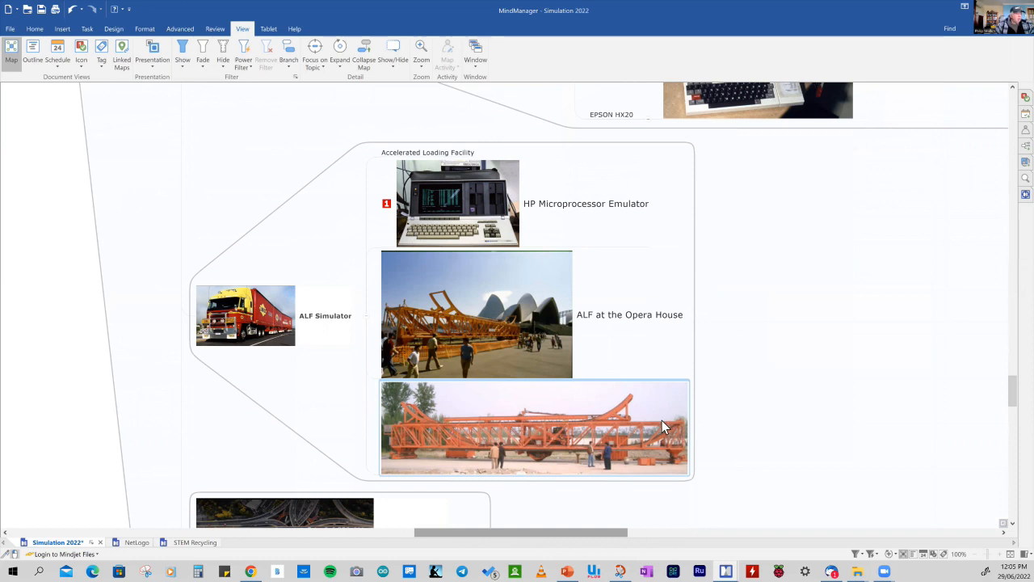
mouse_move(663, 426)
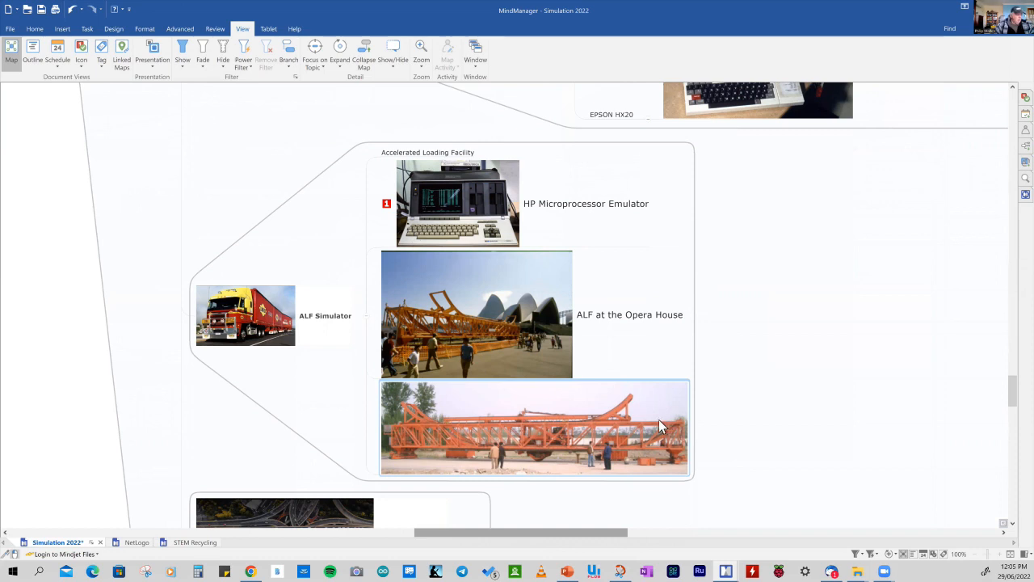
mouse_move(659, 423)
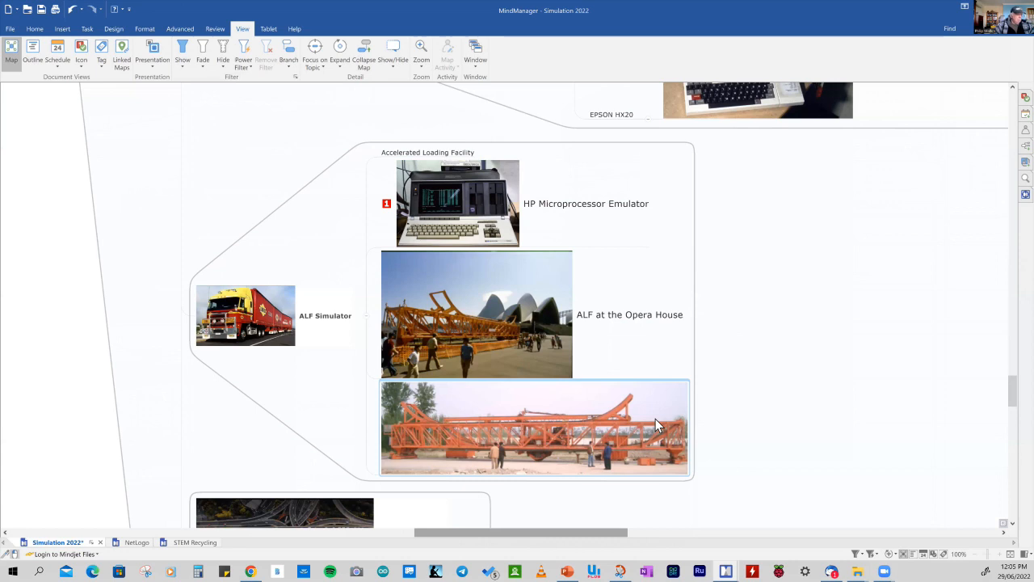
mouse_move(620, 427)
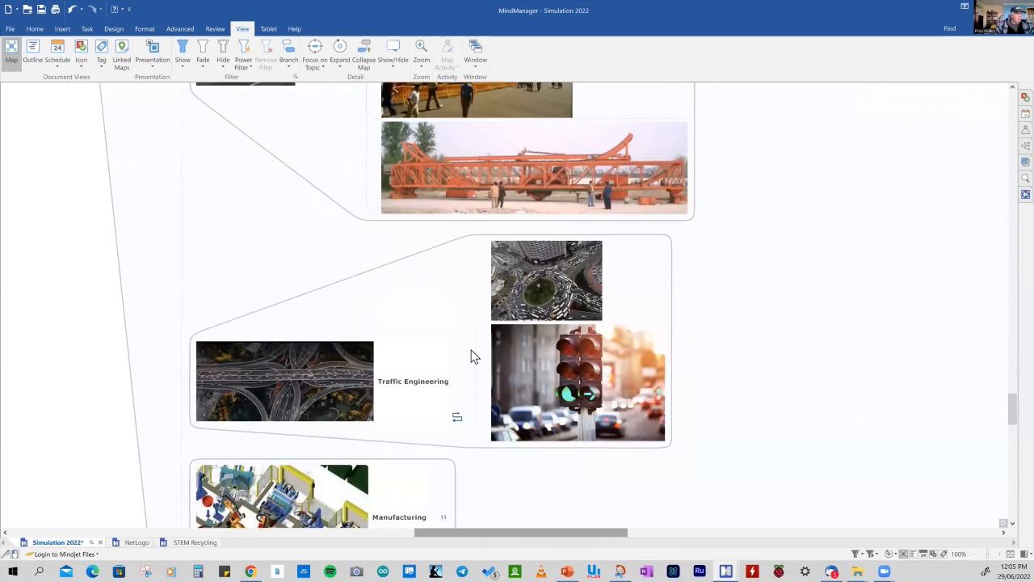
Review the Traffic Engineering traffic-light picture and the Manufacturing game diagram and JIT notes
scroll(down, 3)
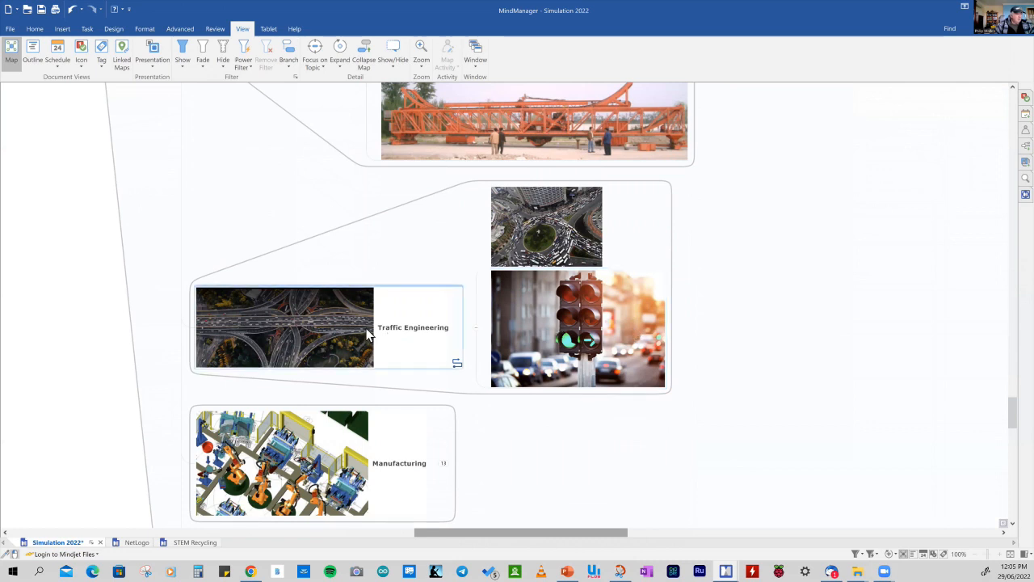
click(579, 326)
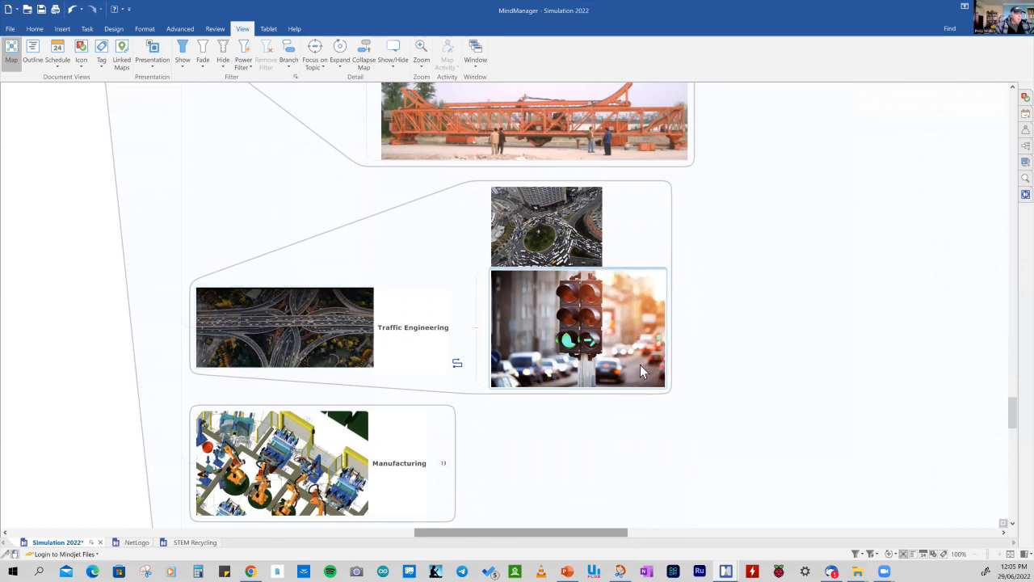
mouse_move(654, 353)
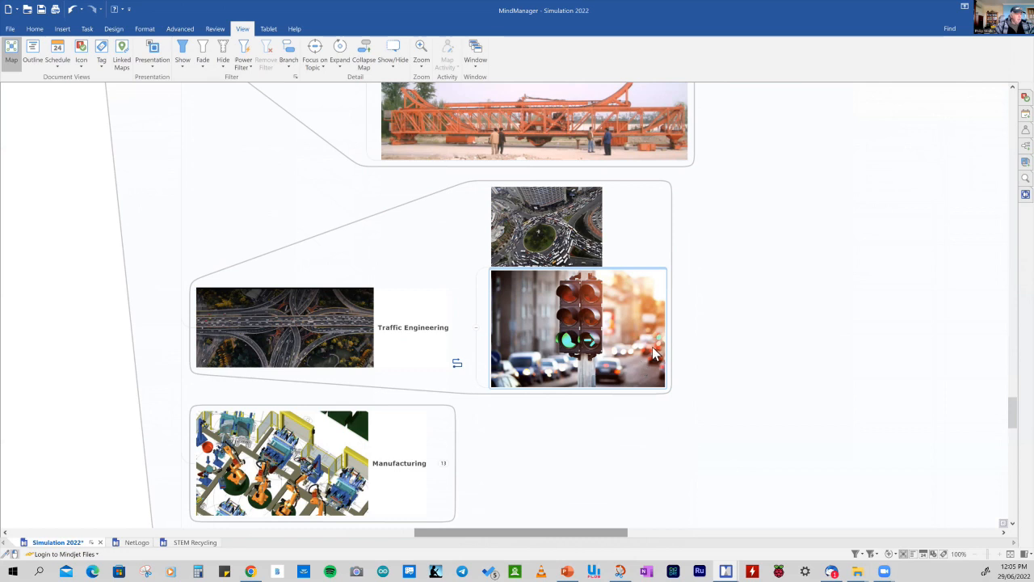
mouse_move(649, 349)
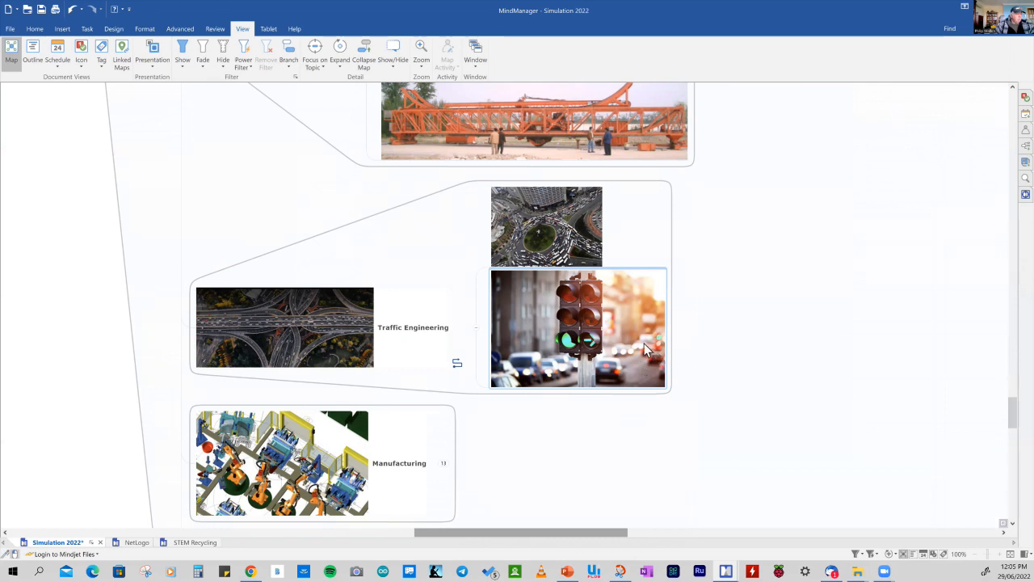
scroll(down, 3)
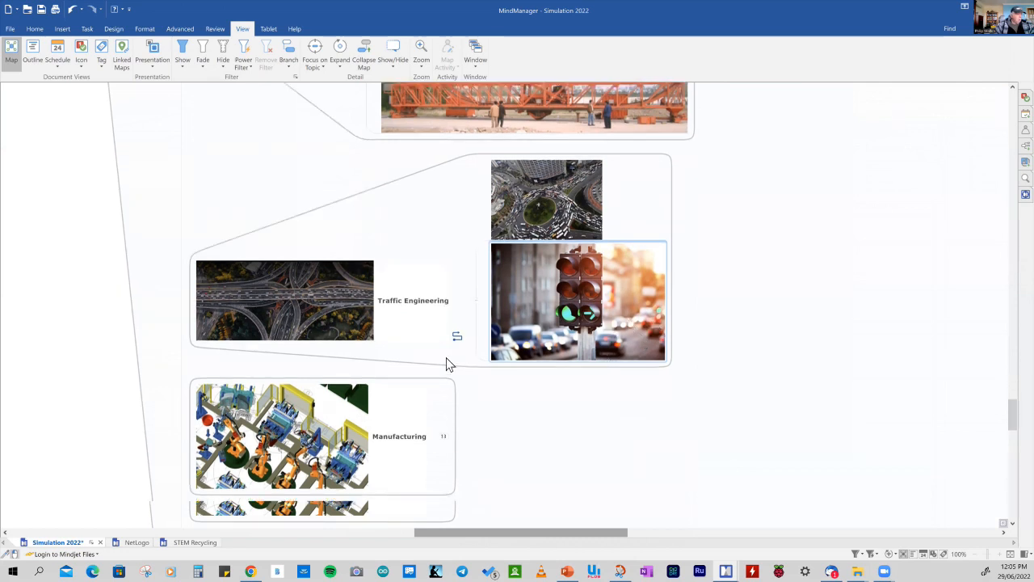
scroll(down, 3)
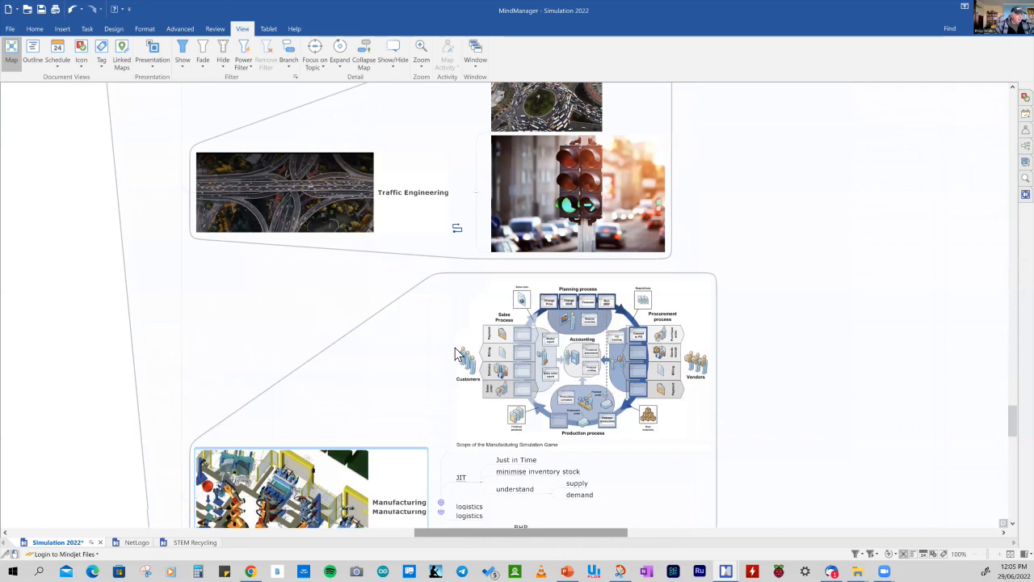
scroll(down, 3)
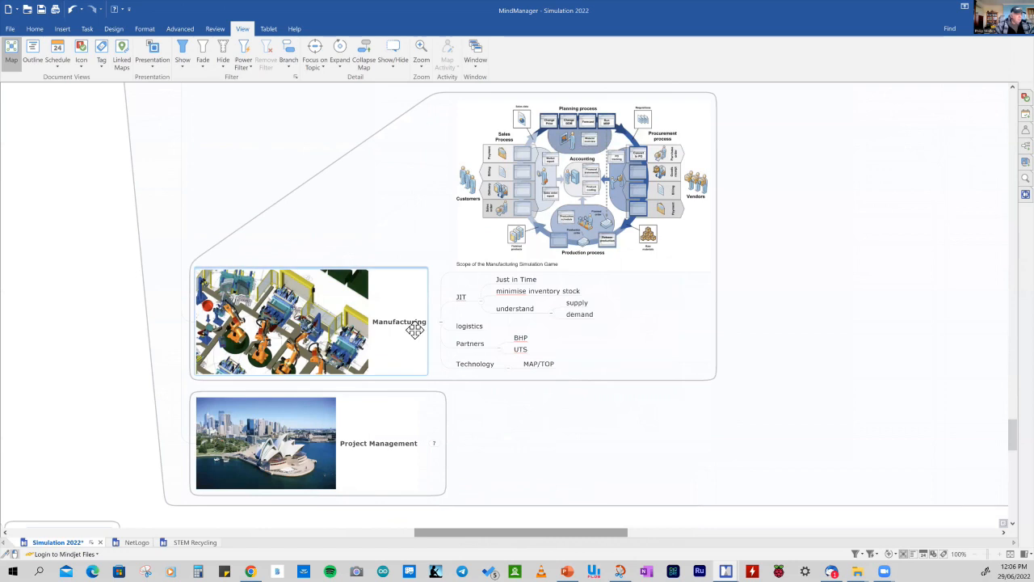
mouse_move(417, 347)
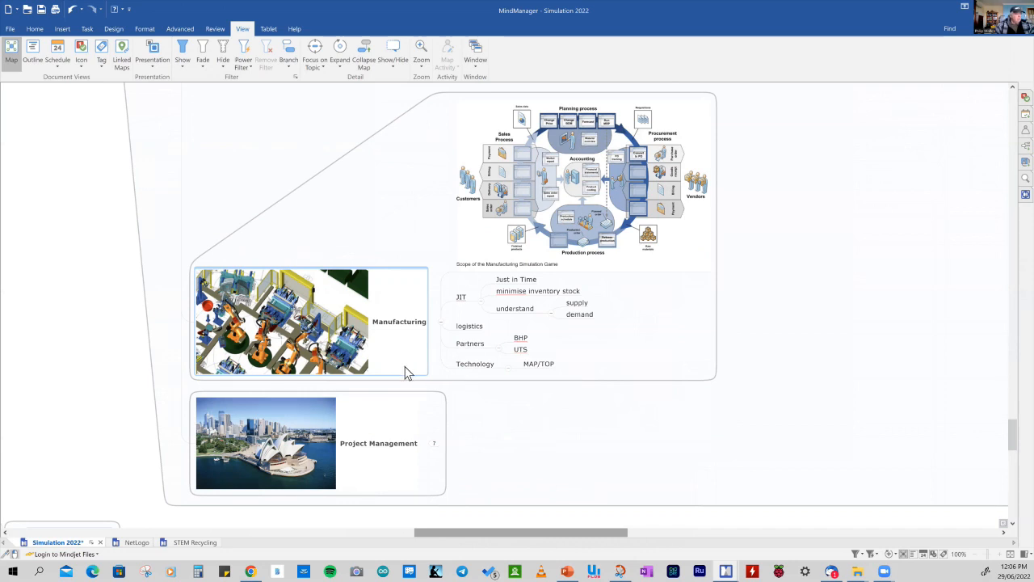
scroll(down, 3)
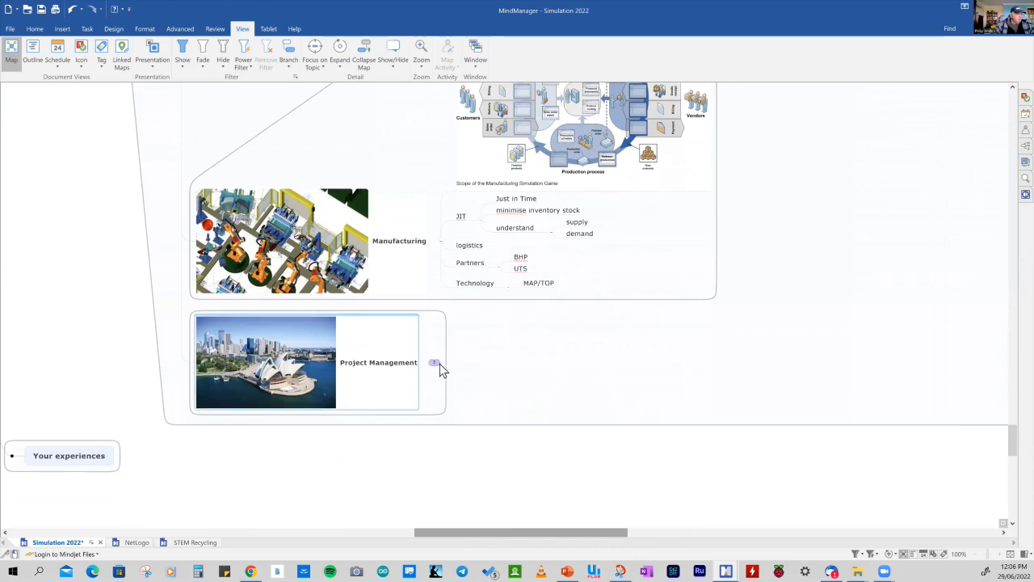
Show the Project Management notes, then return to the central Simulation 2022 topic
click(435, 362)
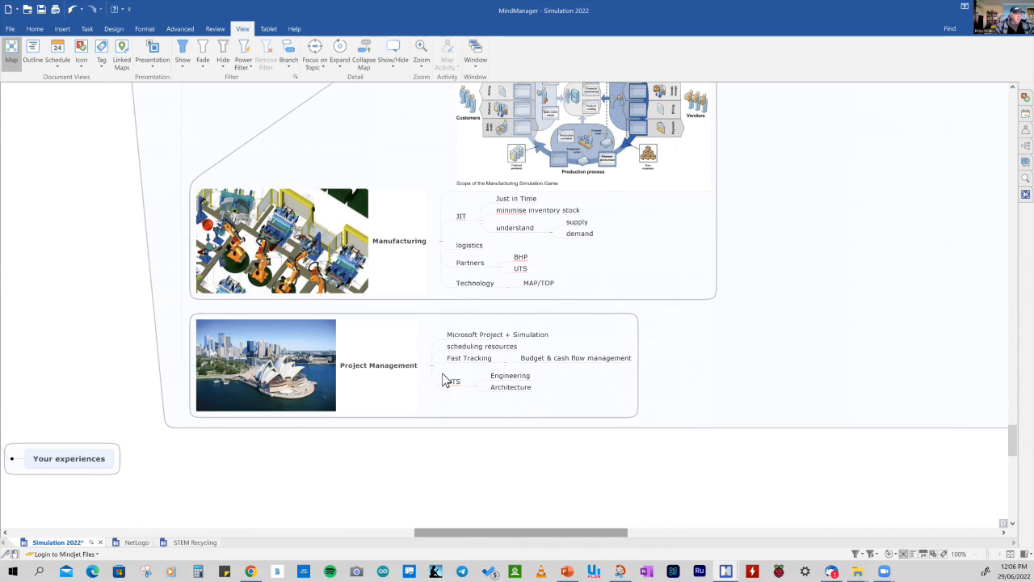
mouse_move(446, 380)
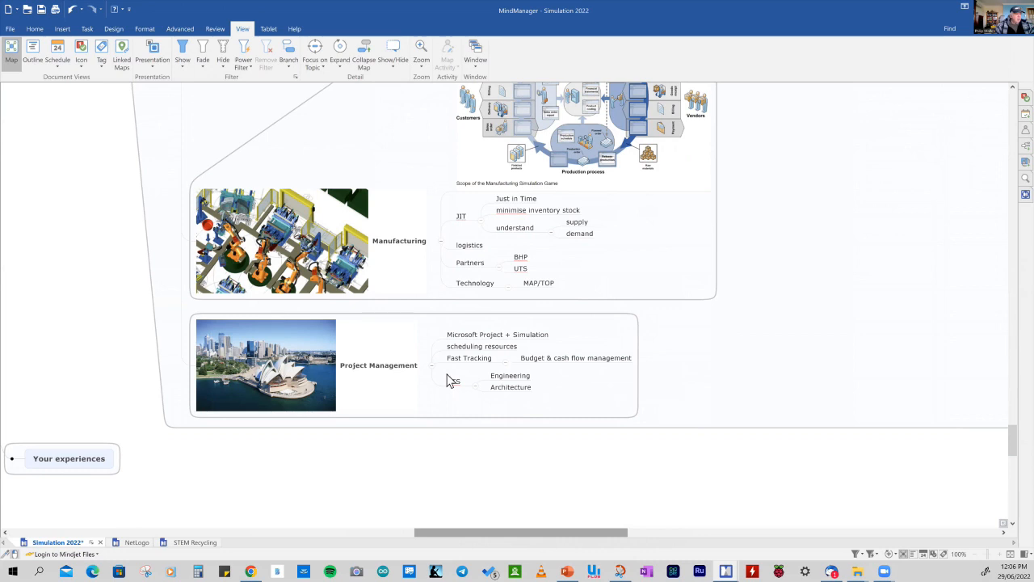
mouse_move(453, 381)
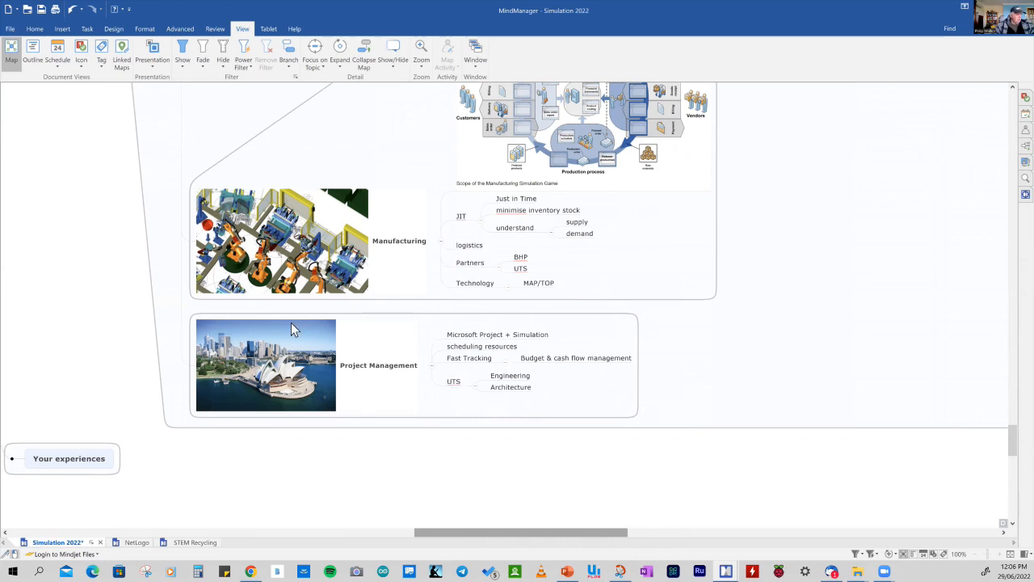
click(267, 366)
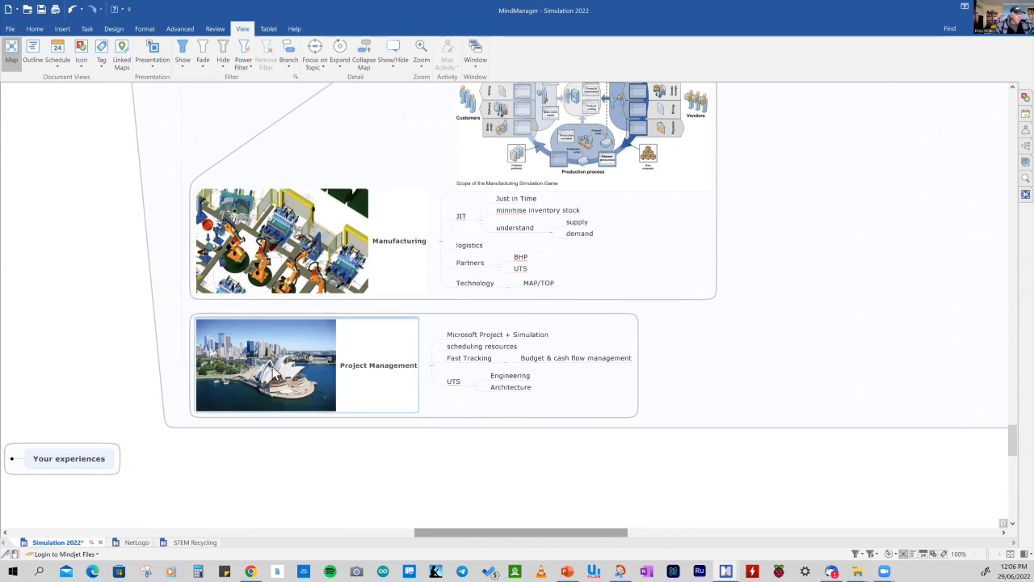
mouse_move(300, 397)
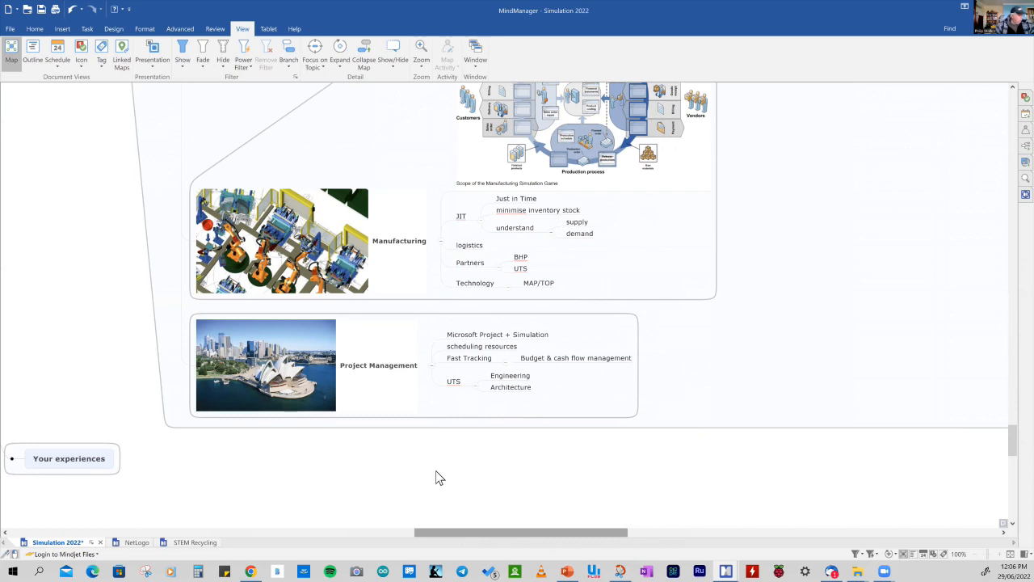
mouse_move(478, 539)
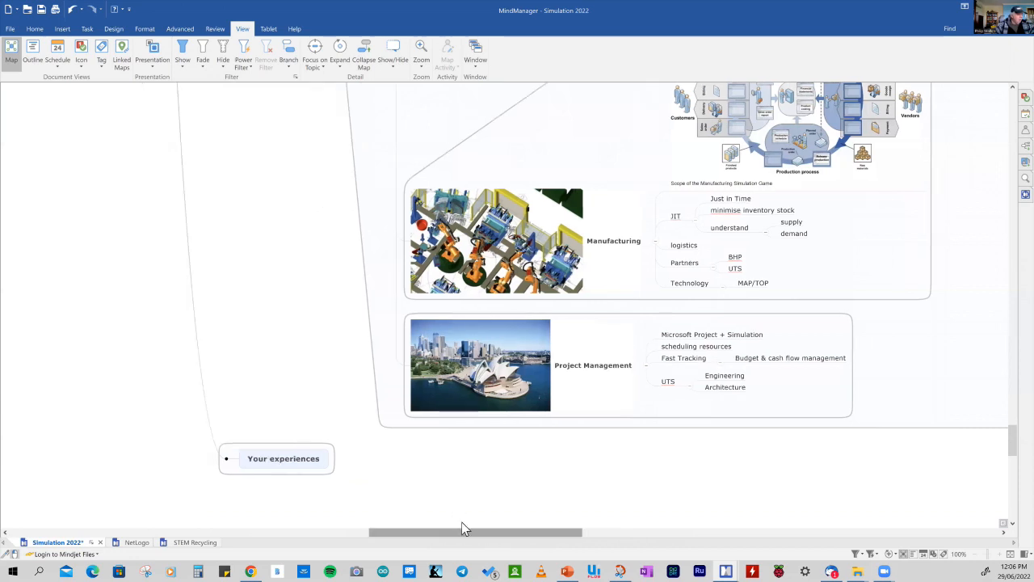
mouse_move(501, 504)
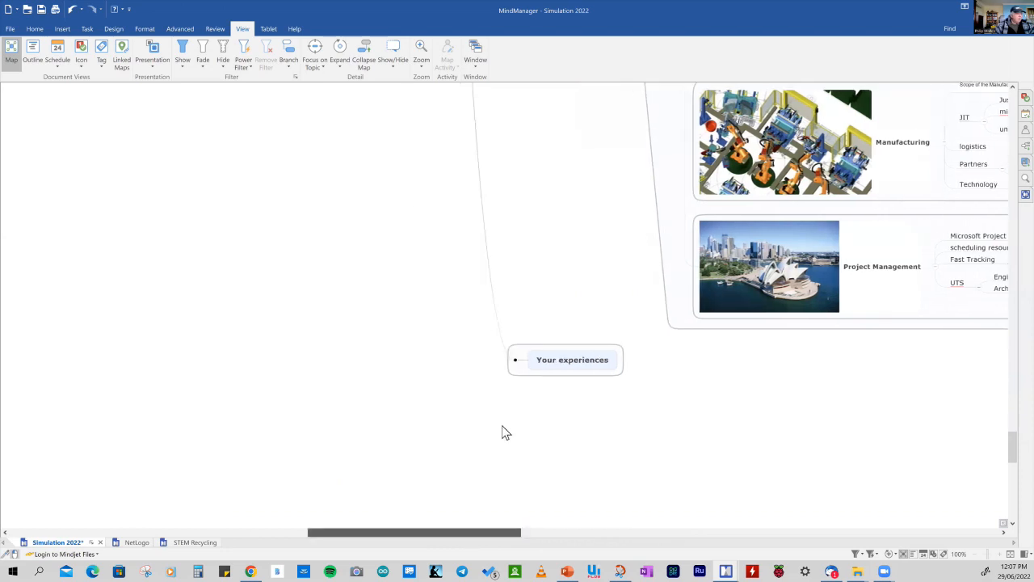
scroll(down, 3)
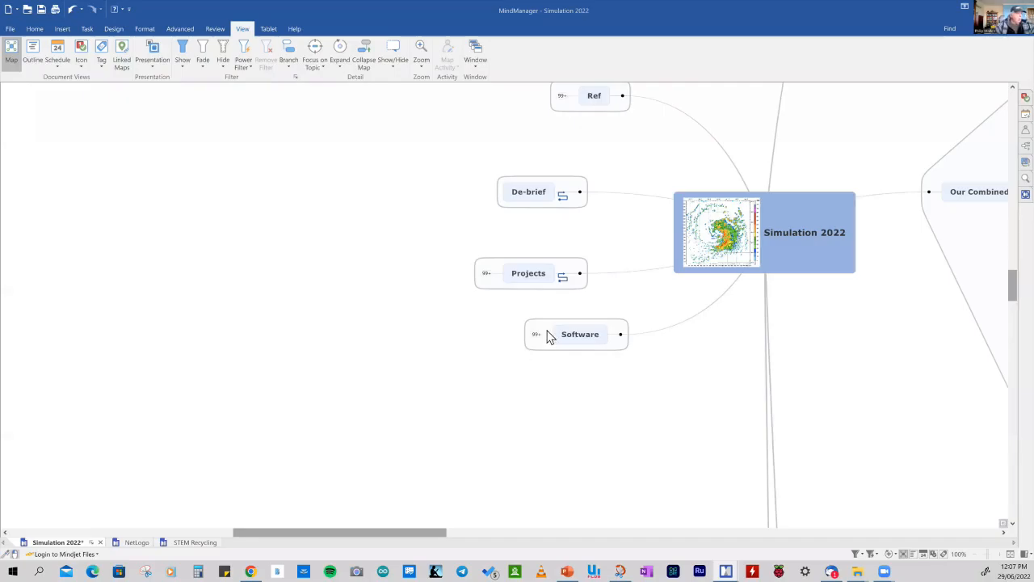
Expand the Software branch and then its Transport sub-branch
click(579, 332)
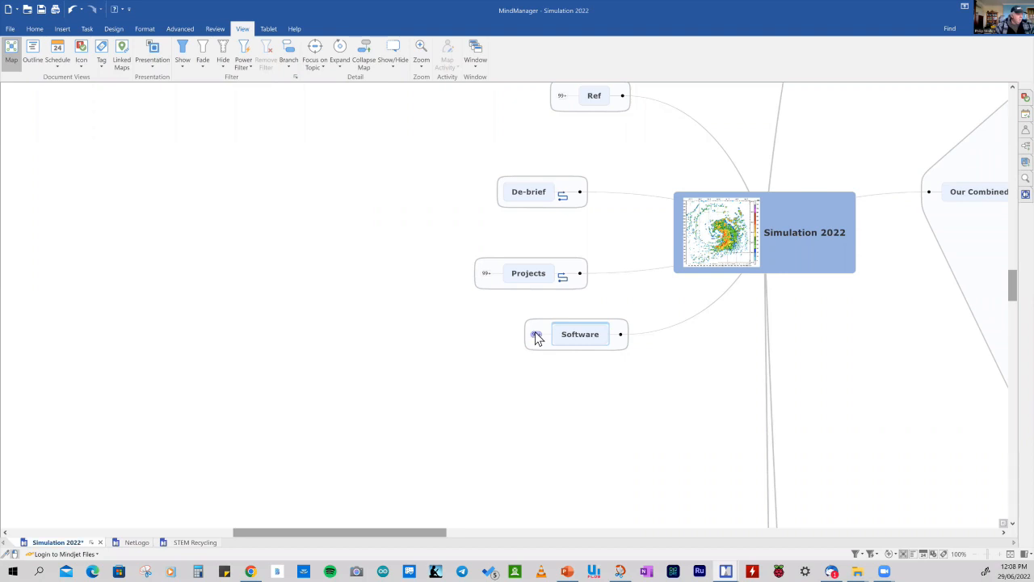
click(536, 333)
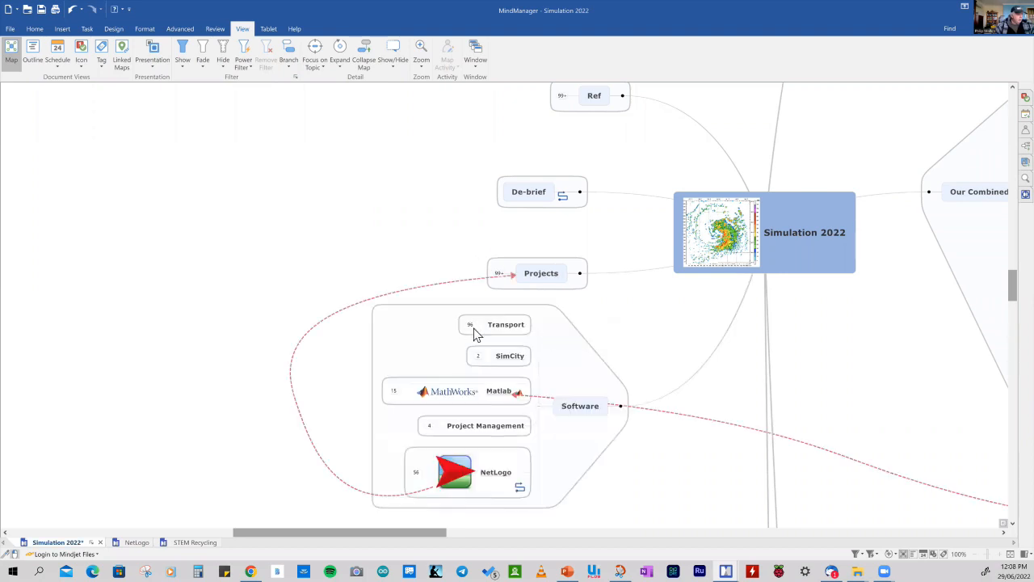
click(506, 323)
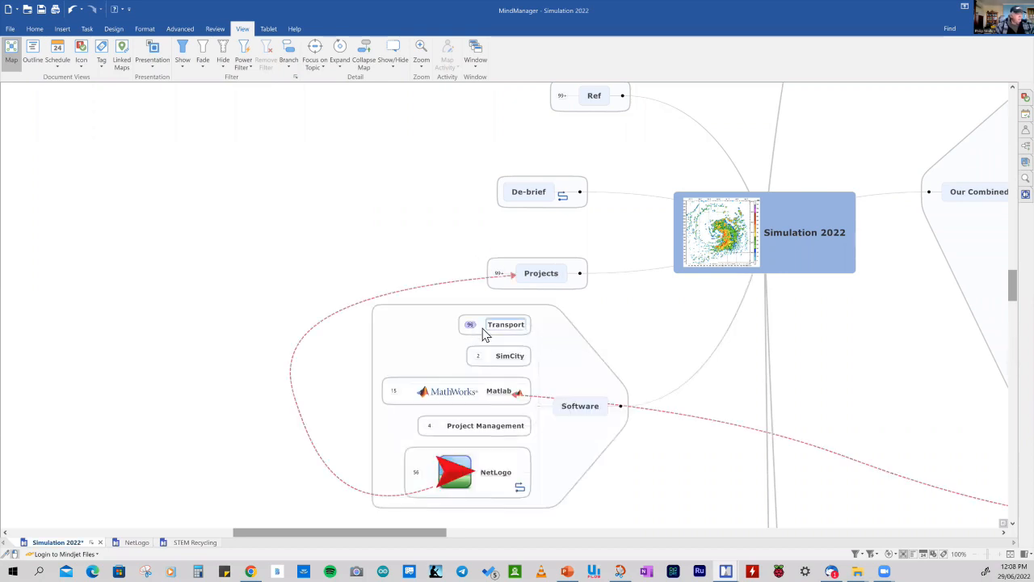
click(470, 323)
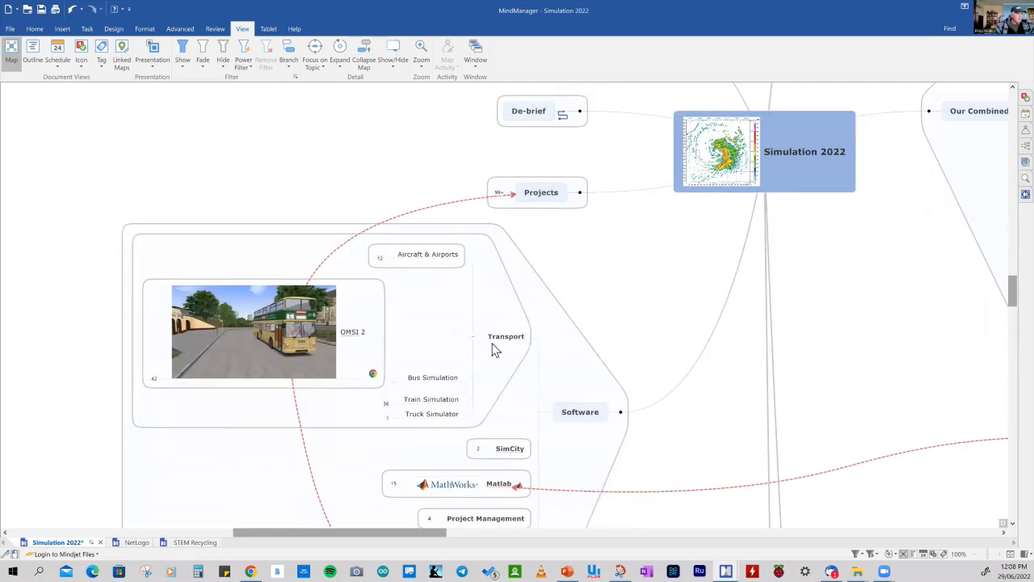
mouse_move(501, 355)
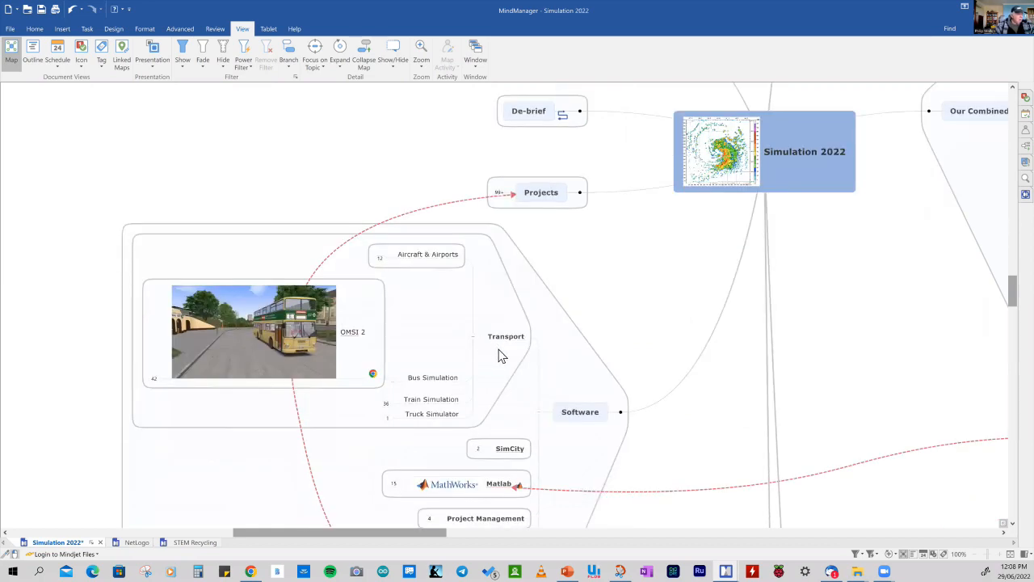
mouse_move(388, 271)
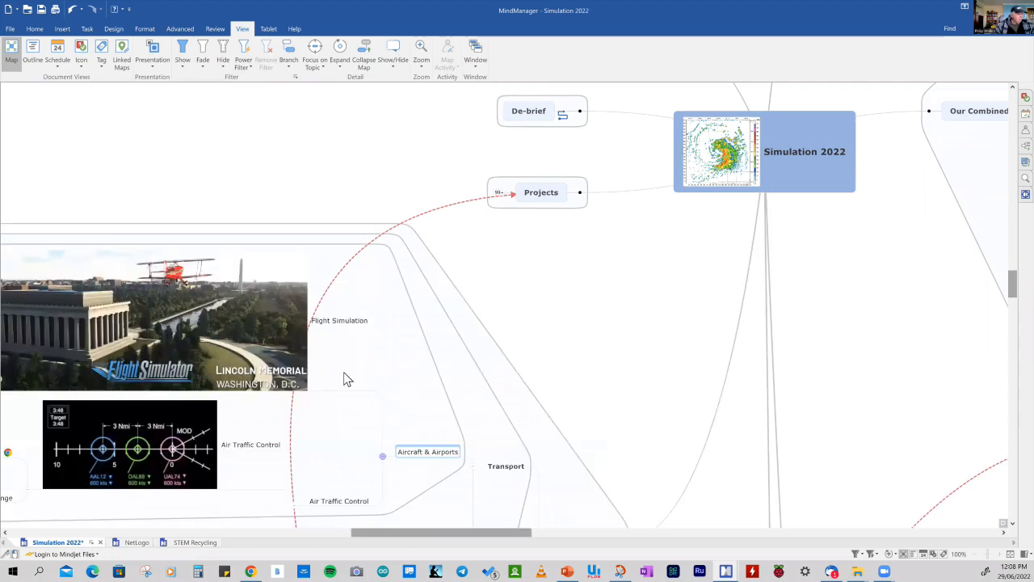
Expand the Bus Simulation topic so its image and details show
scroll(down, 3)
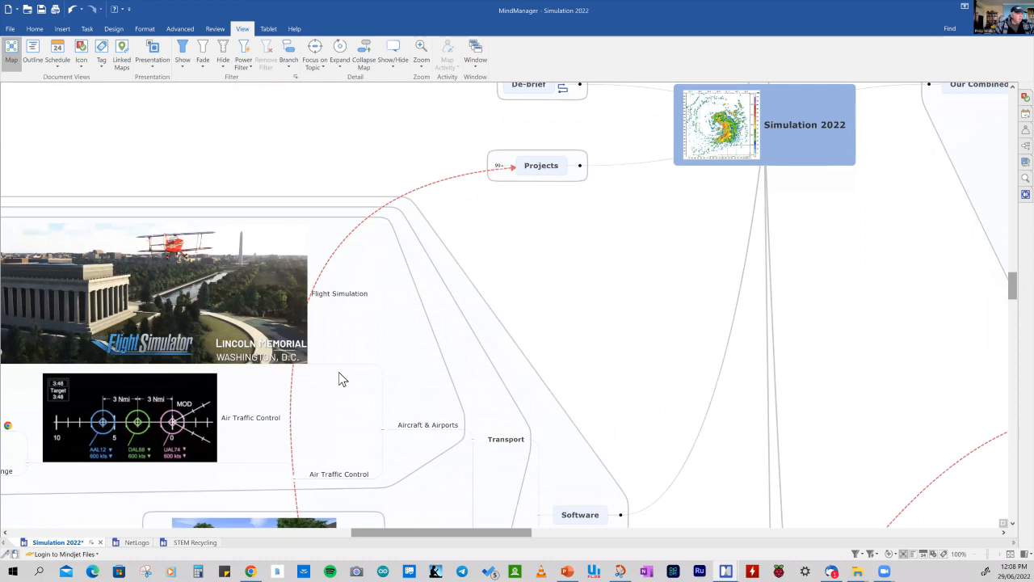
scroll(down, 3)
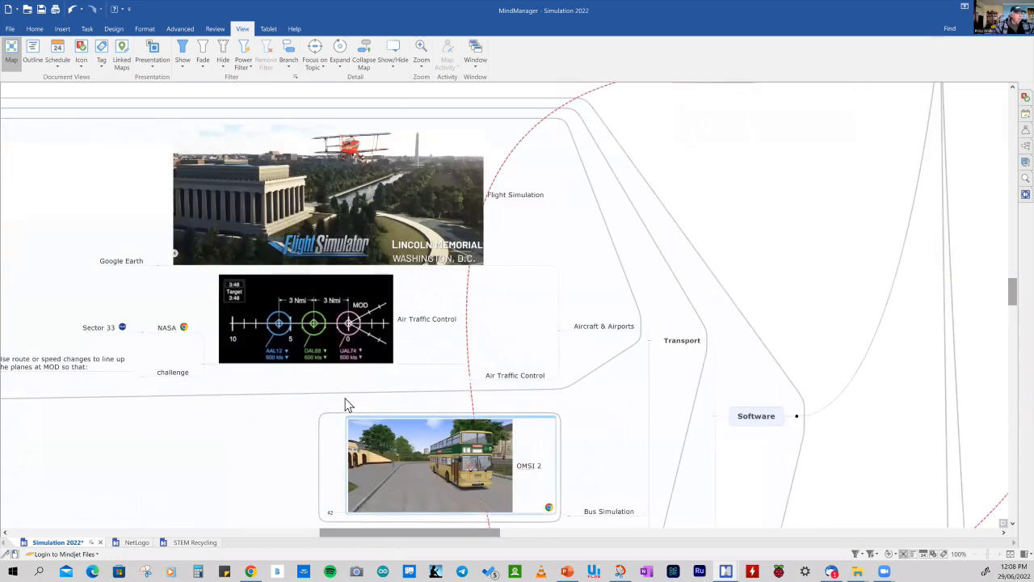
scroll(down, 3)
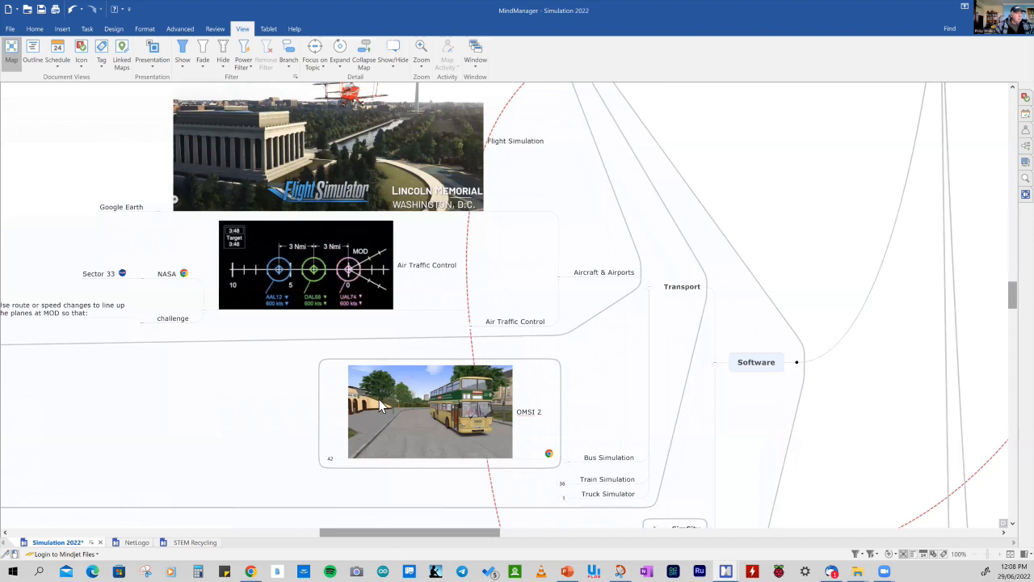
click(430, 412)
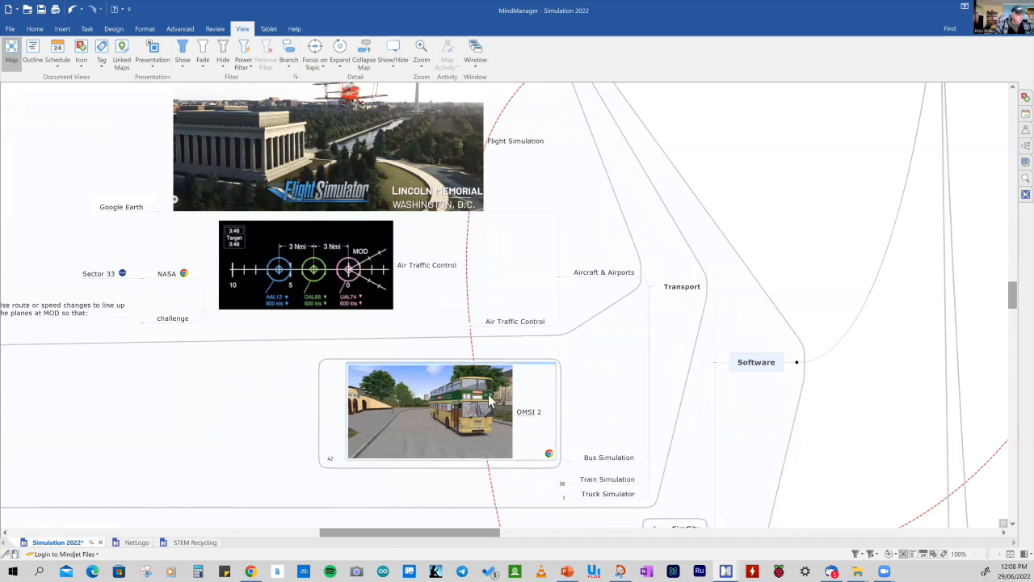
scroll(down, 3)
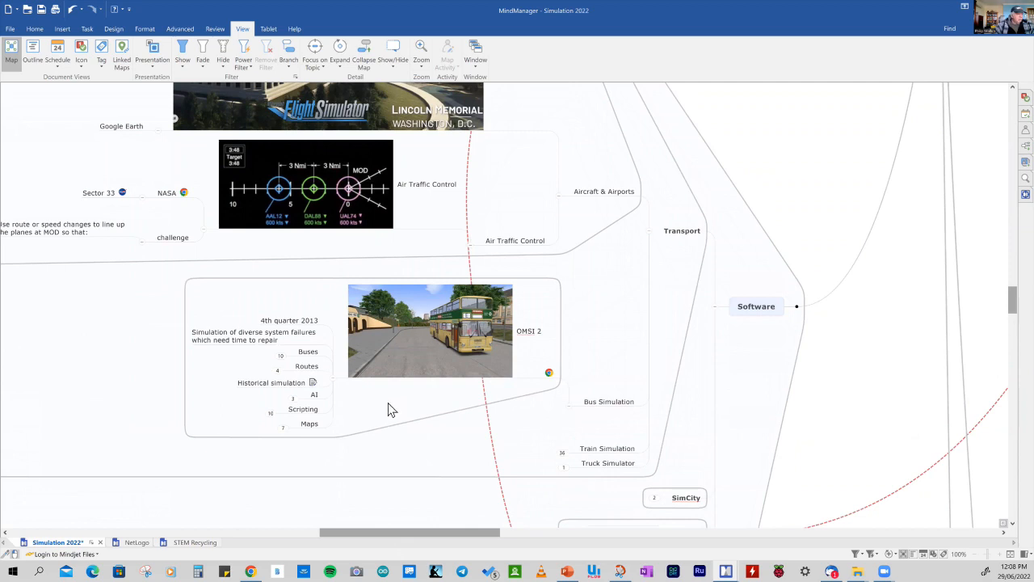
mouse_move(530, 436)
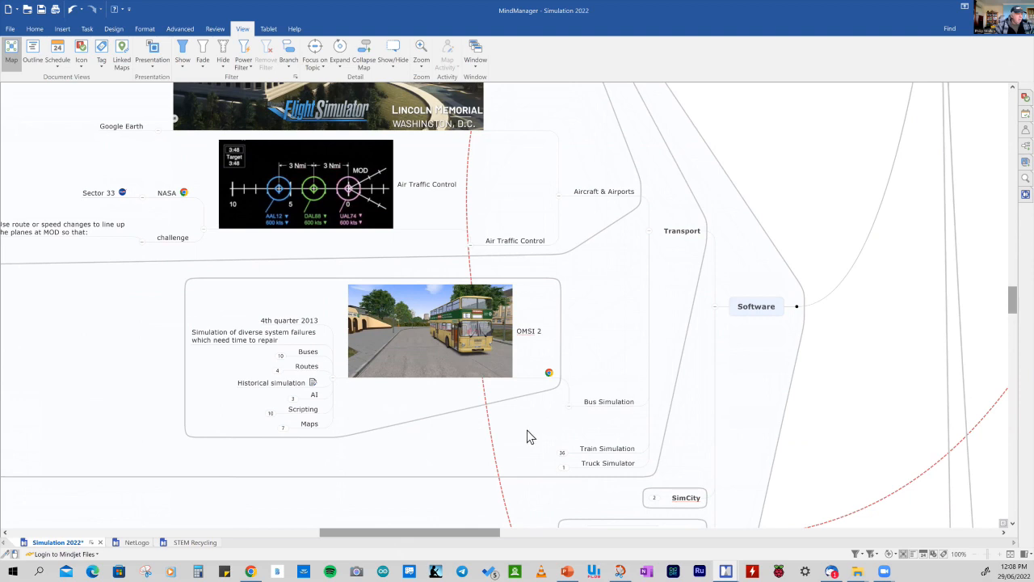
Expand the Train Simulation and Truck Simulator topics to show Euro Truck Simulator 2
click(430, 330)
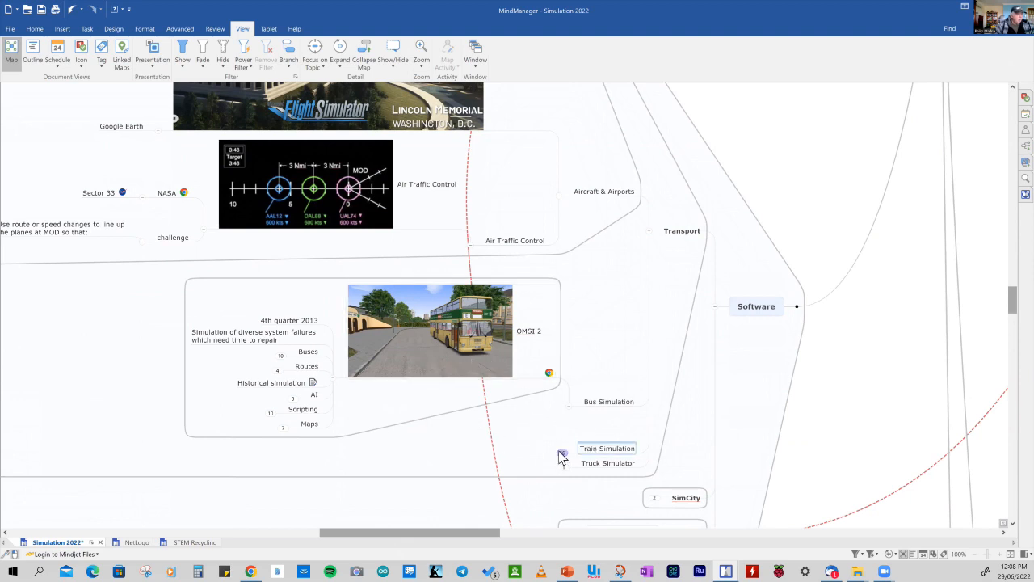
scroll(down, 3)
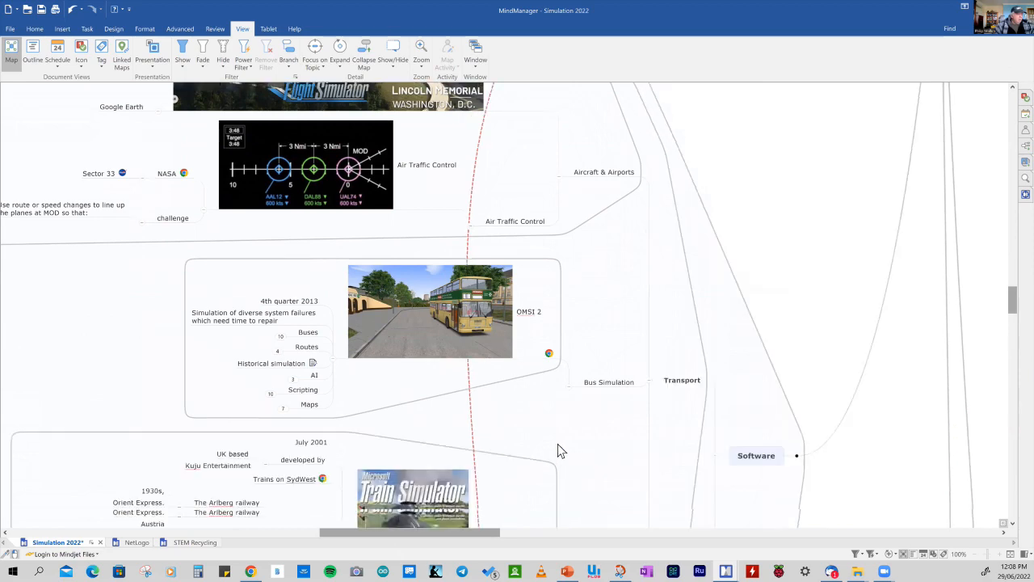
scroll(down, 3)
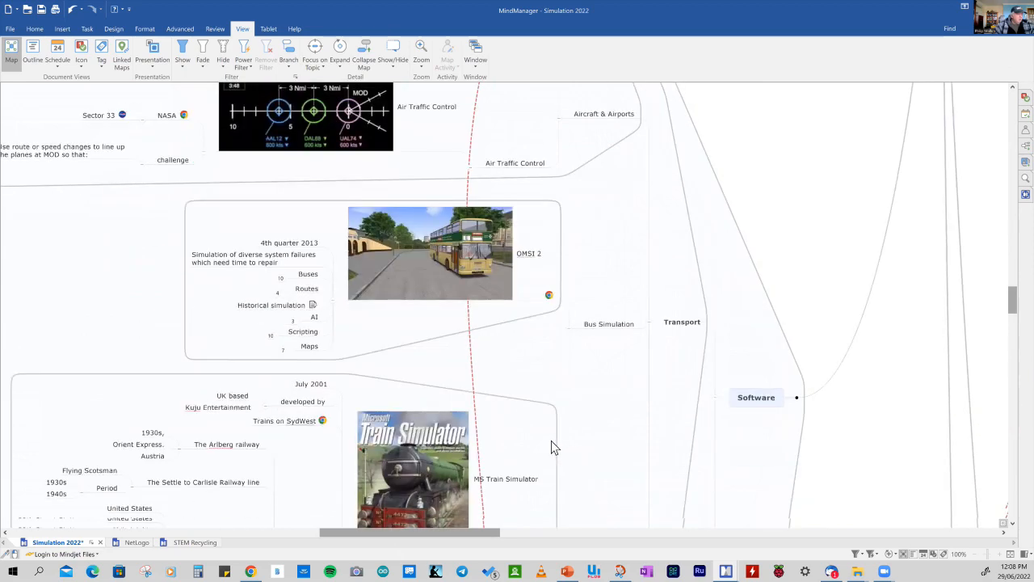
scroll(down, 3)
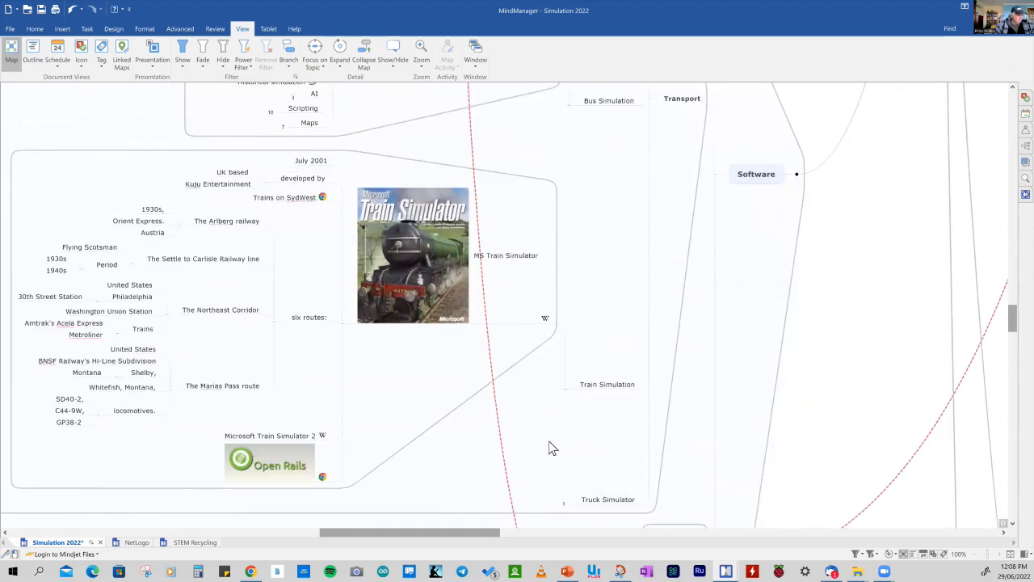
mouse_move(556, 459)
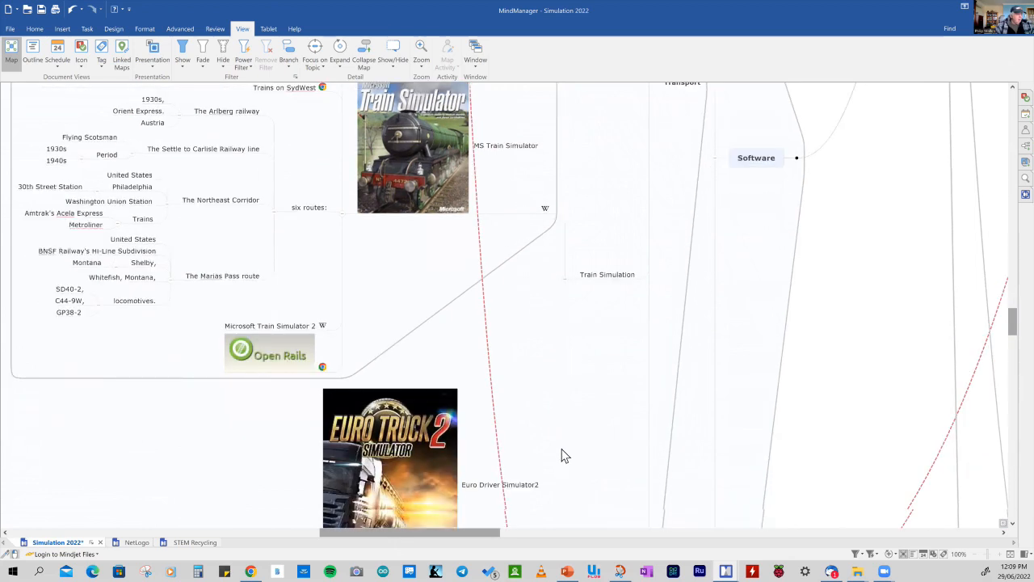
scroll(down, 3)
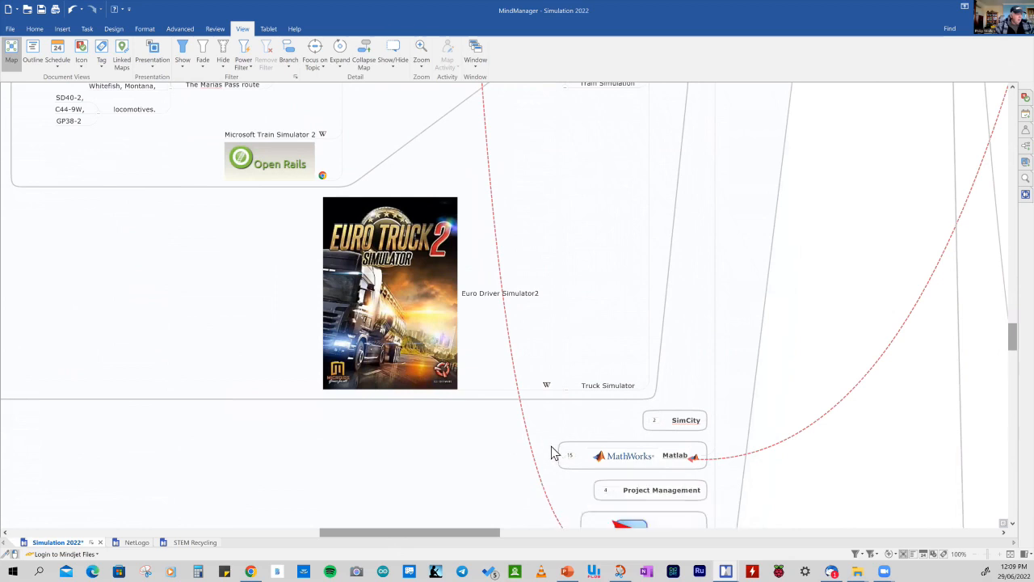
mouse_move(560, 436)
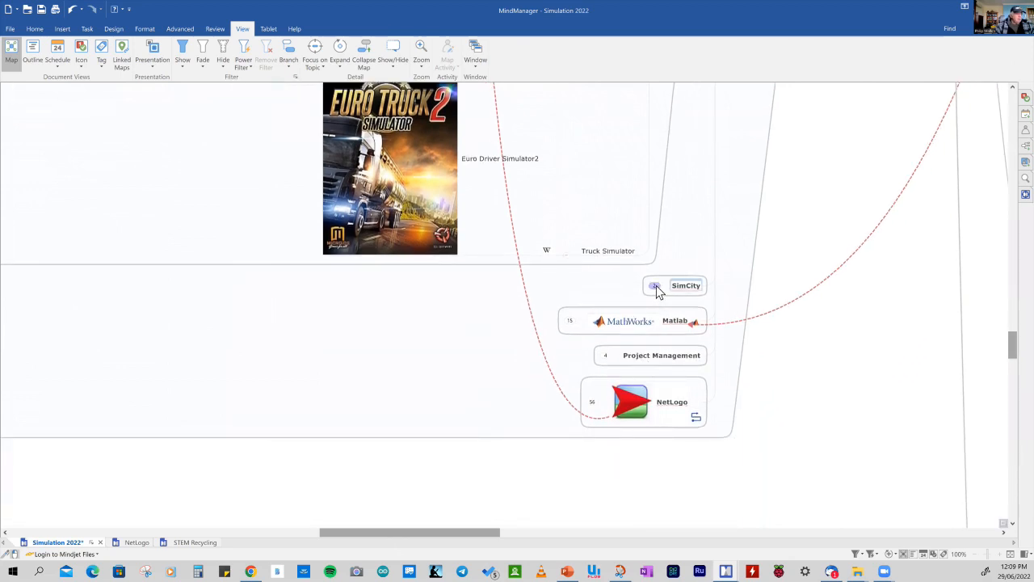
Expand the SimCity topic to reveal the BuildIt image and urban-planner video link
click(655, 284)
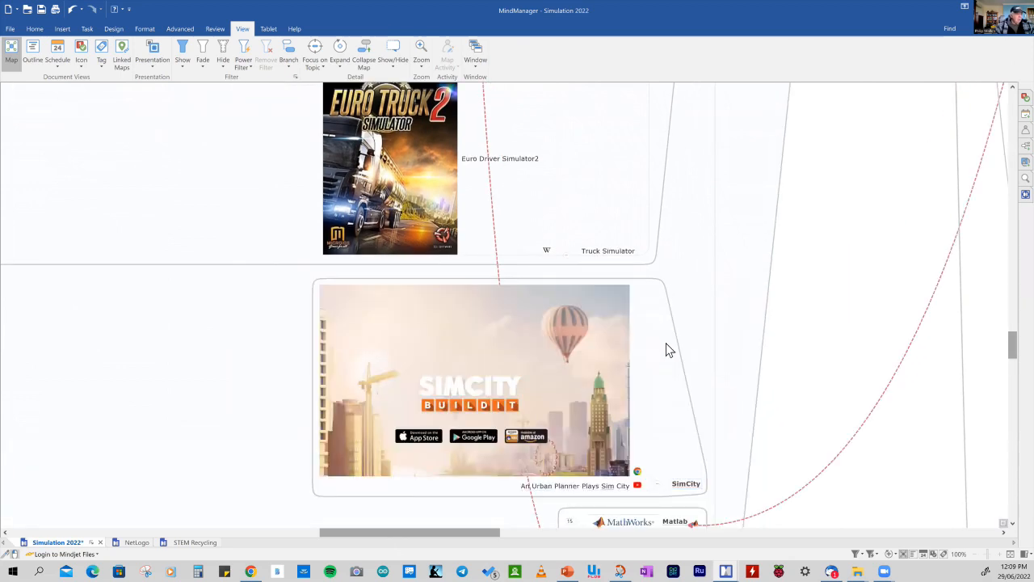
scroll(down, 3)
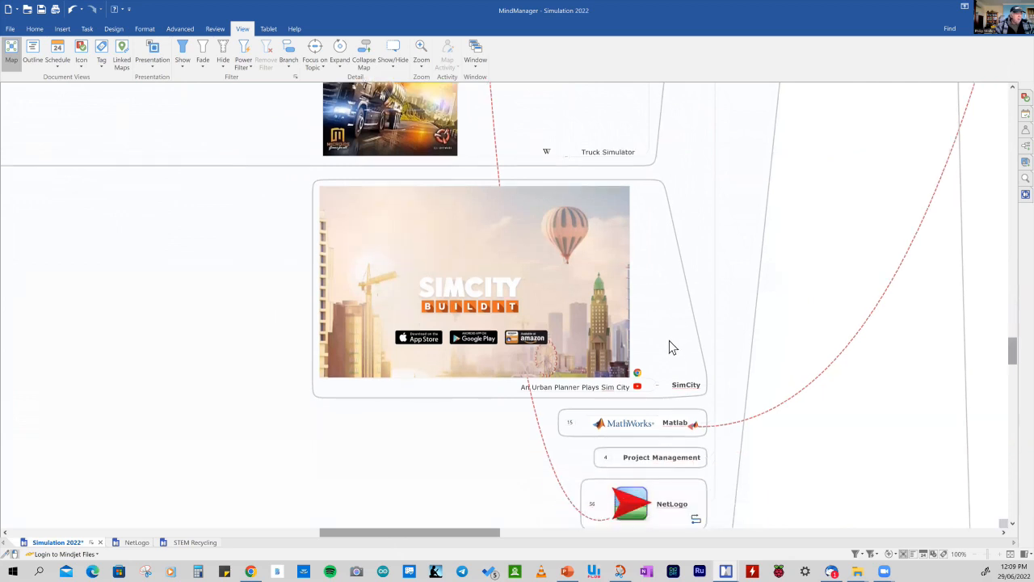
scroll(down, 3)
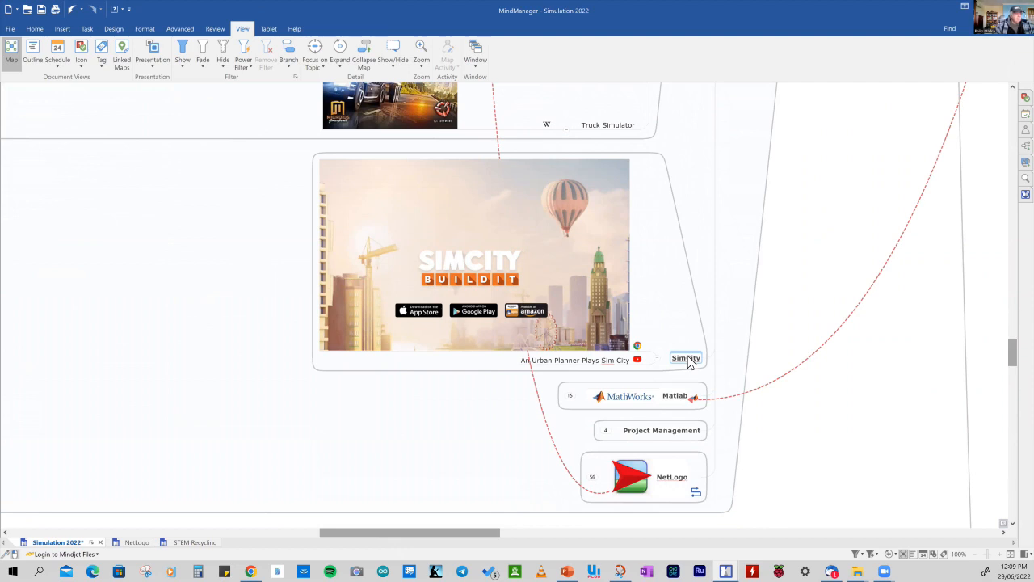
mouse_move(682, 365)
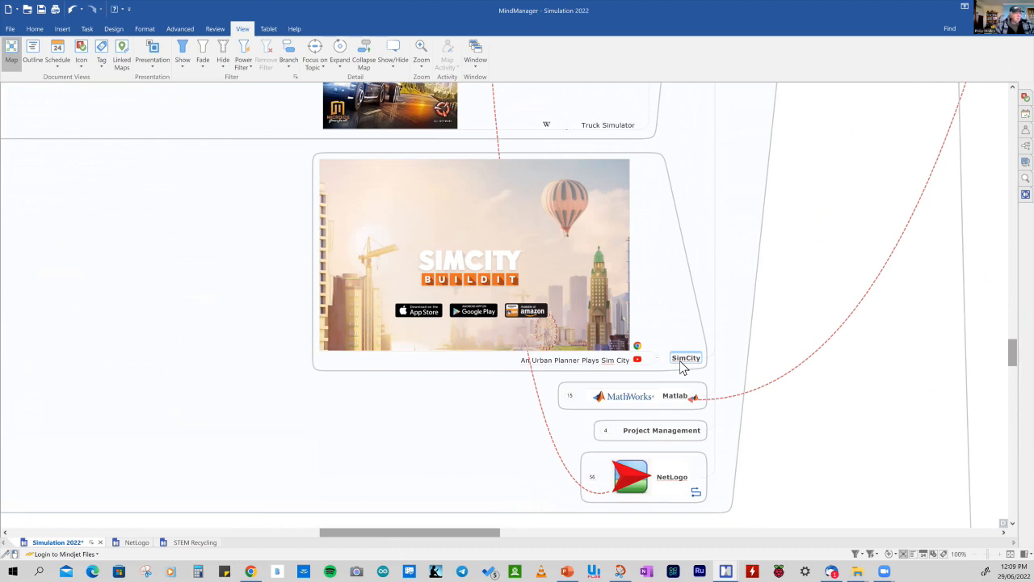
scroll(down, 3)
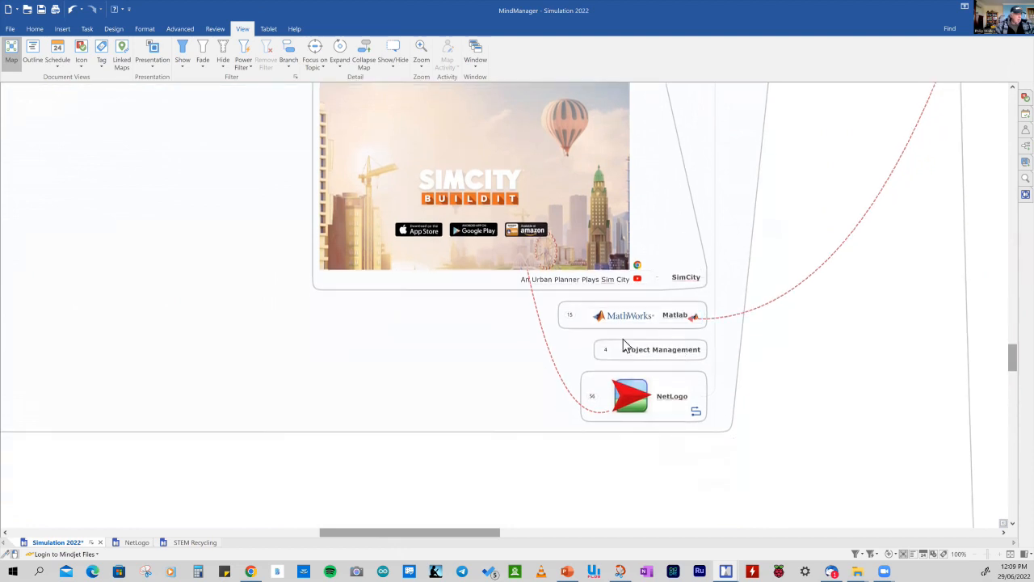
Expand the Matlab topic showing Simulink applications and the Arduino self-balancing motorcycle
click(634, 316)
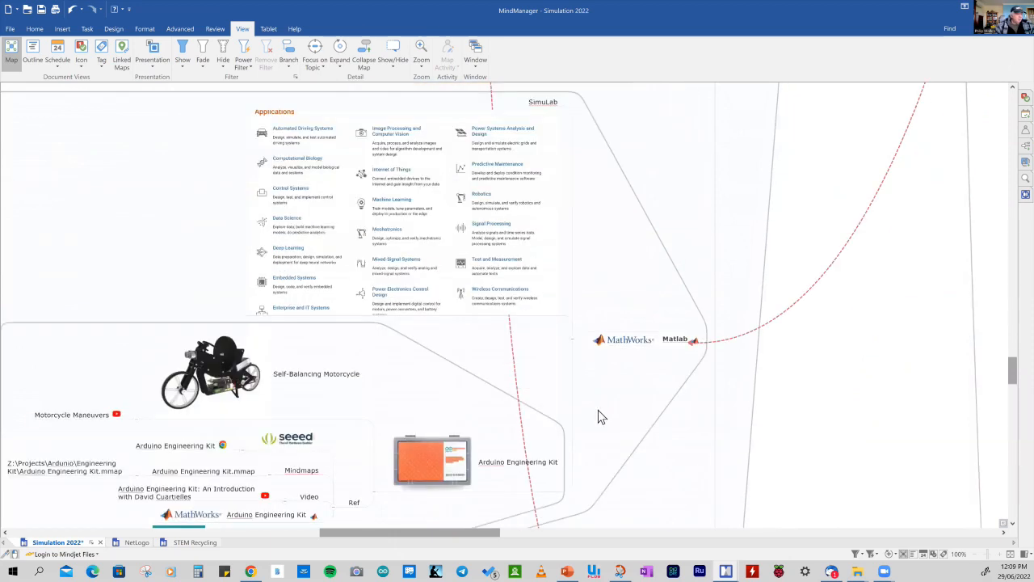
scroll(down, 3)
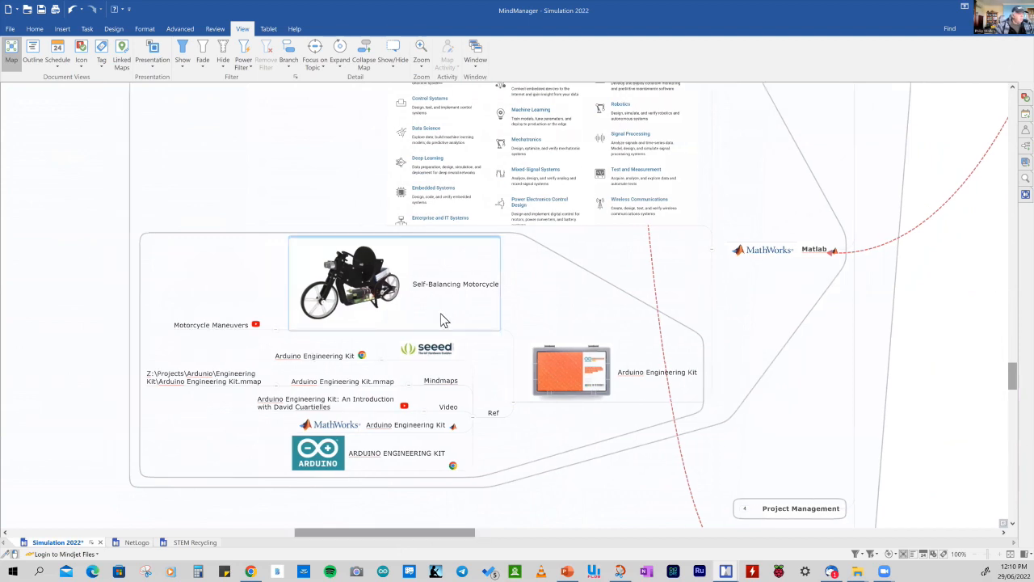
mouse_move(443, 320)
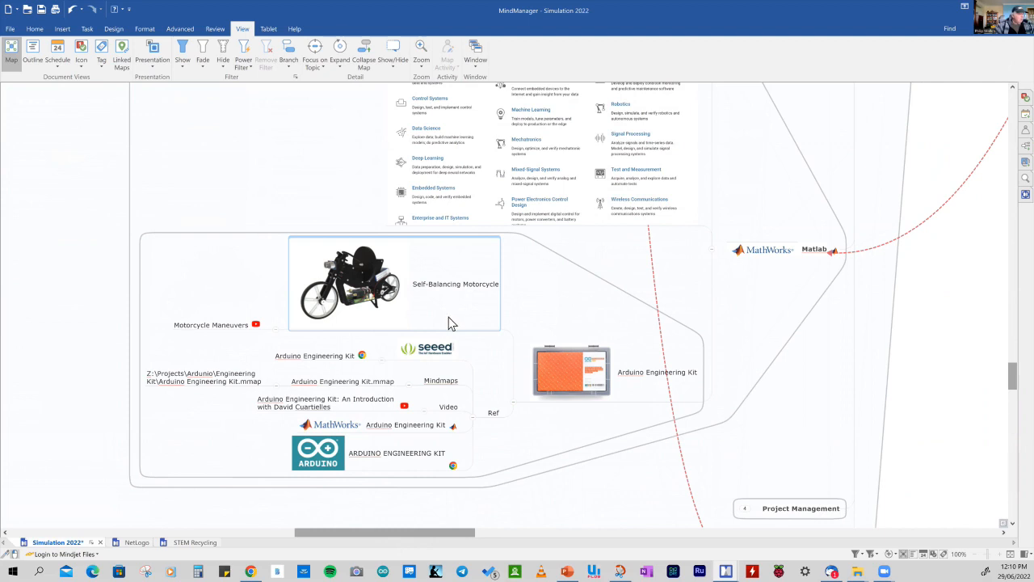
scroll(down, 3)
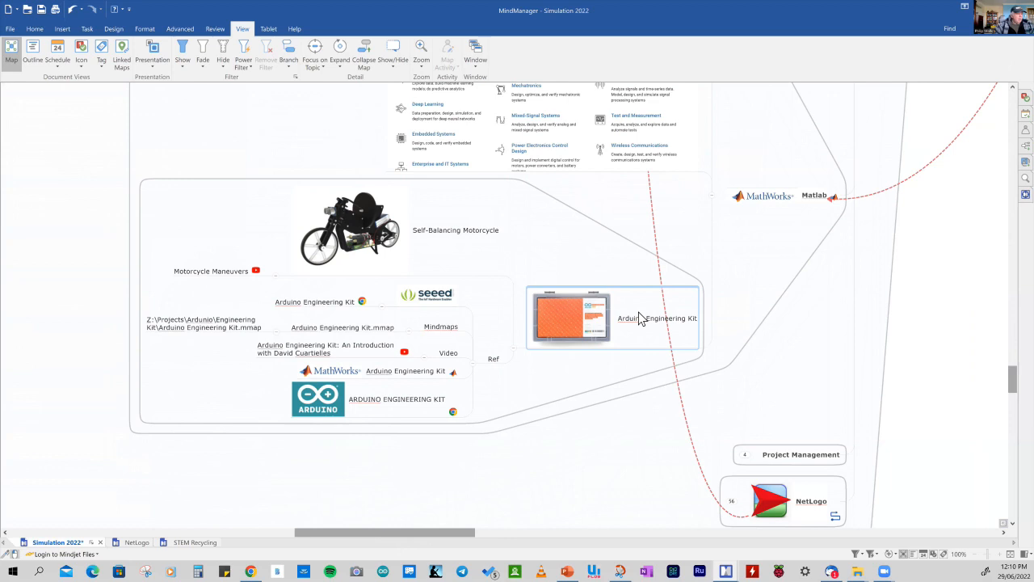
mouse_move(477, 269)
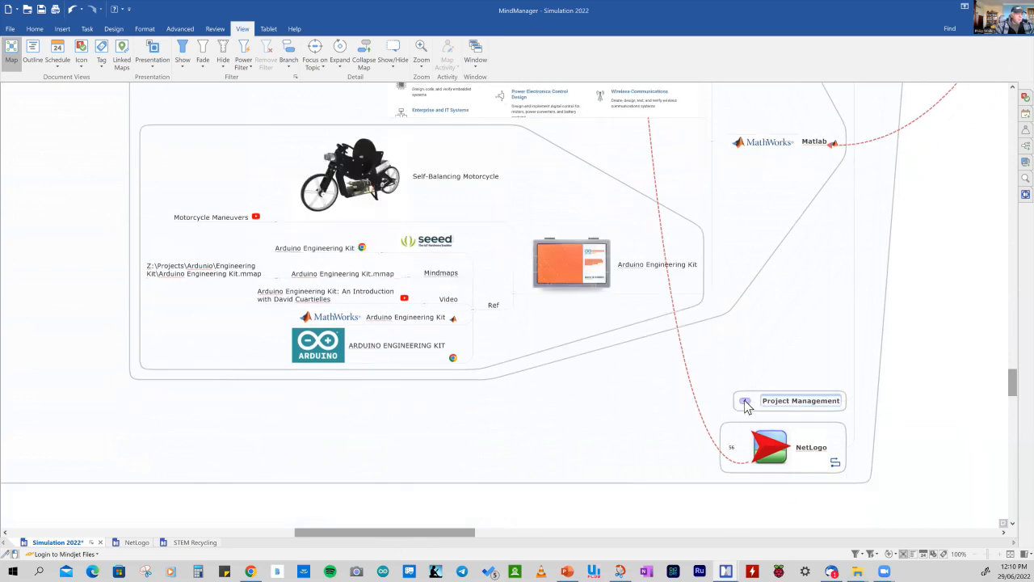
click(746, 400)
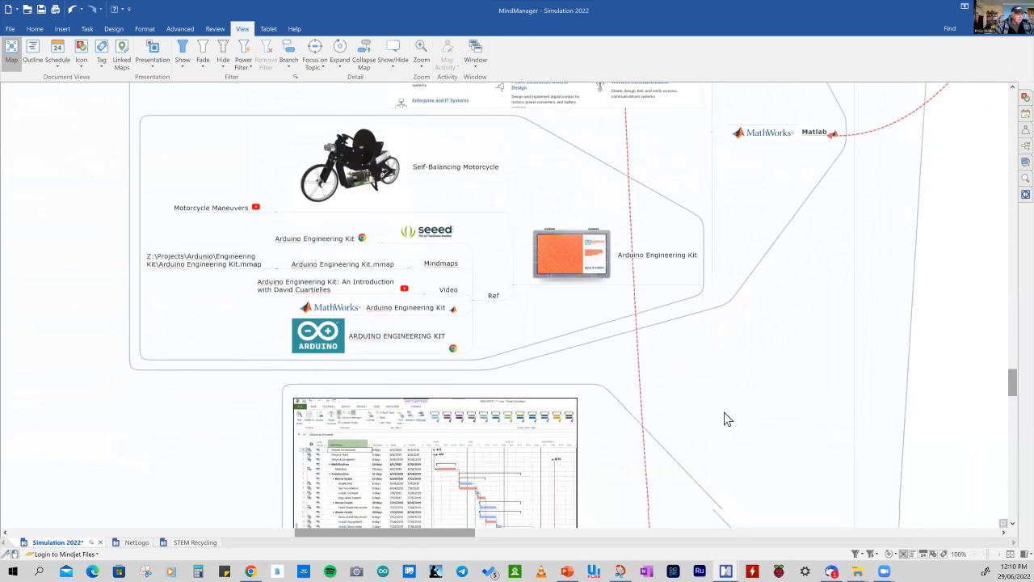
scroll(down, 3)
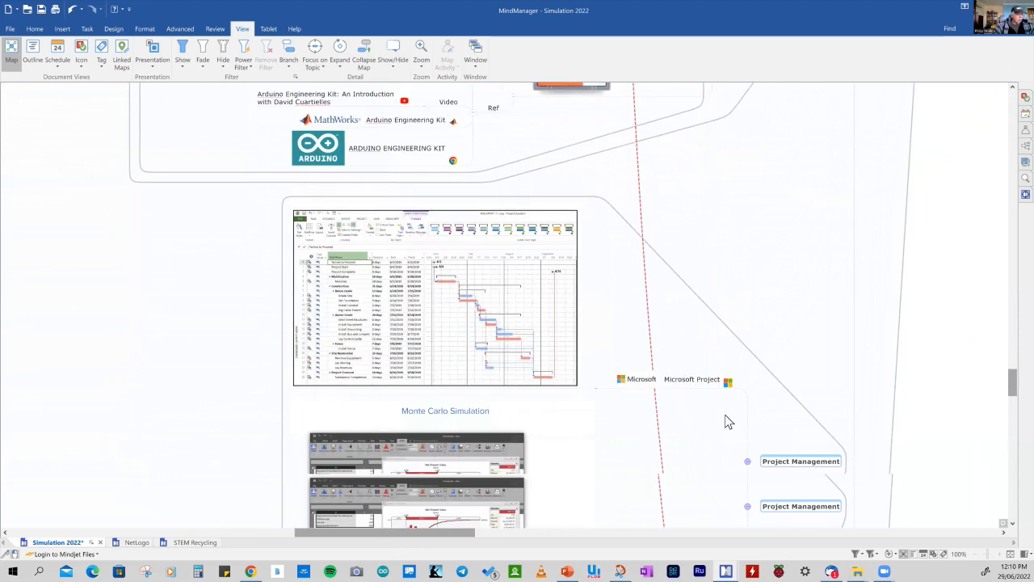
scroll(down, 3)
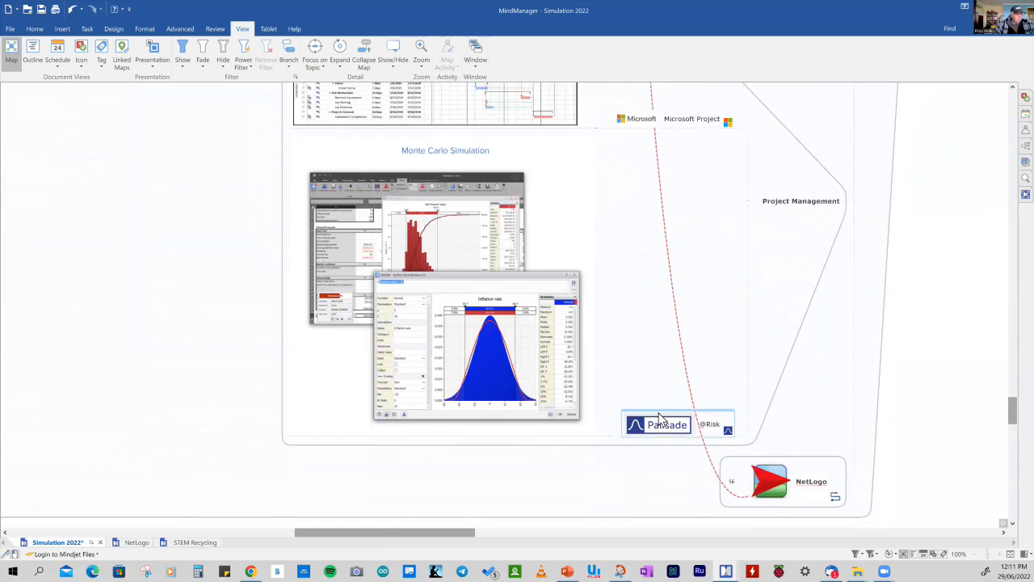
scroll(down, 3)
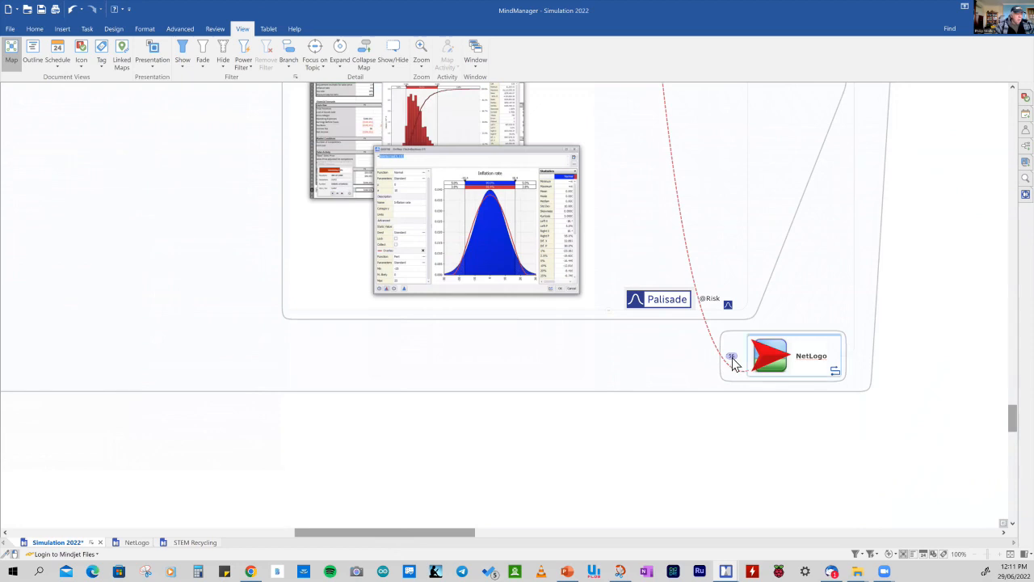
Expand the NetLogo topic listing agent-based modelling references and Lunar Lander map files
click(730, 357)
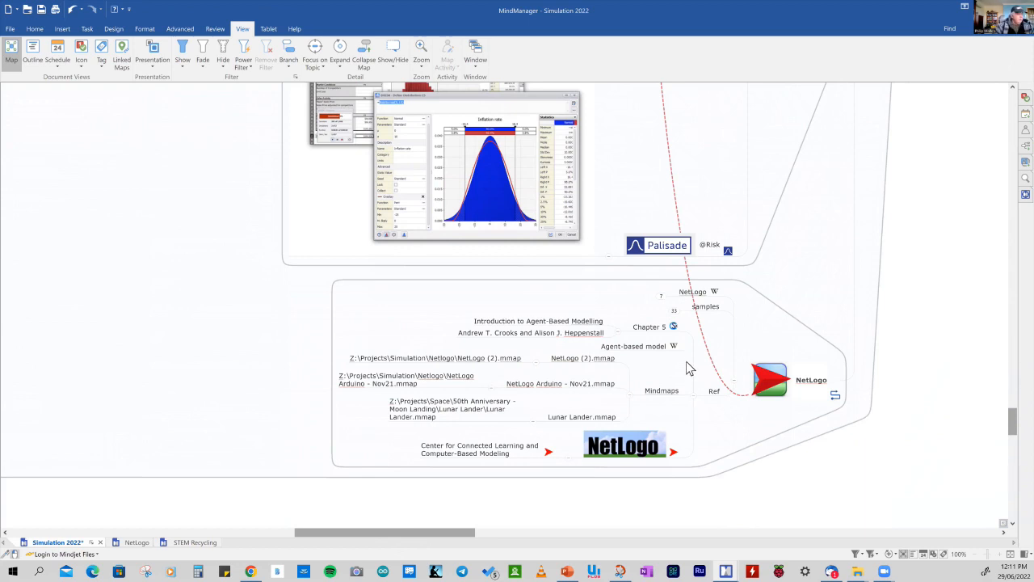
click(639, 346)
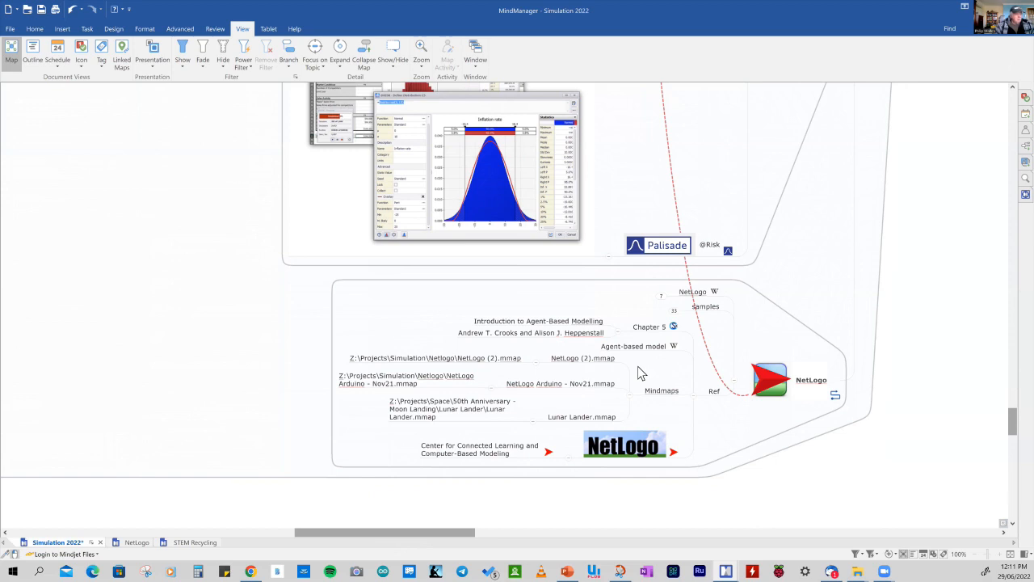
mouse_move(640, 366)
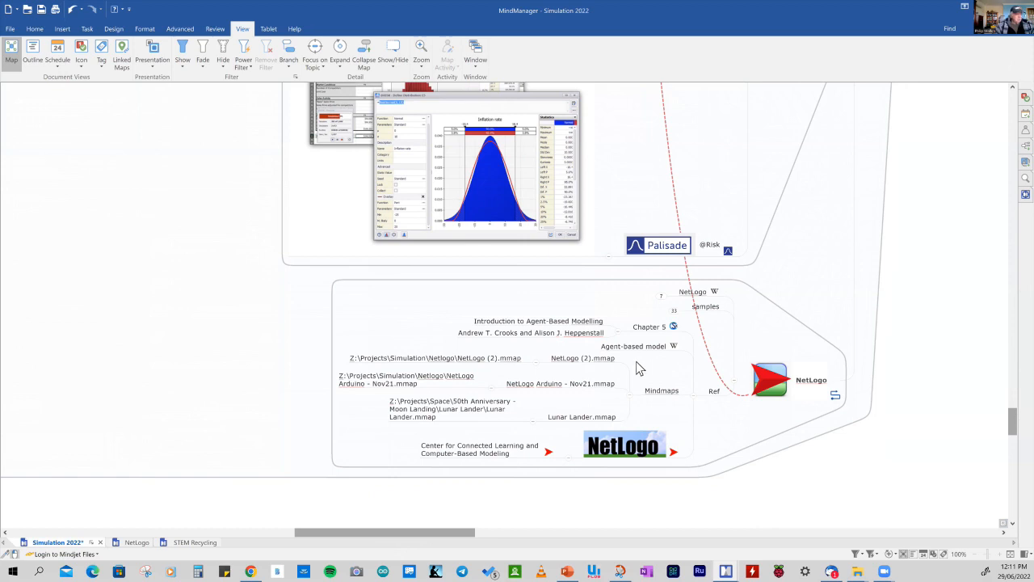
mouse_move(645, 358)
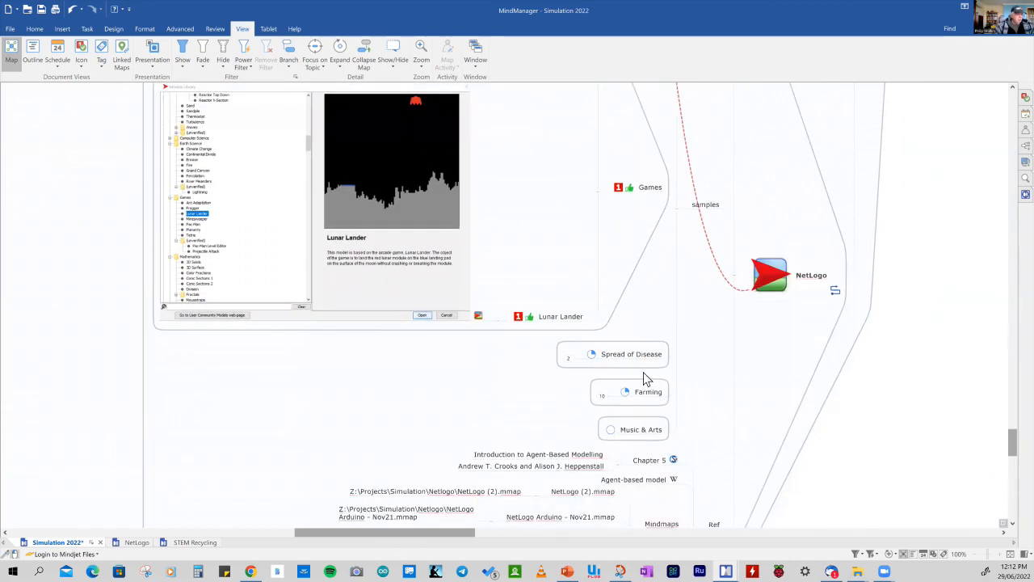
mouse_move(666, 380)
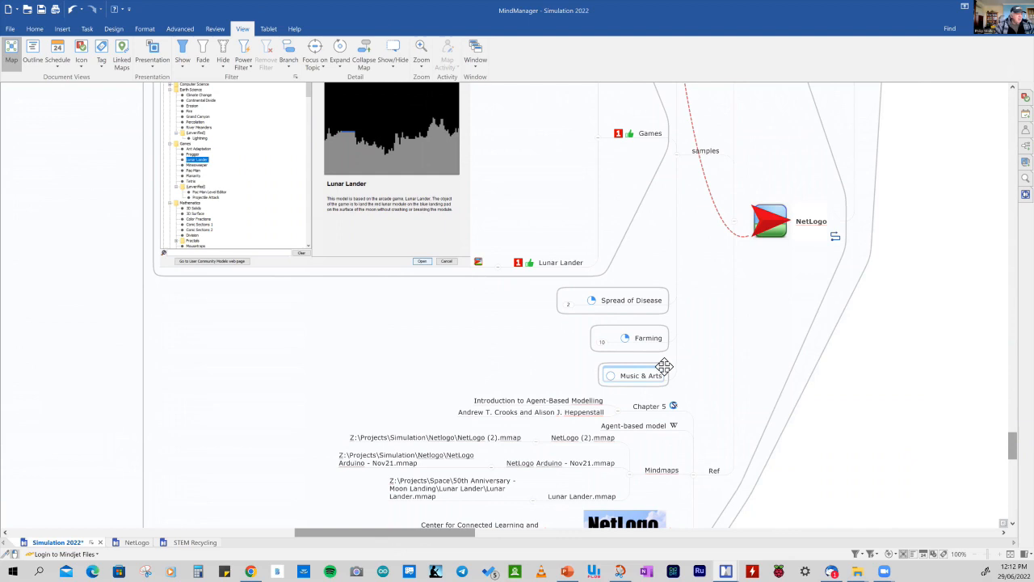
mouse_move(666, 365)
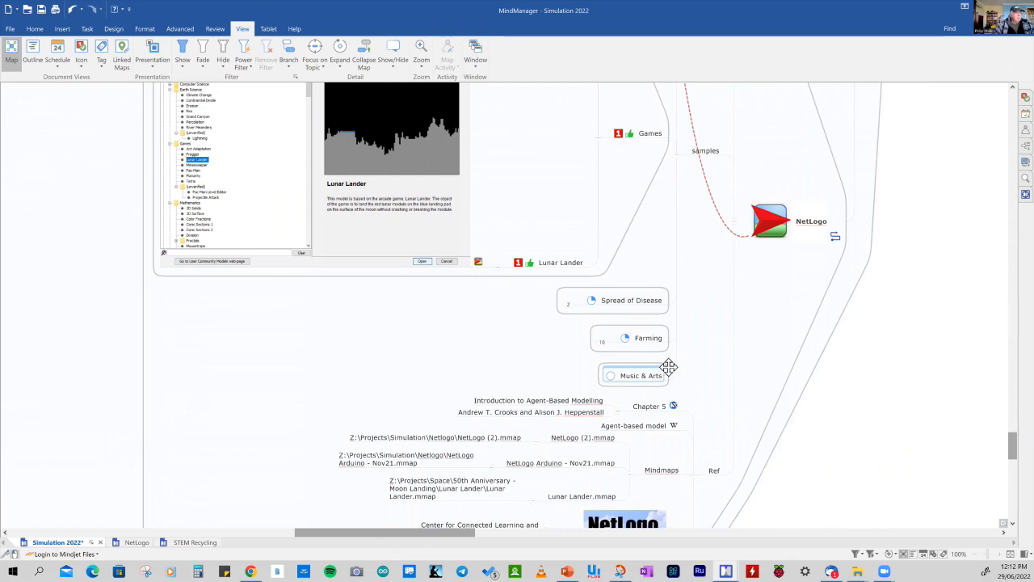
mouse_move(766, 233)
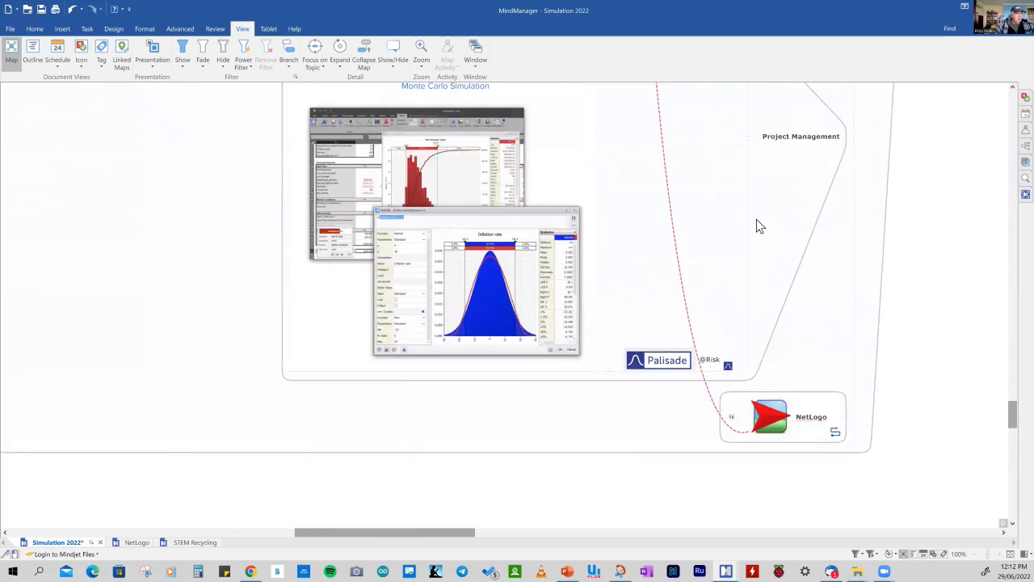
Open the Climate Change sample topic under Environment to launch it in NetLogo Web
scroll(down, 3)
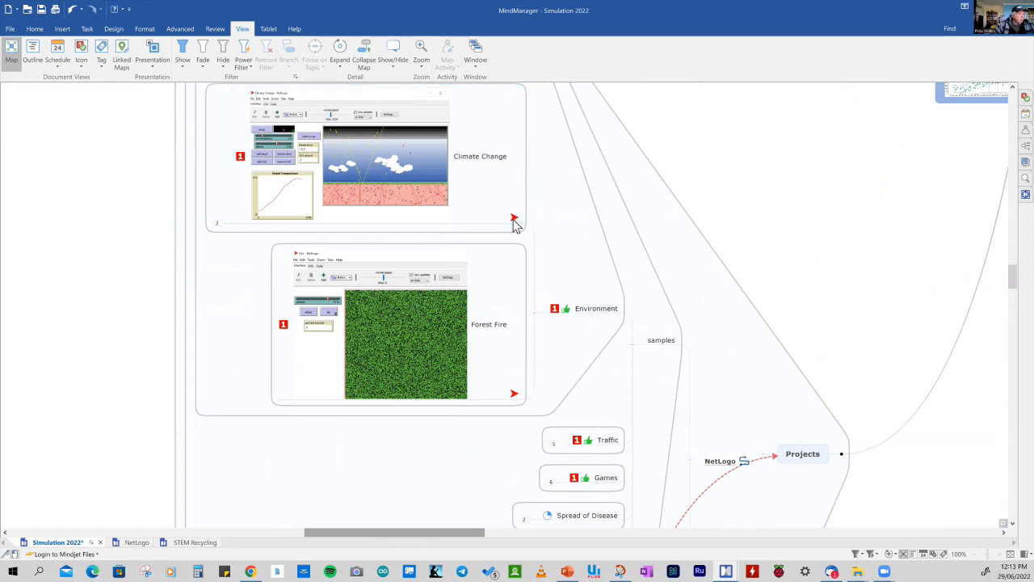
click(514, 220)
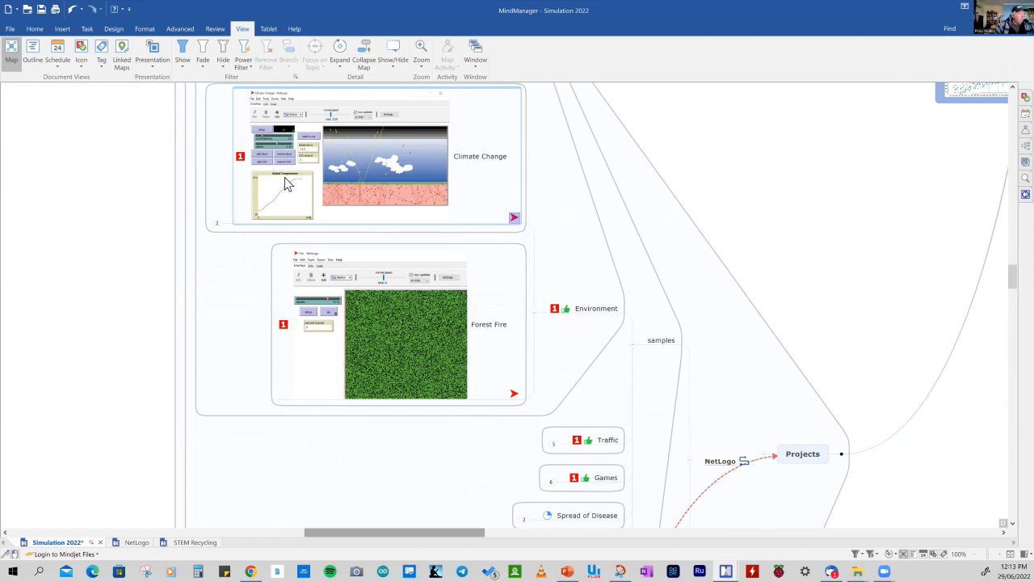
mouse_move(291, 197)
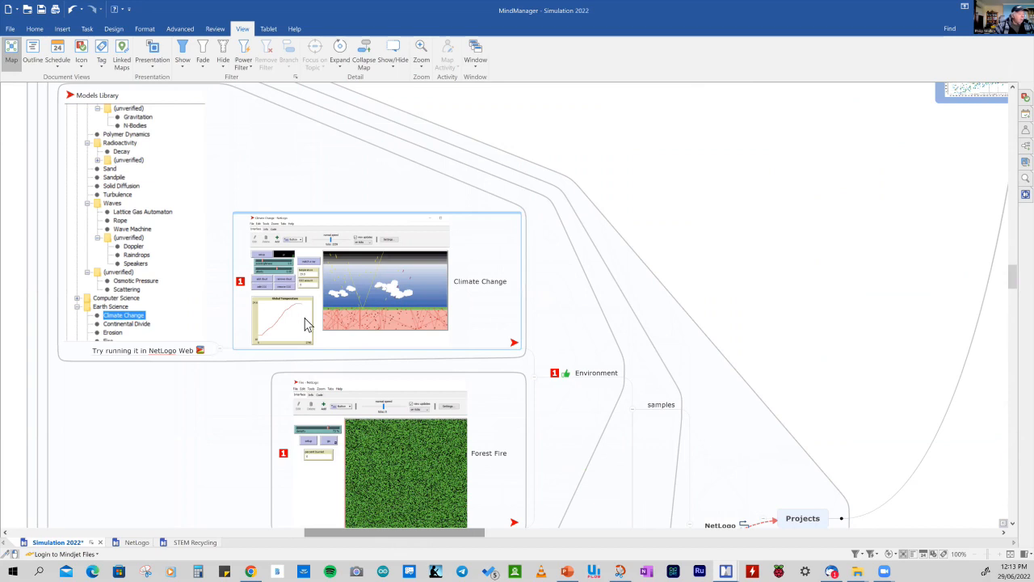
mouse_move(88, 194)
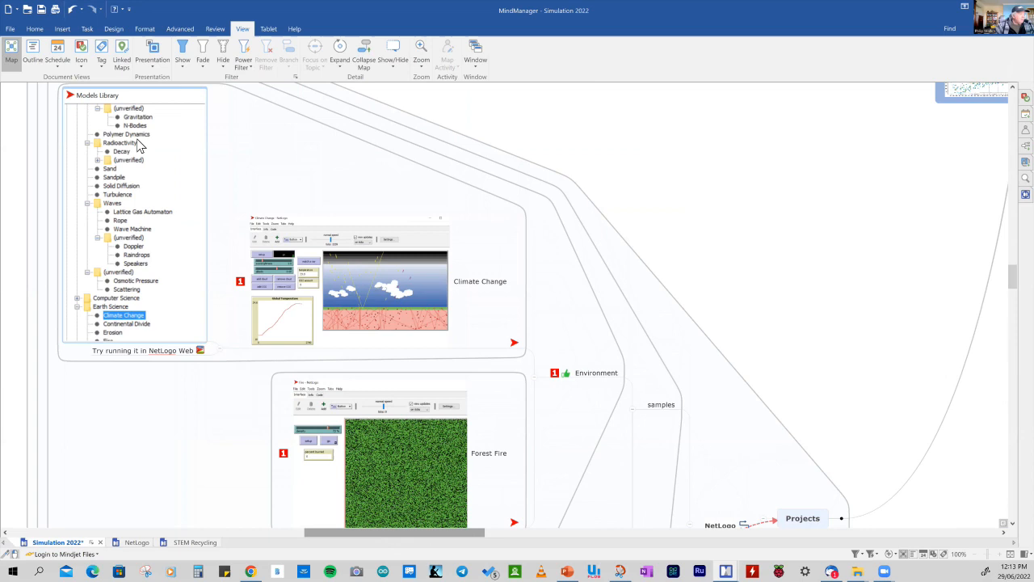
mouse_move(158, 329)
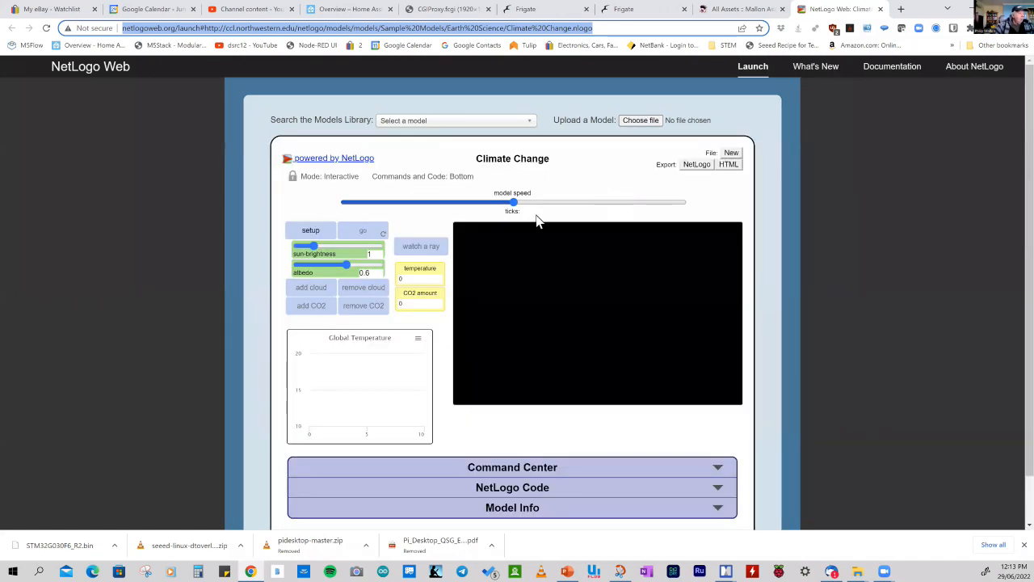
mouse_move(467, 186)
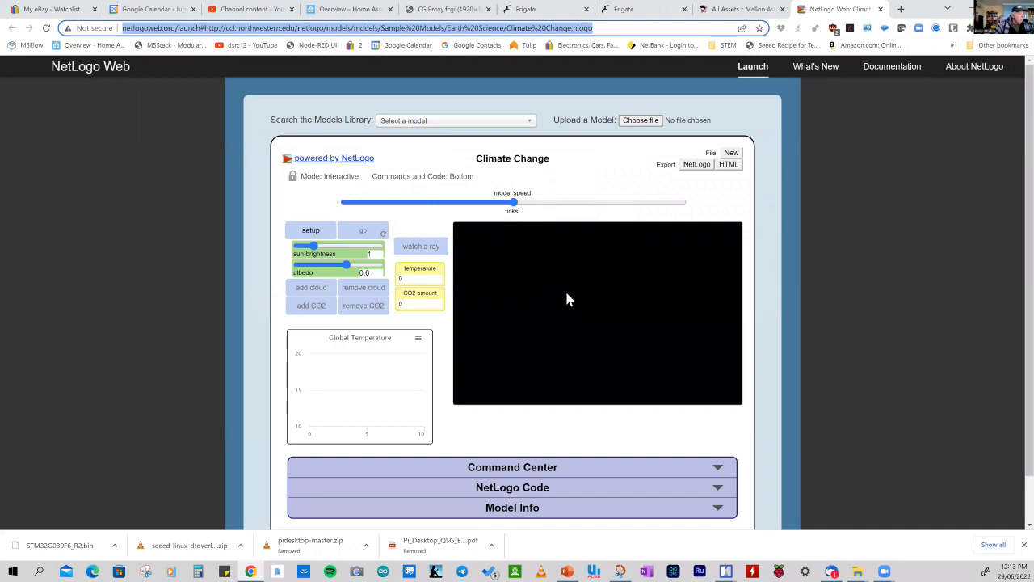
Set up the Climate Change model's sky and earth and start it running
scroll(down, 3)
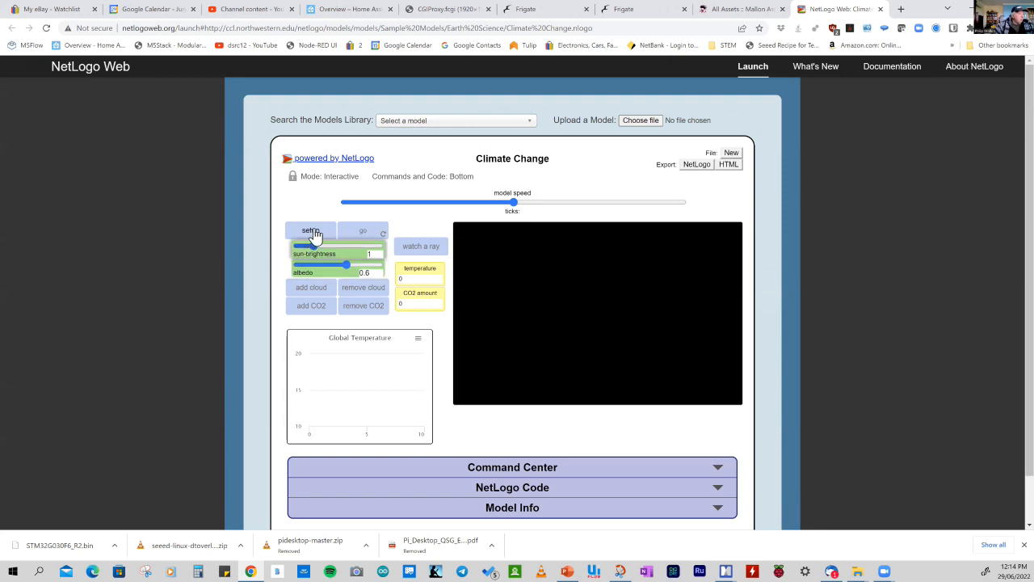
click(310, 229)
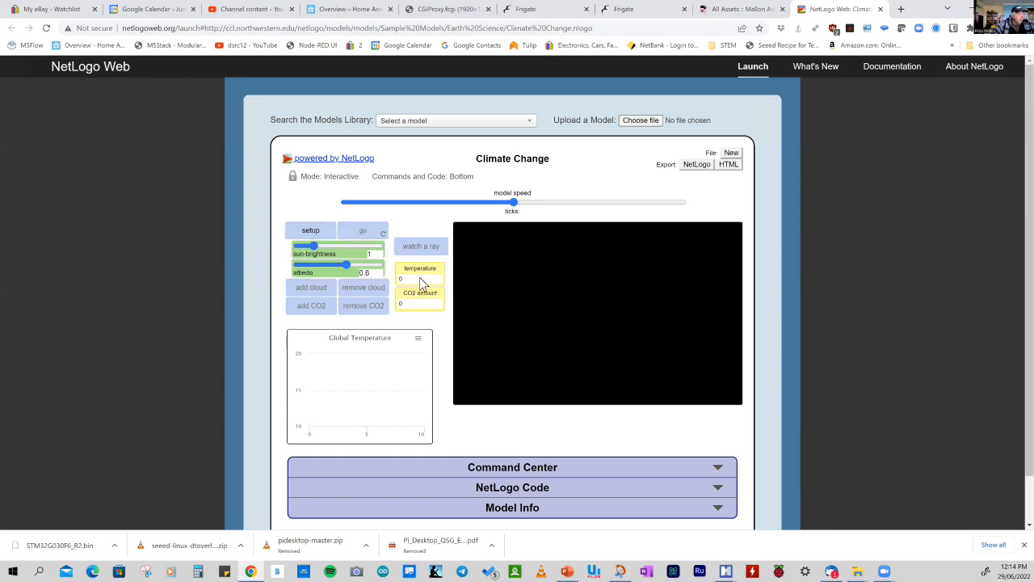
mouse_move(420, 278)
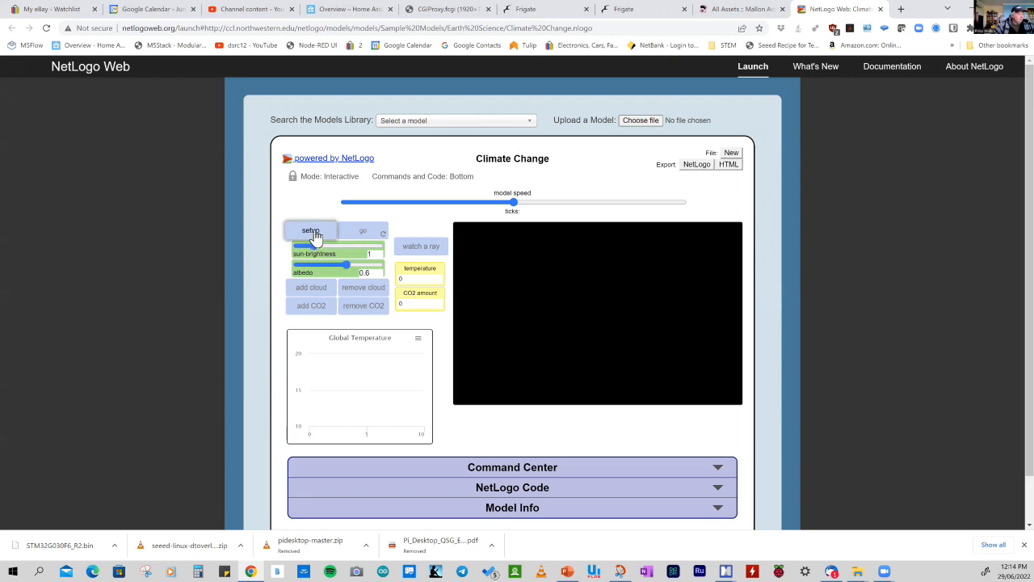
click(310, 229)
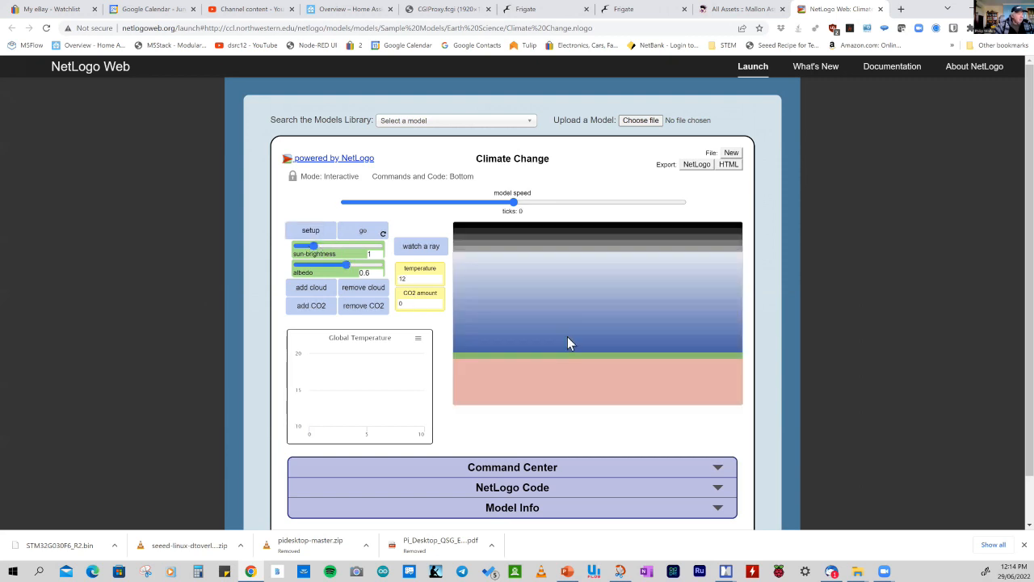
mouse_move(623, 229)
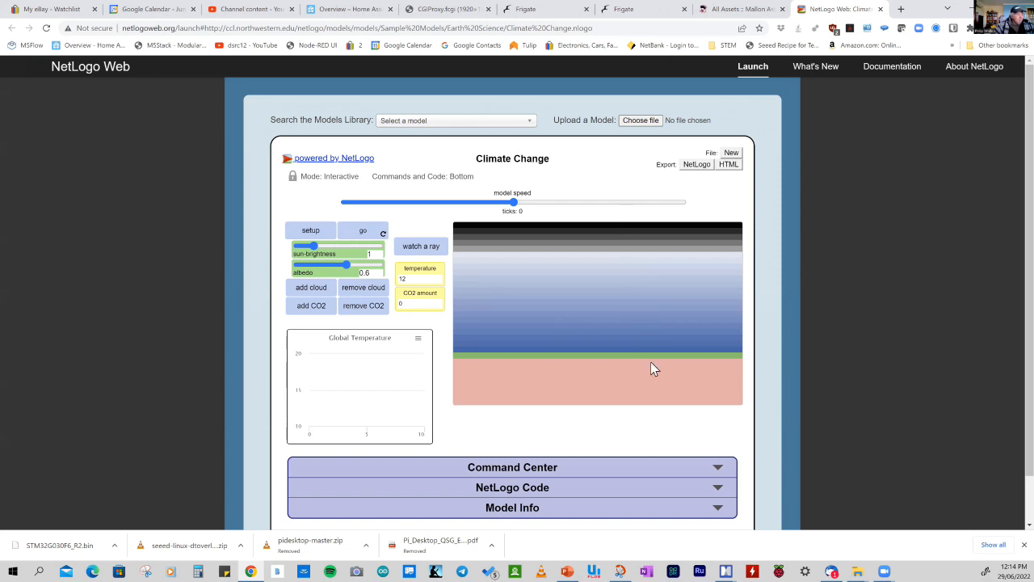
mouse_move(669, 393)
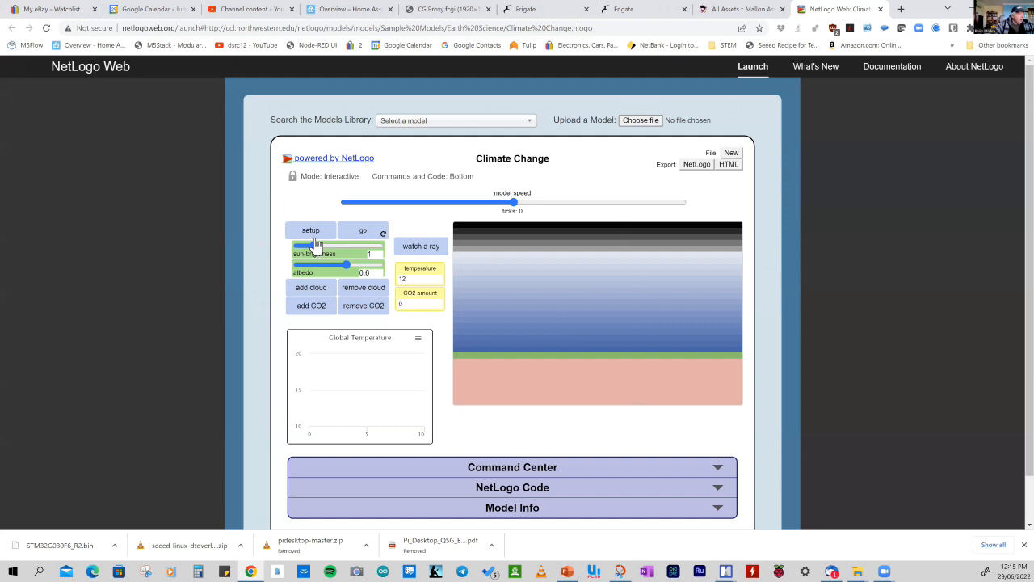
click(310, 230)
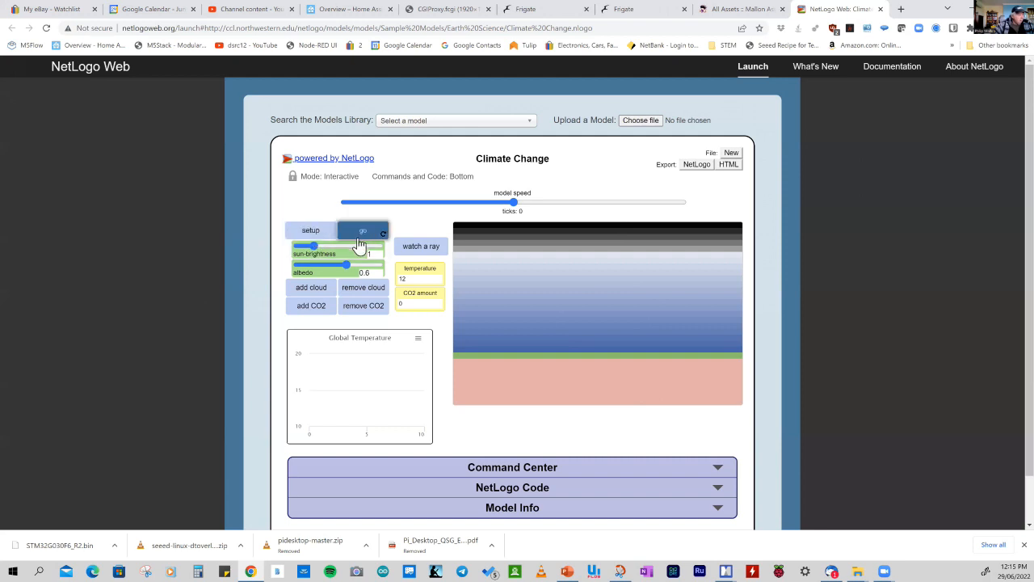
click(362, 229)
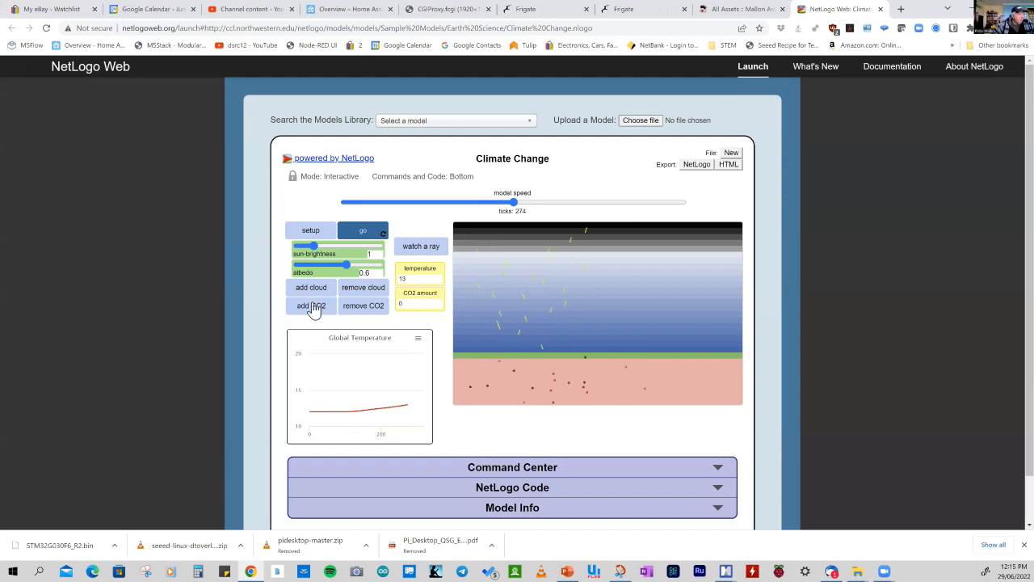
Add CO2 to the atmosphere three times so the Global Temperature plot climbs
click(310, 305)
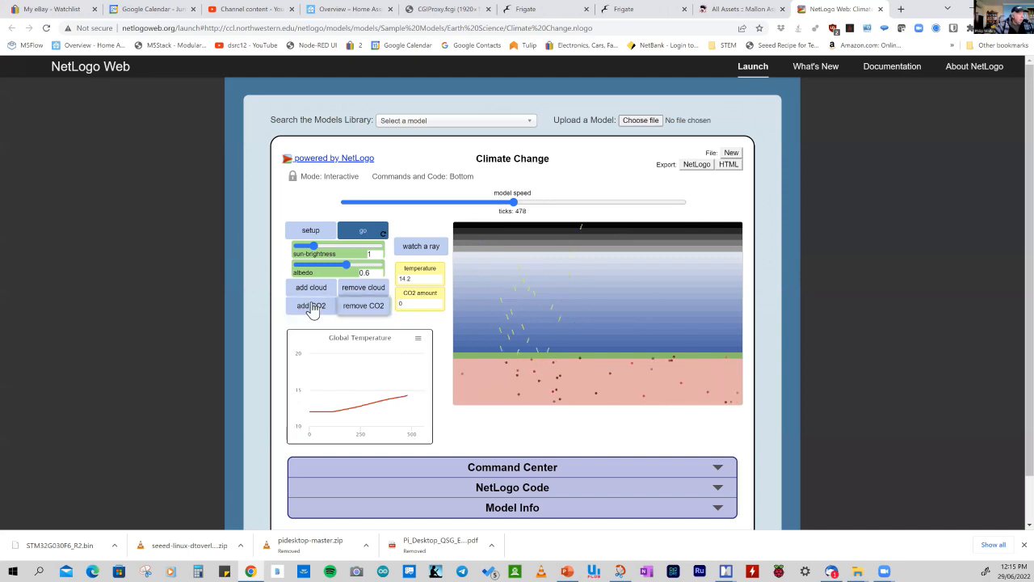
click(310, 305)
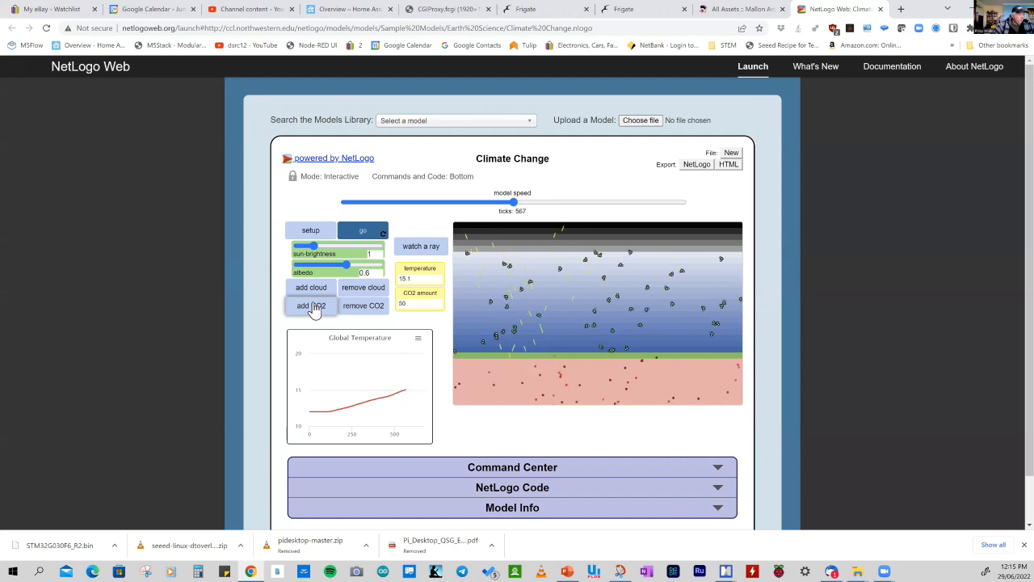
click(311, 306)
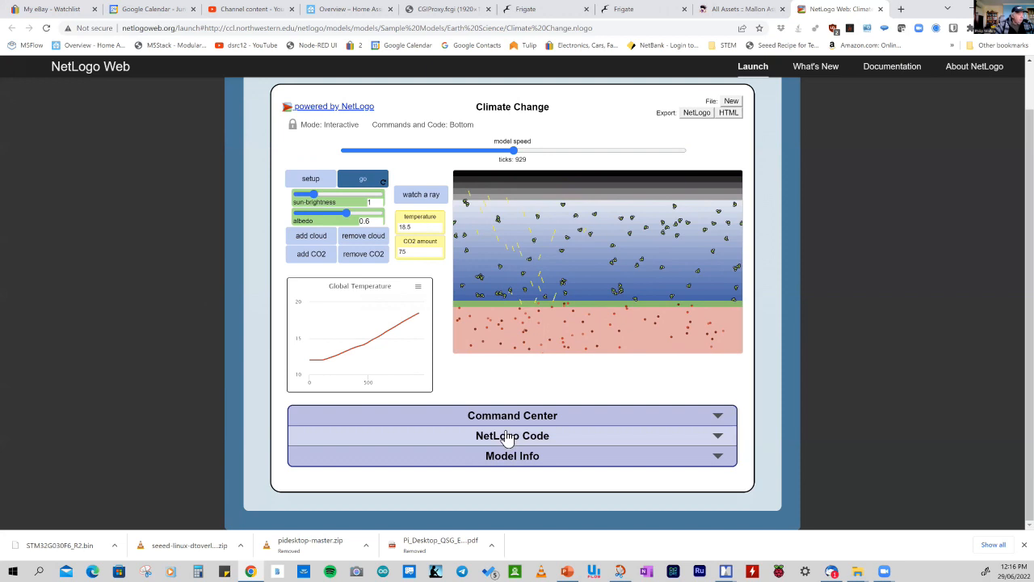
Expand the NetLogo Code section and read through the Climate Change source
click(512, 436)
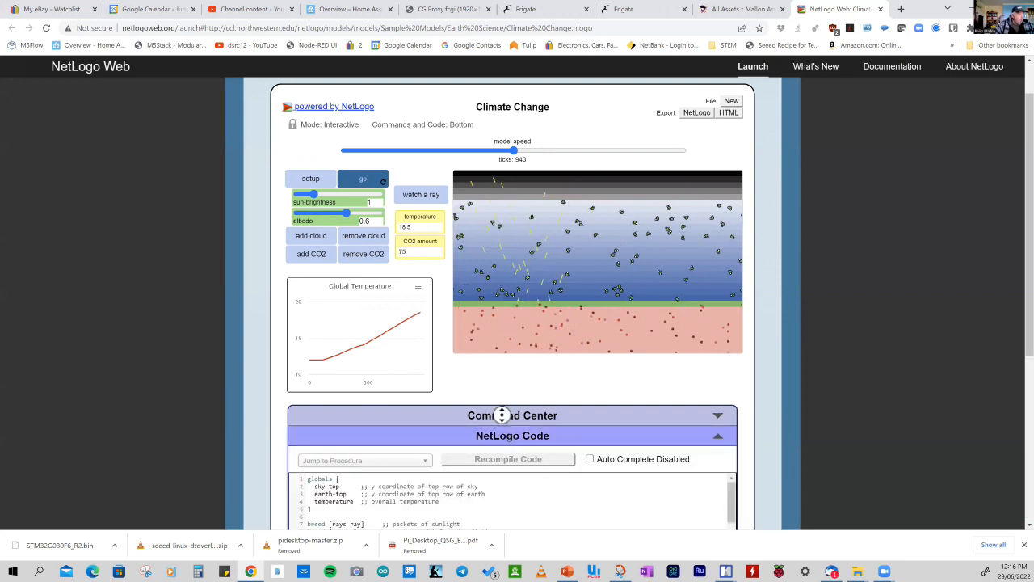
scroll(down, 3)
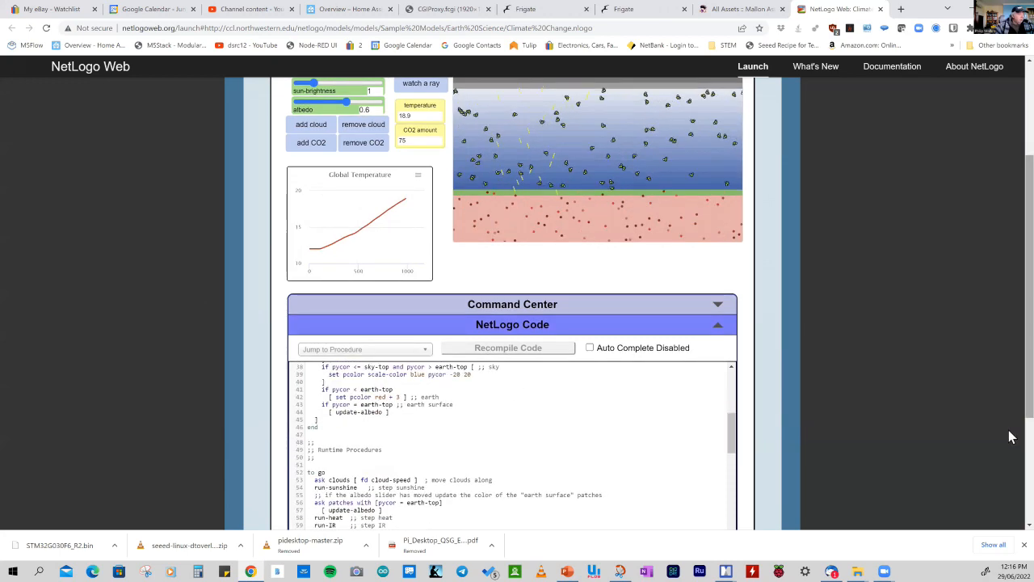
scroll(down, 3)
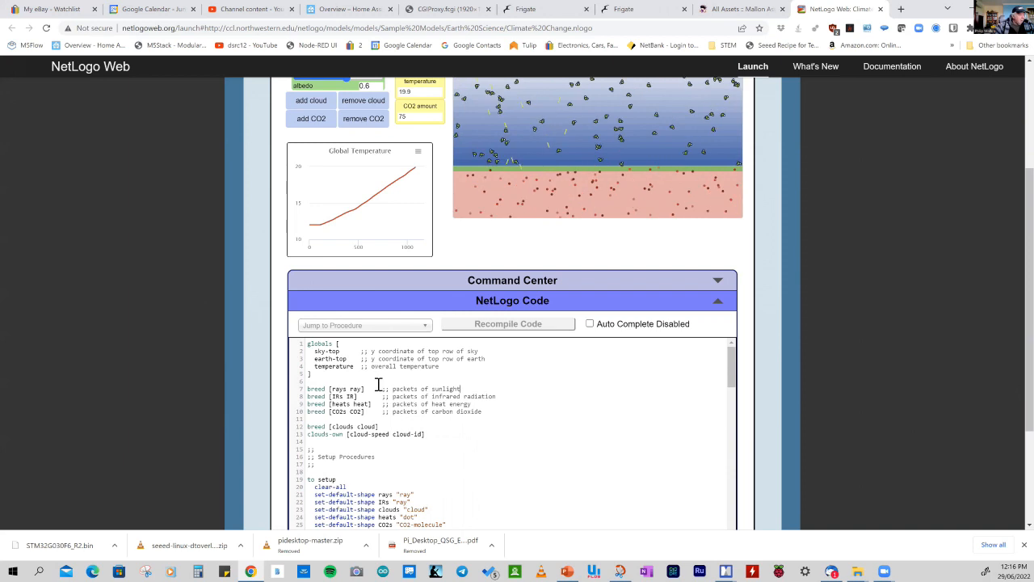
scroll(down, 3)
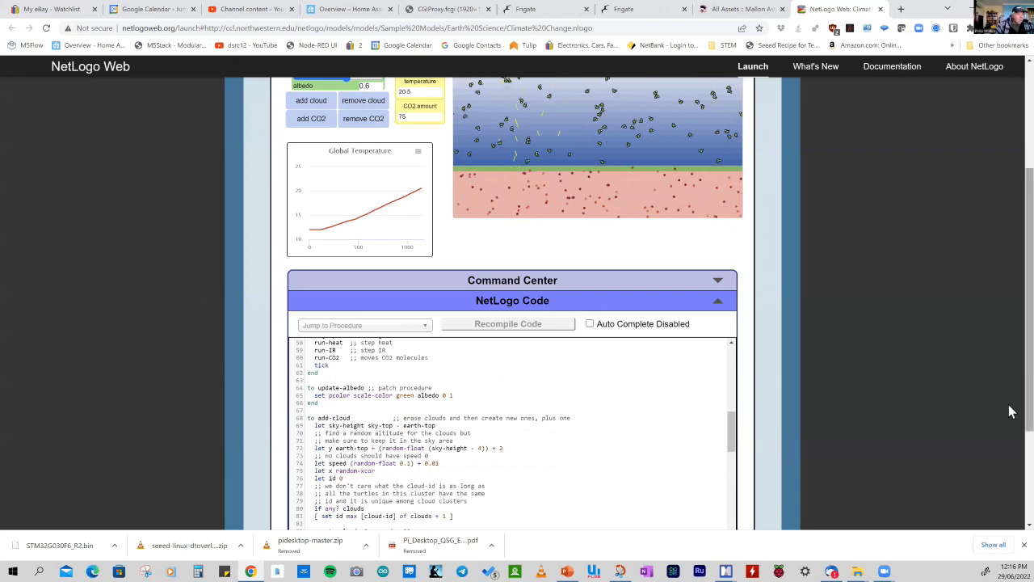
scroll(down, 3)
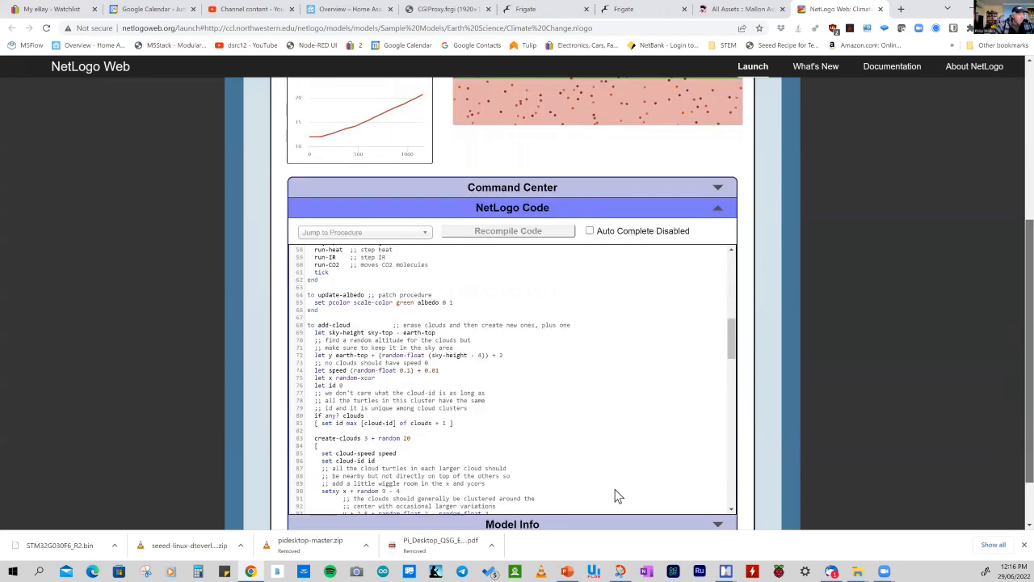
scroll(down, 3)
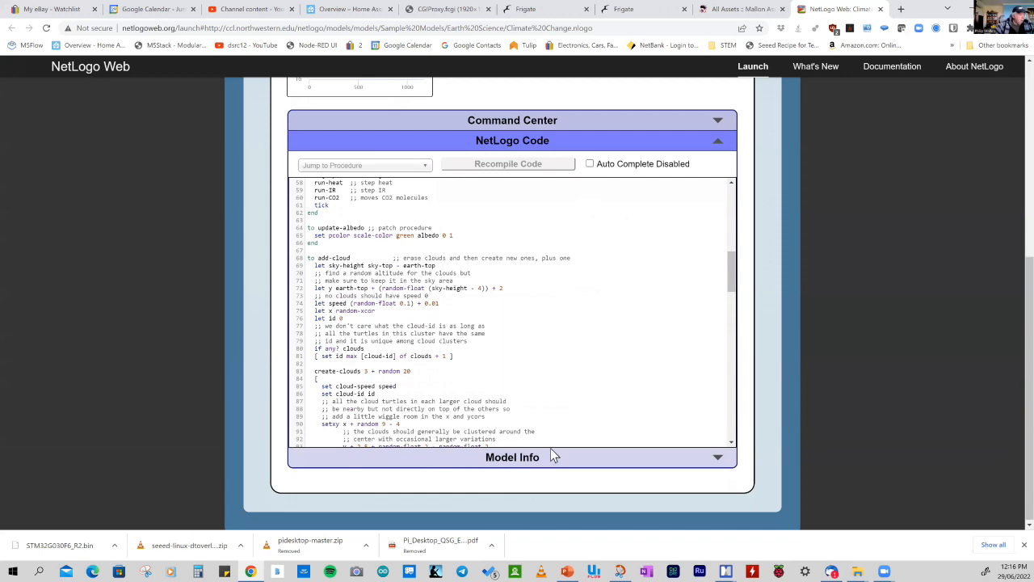
Expand Model Info and read What is it, How it works and Things to try
click(513, 455)
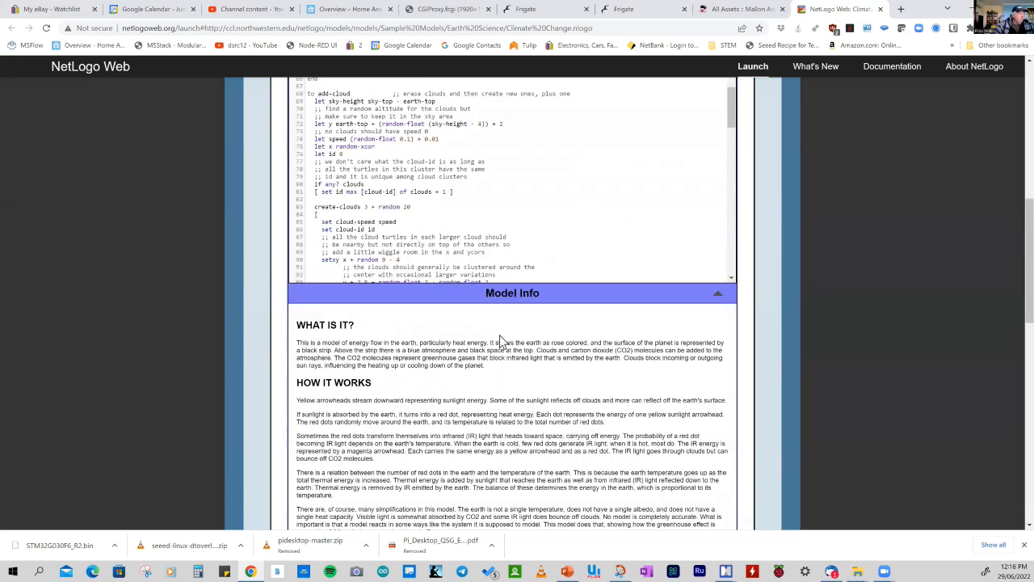
scroll(down, 3)
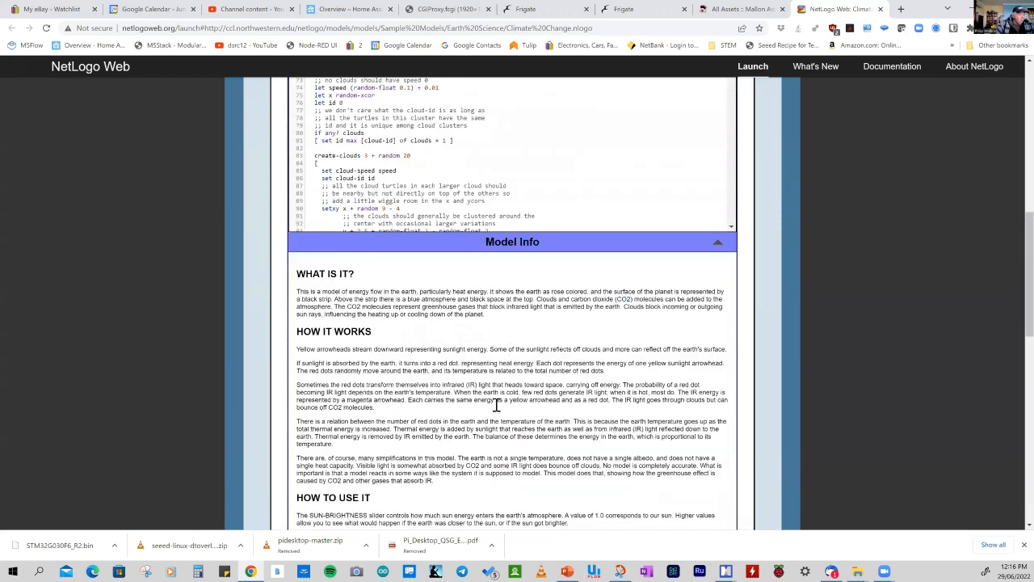
scroll(down, 3)
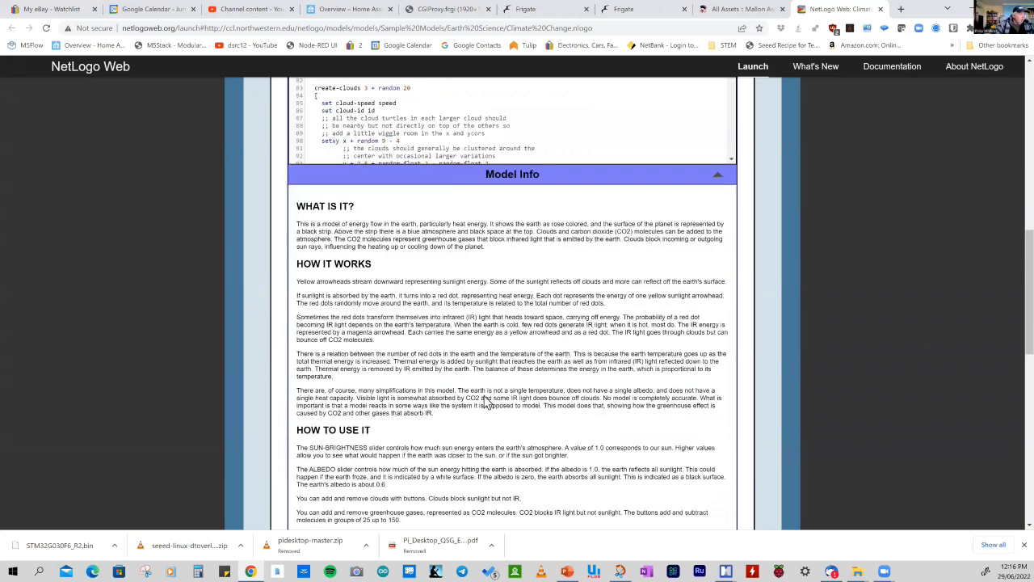
mouse_move(483, 397)
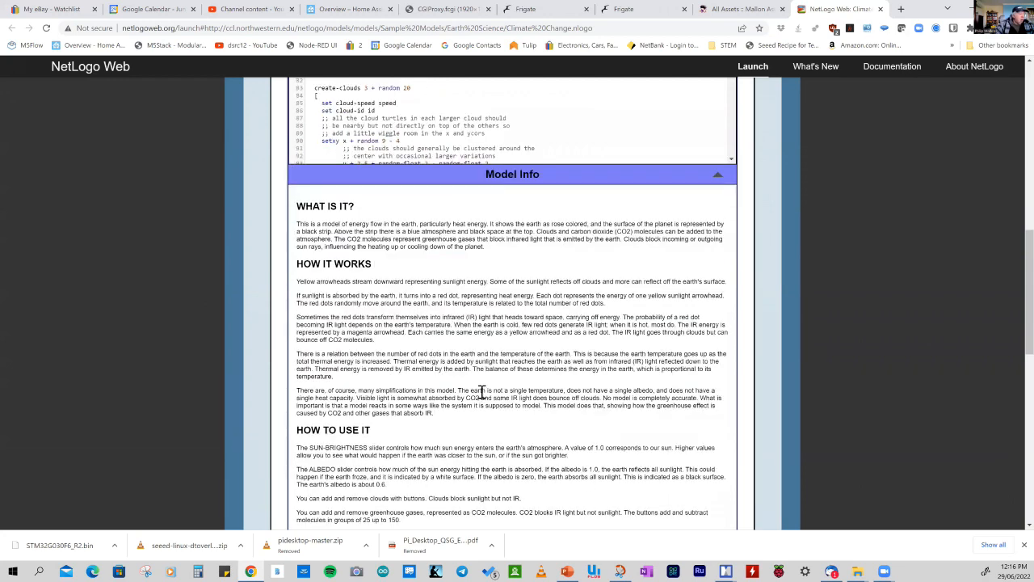
scroll(down, 3)
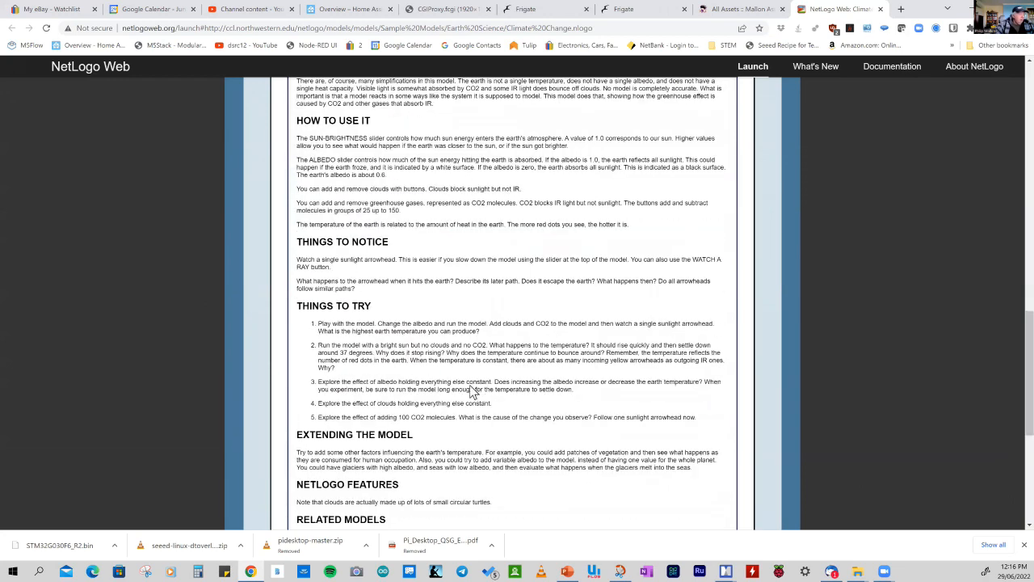
scroll(down, 3)
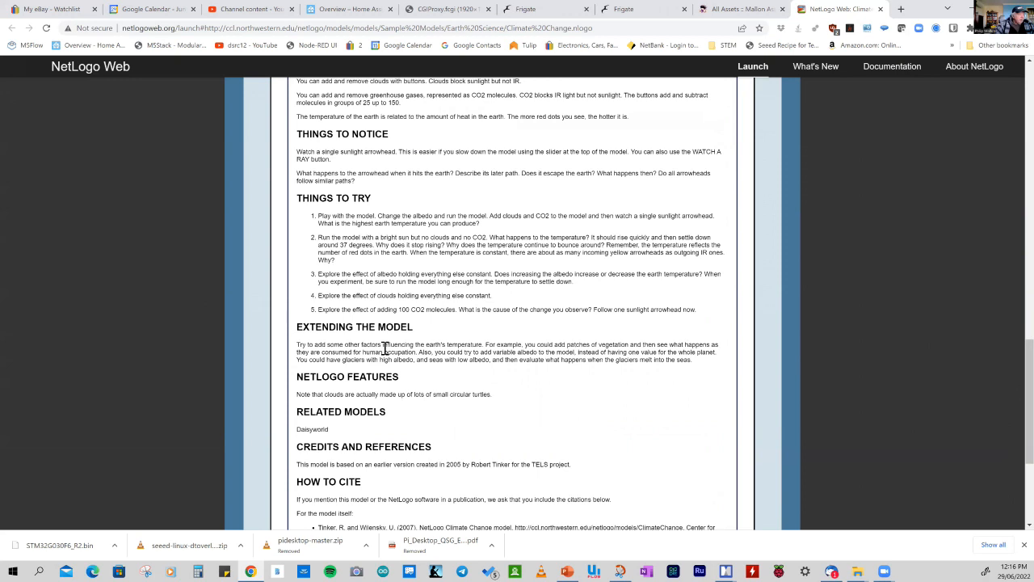
mouse_move(1011, 382)
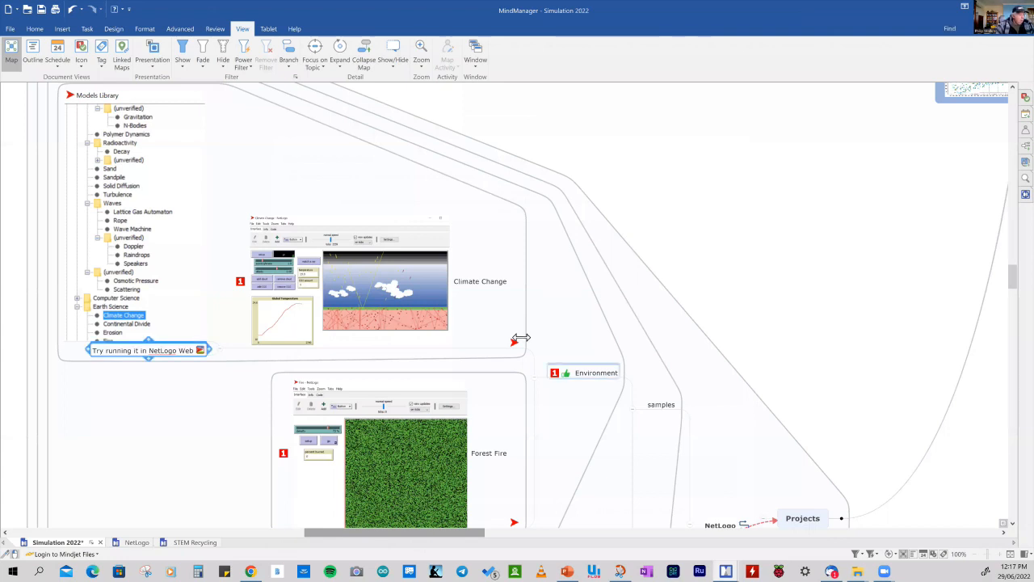
mouse_move(783, 337)
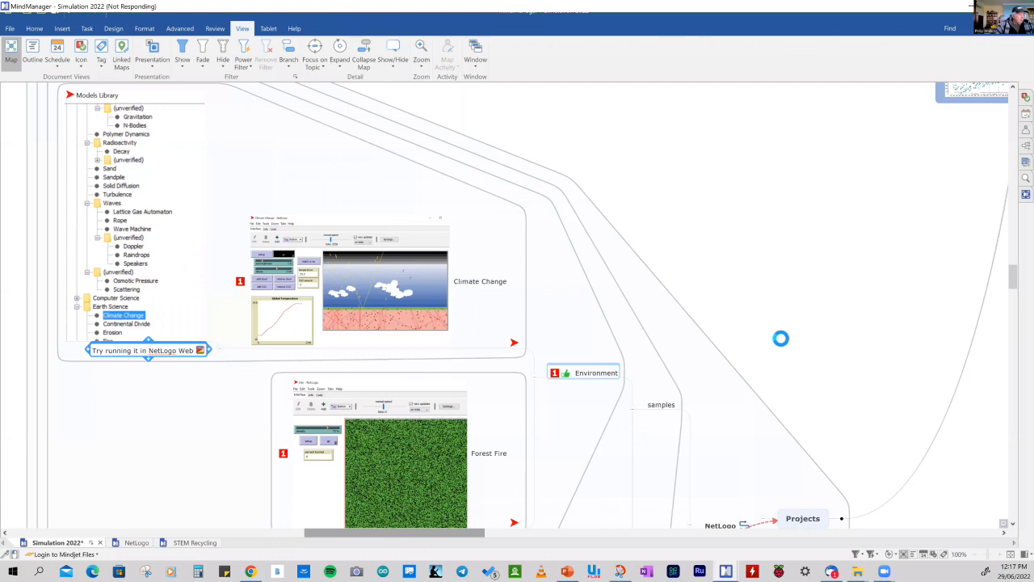
mouse_move(772, 339)
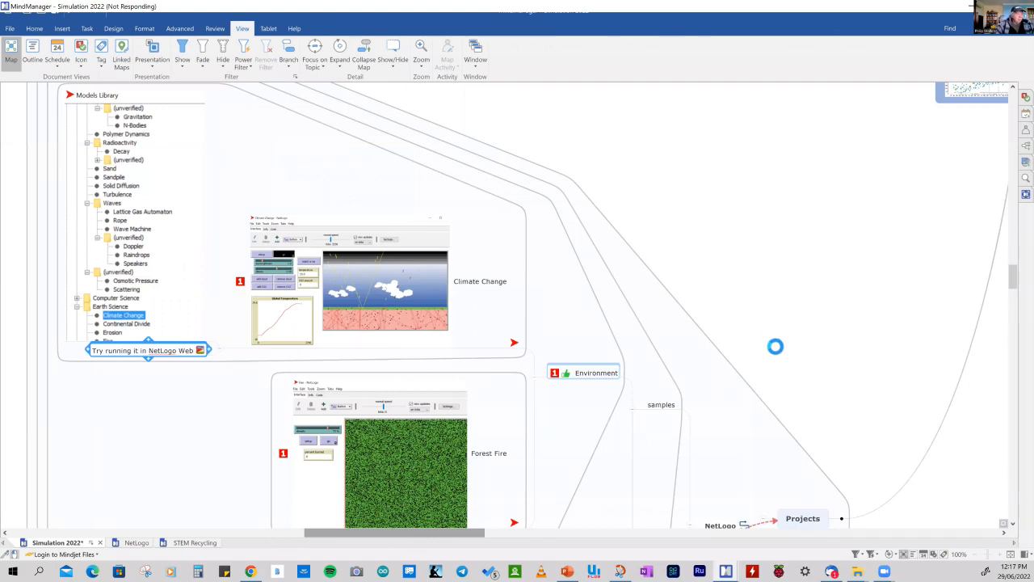
Scroll the map down to the Traffic samples and launch the Traffic Intersection model
scroll(down, 3)
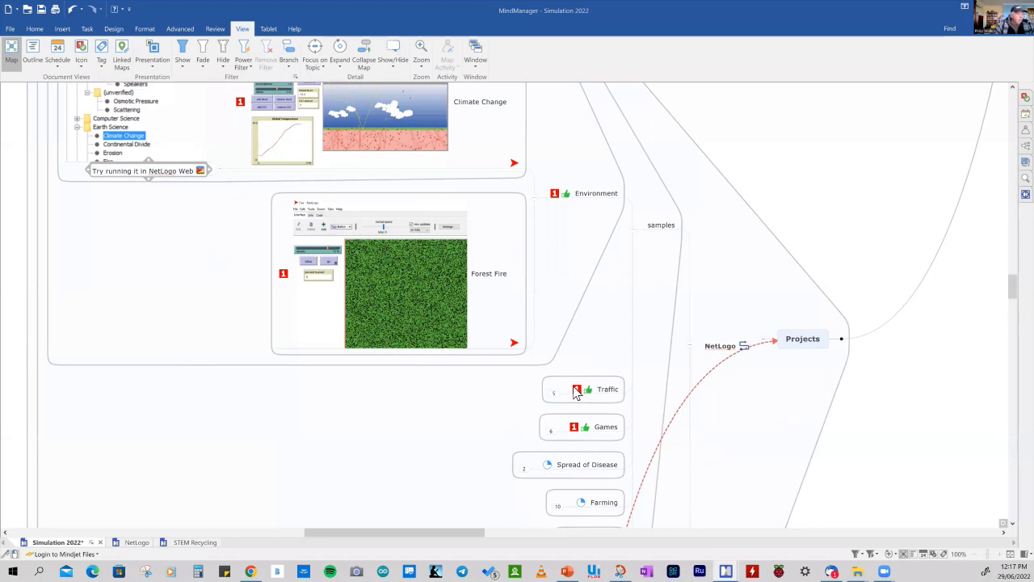
scroll(down, 3)
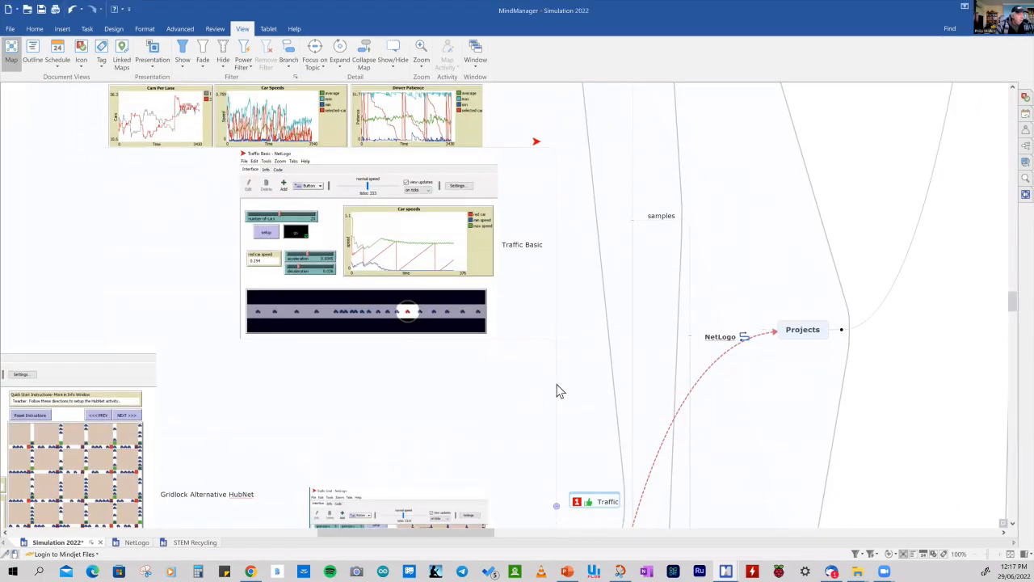
scroll(down, 3)
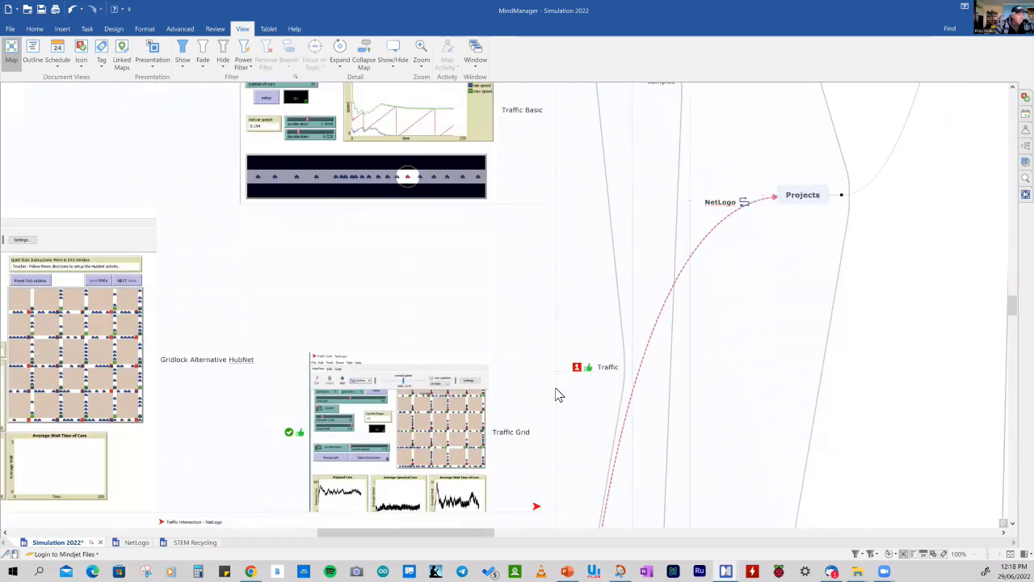
scroll(down, 3)
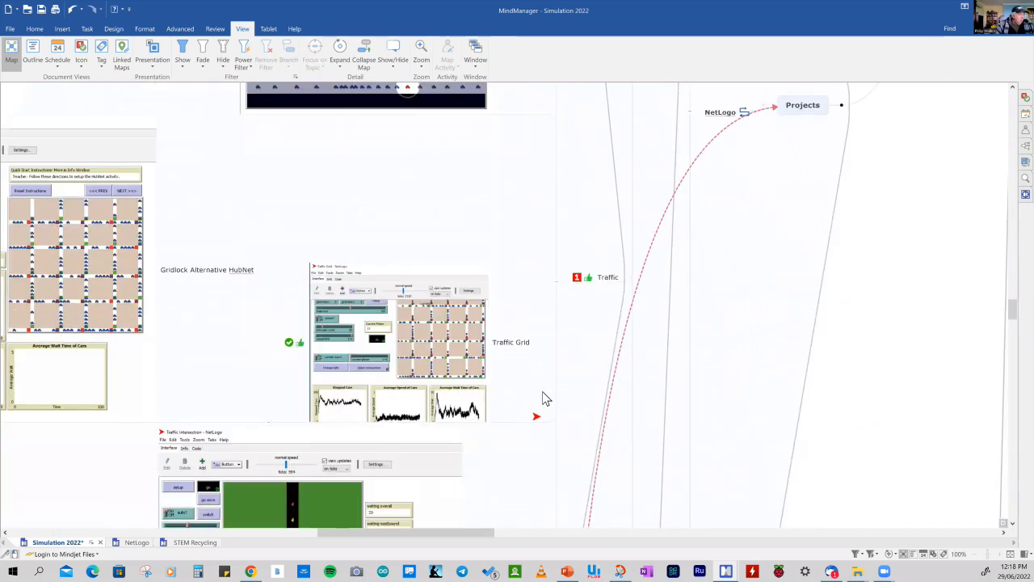
scroll(down, 3)
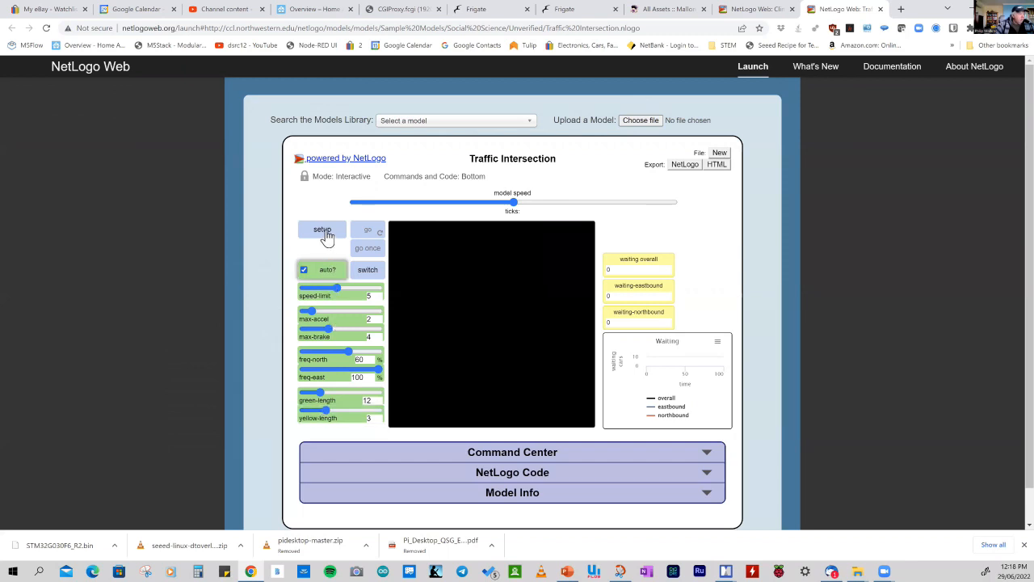
Set up the Traffic Intersection model, adjust the speed limit slider and start it running
click(322, 230)
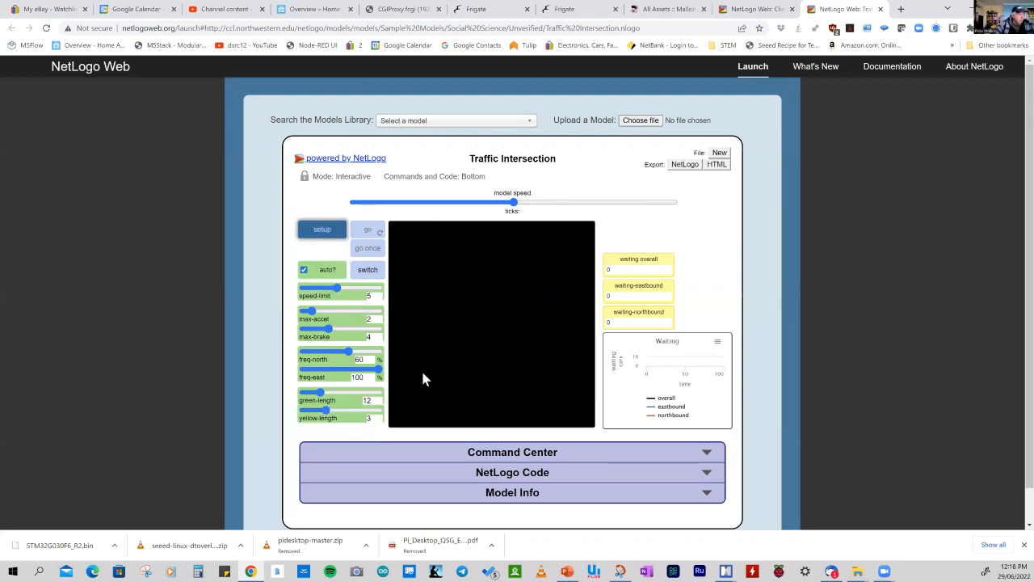
click(321, 229)
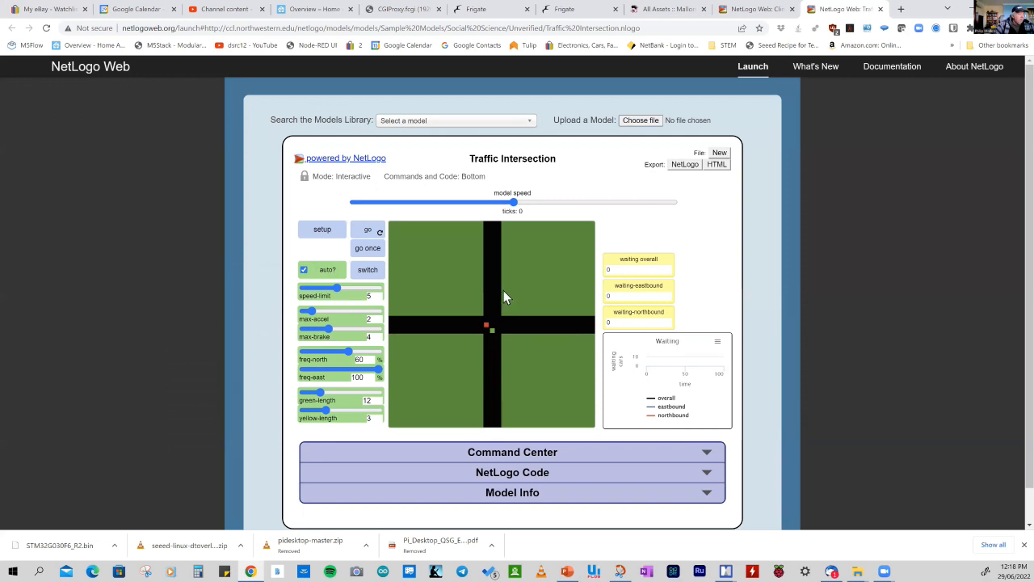
mouse_move(494, 338)
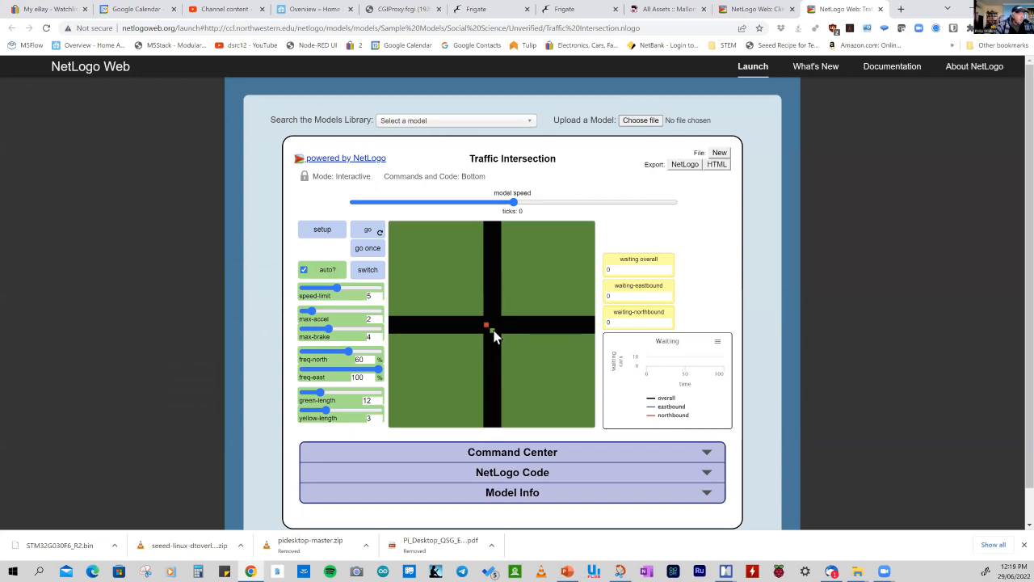
mouse_move(484, 337)
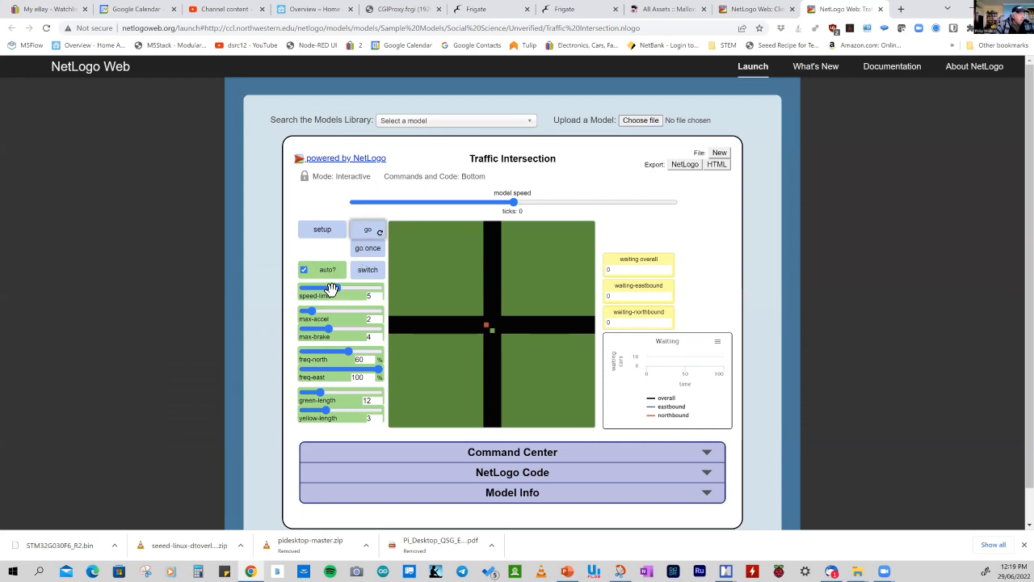
drag(307, 287, 339, 287)
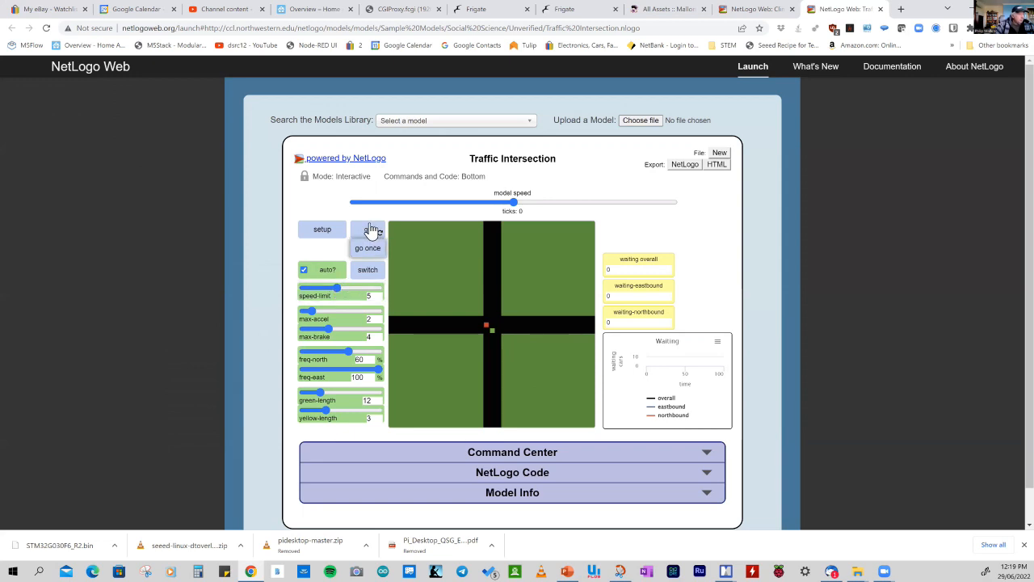
click(369, 230)
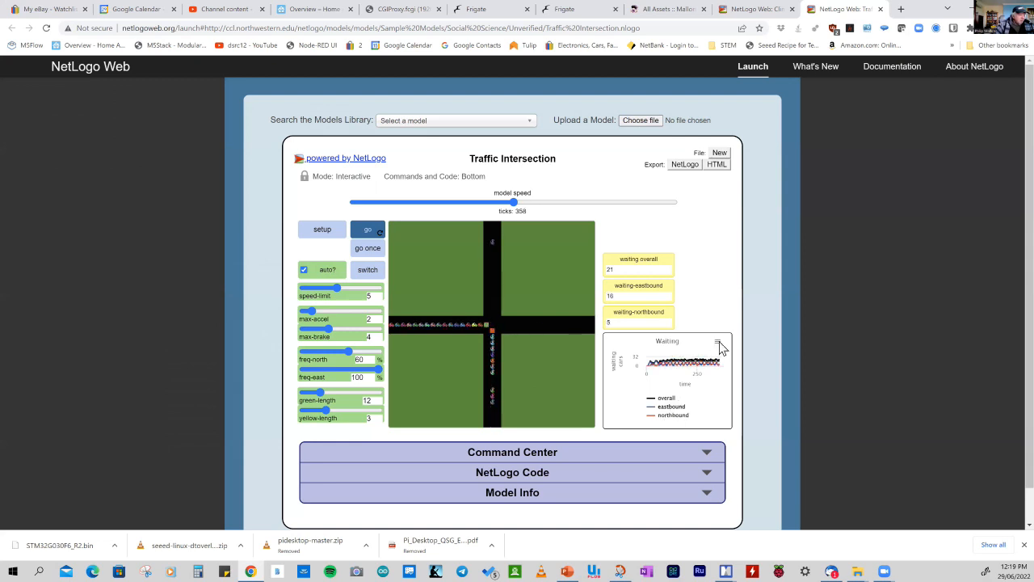
click(718, 343)
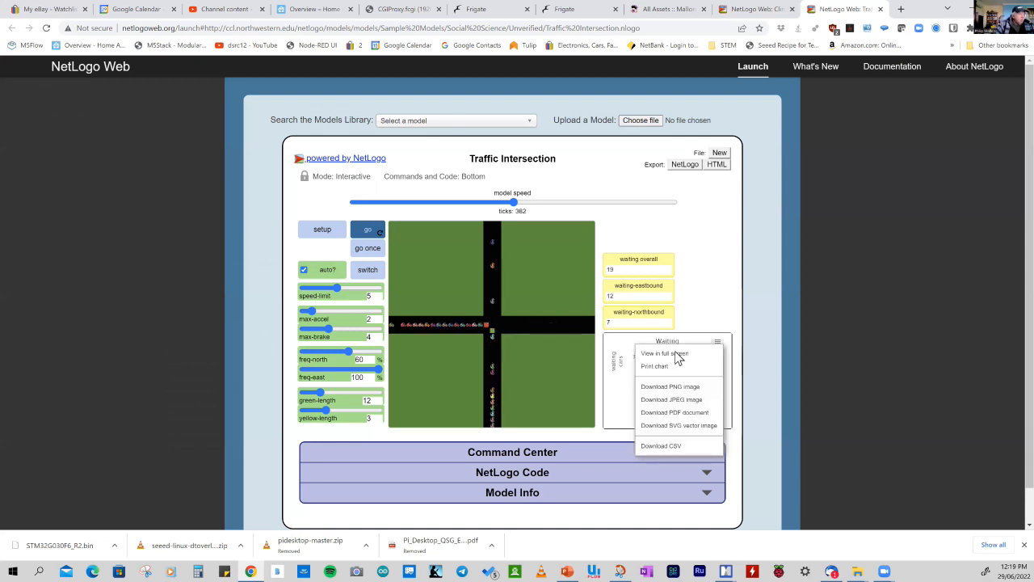
click(664, 352)
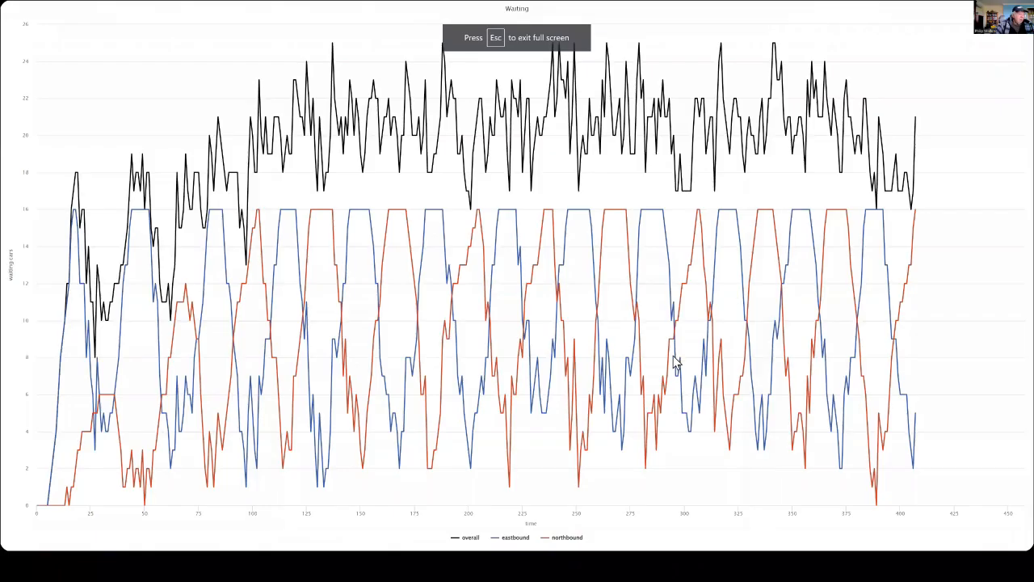
mouse_move(892, 414)
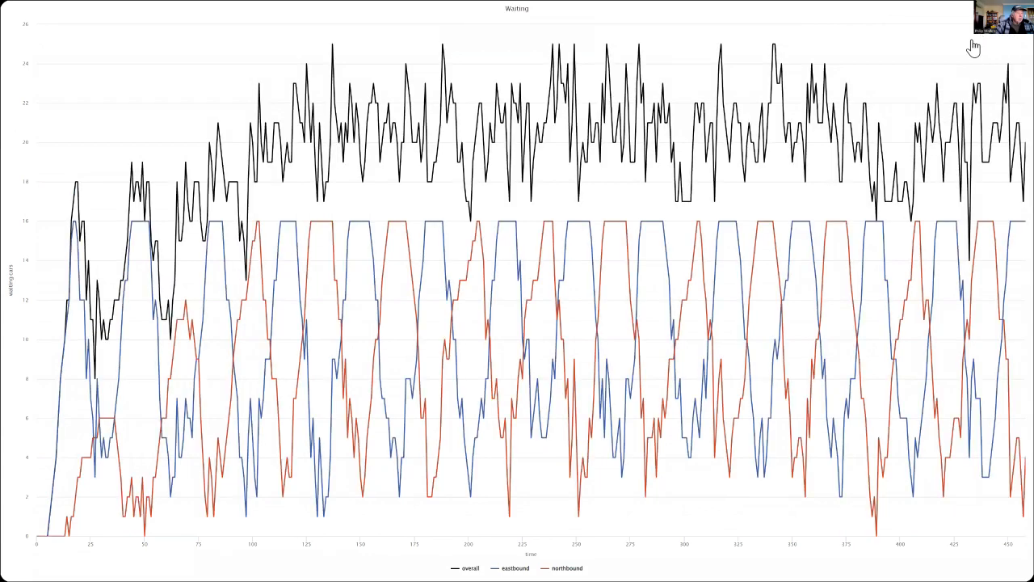
click(973, 46)
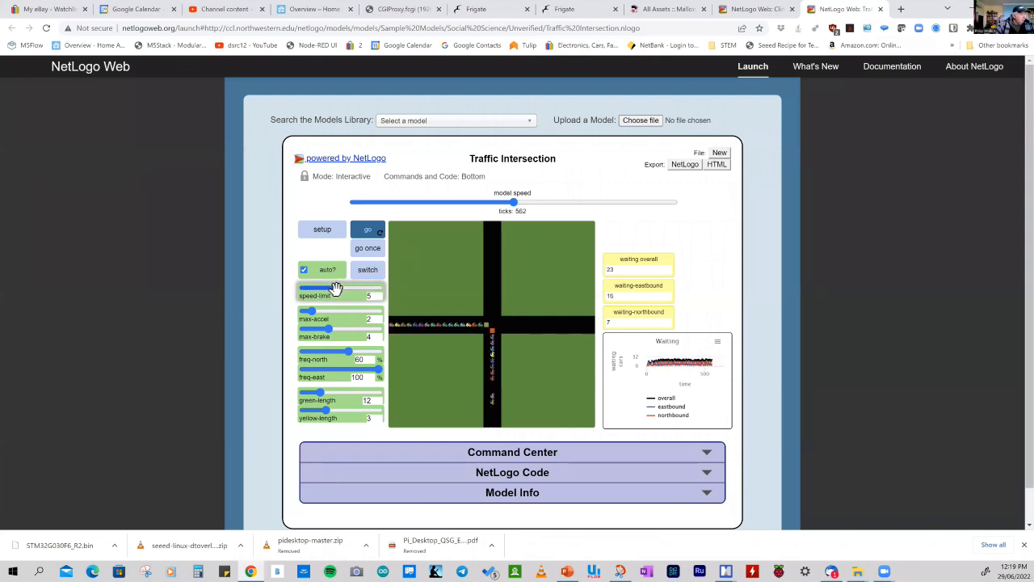
Adjust the speed-limit and green-length sliders while the traffic model keeps running
drag(327, 288, 370, 288)
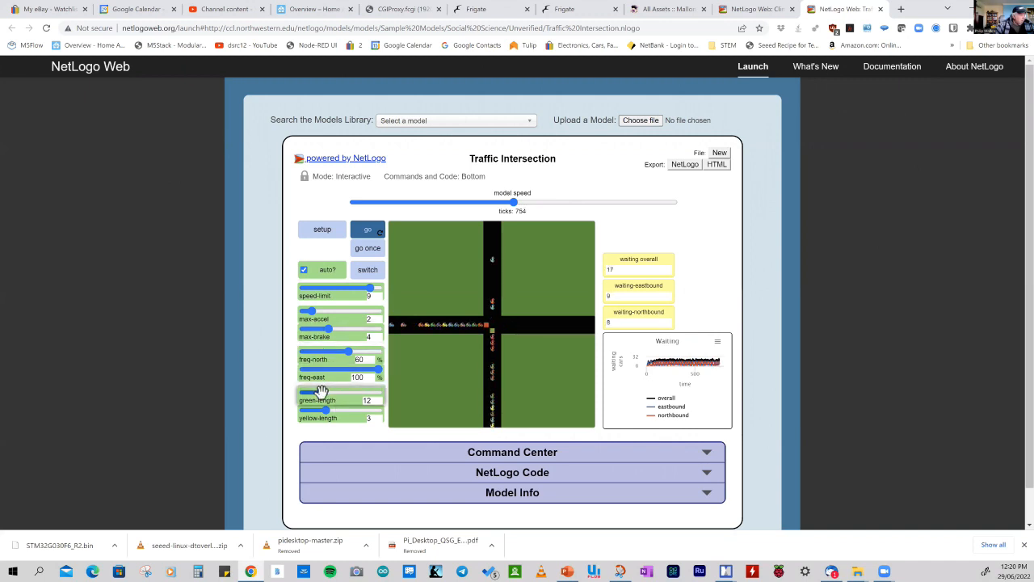
drag(370, 409, 320, 408)
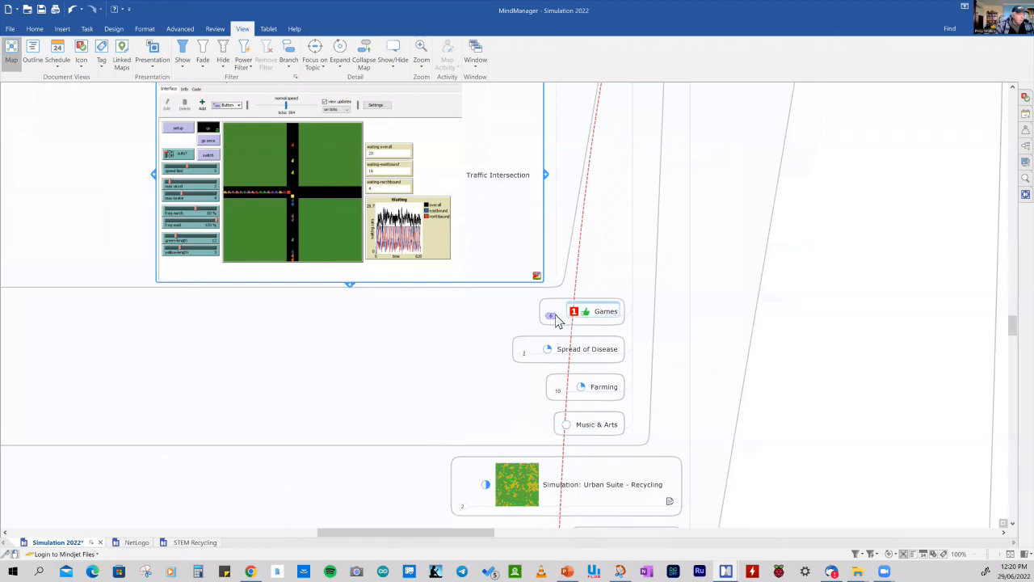
Expand the Games branch to reach the Lunar Lander link
click(552, 315)
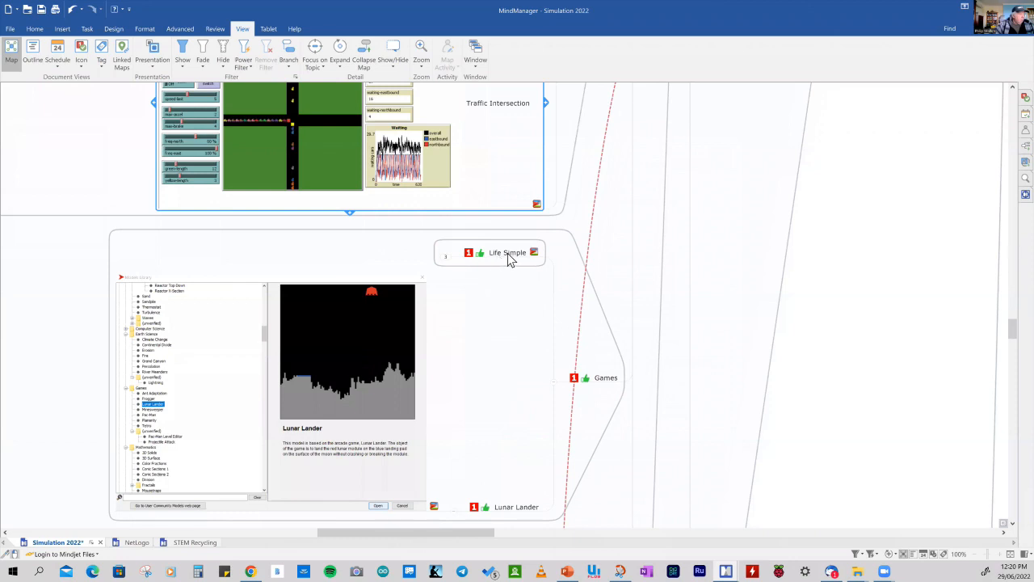
mouse_move(552, 297)
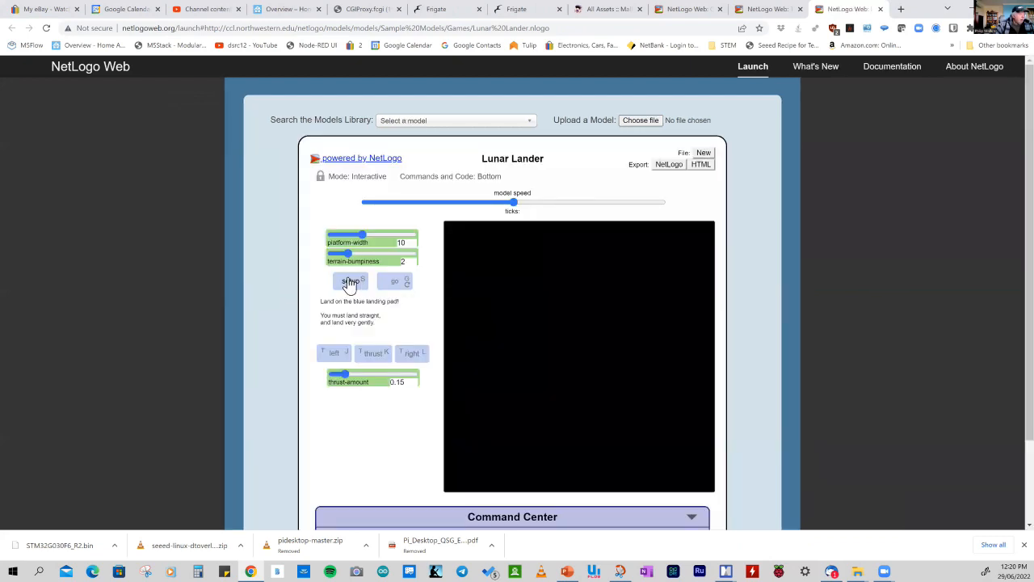
Run setup to generate the lunar terrain and landing pad, then nudge the lander left
click(349, 282)
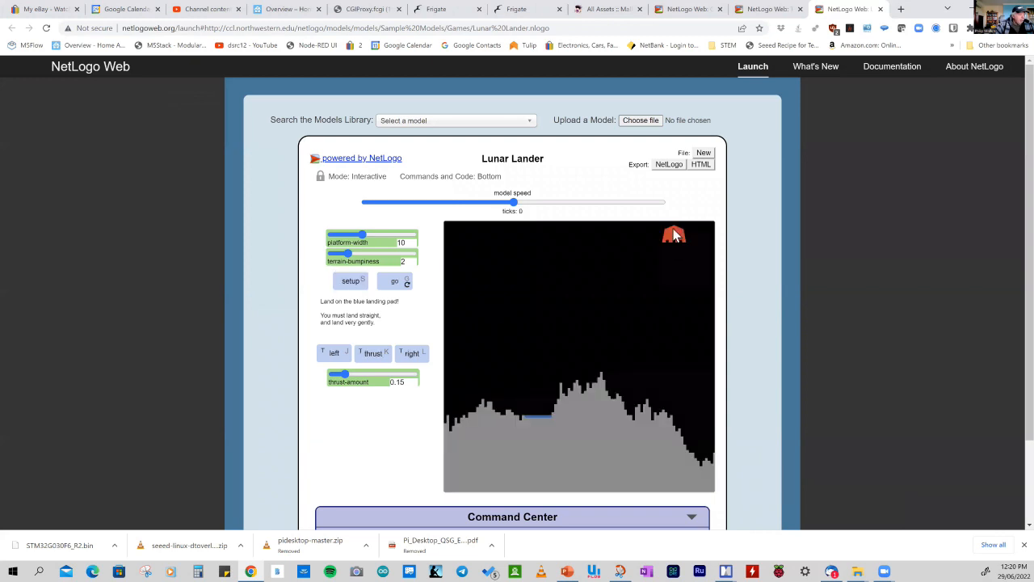
mouse_move(680, 381)
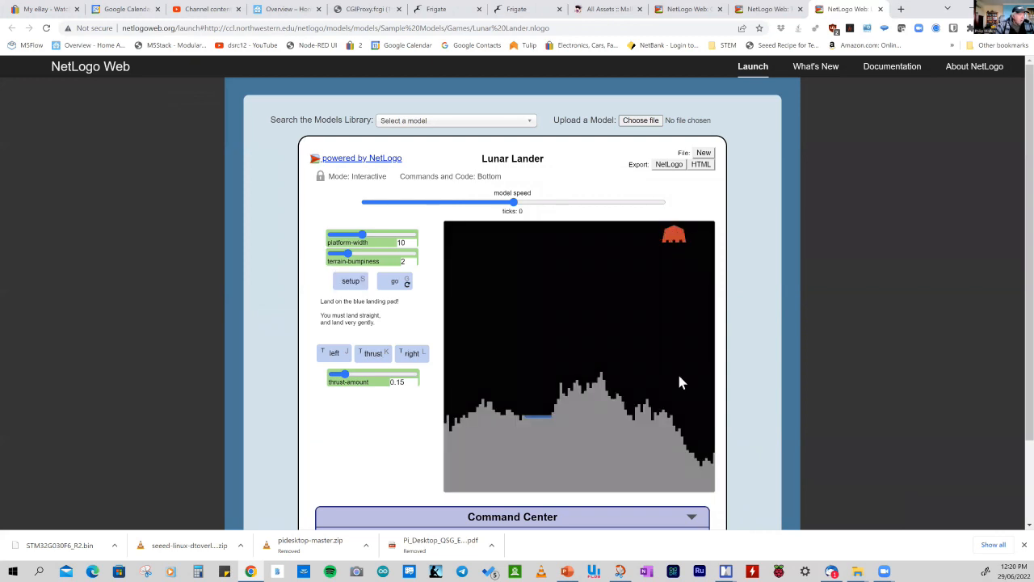
mouse_move(530, 423)
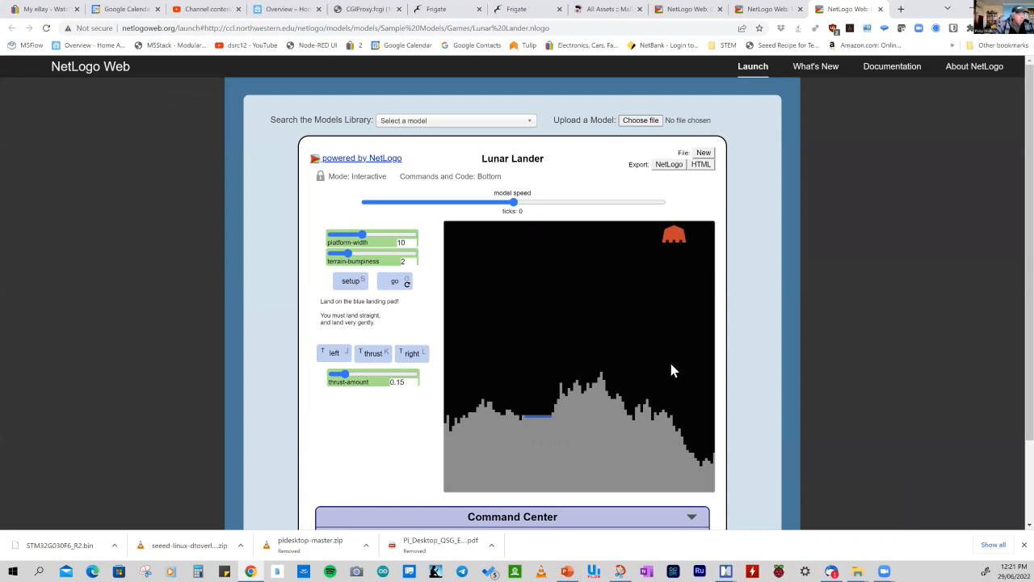
mouse_move(539, 420)
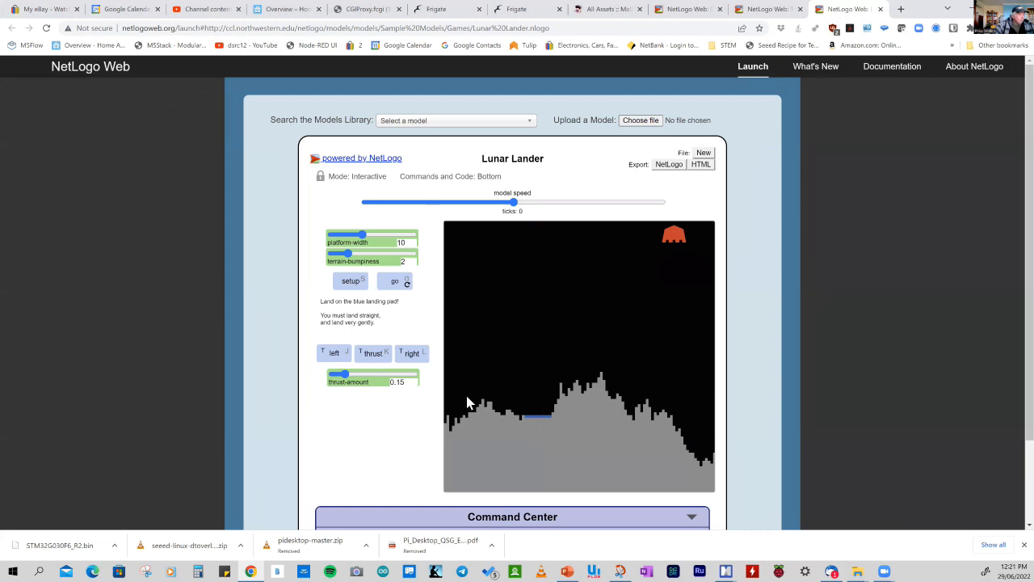
mouse_move(384, 401)
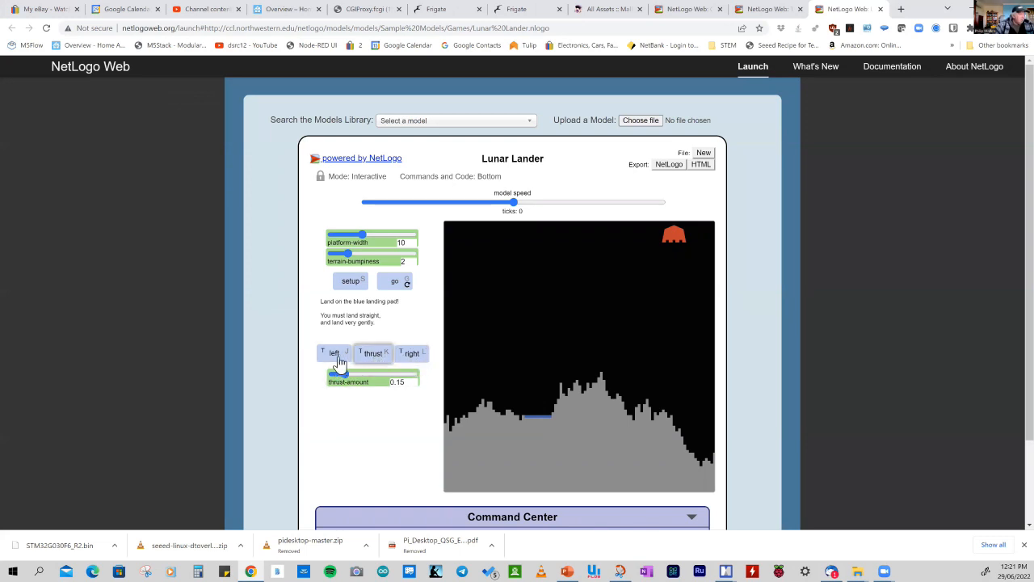
click(333, 352)
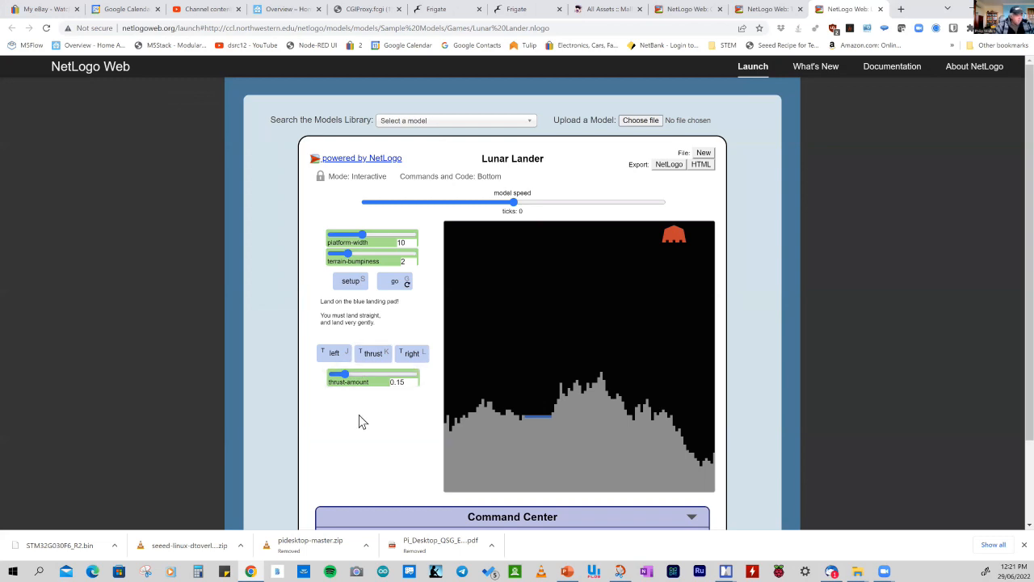
mouse_move(362, 424)
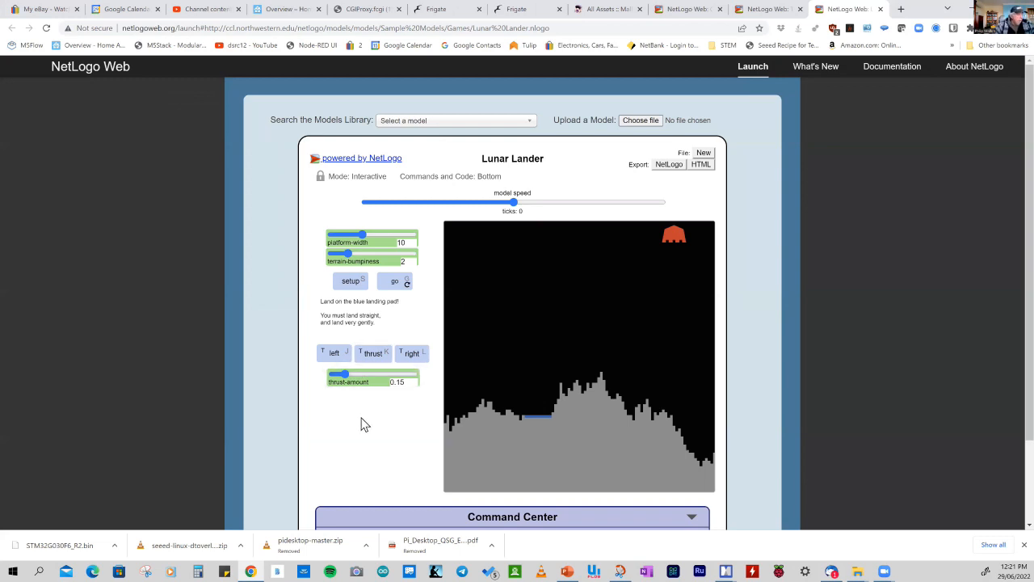
mouse_move(372, 420)
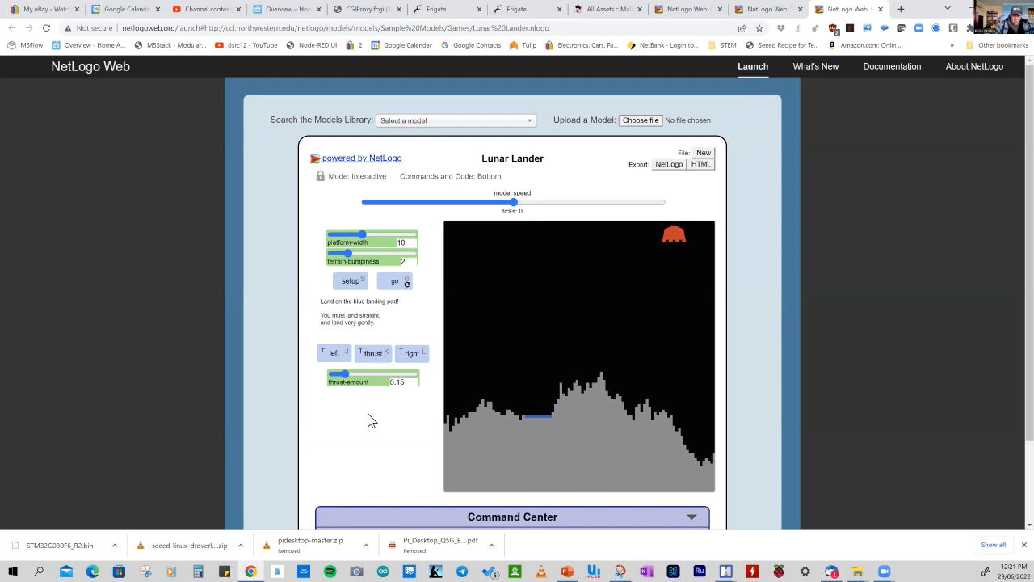
mouse_move(382, 393)
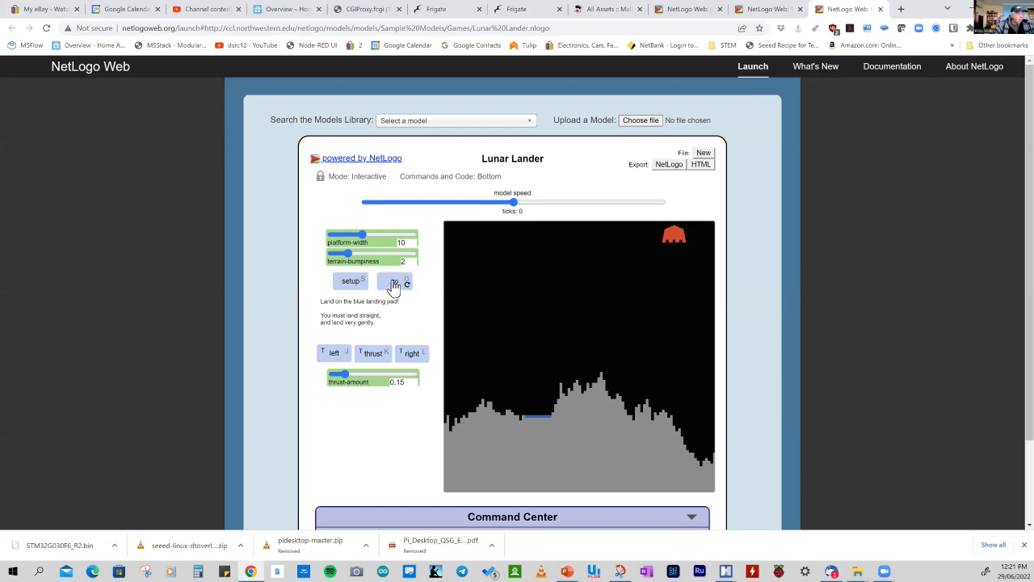
Start the descent and steer with thrust, left and right until the lander crashes
click(394, 281)
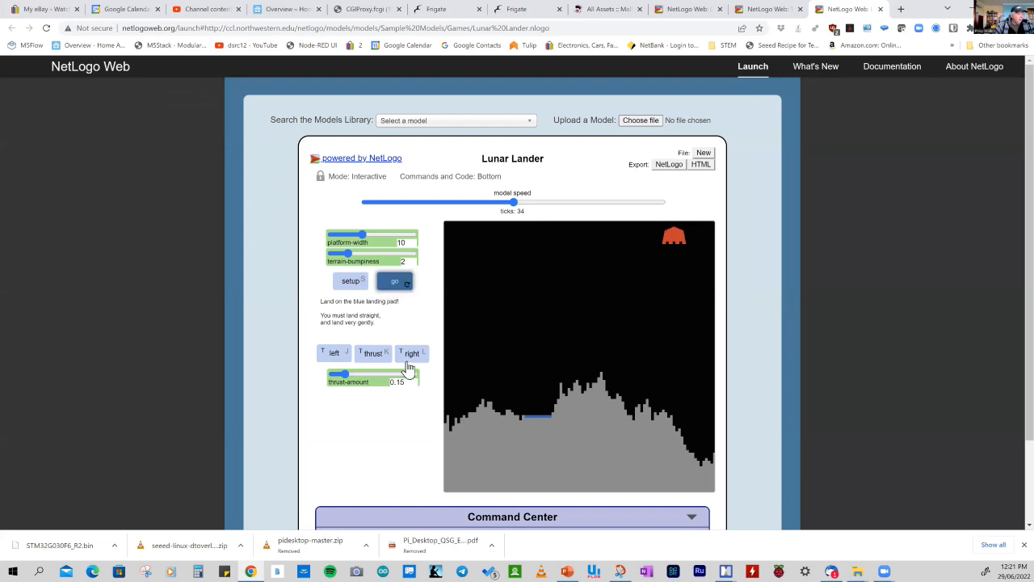
click(333, 352)
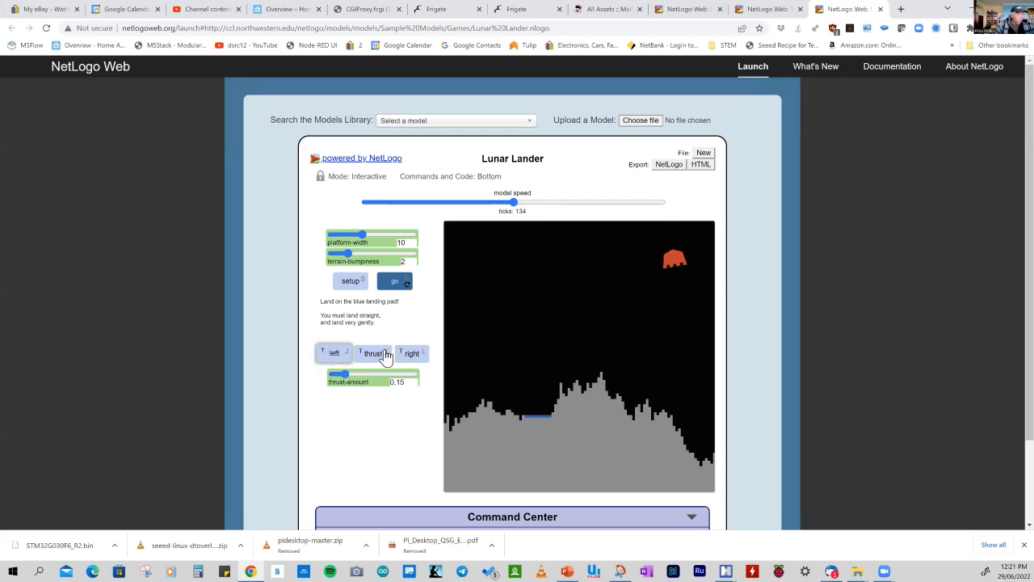
click(374, 352)
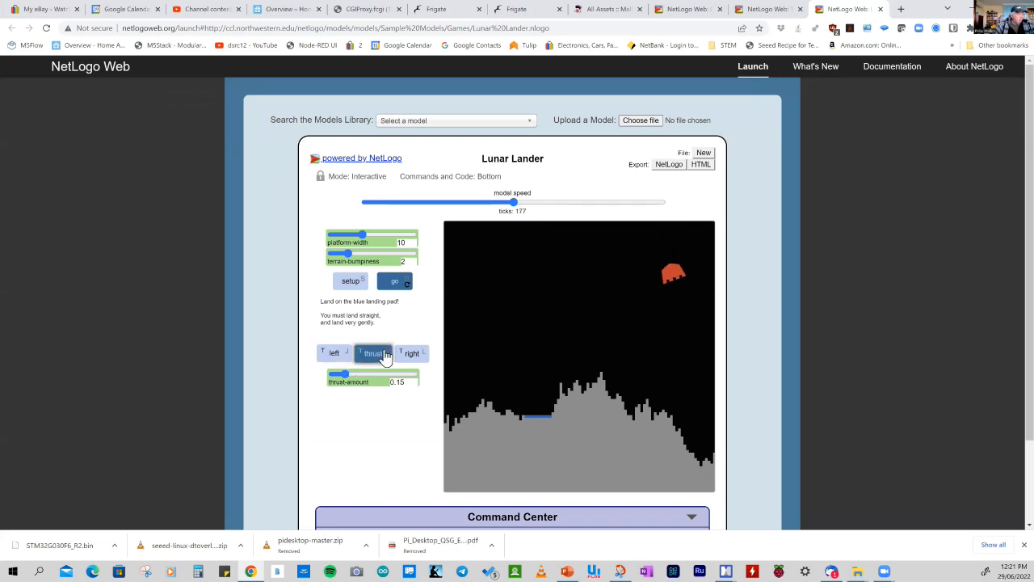
click(372, 352)
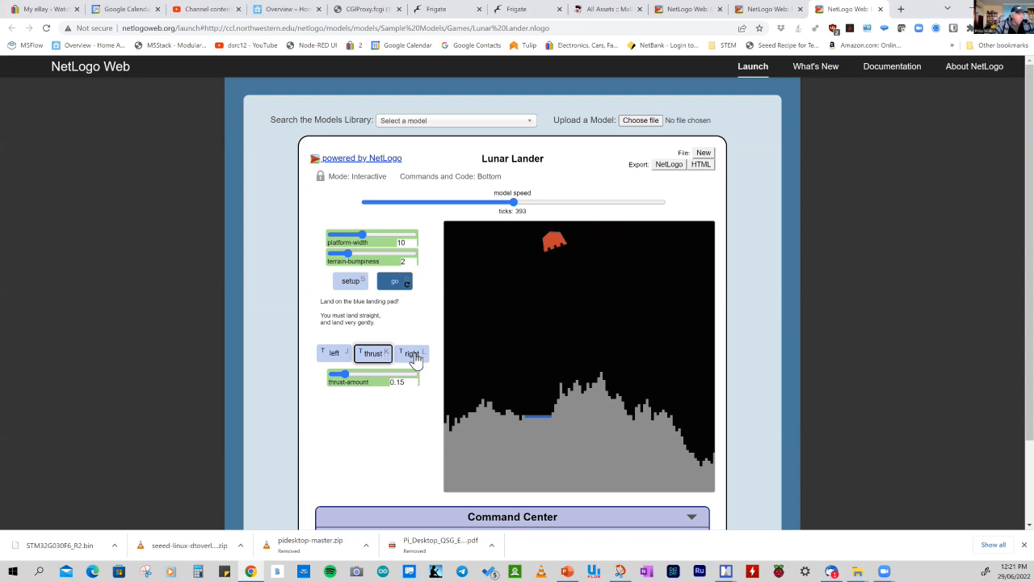
click(412, 352)
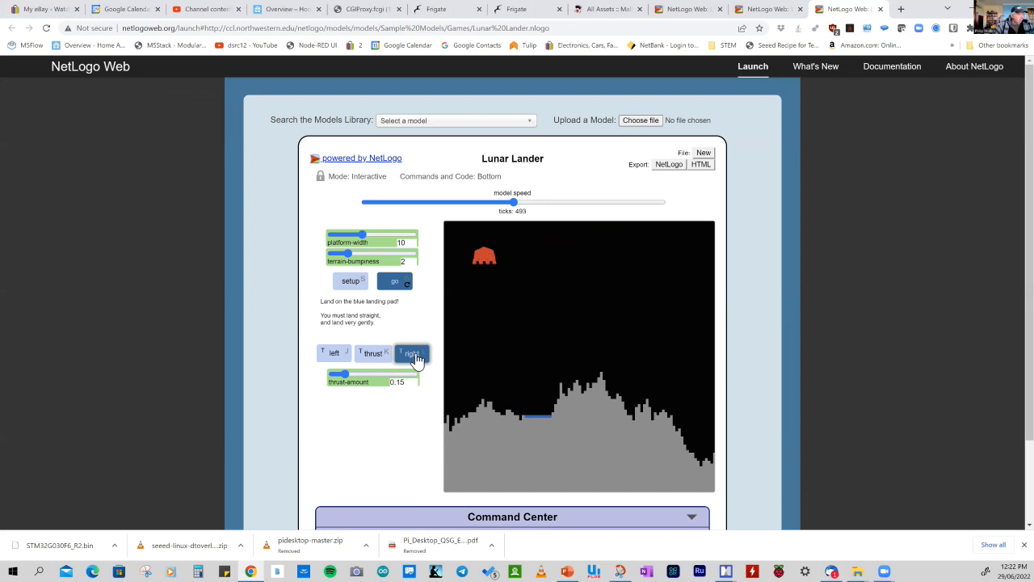
click(413, 352)
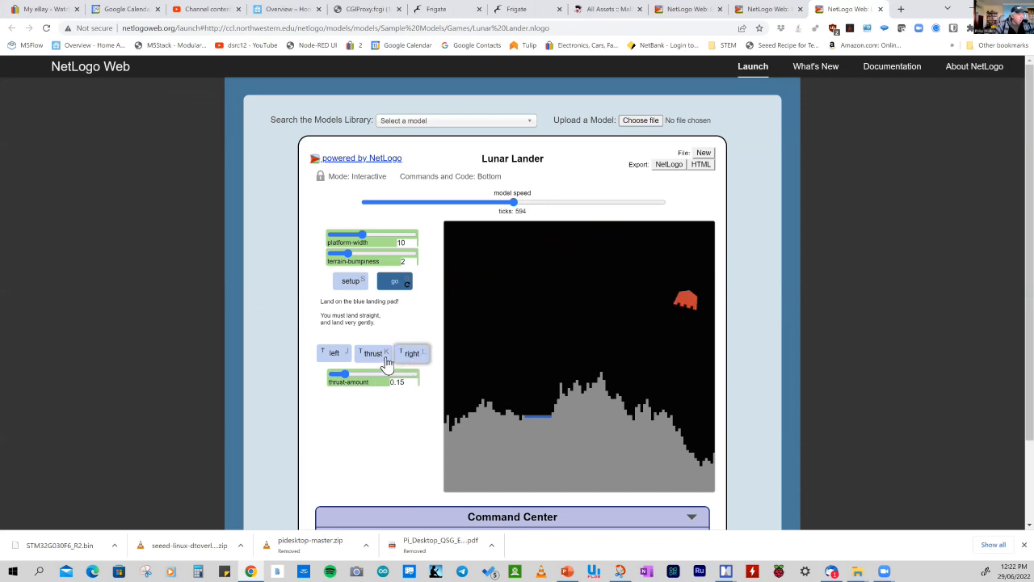
click(371, 352)
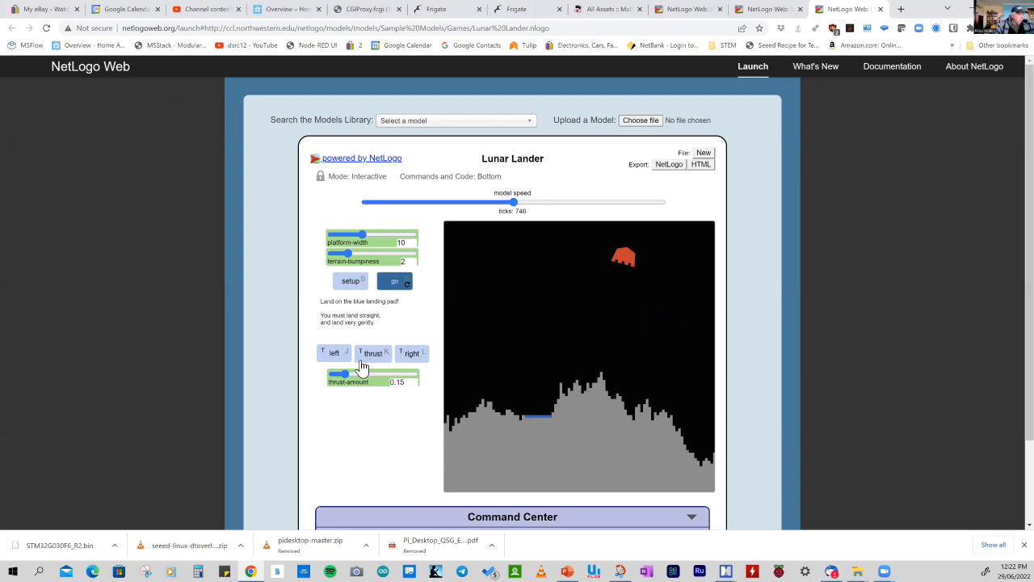
click(372, 352)
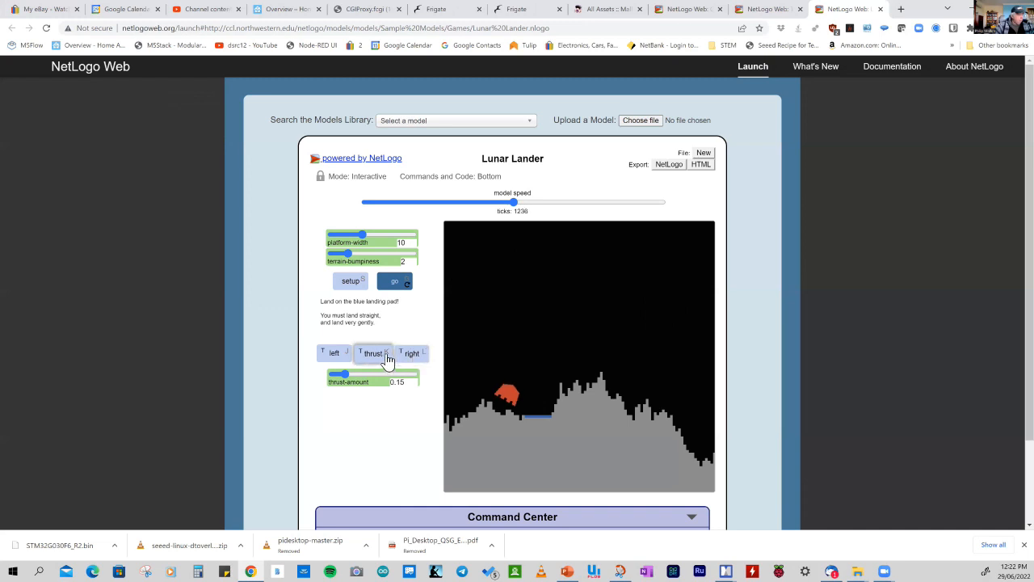
click(394, 281)
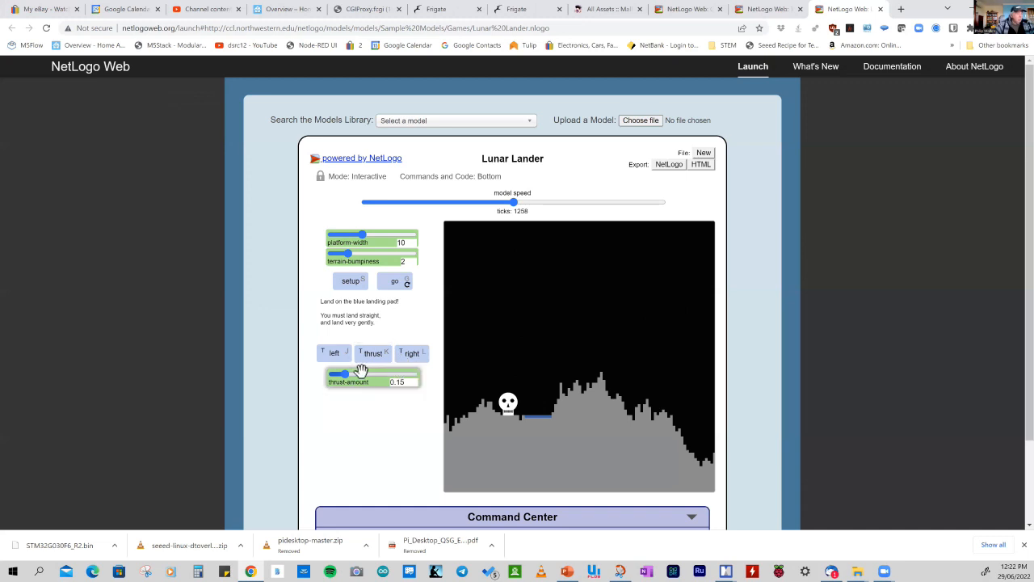
mouse_move(773, 107)
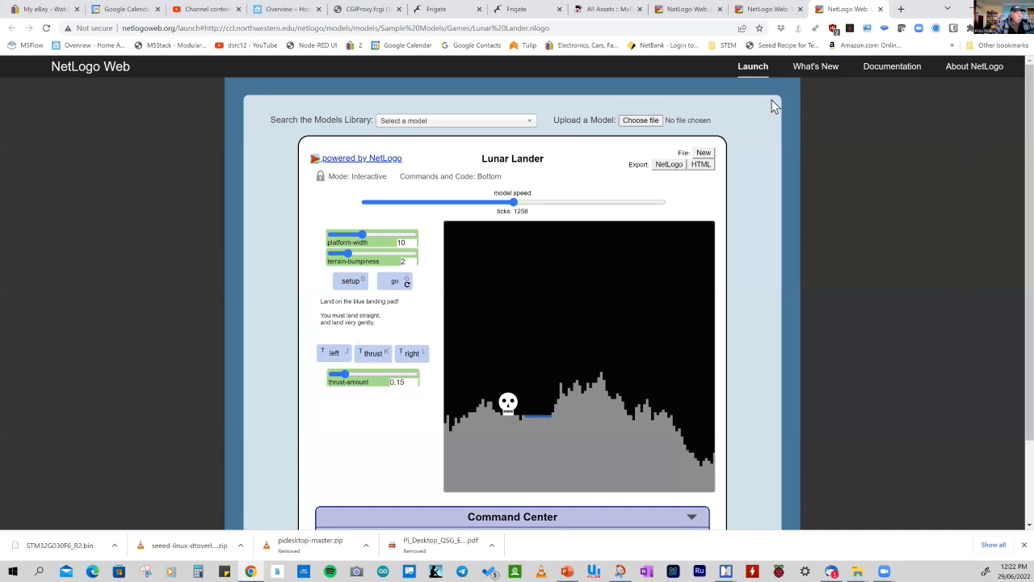
mouse_move(730, 563)
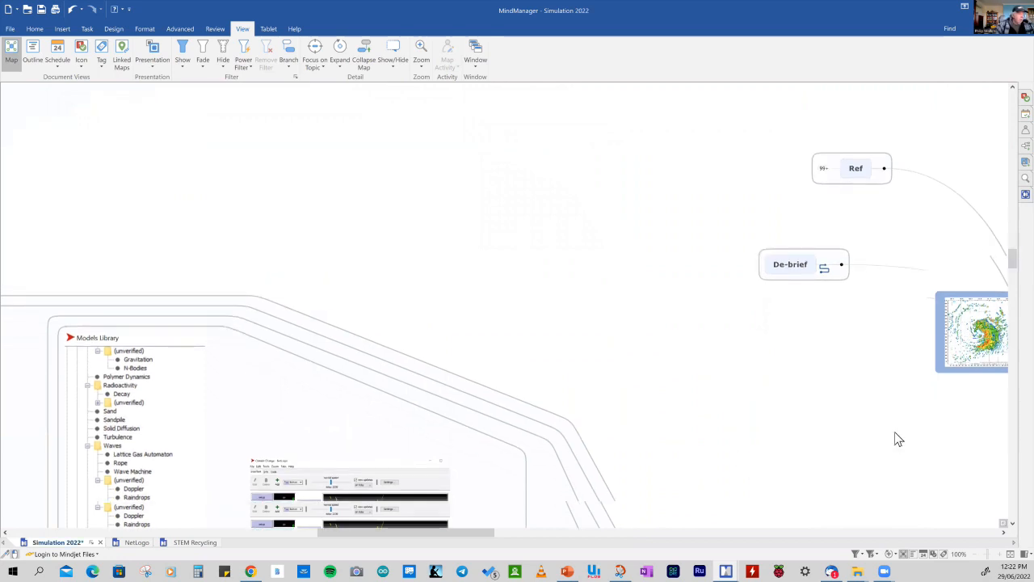
scroll(down, 3)
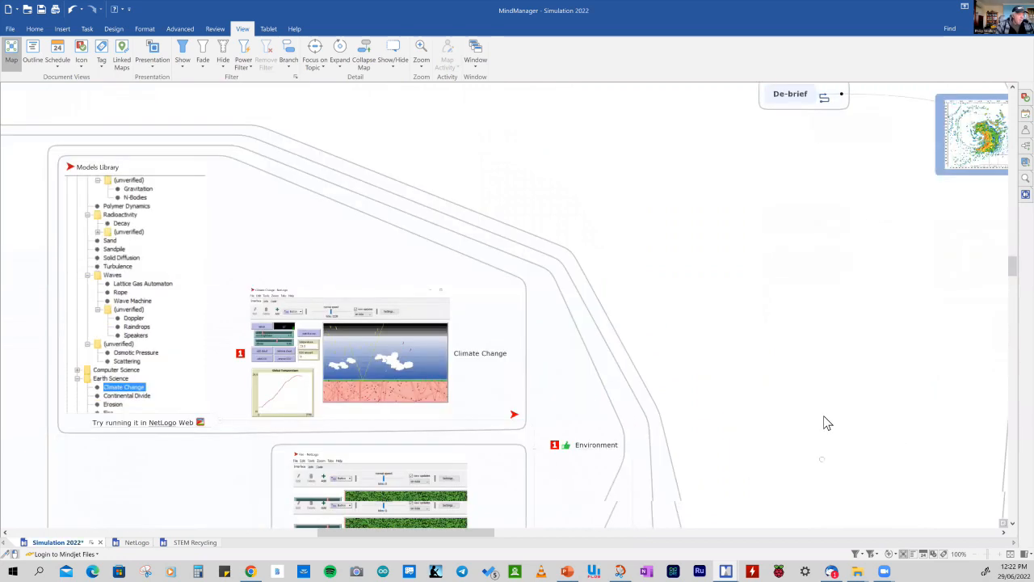
scroll(down, 3)
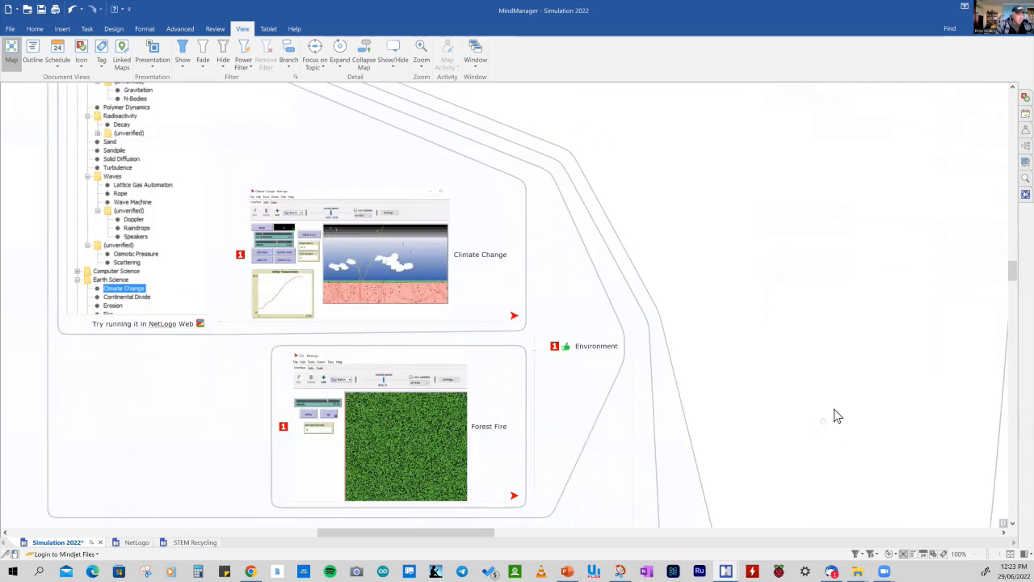
scroll(down, 3)
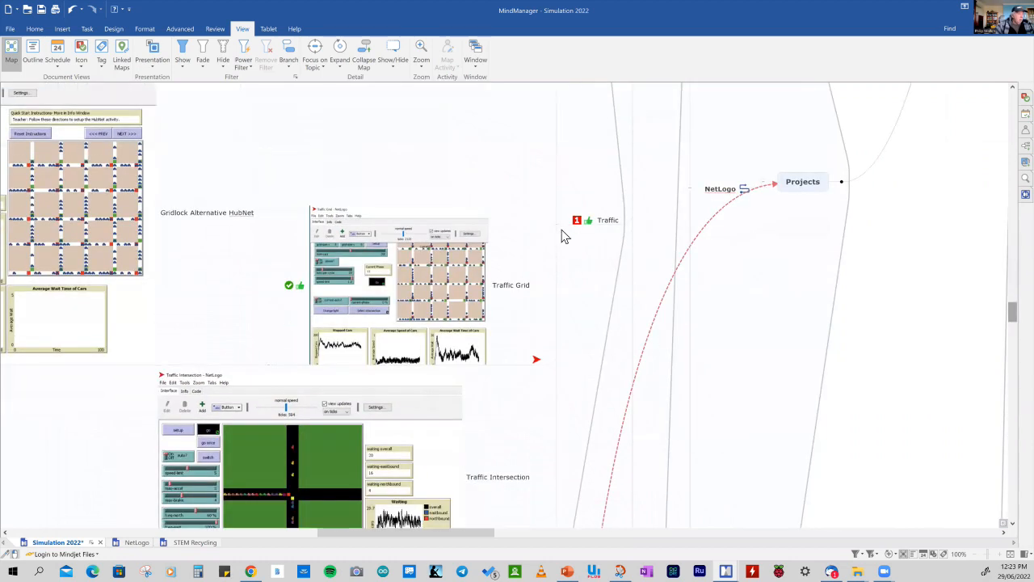
click(595, 220)
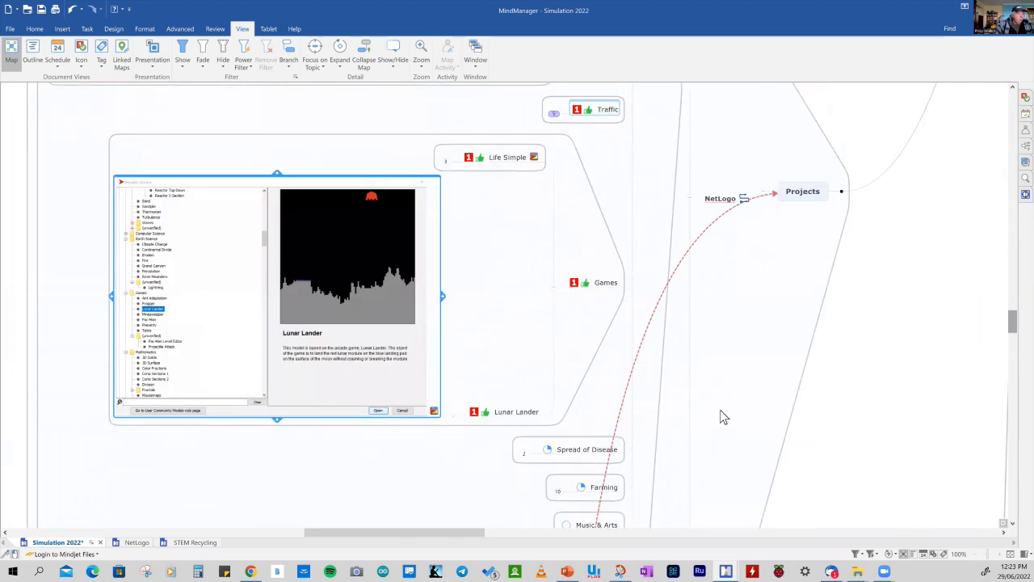
scroll(down, 3)
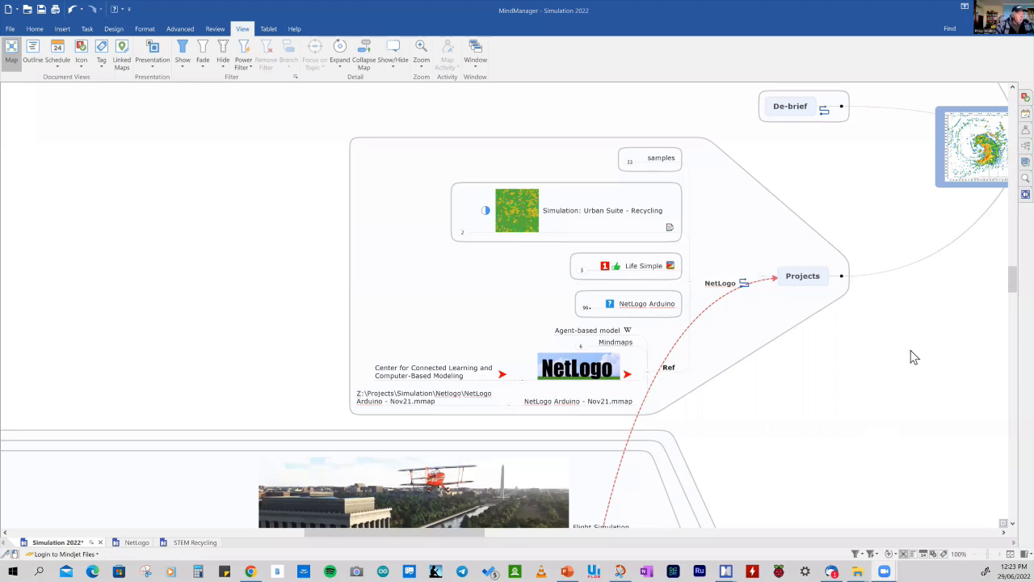
click(649, 158)
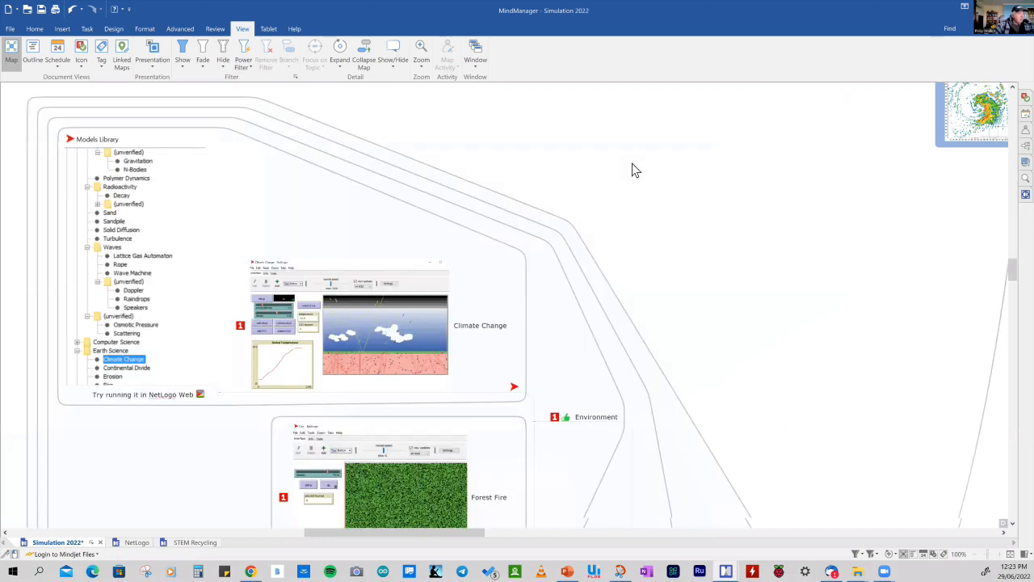
scroll(down, 3)
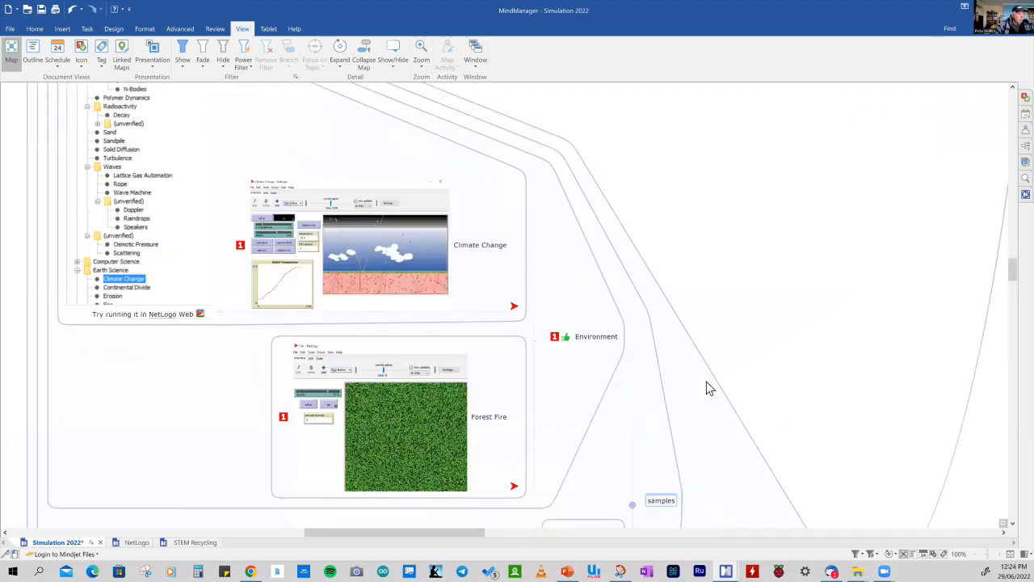
scroll(down, 3)
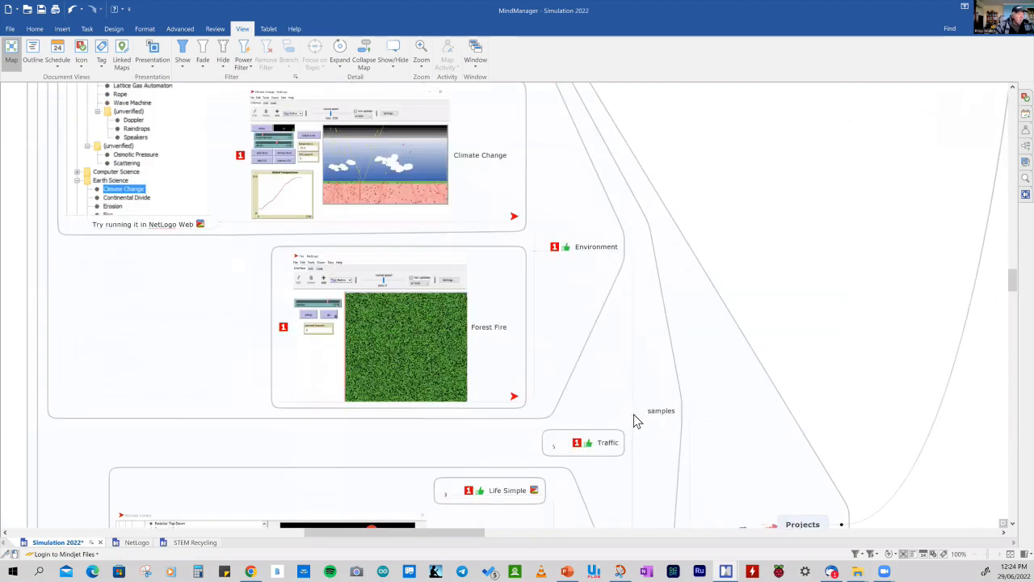
click(661, 411)
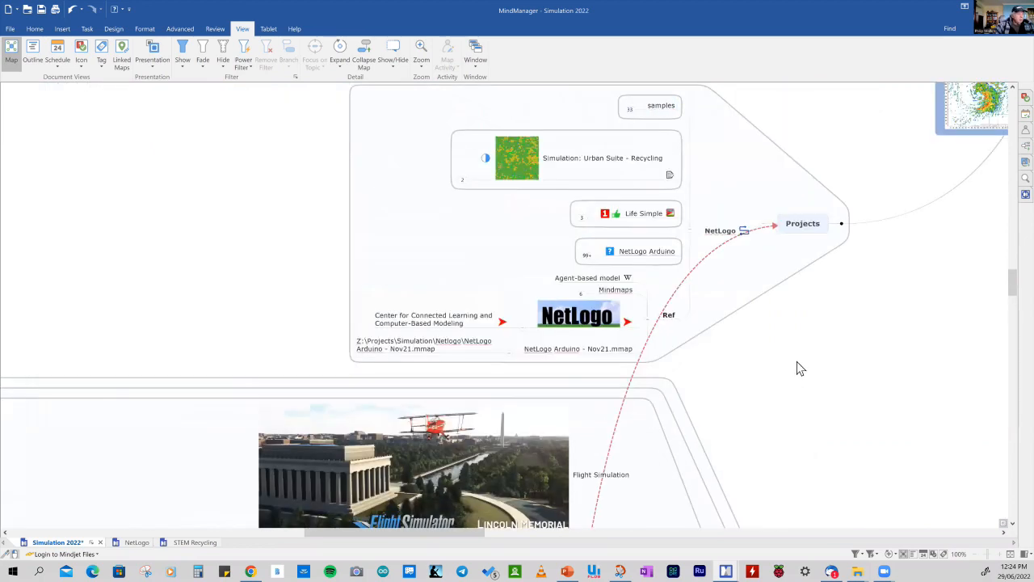
mouse_move(631, 174)
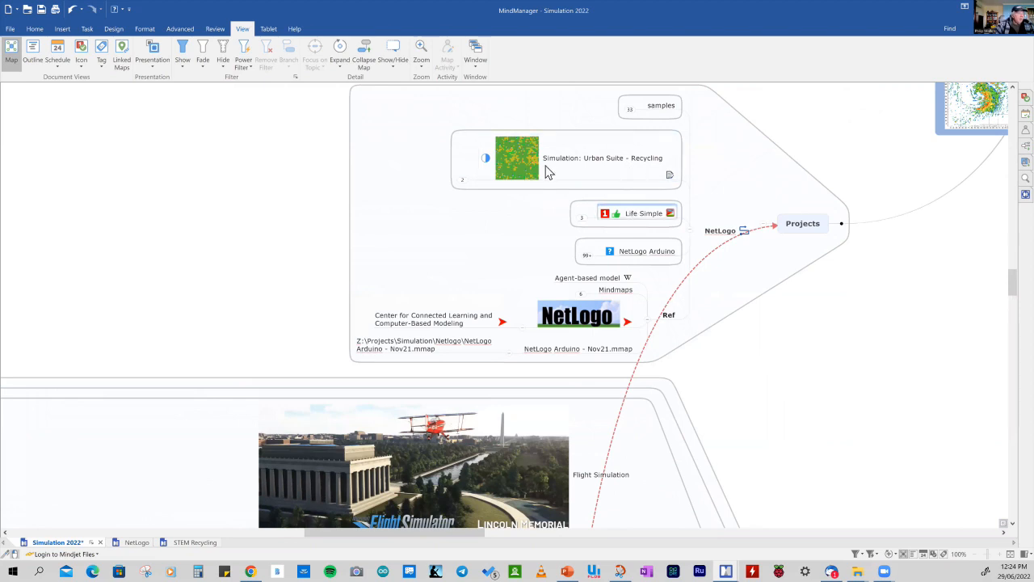
click(565, 158)
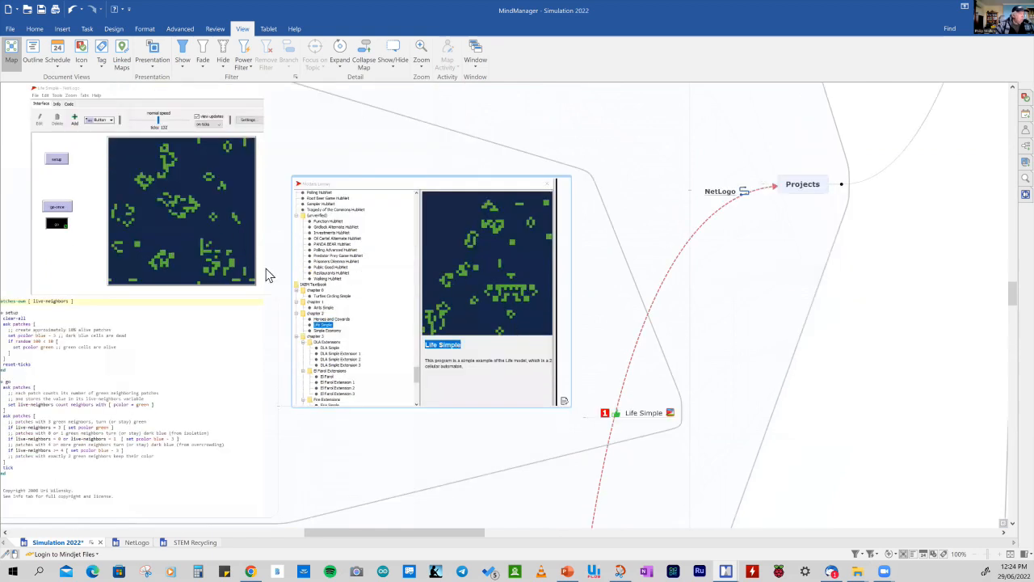
mouse_move(187, 233)
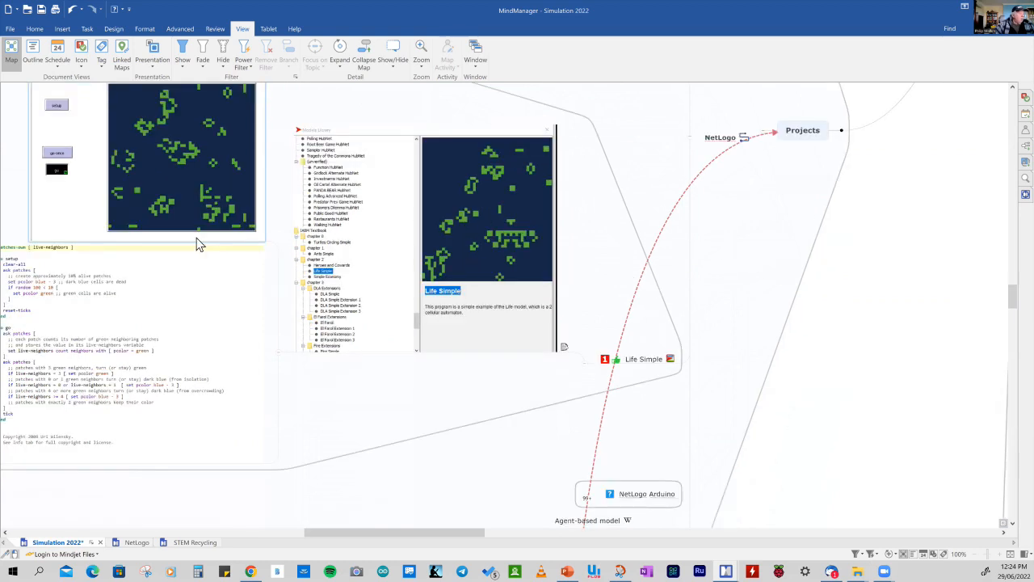
mouse_move(201, 245)
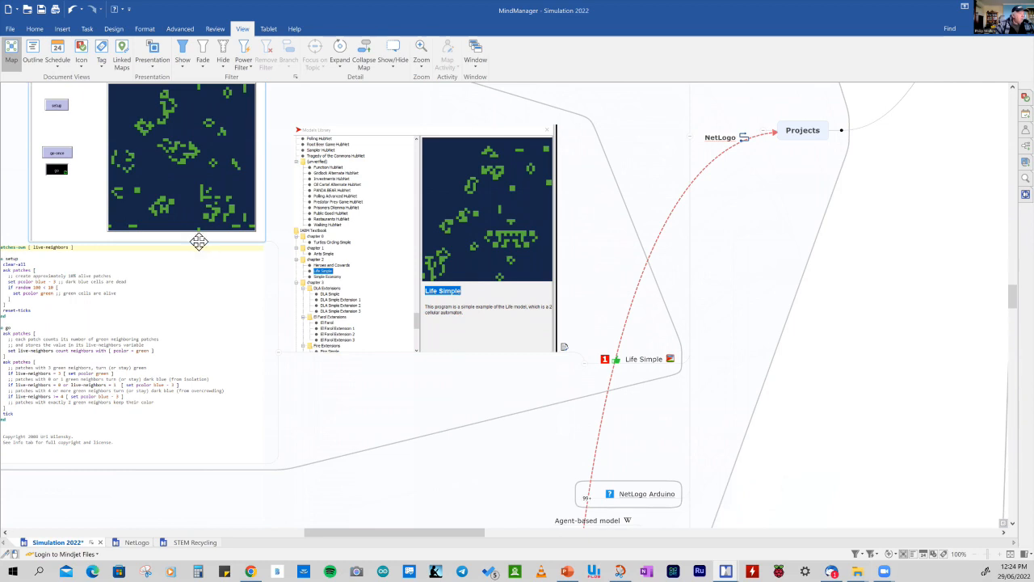
mouse_move(203, 257)
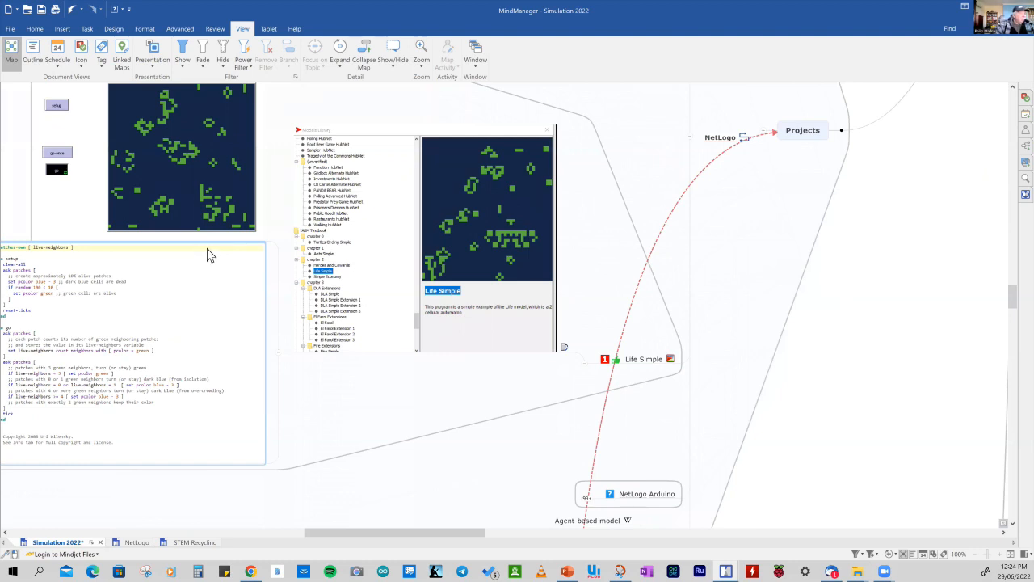
mouse_move(215, 212)
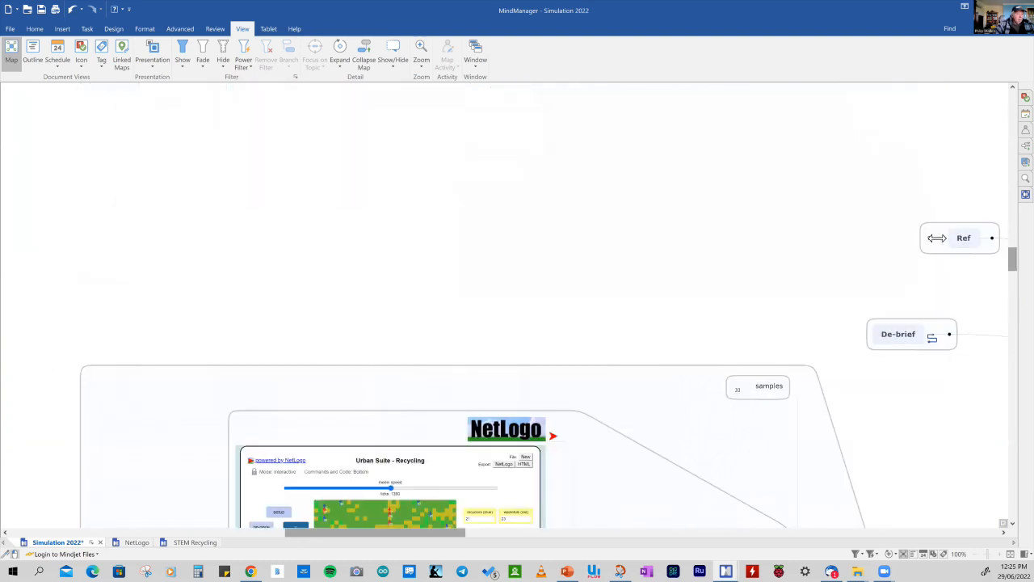
Expand Ref and its NetLogo subtopic to reveal the Agent-Based Modeling book and Northwestern map
click(993, 237)
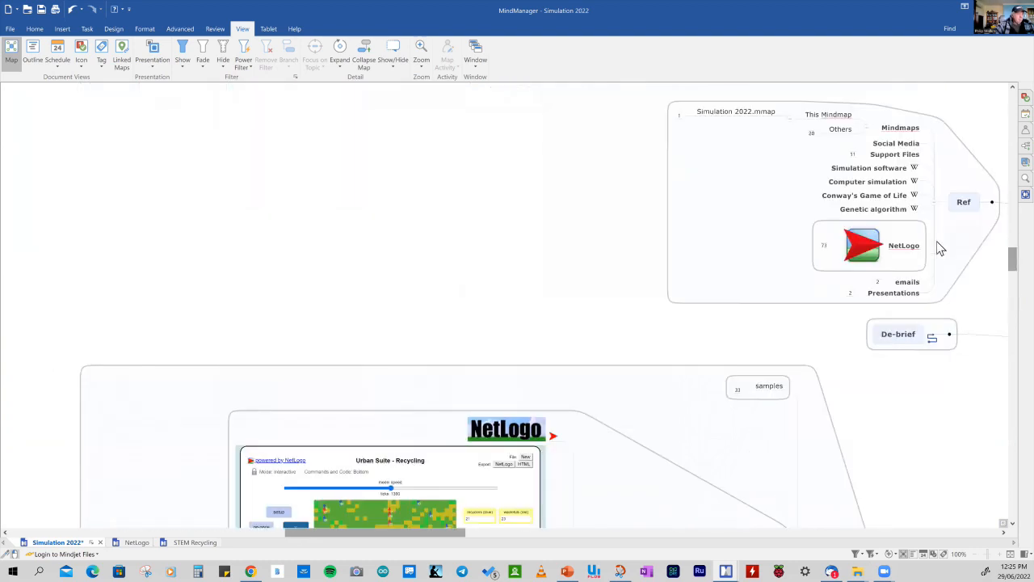
click(860, 246)
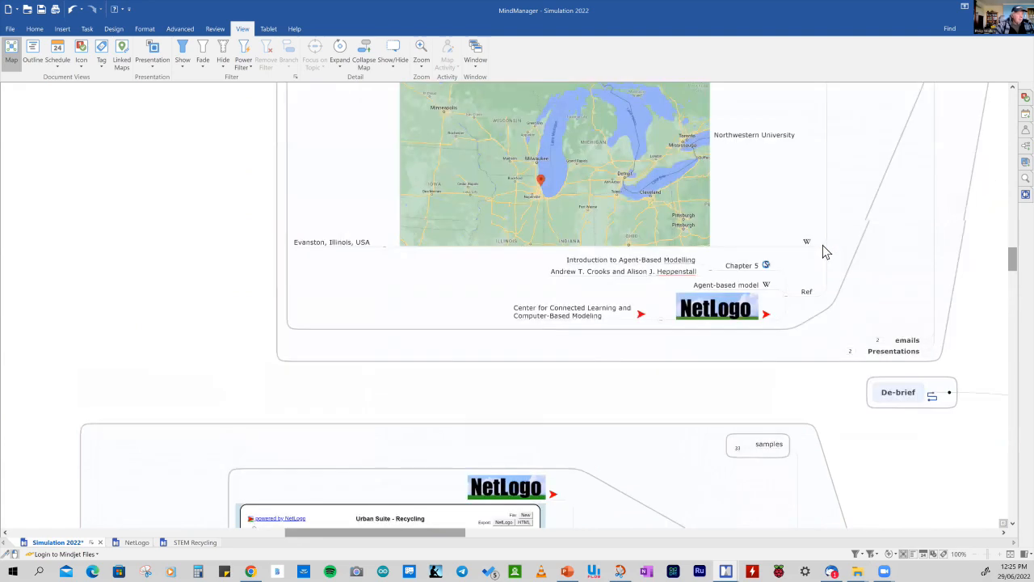
scroll(up, 3)
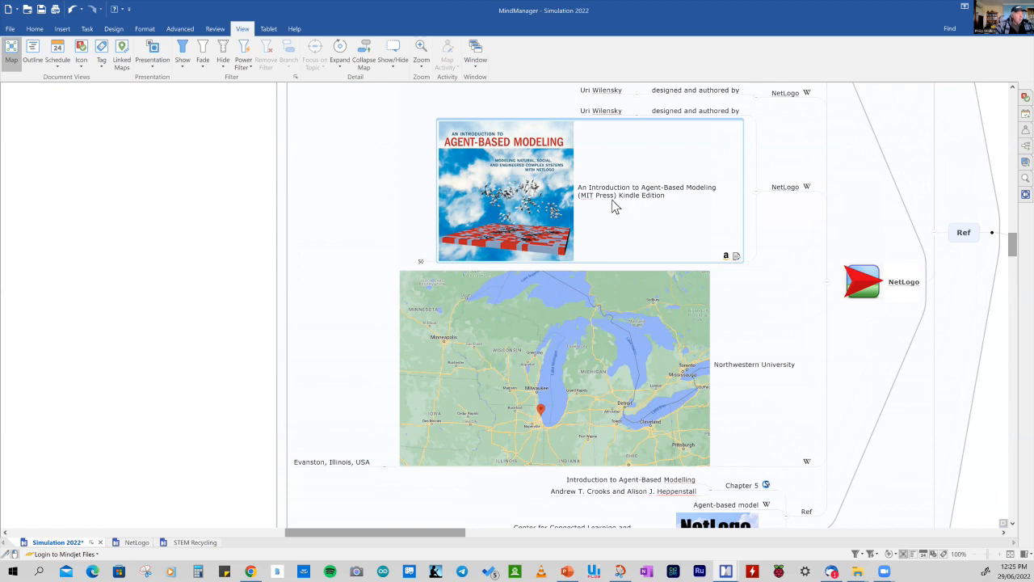
mouse_move(623, 210)
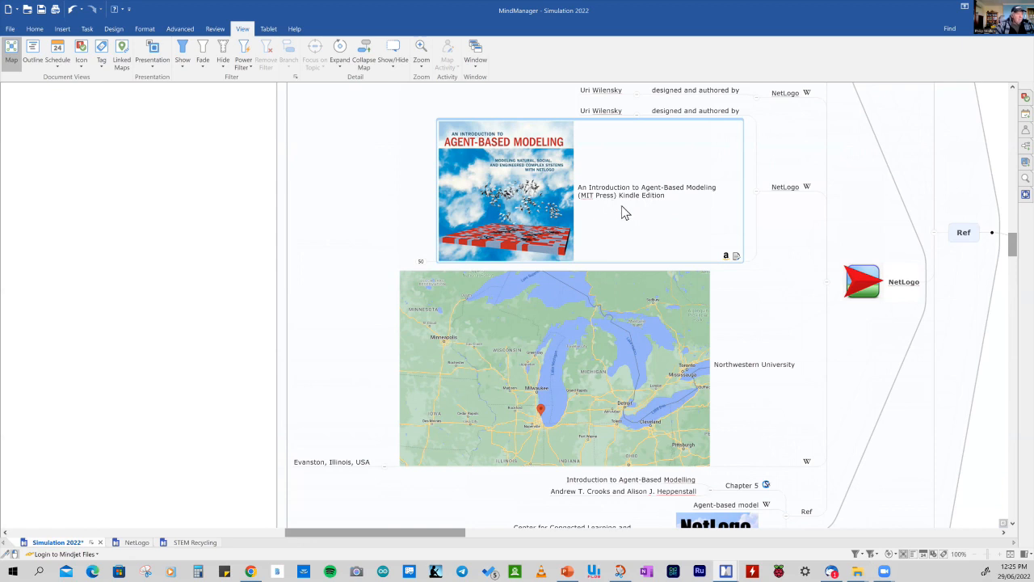
mouse_move(679, 230)
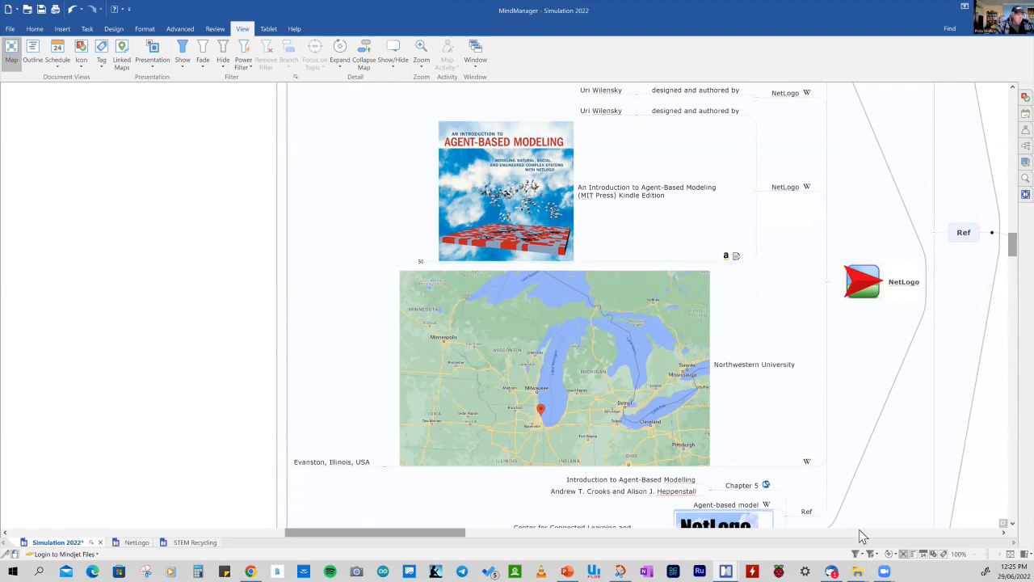
mouse_move(860, 407)
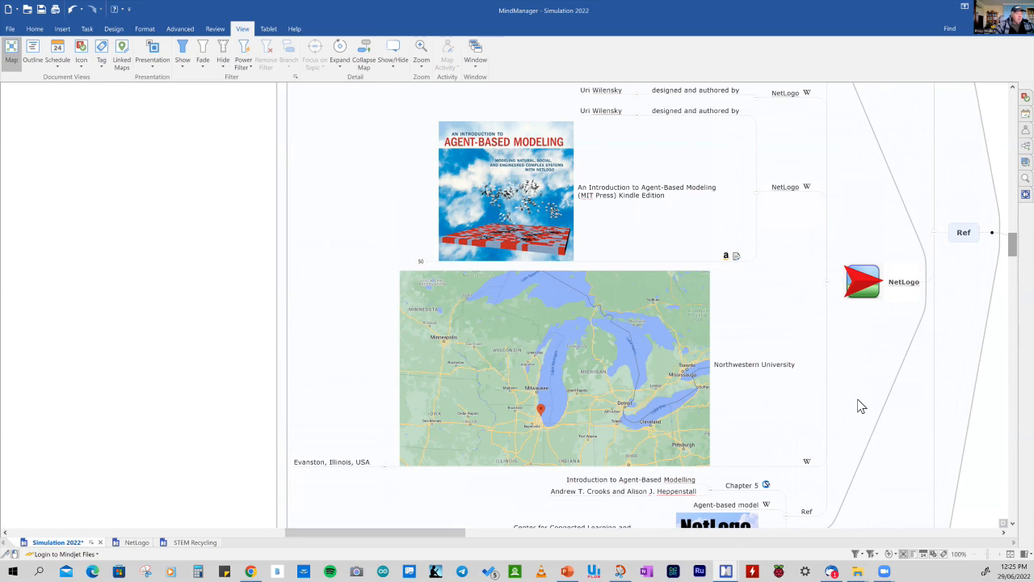